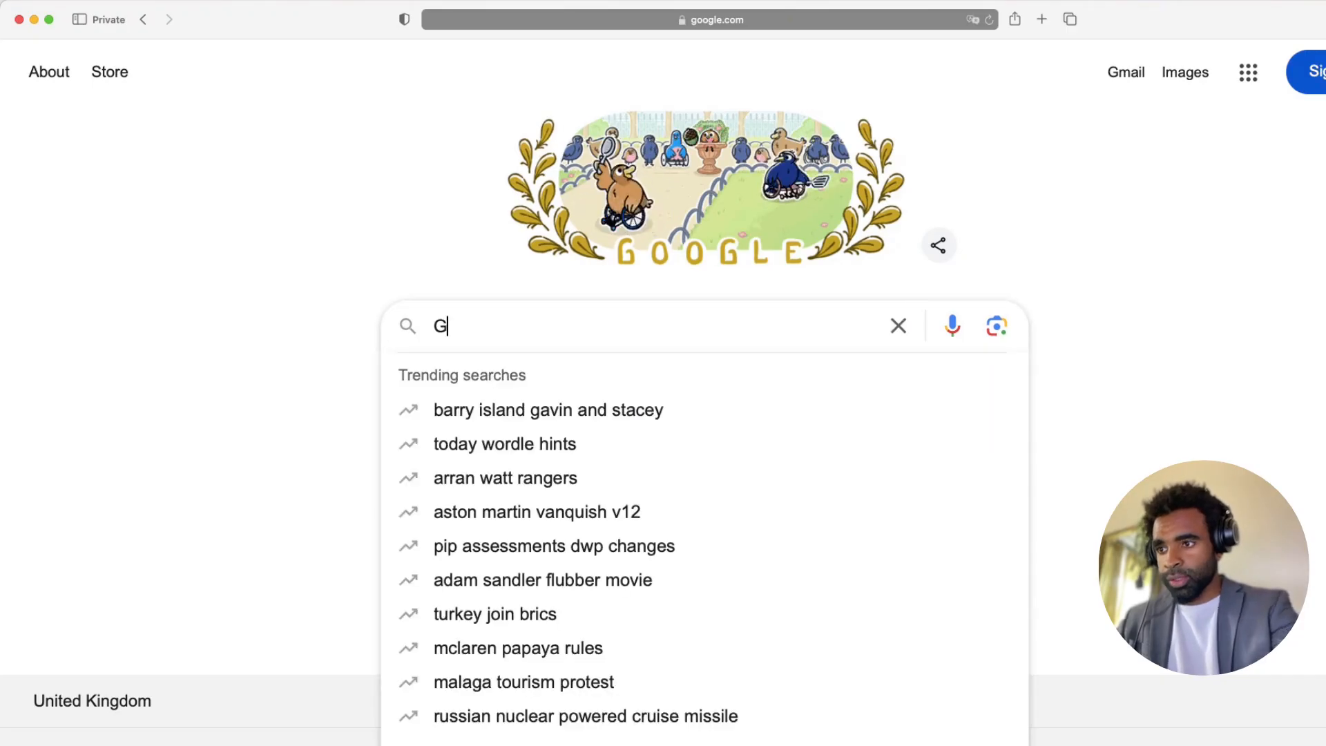
# Search Google for 'Google colab' and choose the 'Welcome To Colab' official result.
pyautogui.write('oogle colab')
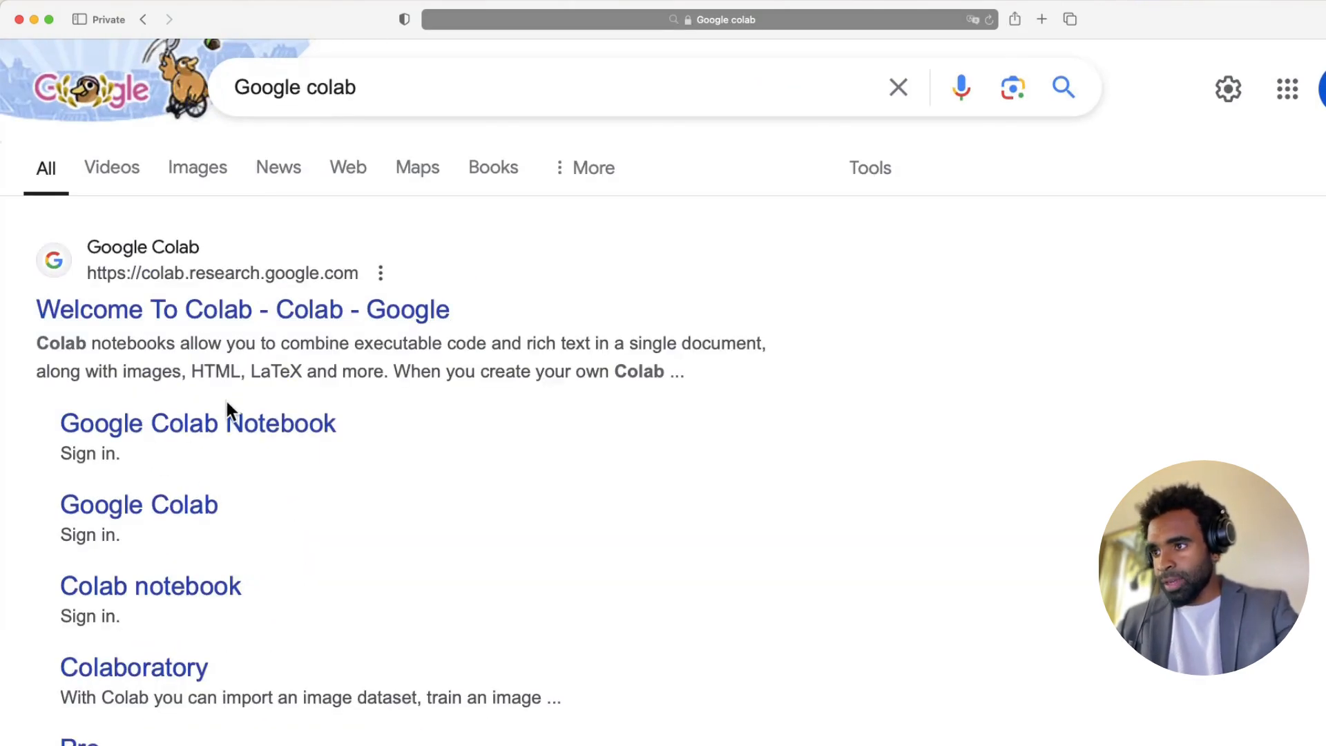
pyautogui.moveTo(242, 309)
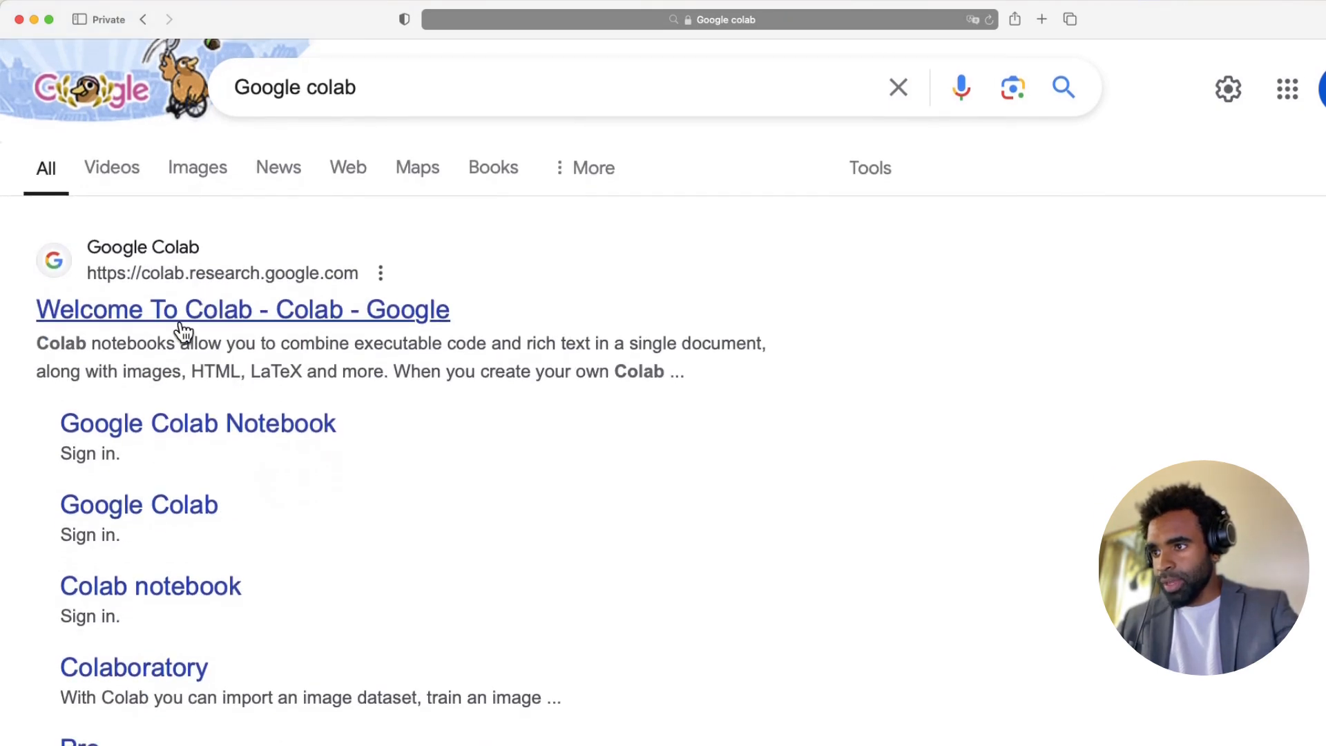
pyautogui.click(242, 309)
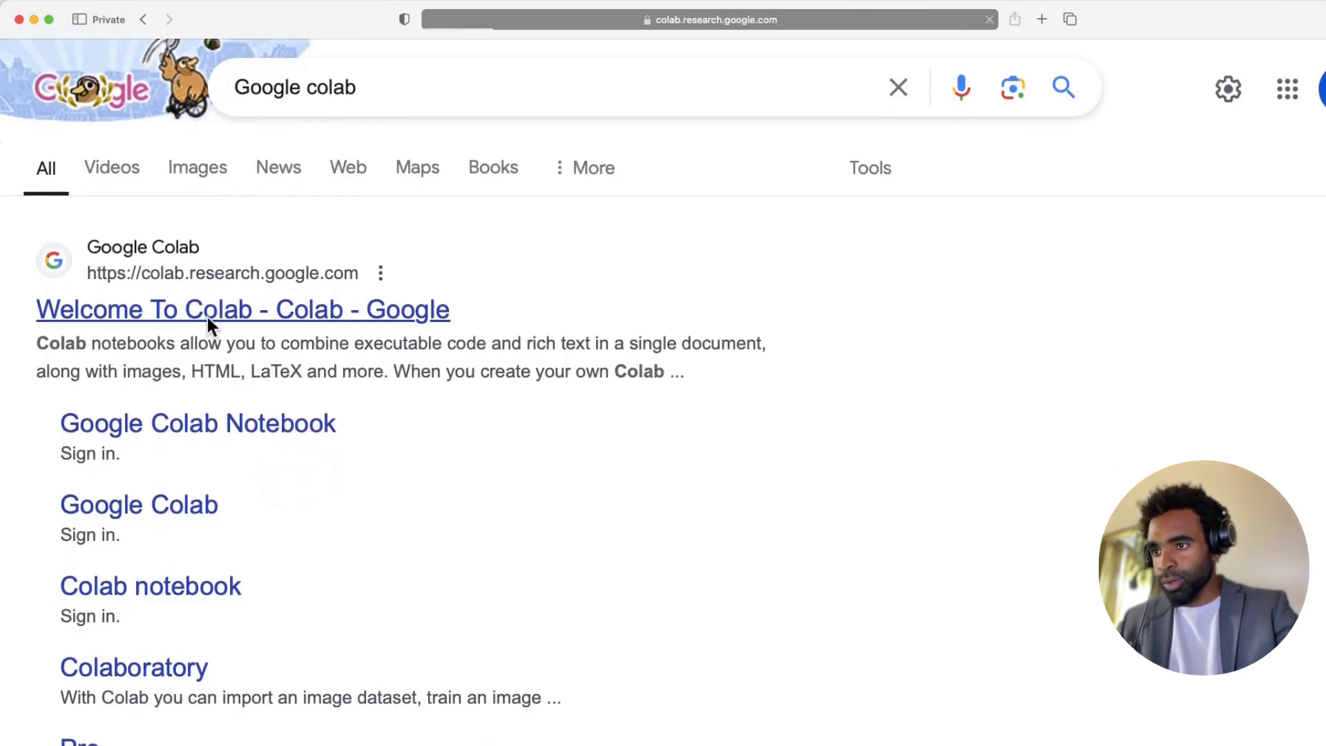
# Load the Colab welcome page and begin signing in with a Google account.
pyautogui.click(243, 308)
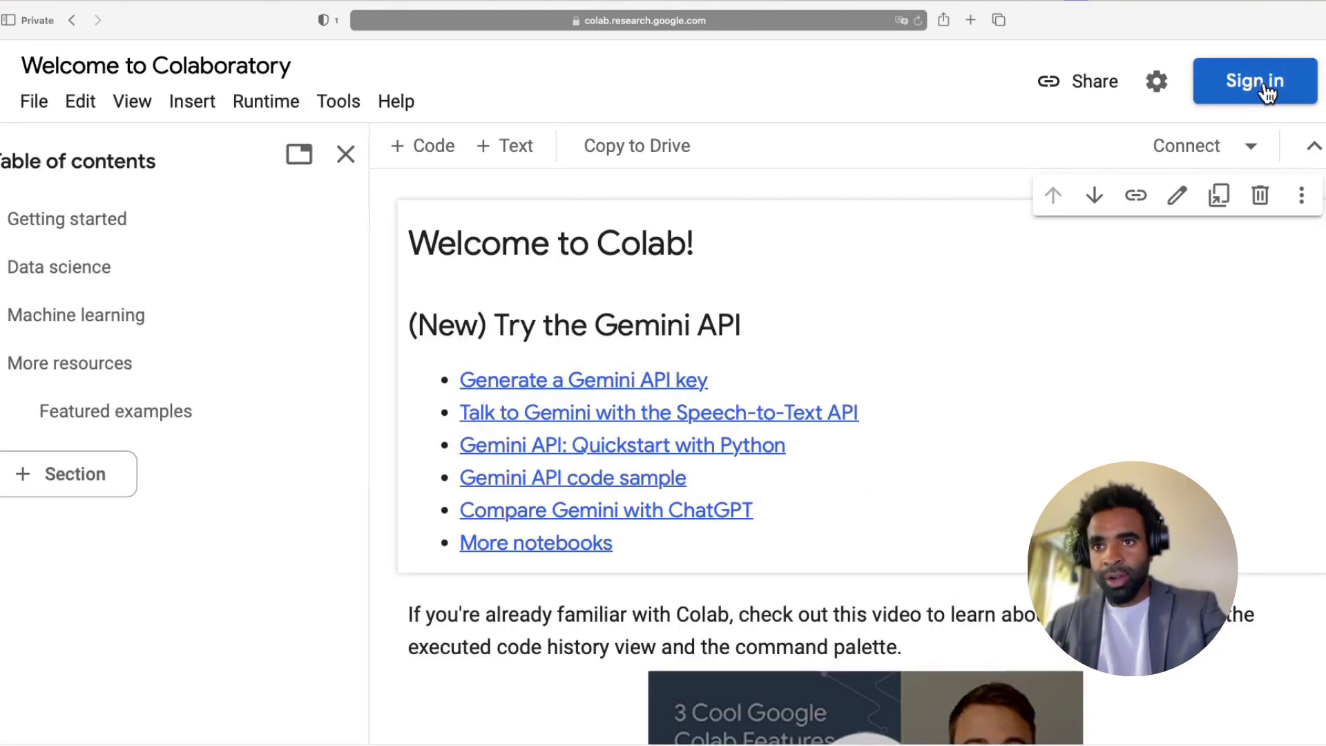
pyautogui.click(1254, 81)
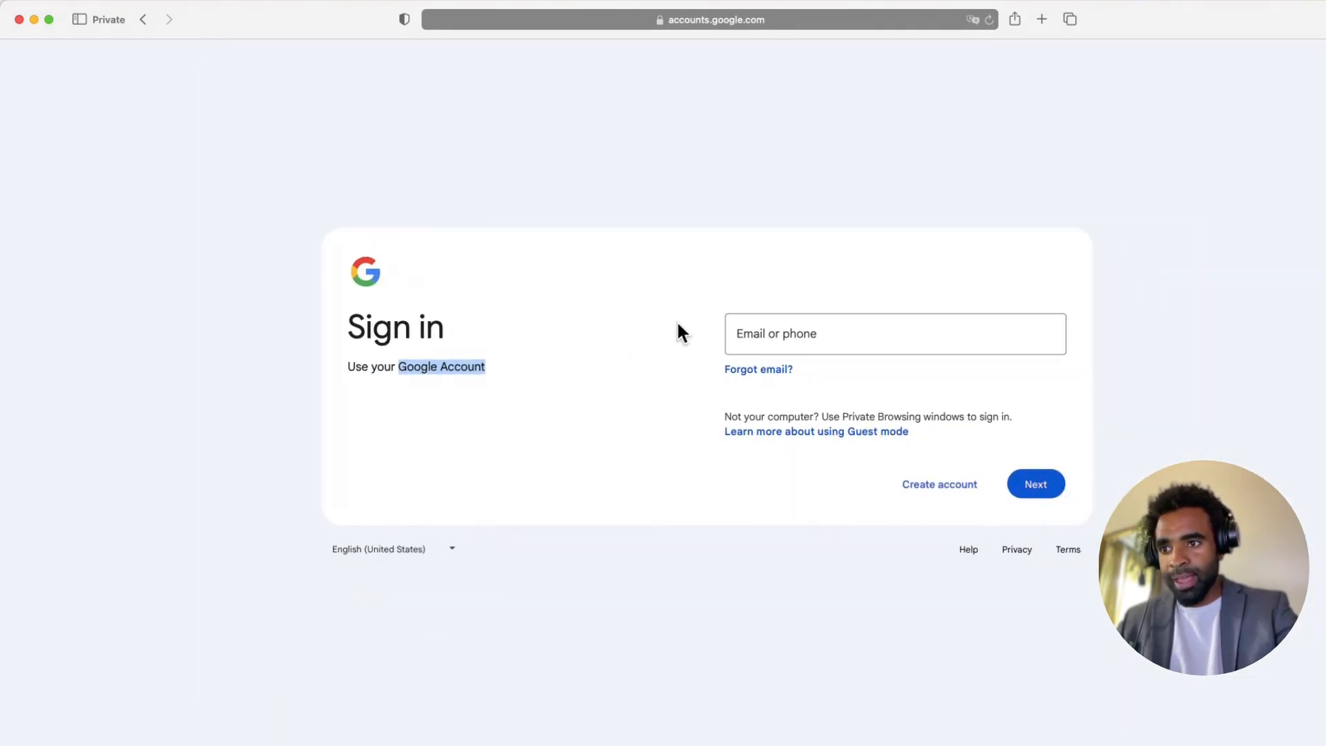
pyautogui.moveTo(528, 350)
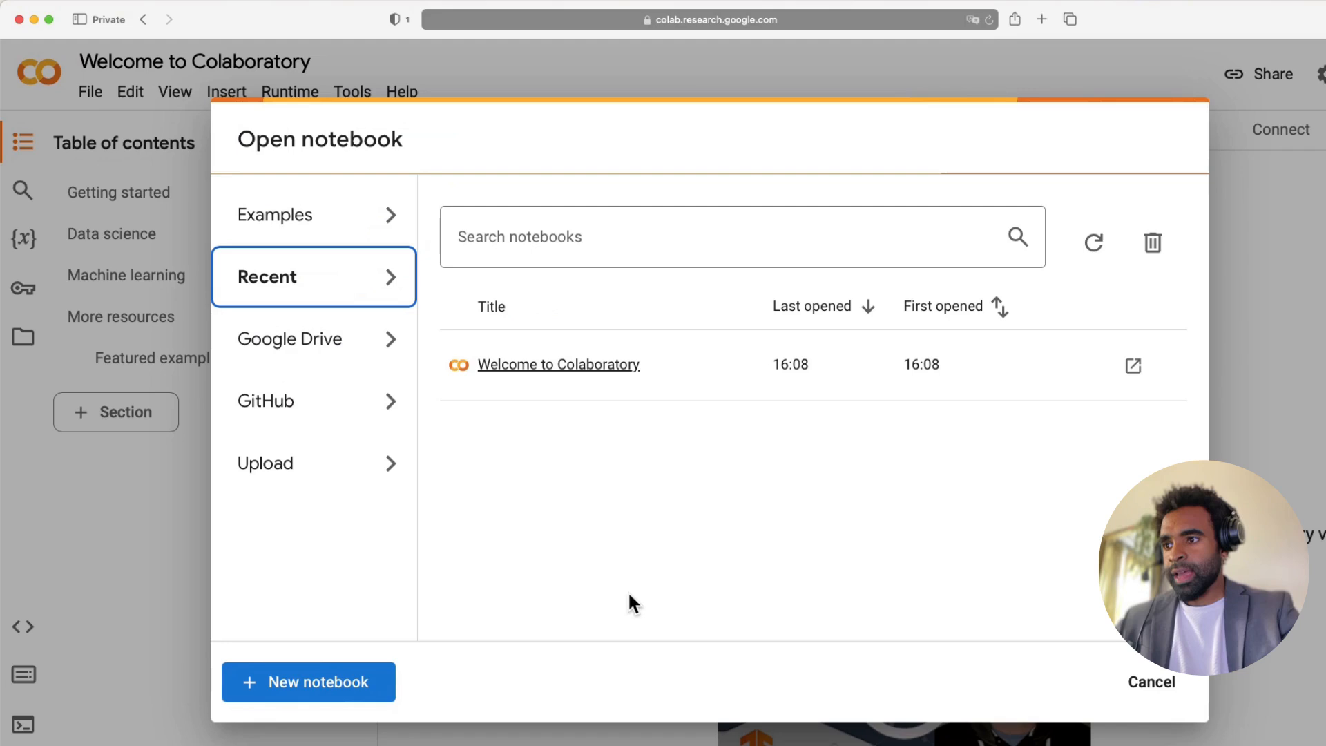
pyautogui.moveTo(384, 654)
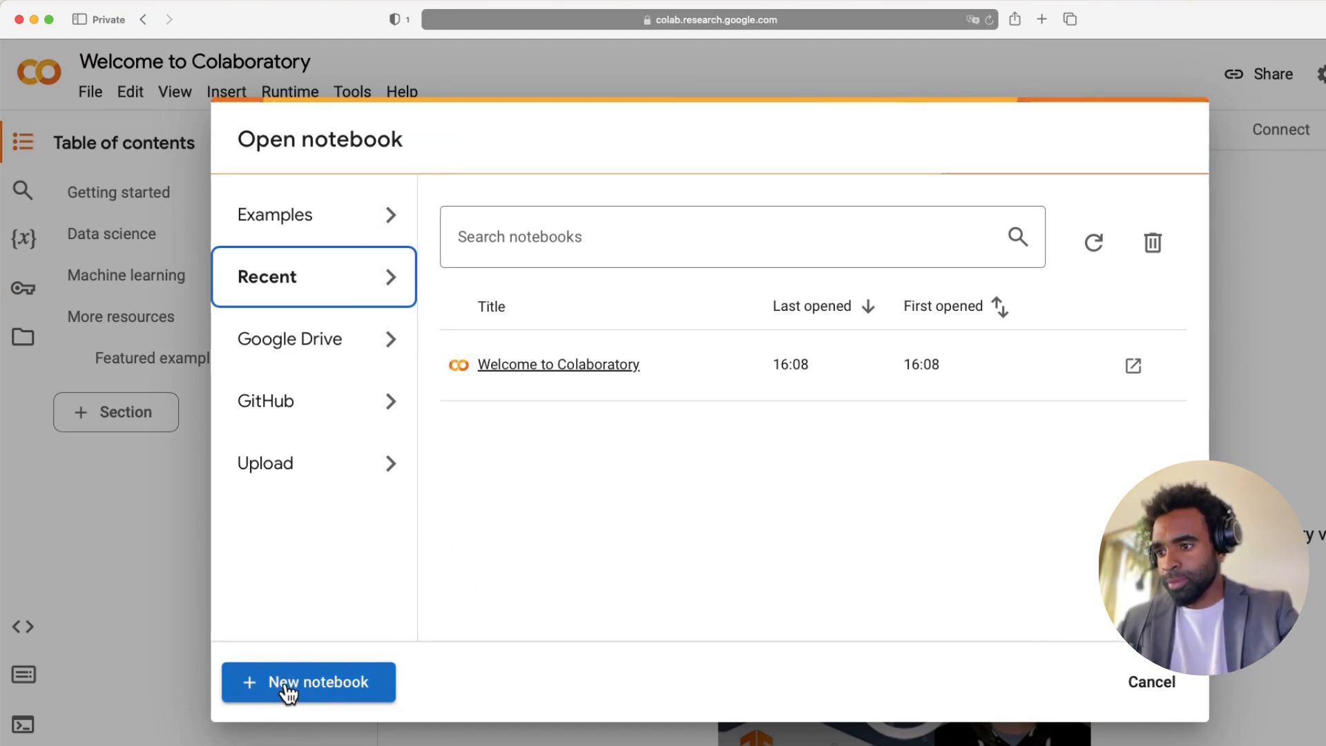
pyautogui.moveTo(345, 609)
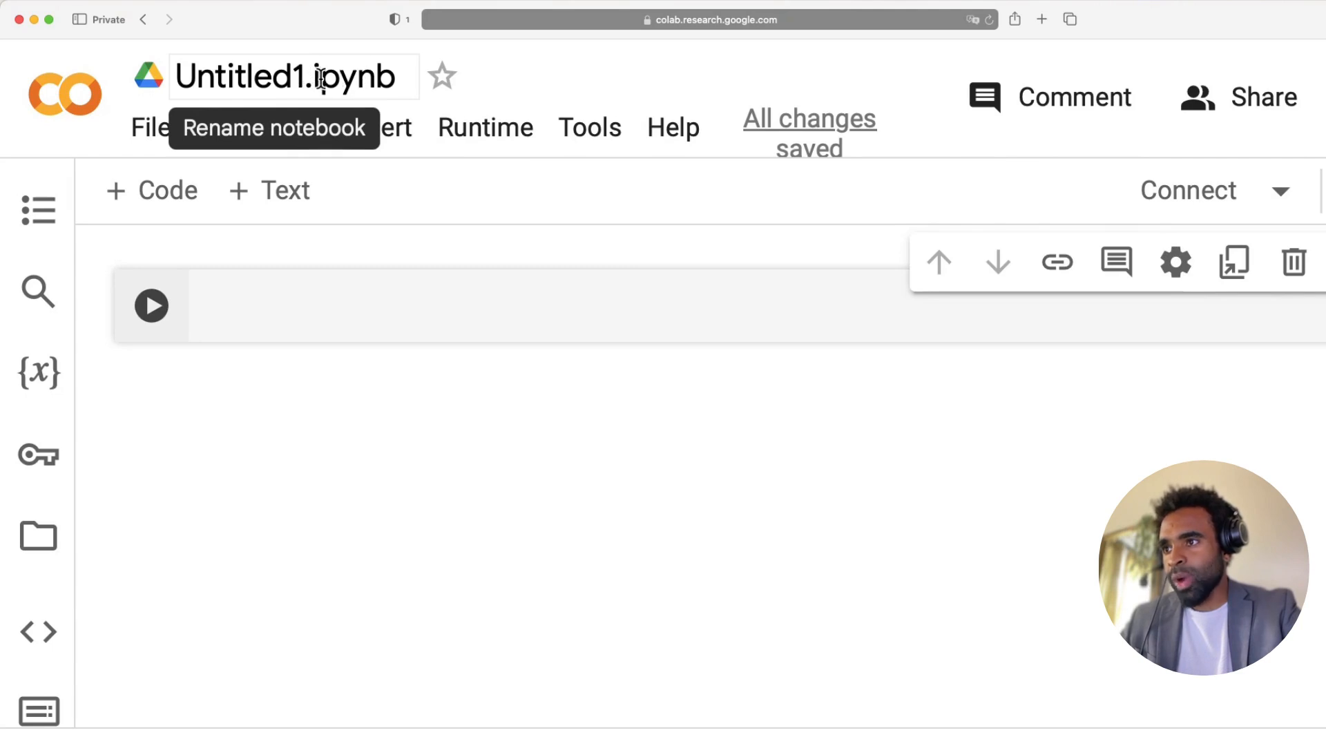
# Replace the title Untitled1 with my_first_notebook.ipynb.
pyautogui.doubleClick(338, 76)
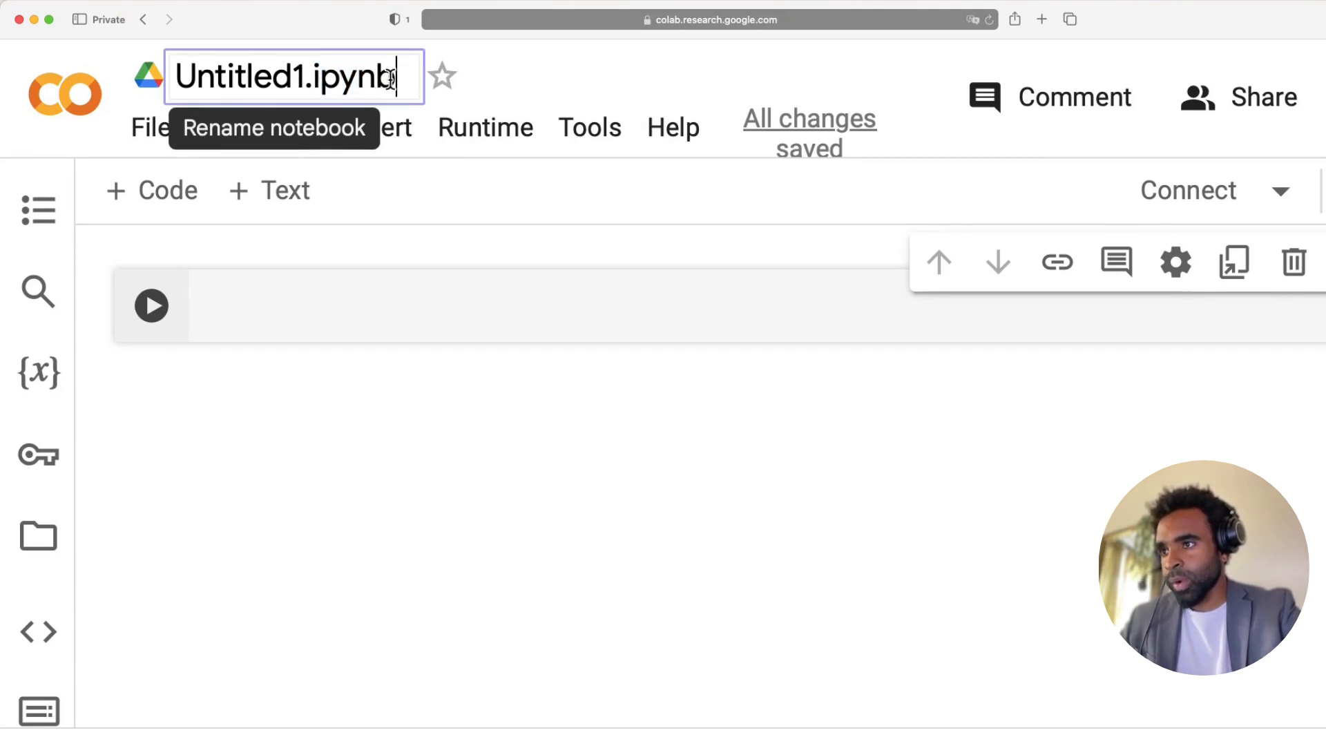
pyautogui.doubleClick(245, 76)
pyautogui.write('my_first_')
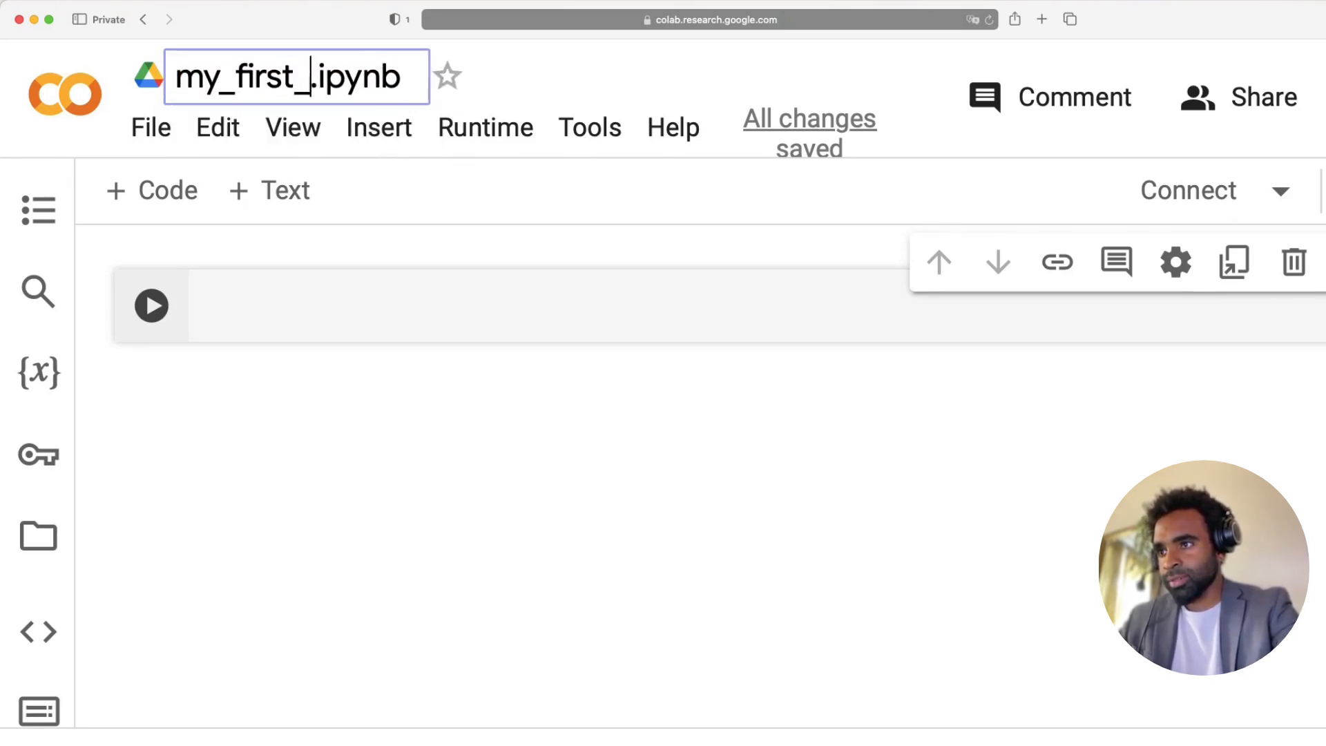
pyautogui.write('notebook')
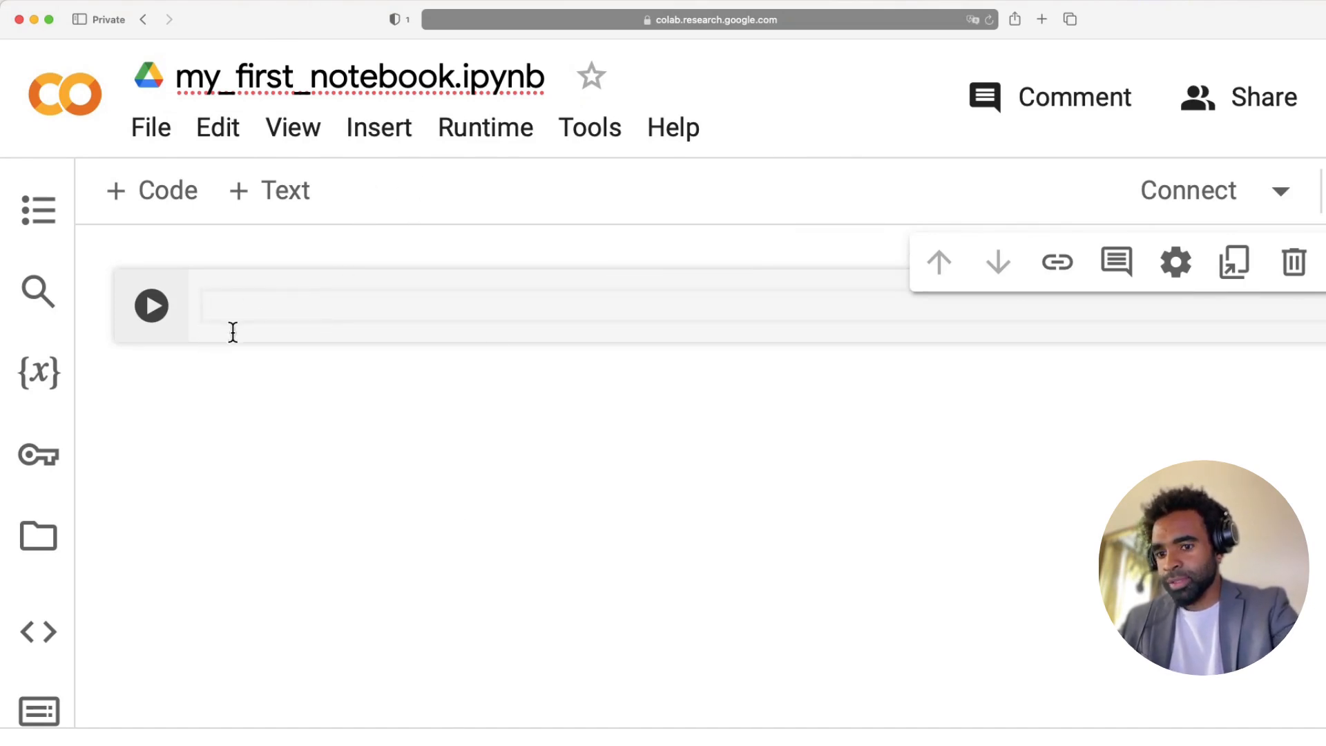
# Enter 1 + 1 in the first code cell and run it to output 2.
pyautogui.write('1 + 1')
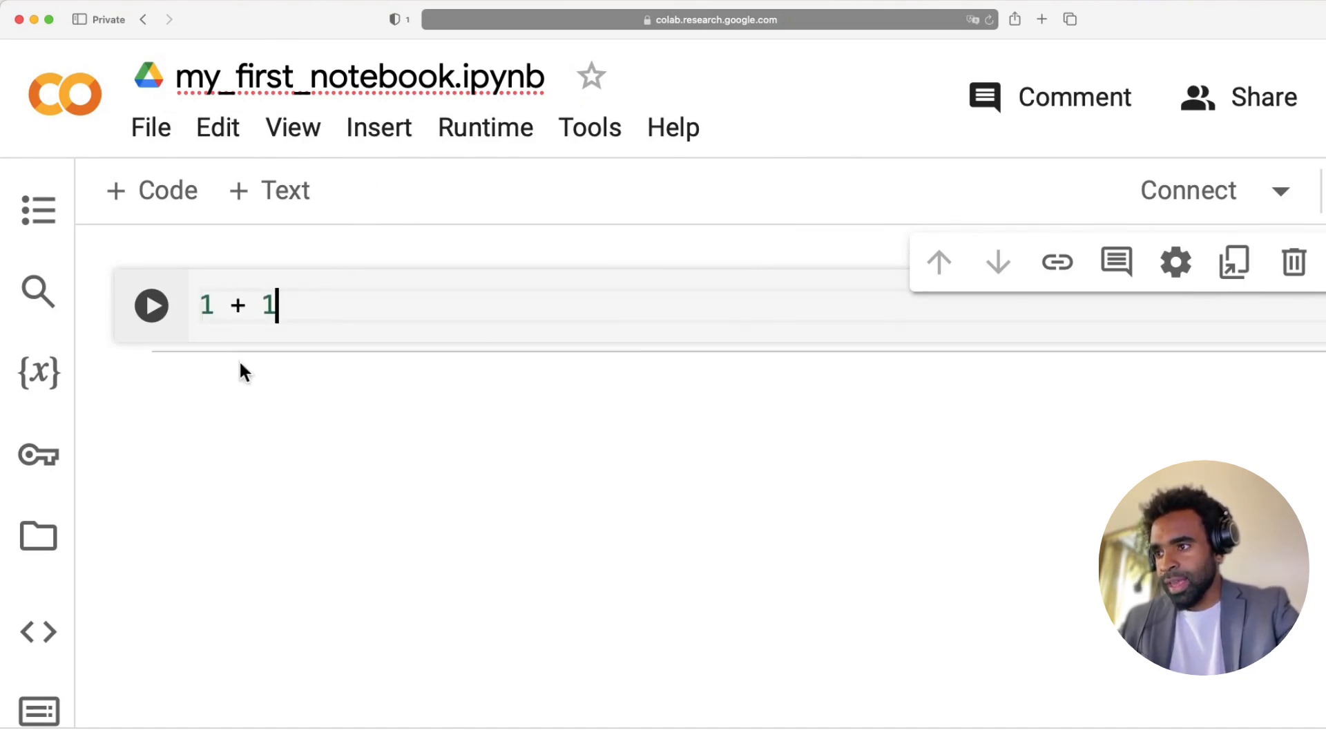
pyautogui.moveTo(151, 306)
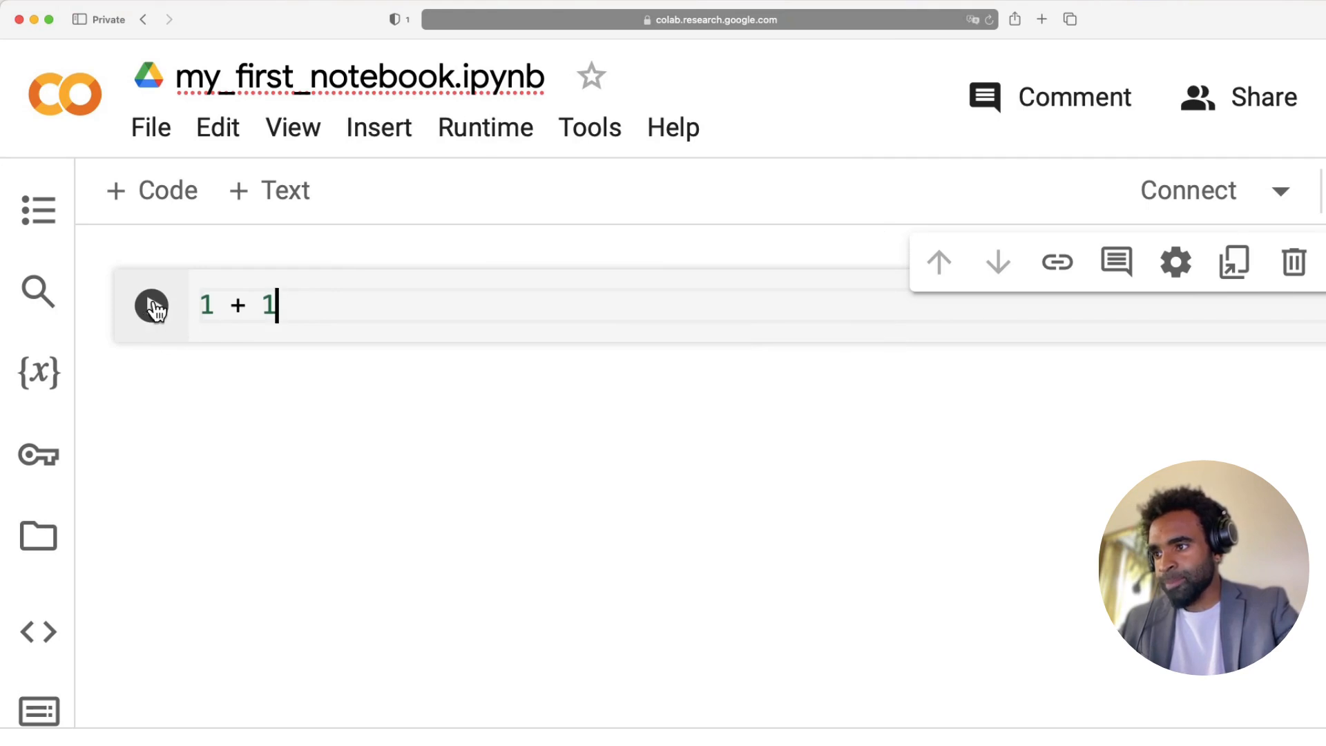
pyautogui.click(151, 306)
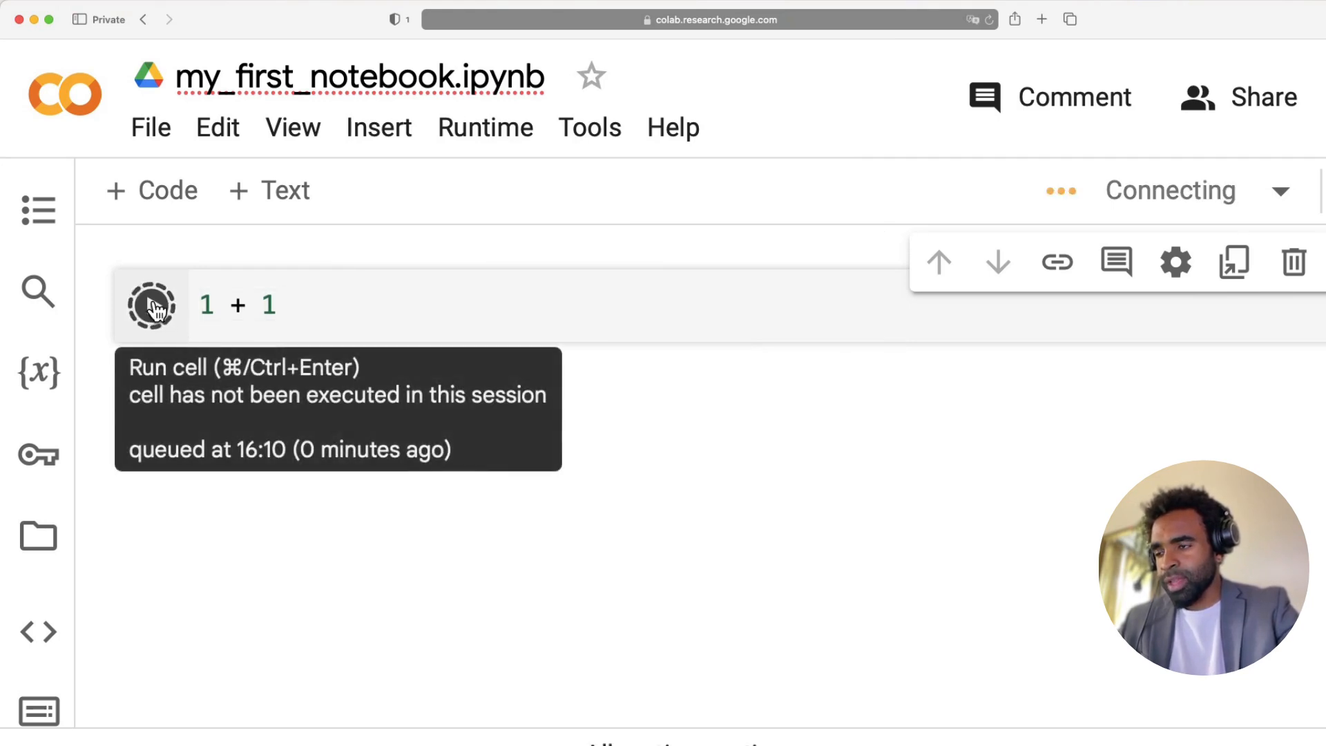
pyautogui.moveTo(207, 296)
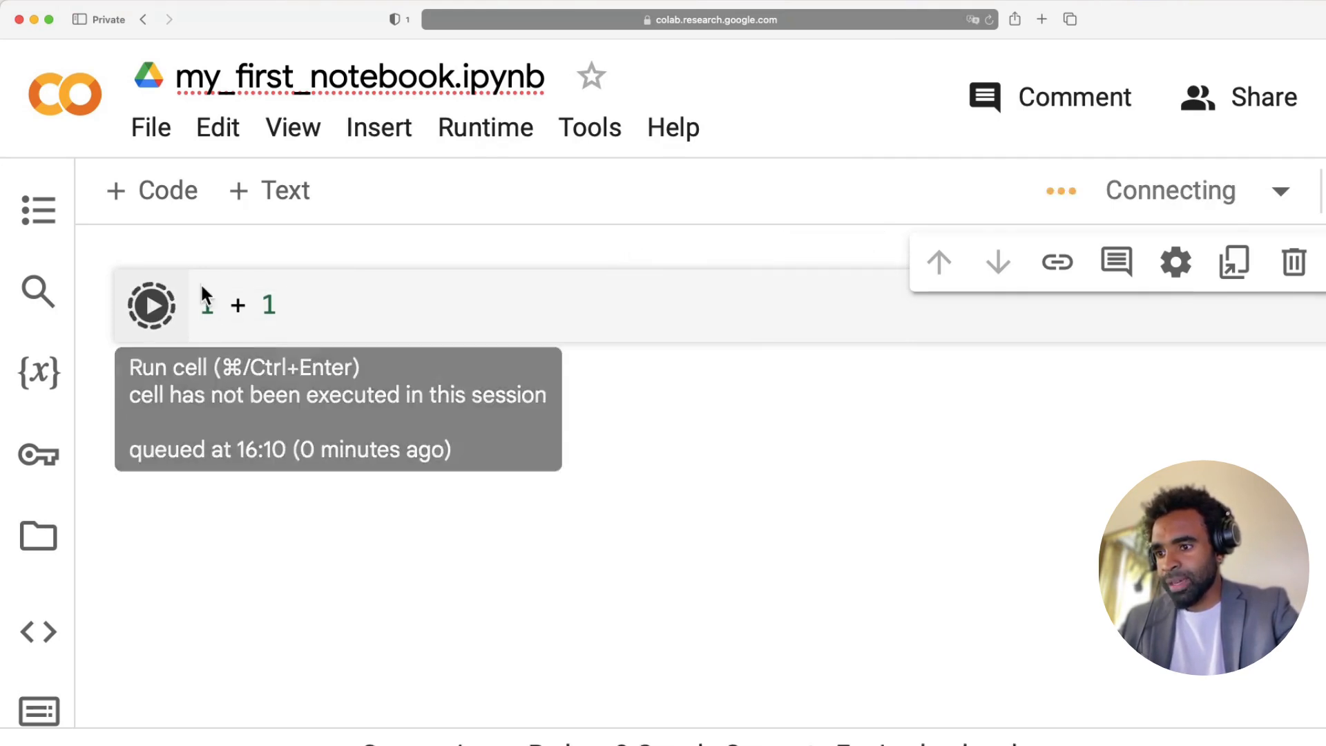
pyautogui.click(151, 305)
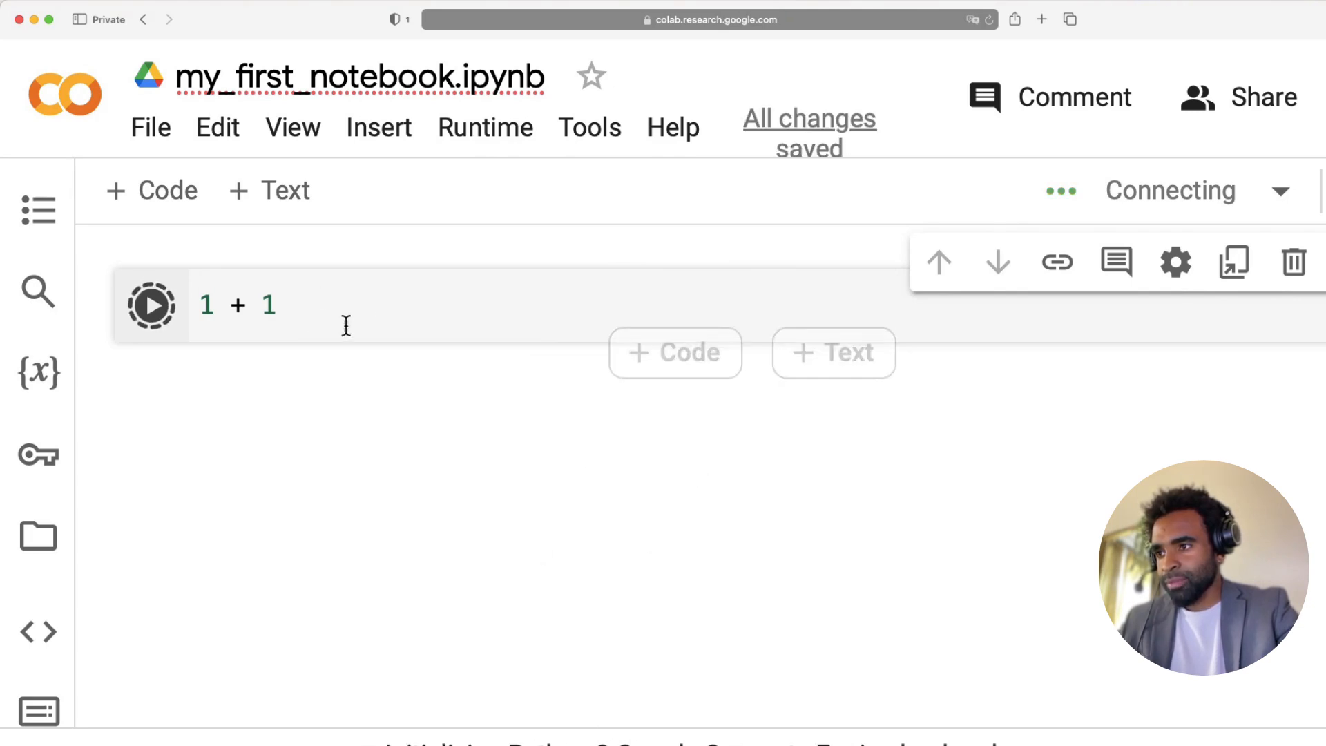
pyautogui.click(151, 305)
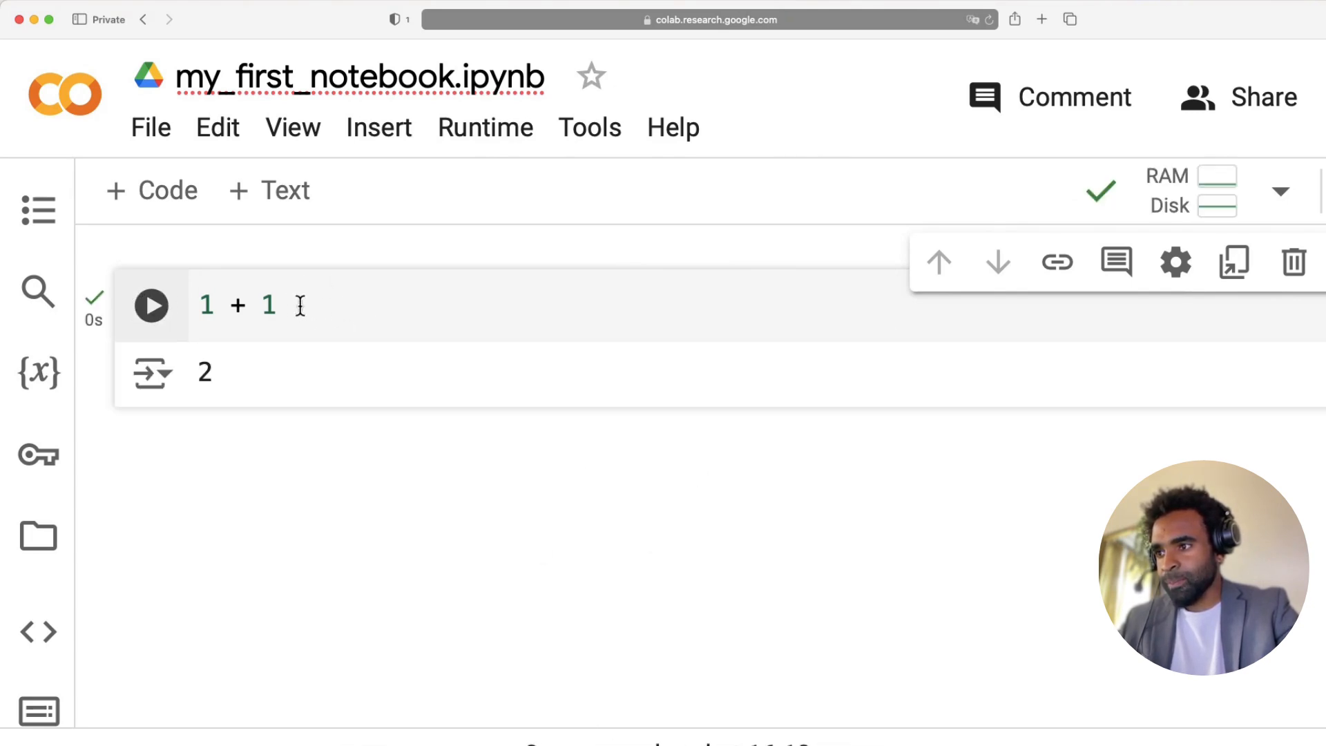
pyautogui.moveTo(213, 368)
pyautogui.write('2')
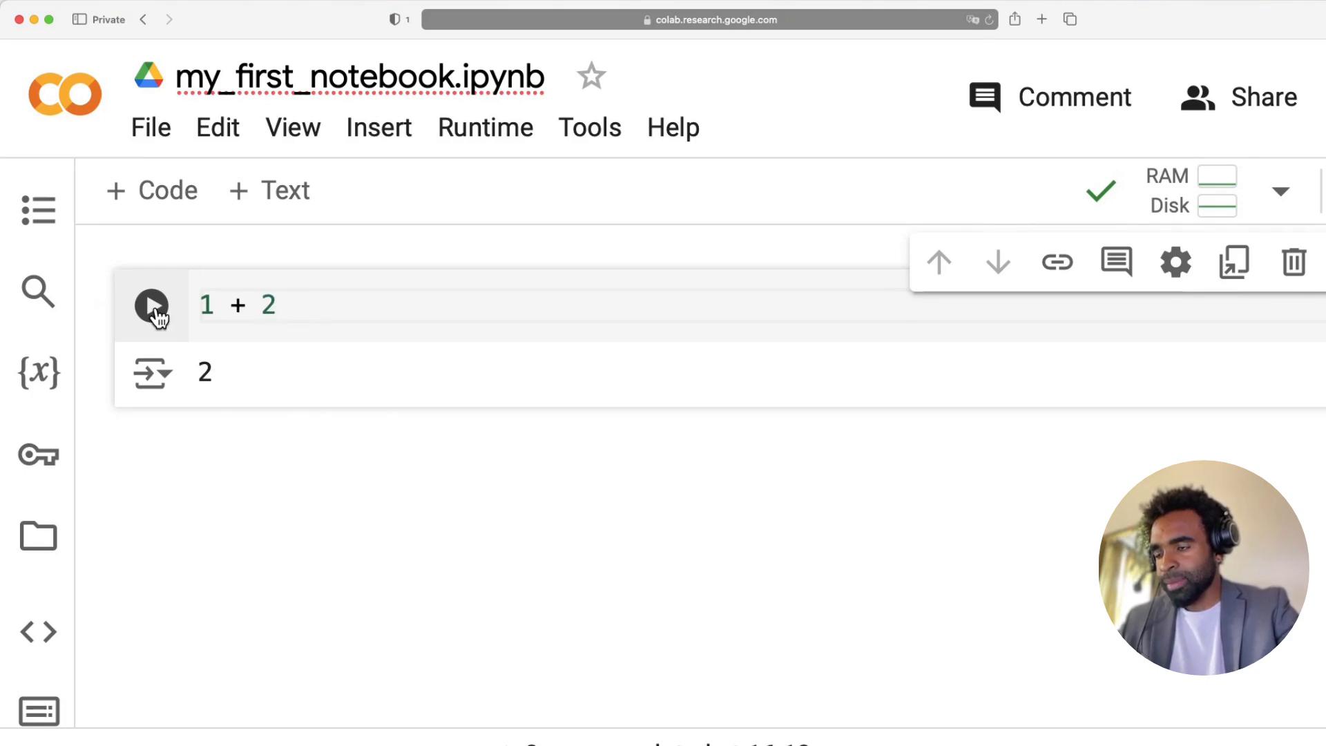
# Rerun the cell as 1 + 2 to output 3 using the play button and Cmd+Enter.
pyautogui.click(151, 305)
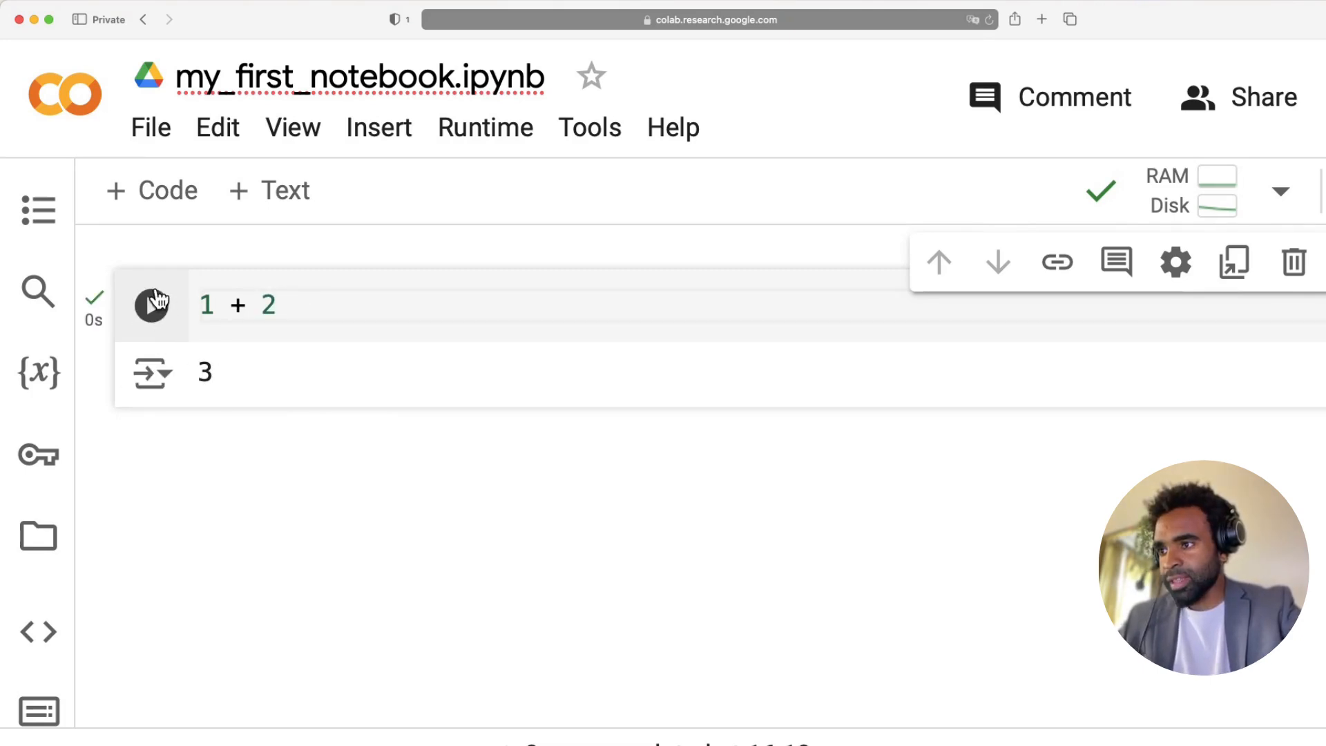
pyautogui.moveTo(295, 306)
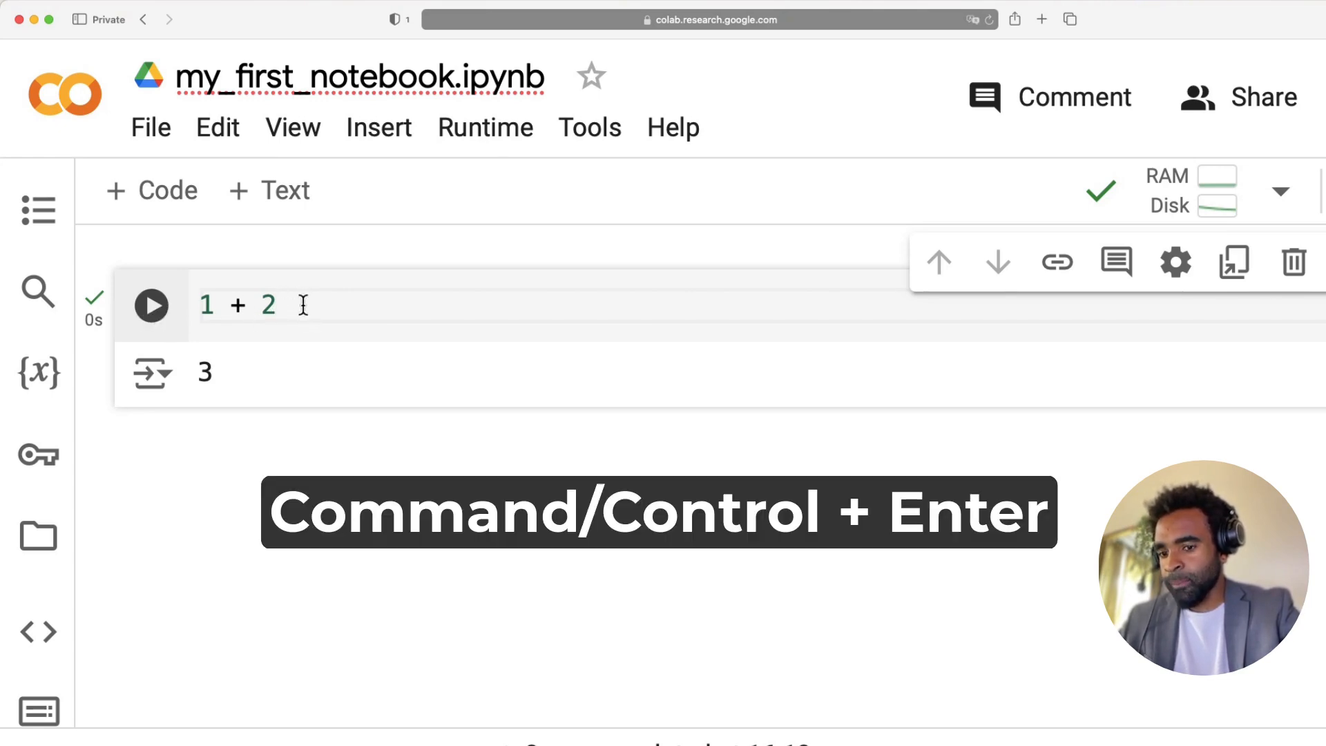
pyautogui.press('Enter')
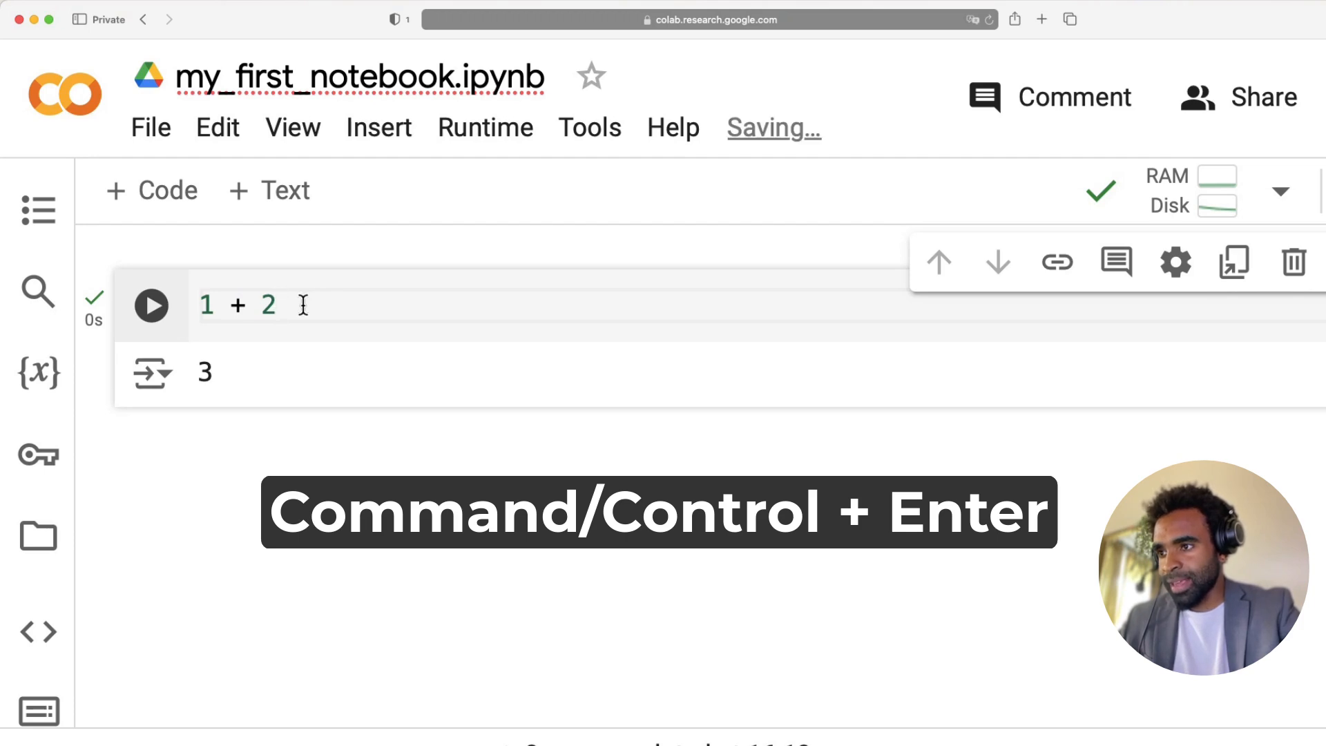
pyautogui.press('cmd+enter')
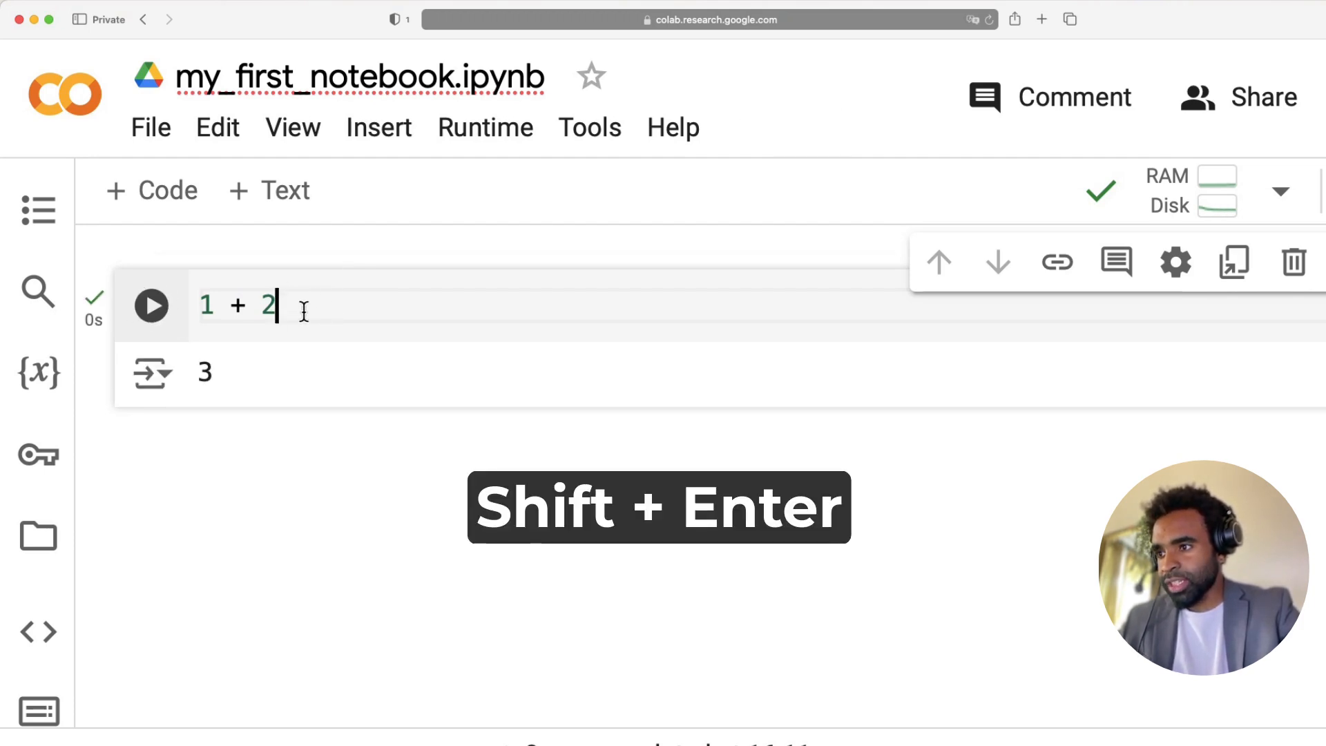
# Run with Shift+Enter to add an empty code cell below and start editing it.
pyautogui.press('shift+enter')
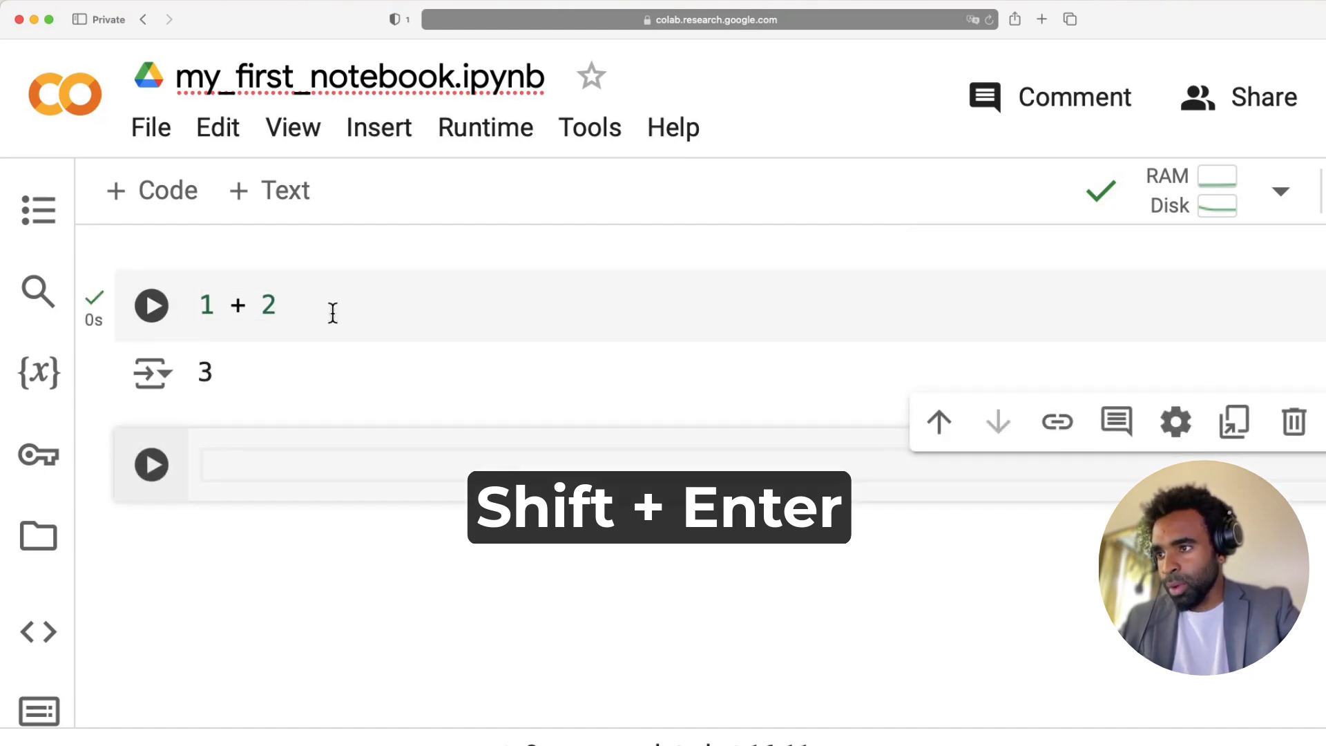
pyautogui.moveTo(272, 294)
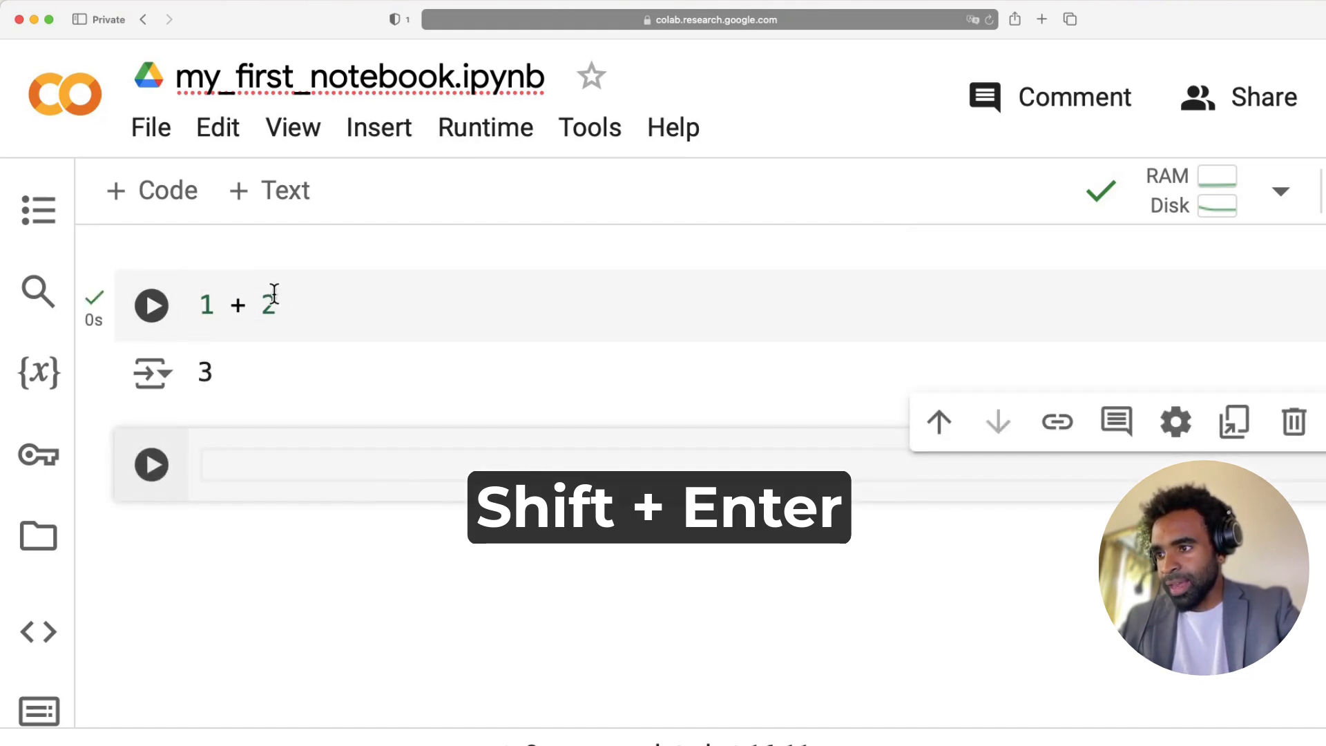
pyautogui.press('shift+enter')
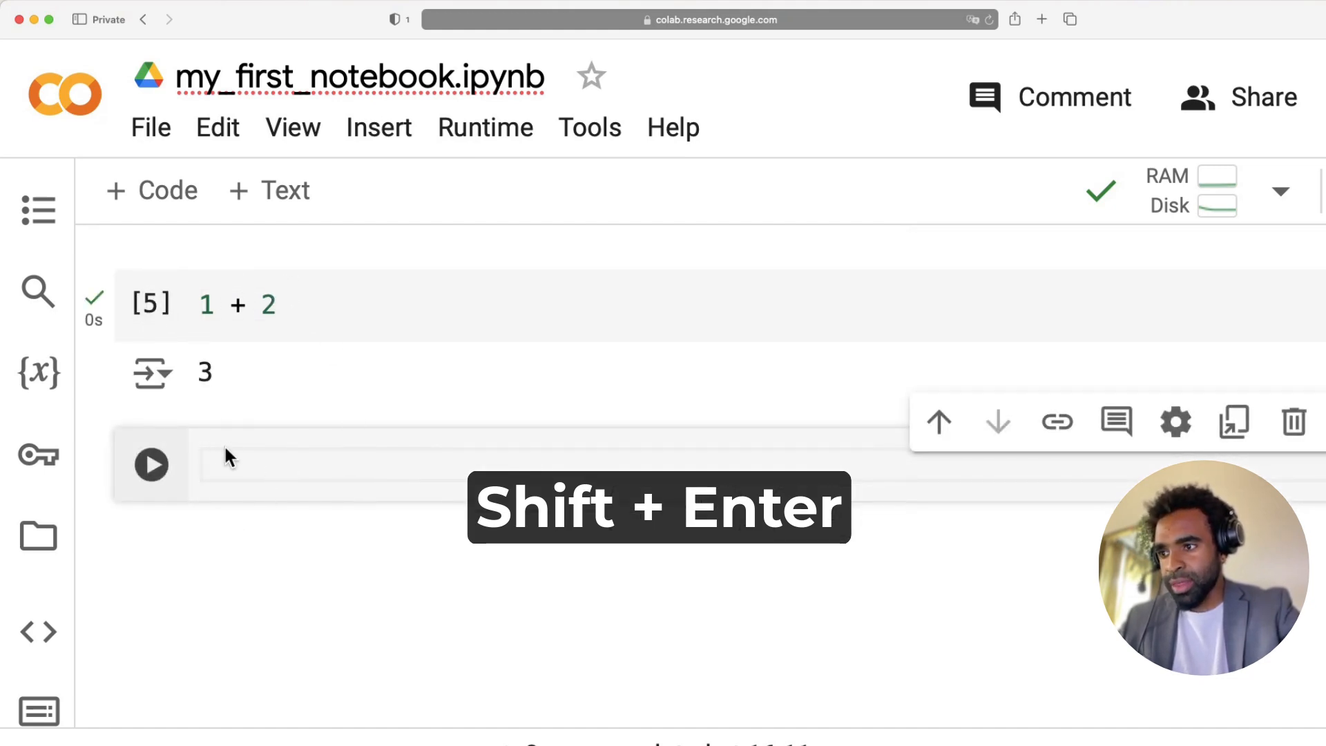
pyautogui.click(339, 464)
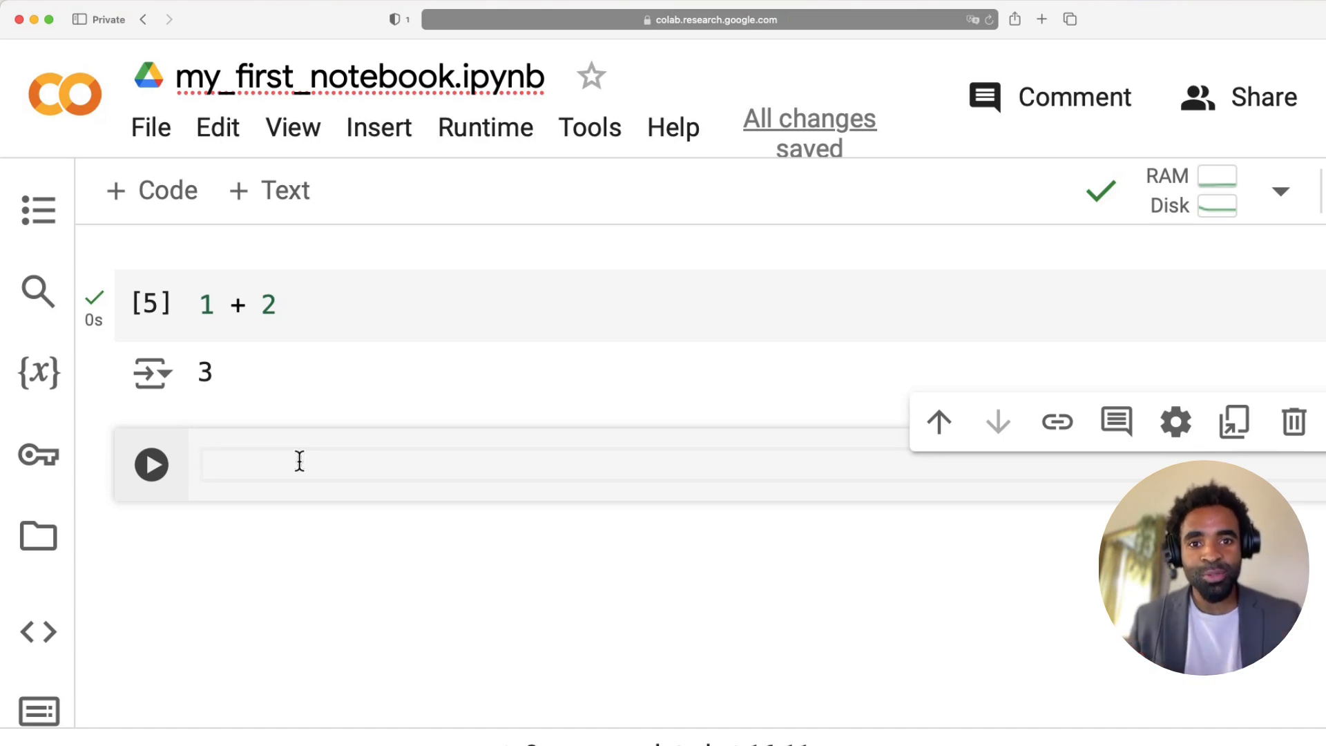
pyautogui.moveTo(265, 444)
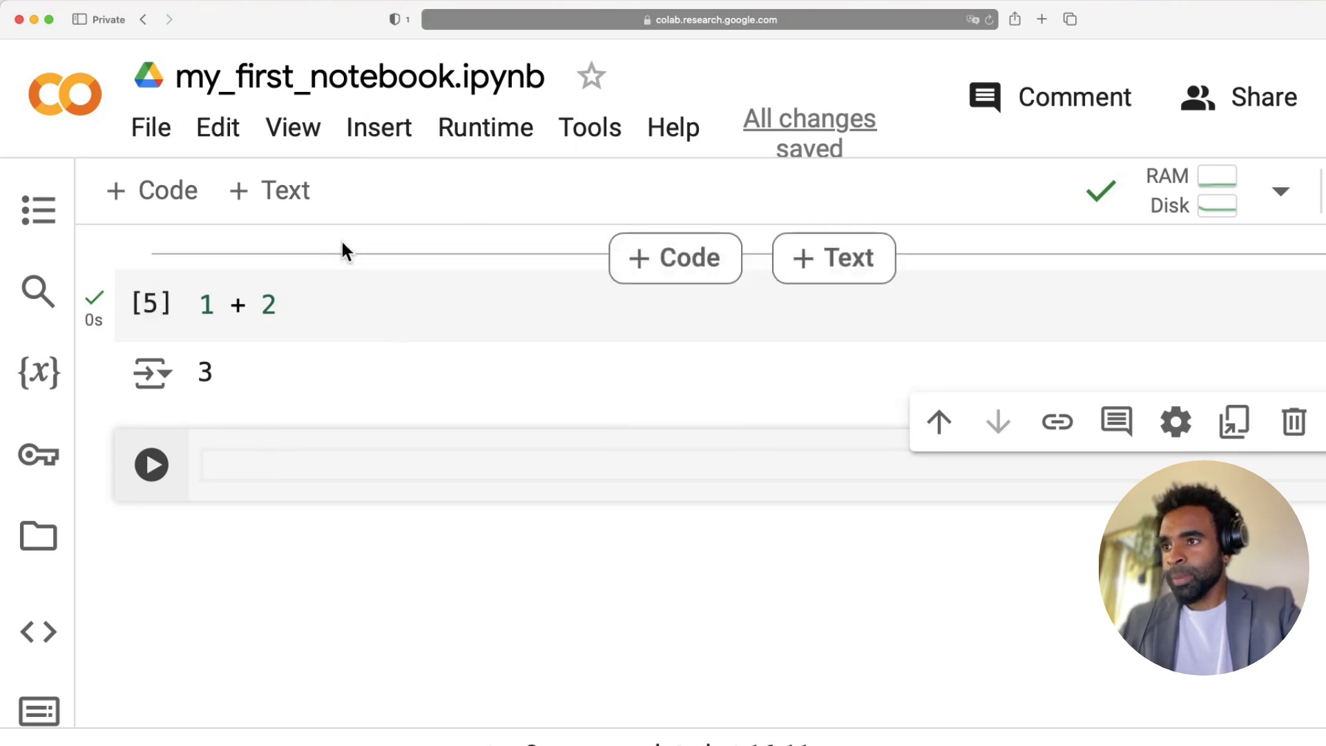
pyautogui.moveTo(485, 128)
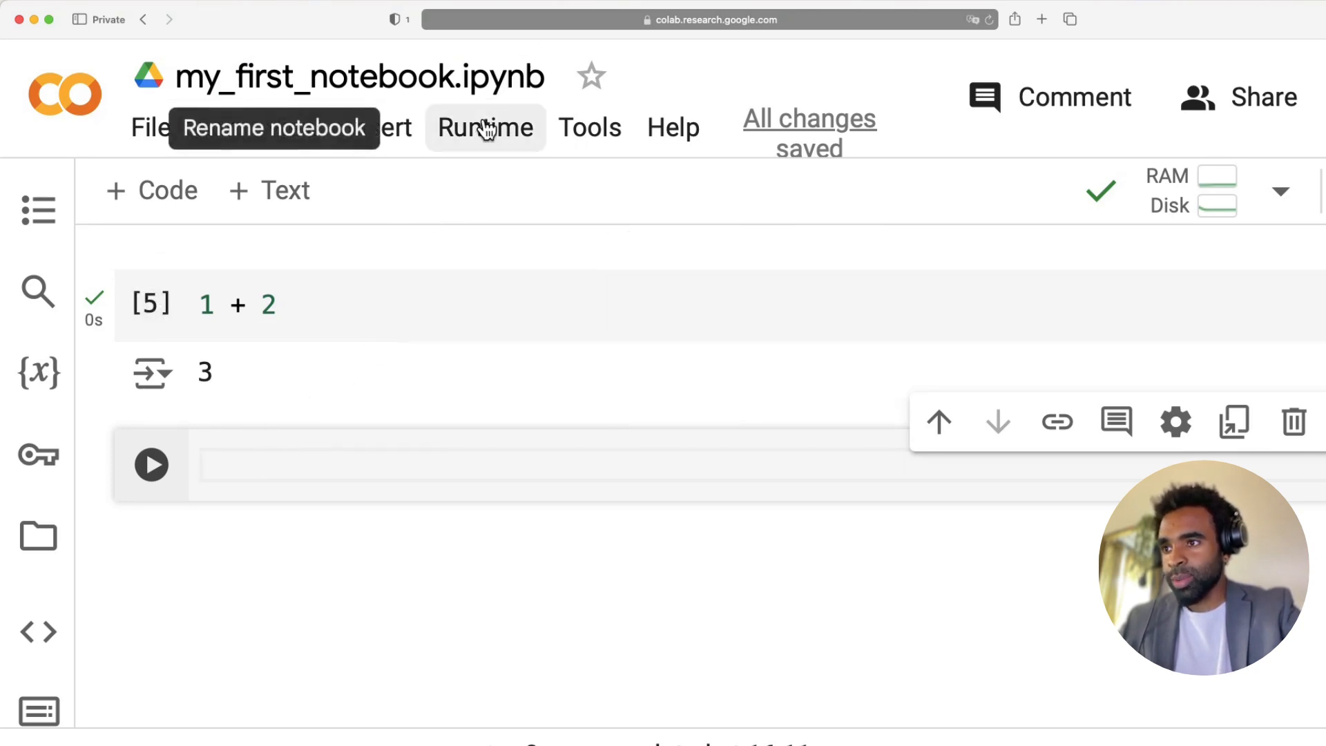
pyautogui.click(484, 128)
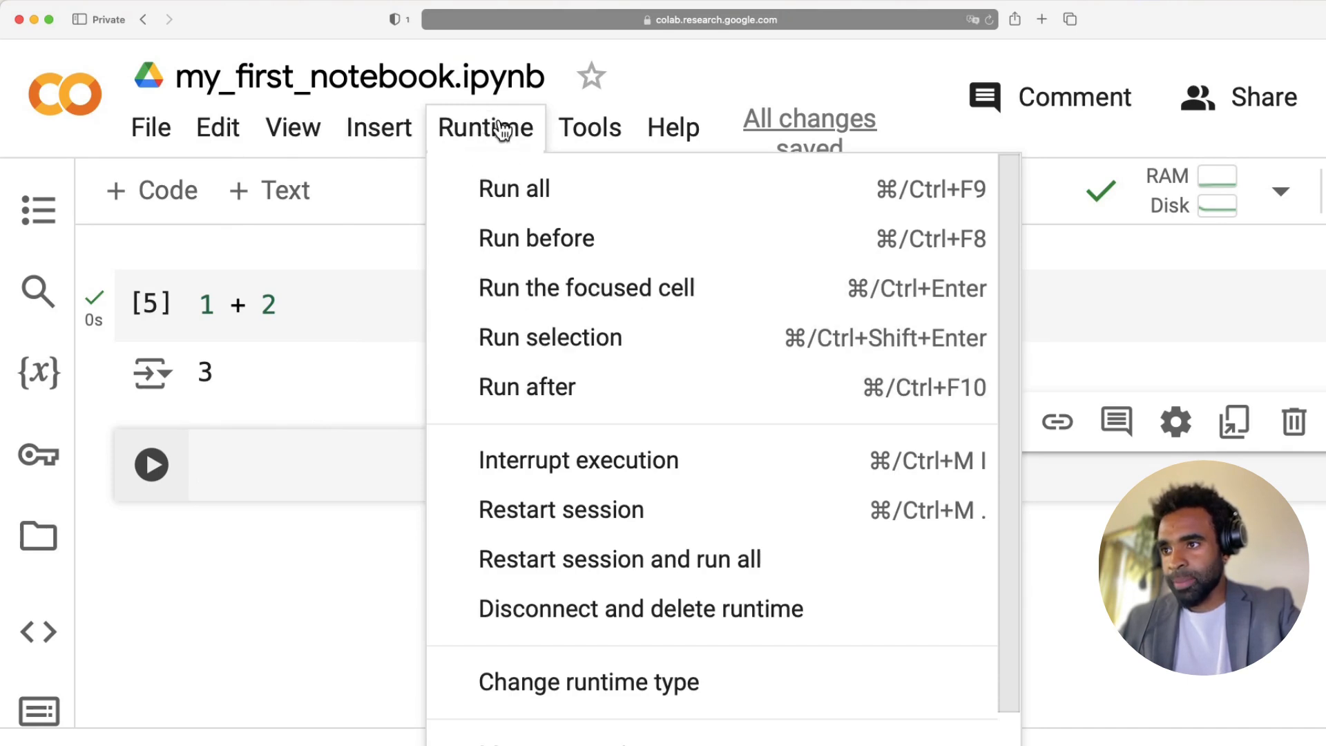
pyautogui.moveTo(588, 682)
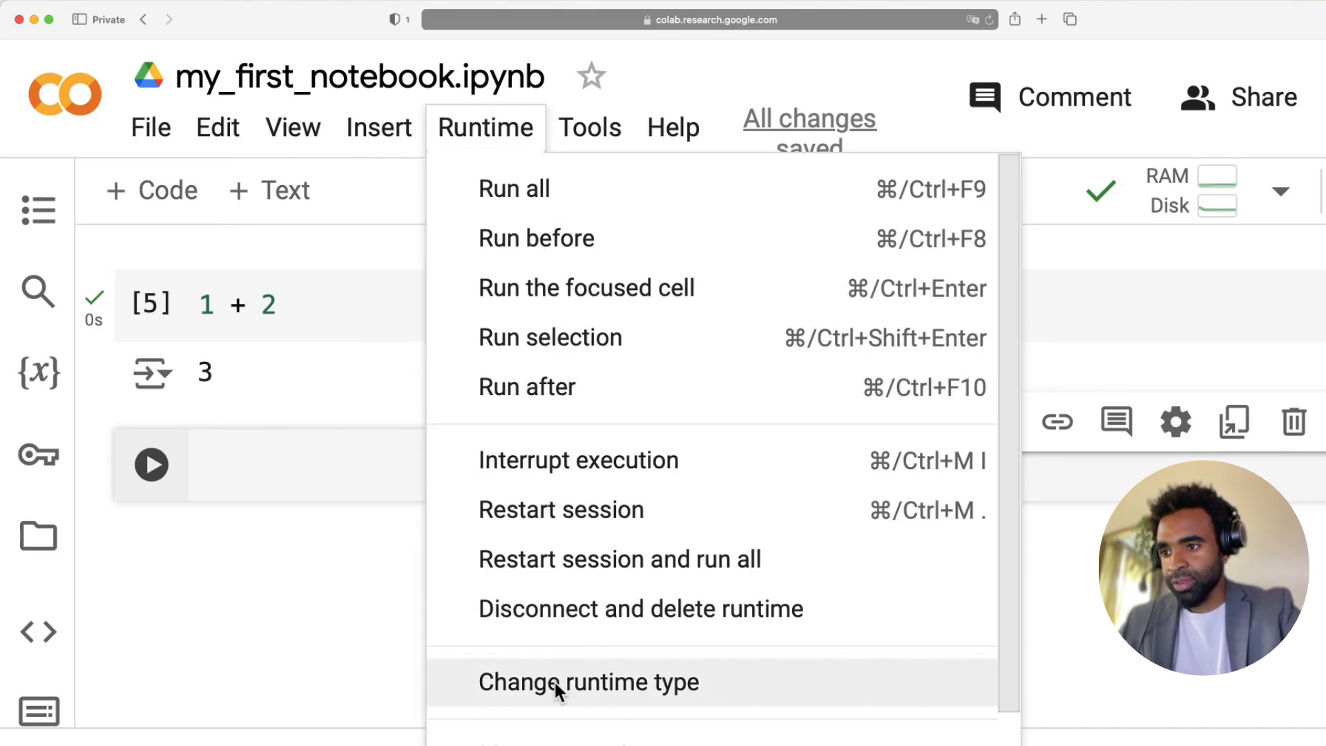
pyautogui.click(587, 681)
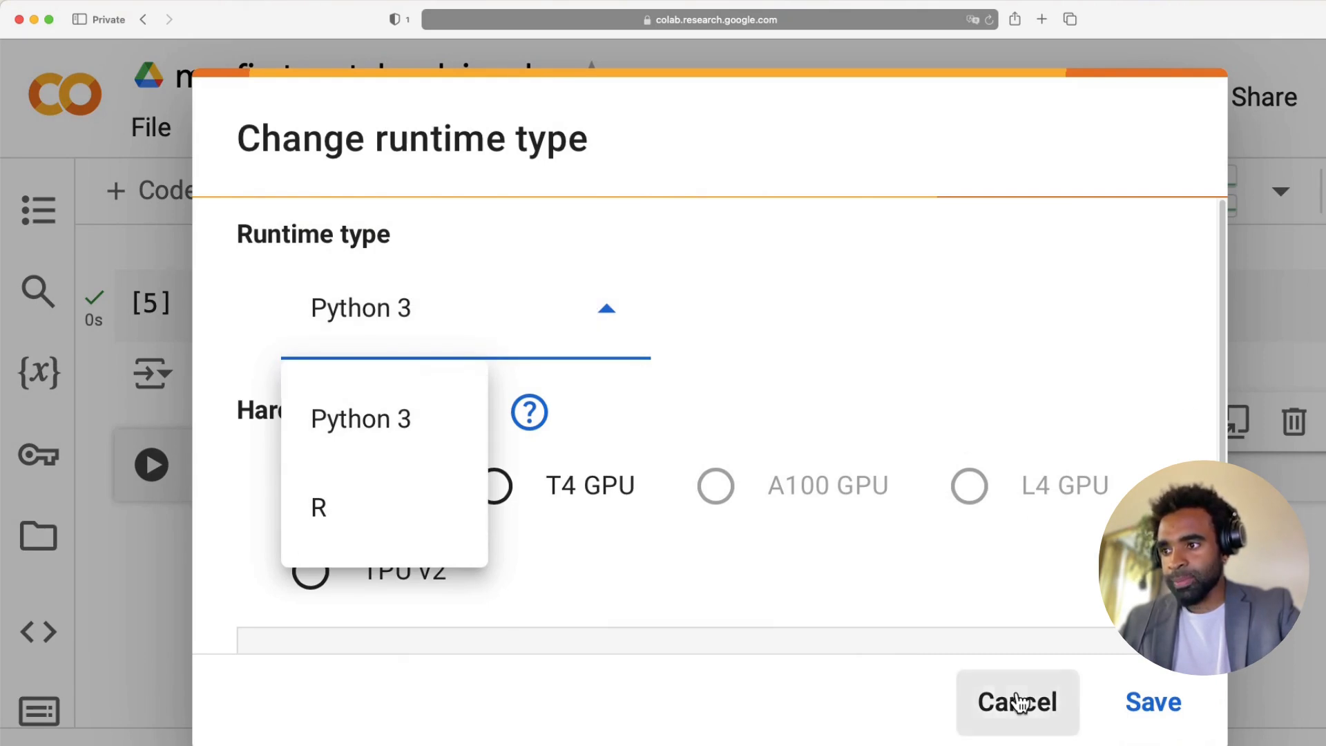
pyautogui.click(1016, 701)
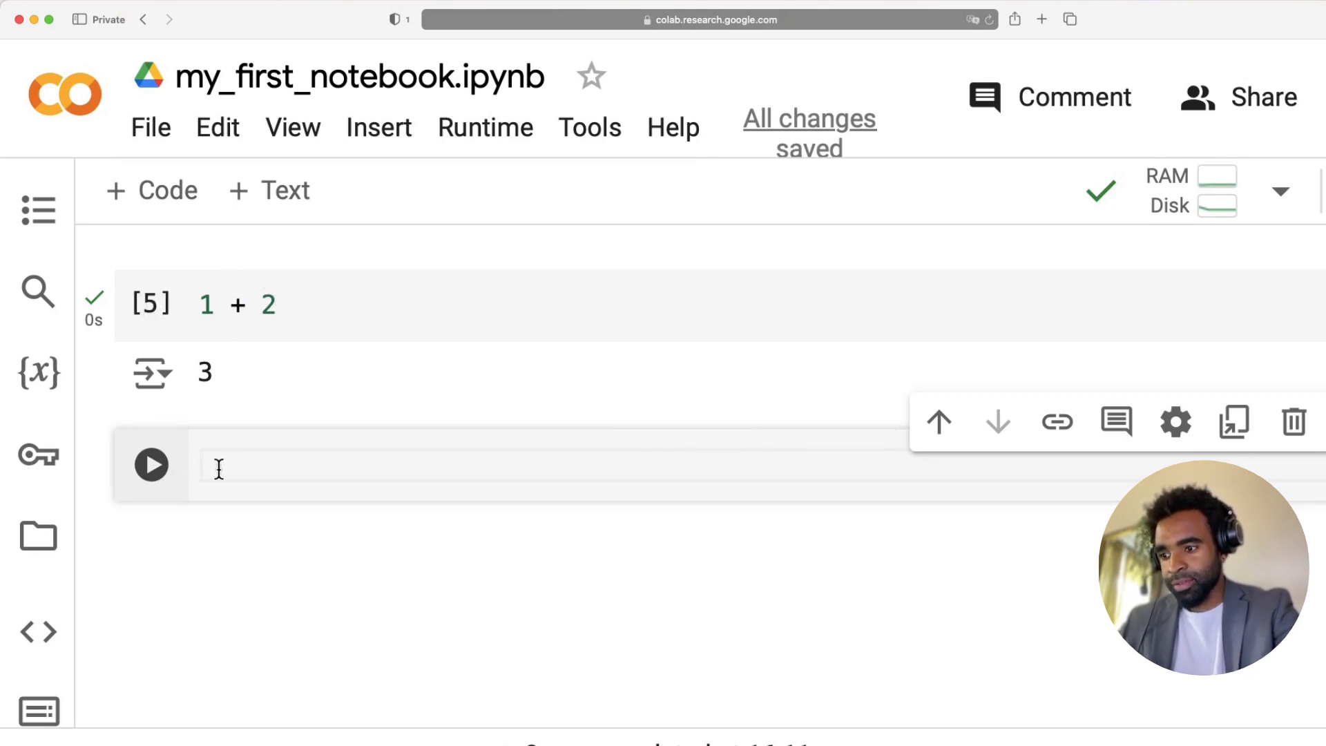
# Write 1 + 1 on the first line of the second code cell.
pyautogui.write('1')
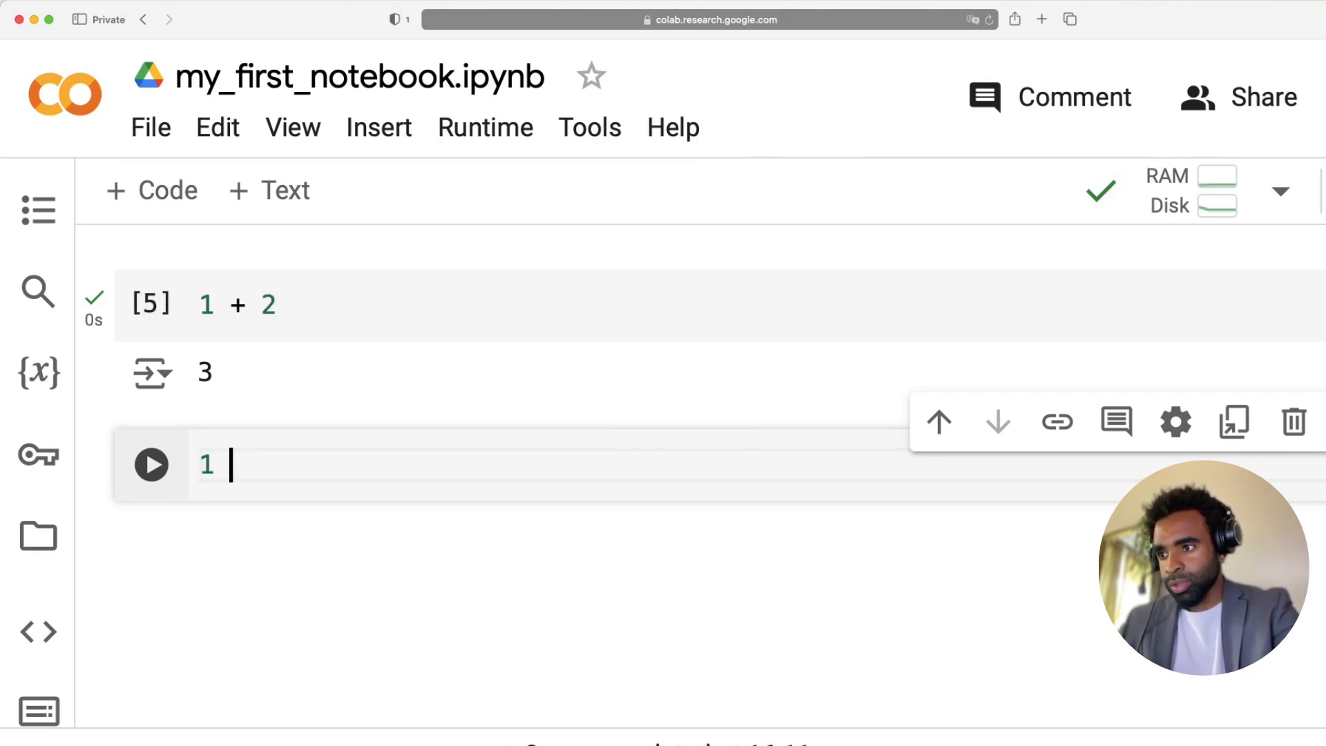
pyautogui.write('+ 1')
pyautogui.write('2 + 2')
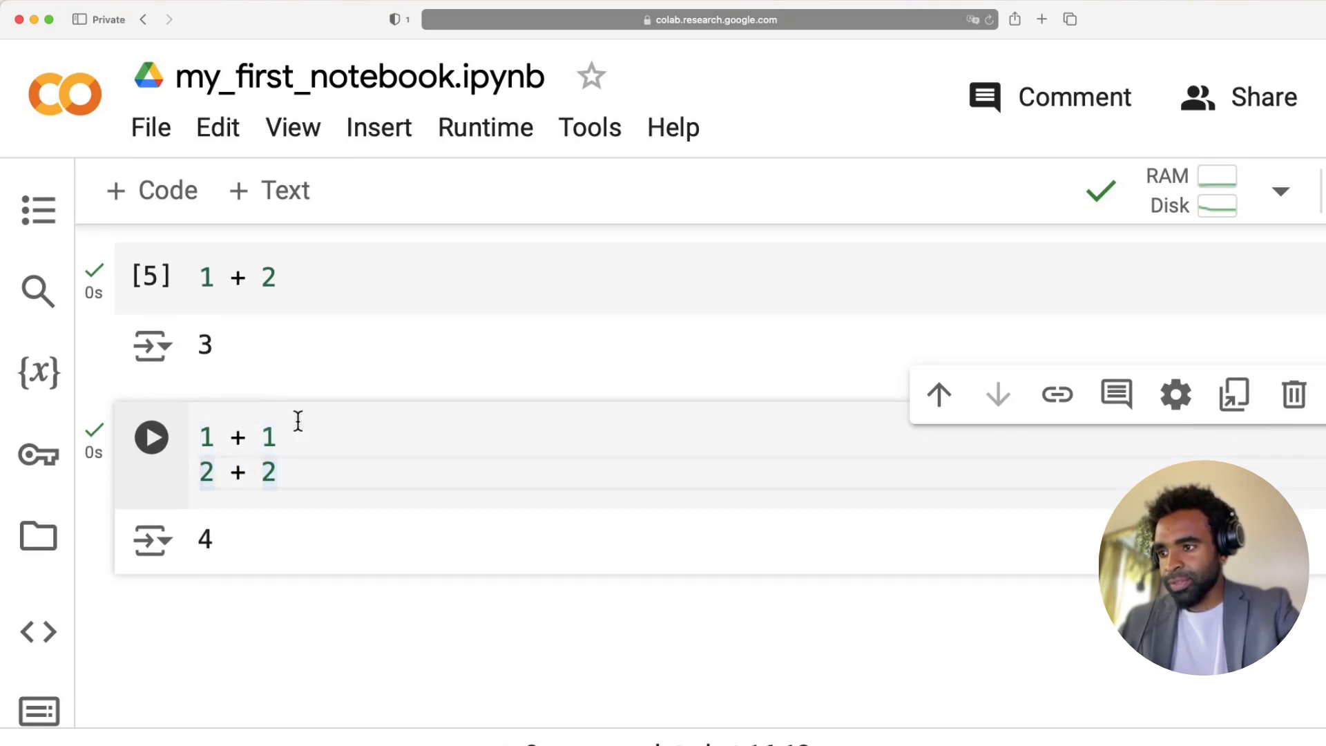
pyautogui.moveTo(215, 543)
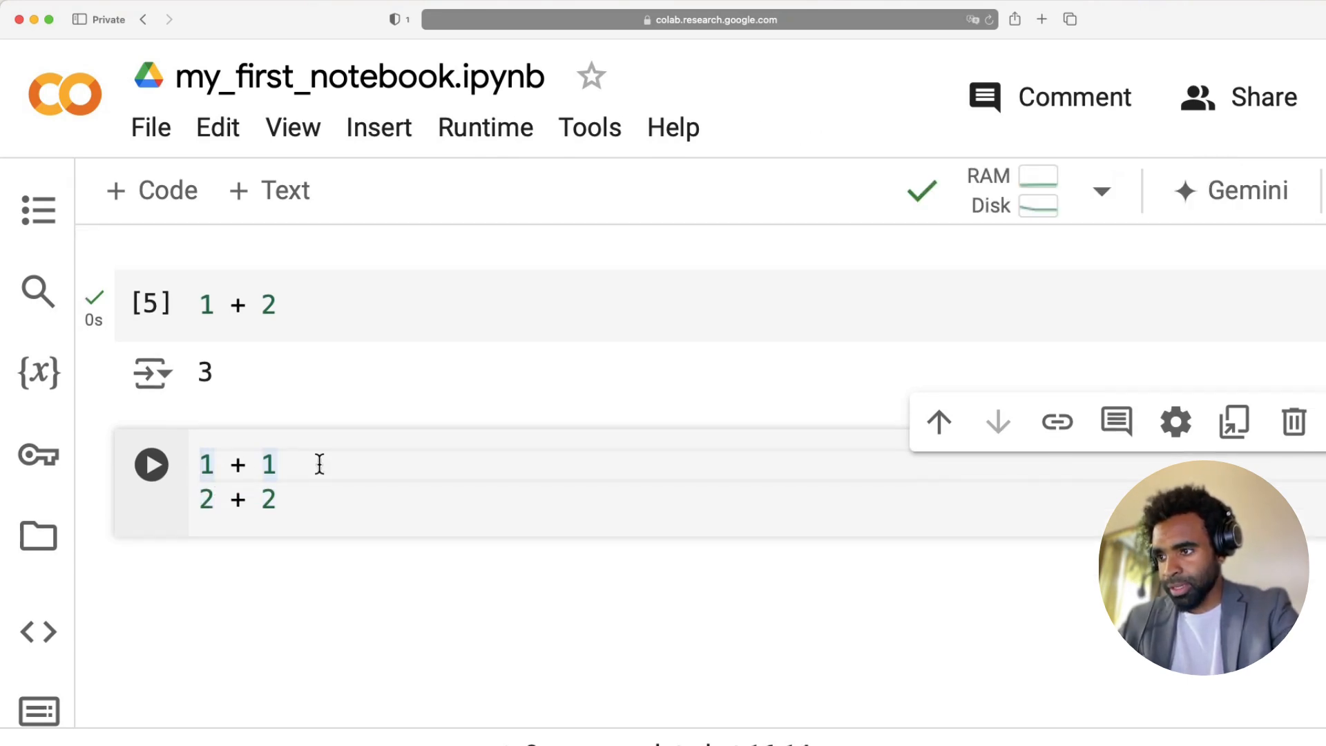
# Wrap both lines as print(1 + 1) and print(2 + 2), rejecting the autocomplete suggestion.
pyautogui.write('print(')
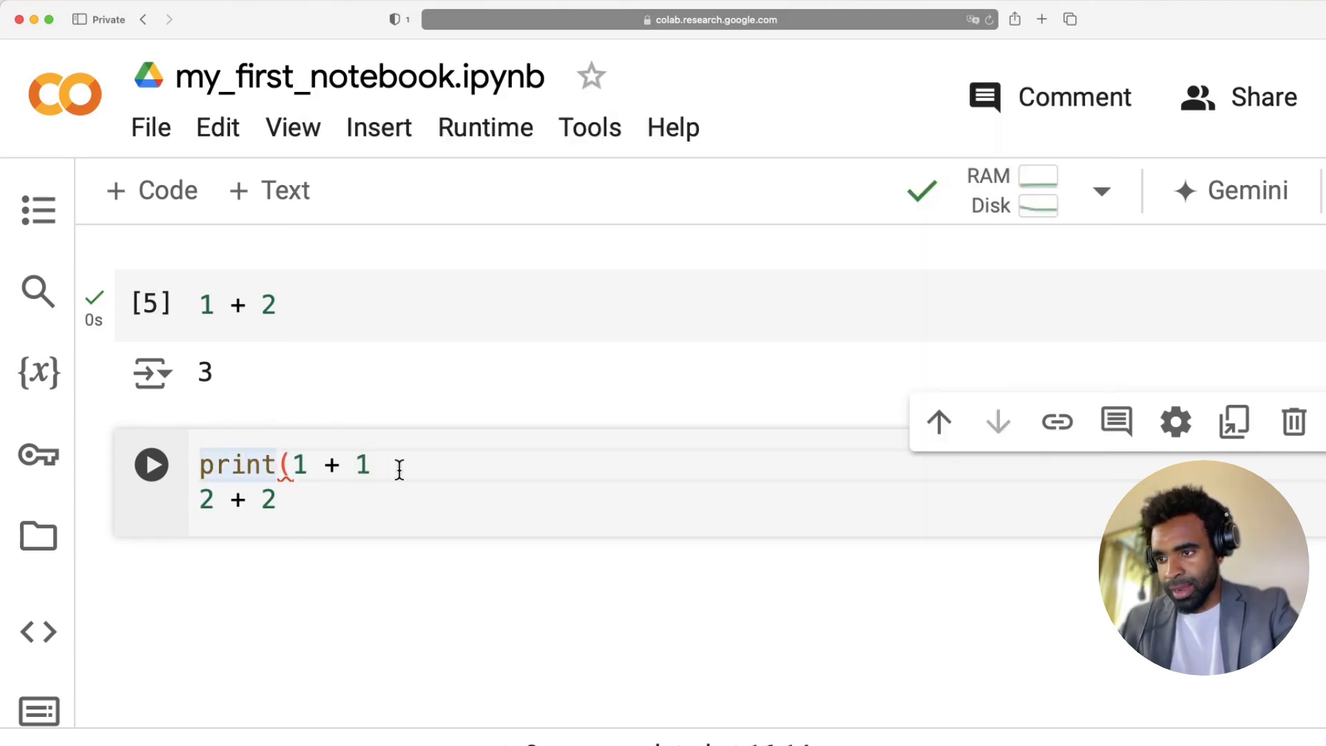
pyautogui.write(')')
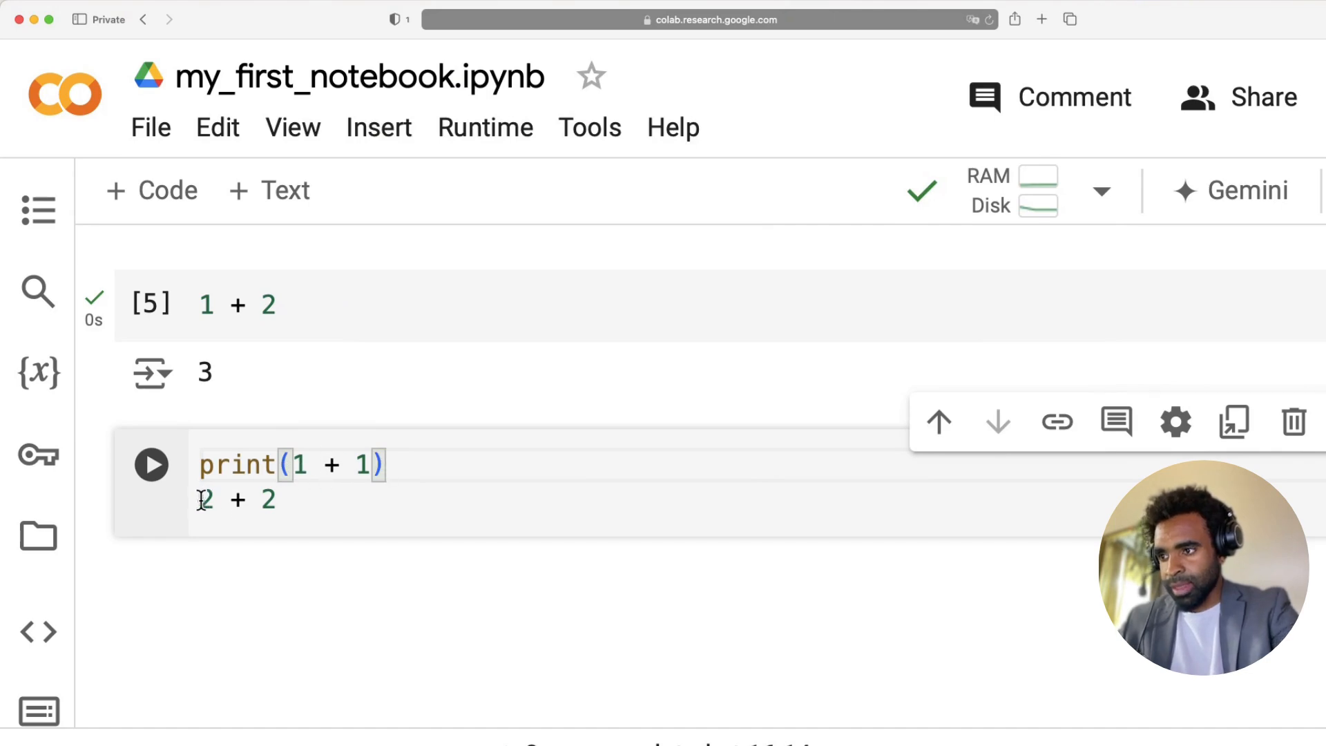
pyautogui.write('print')
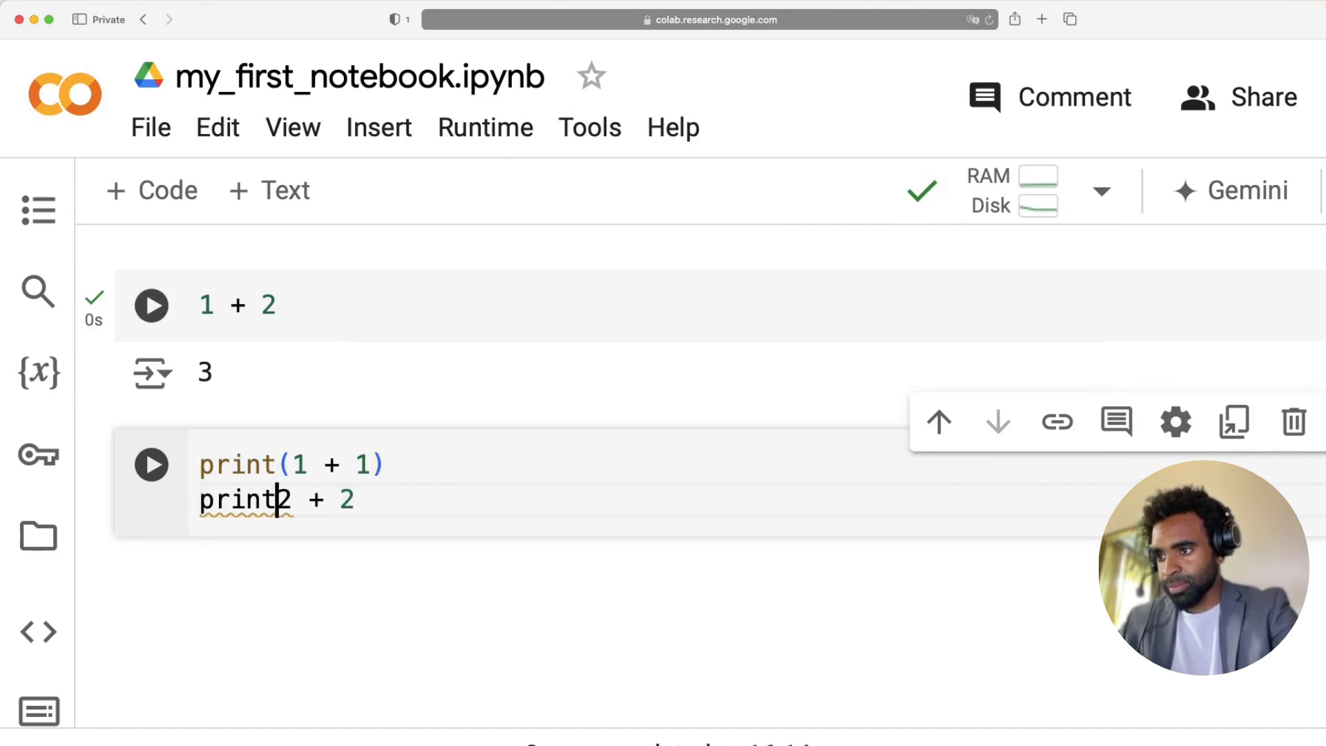
pyautogui.write('(')
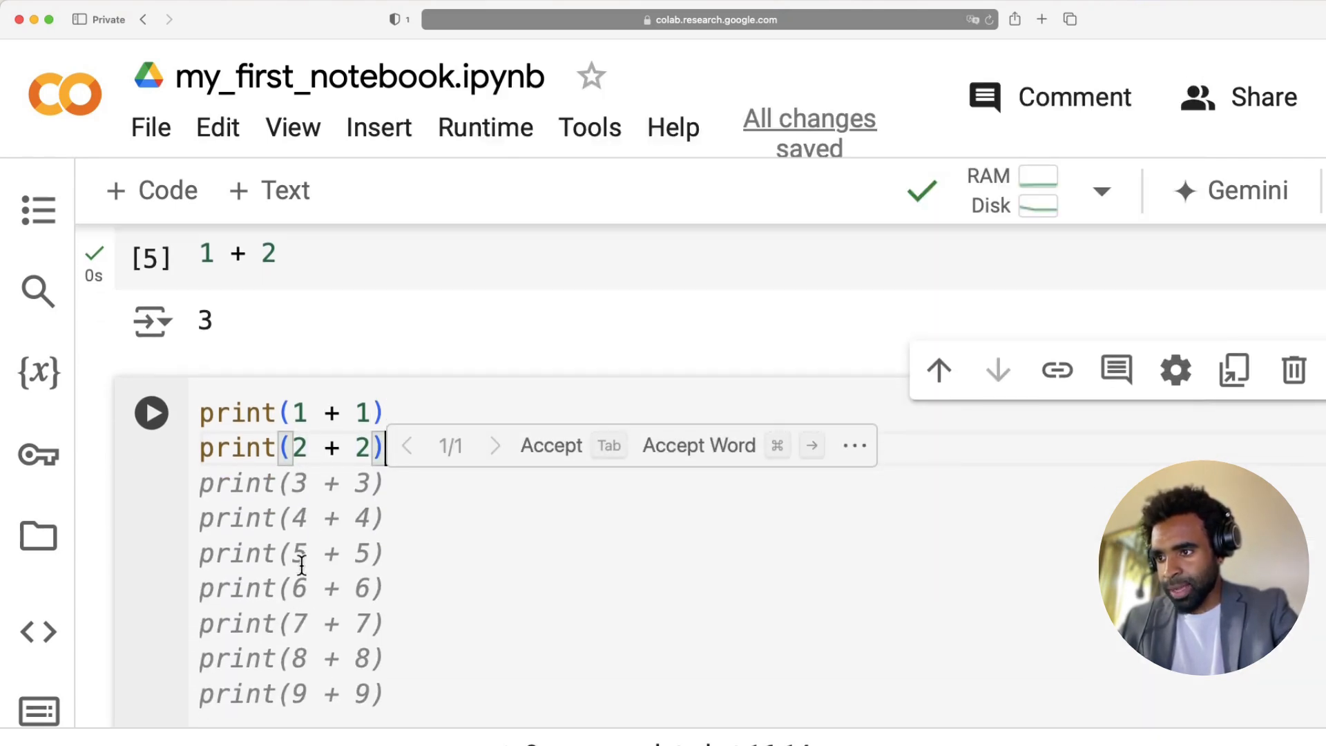
pyautogui.press('Escape')
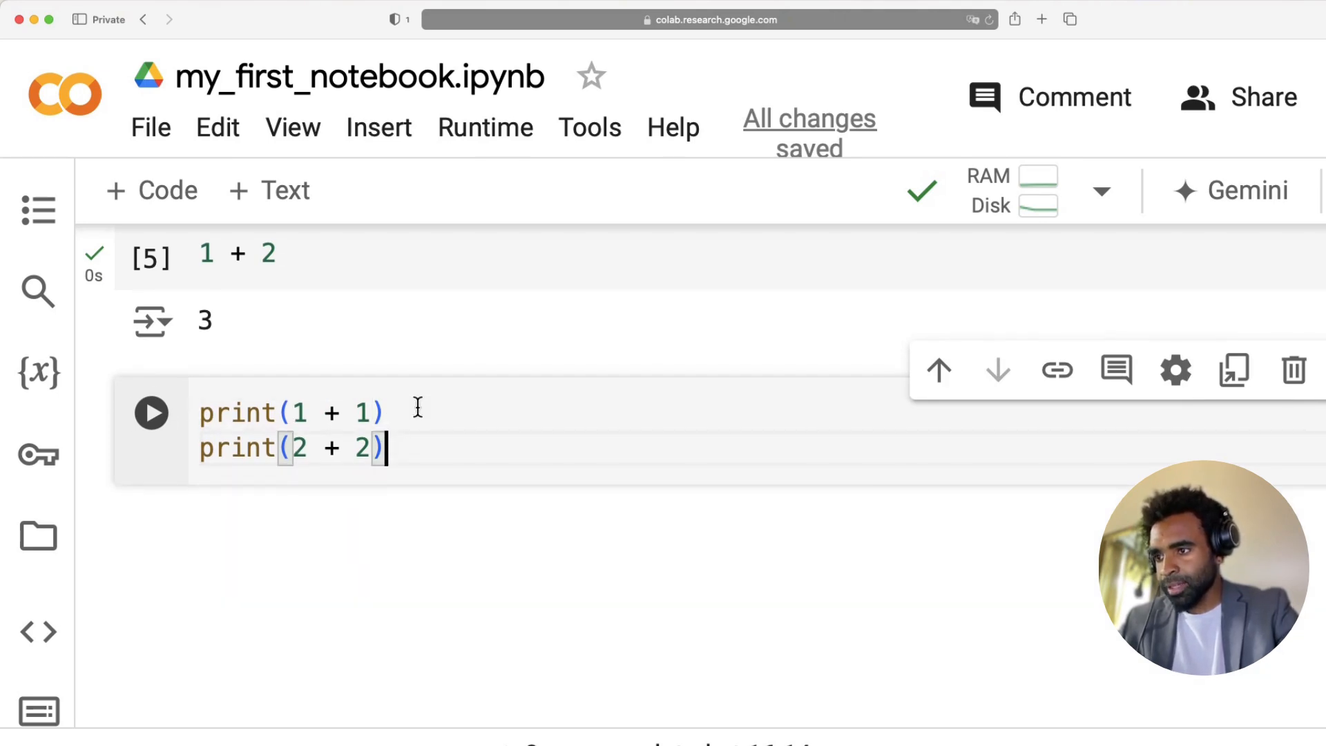
# Run the print cell for 2 and 4, then hide generative AI features in AI assistance settings.
pyautogui.click(152, 413)
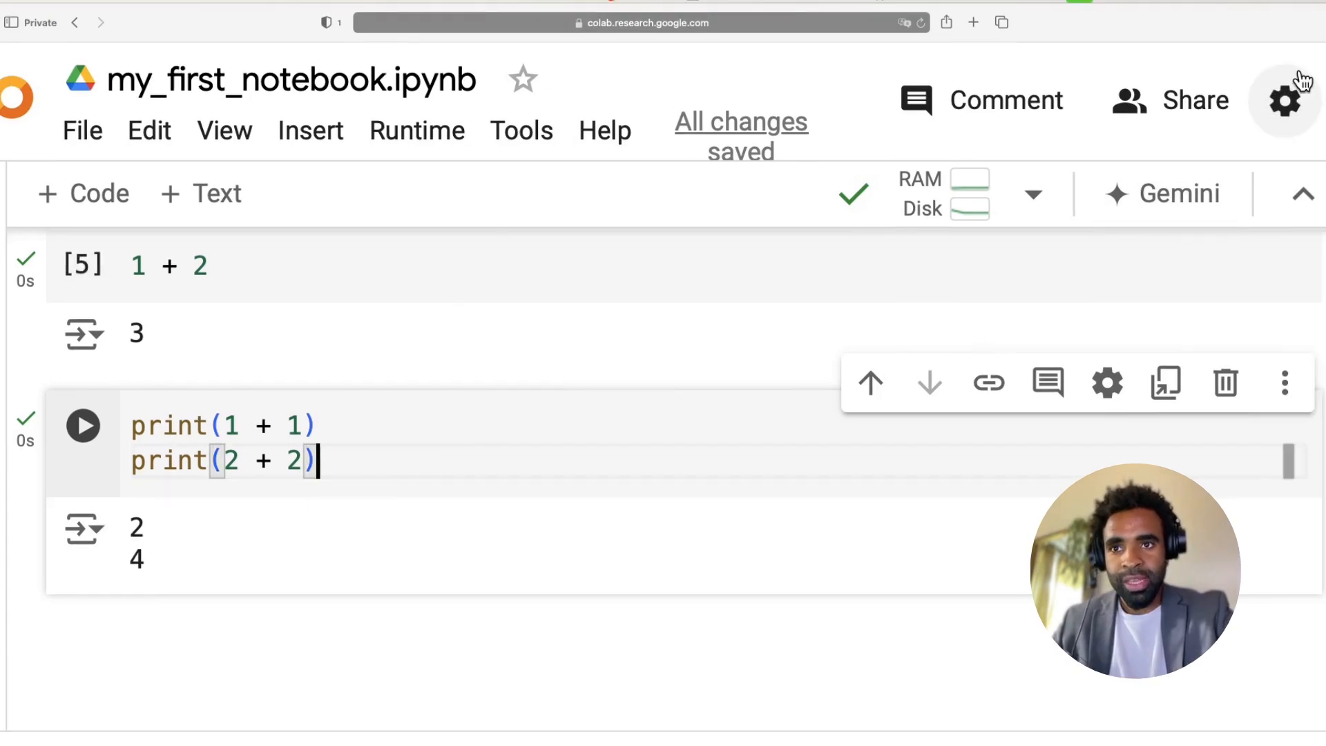
pyautogui.moveTo(1284, 101)
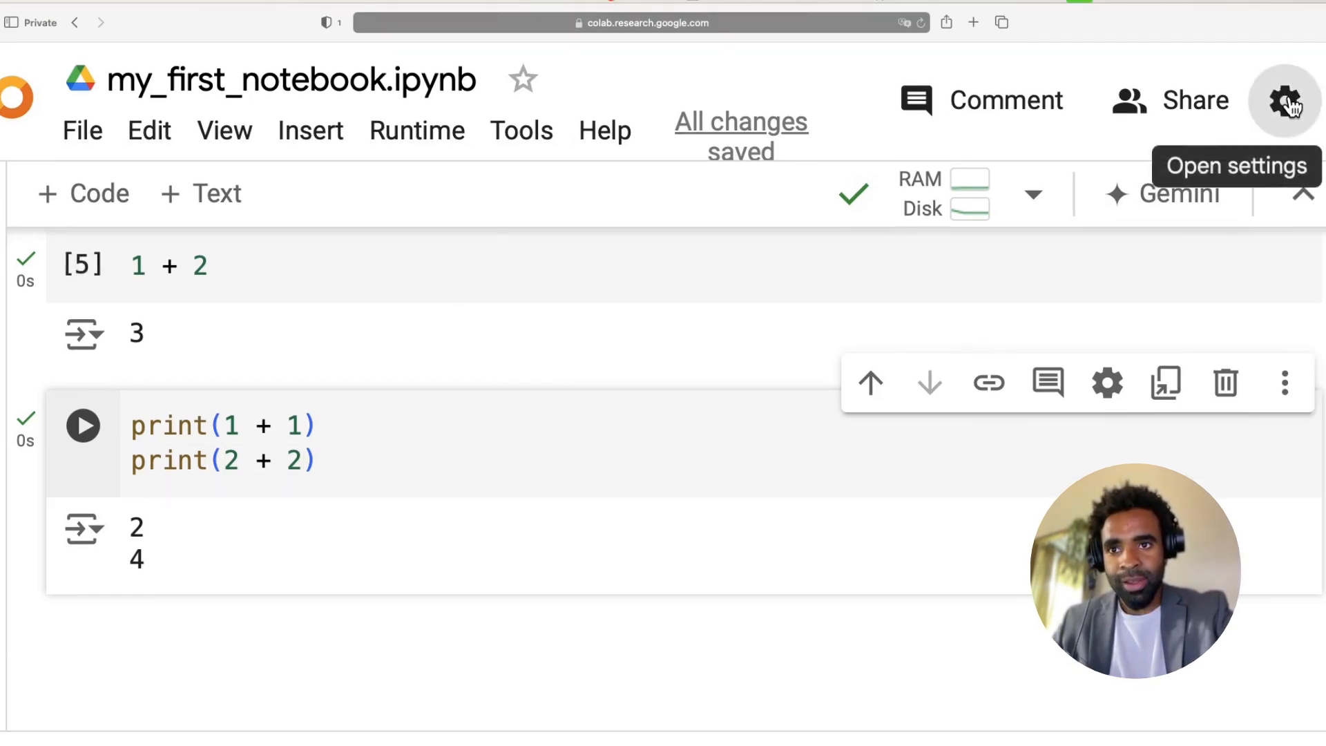
pyautogui.click(1284, 99)
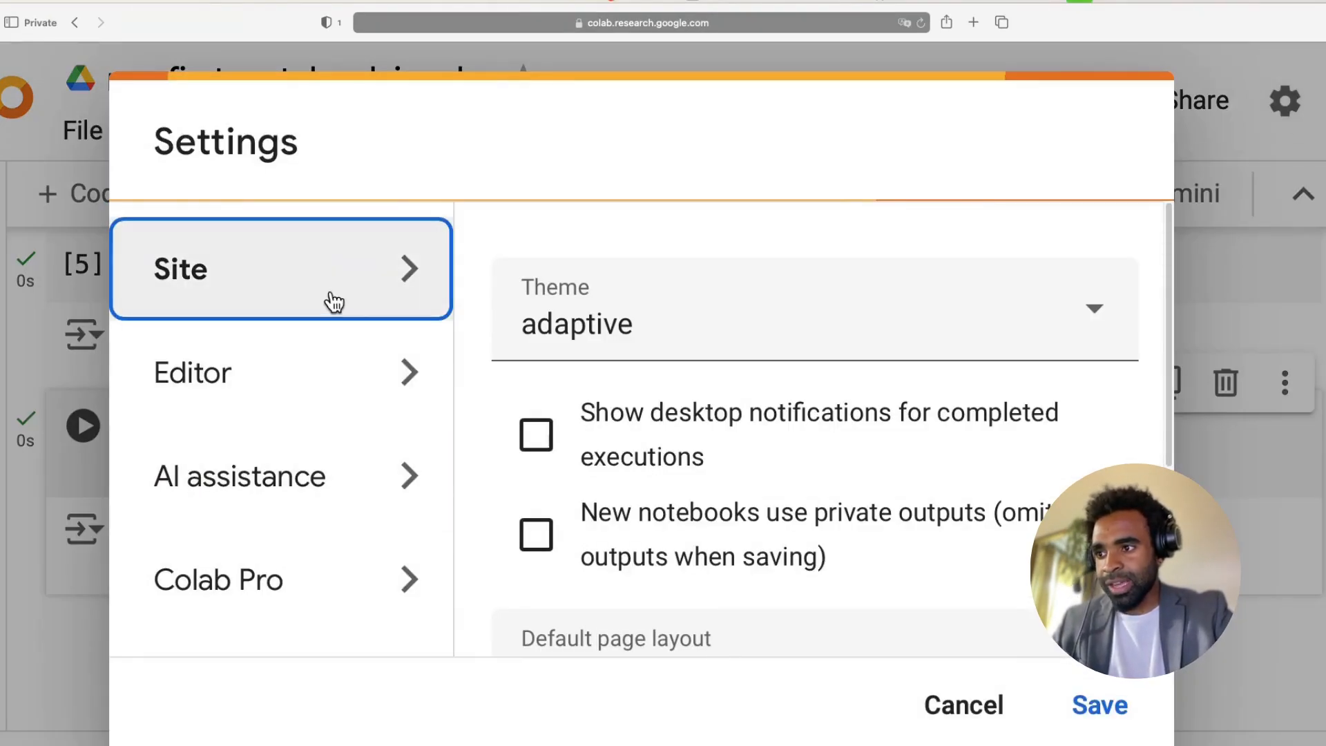
pyautogui.click(240, 475)
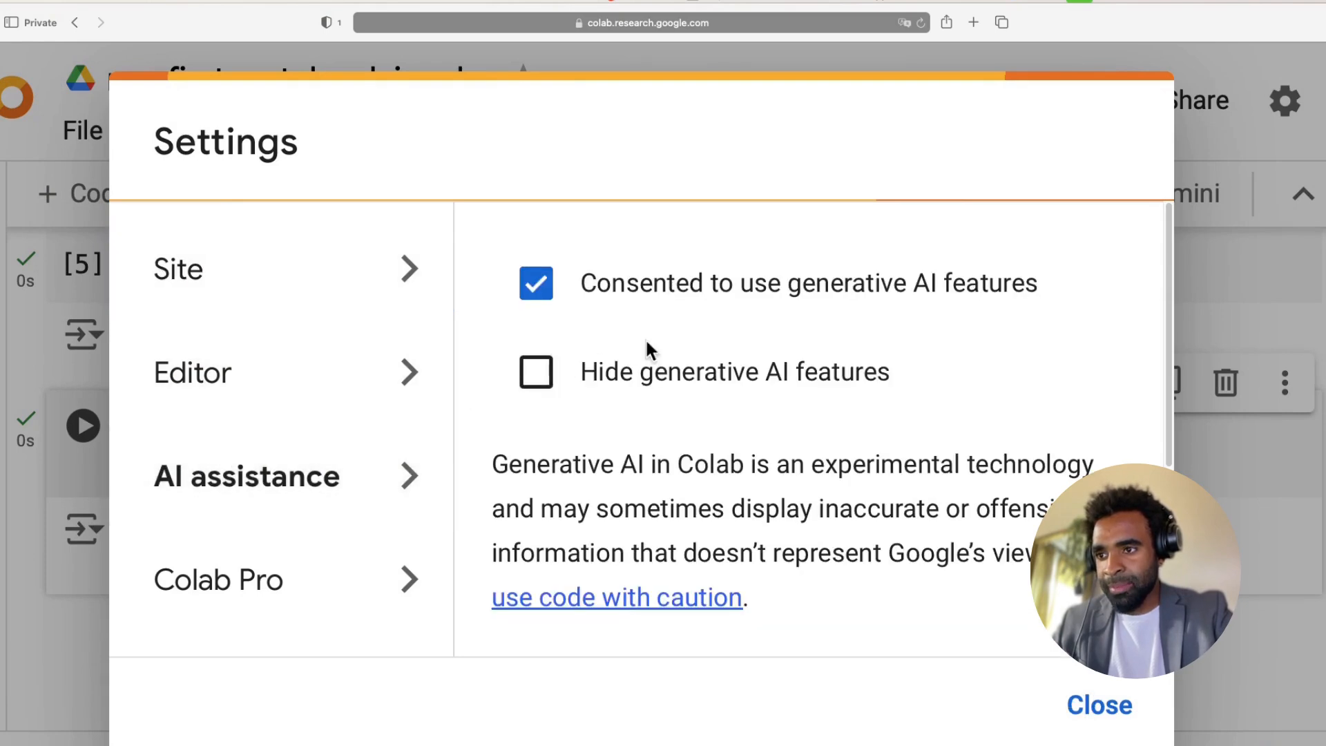
pyautogui.click(536, 372)
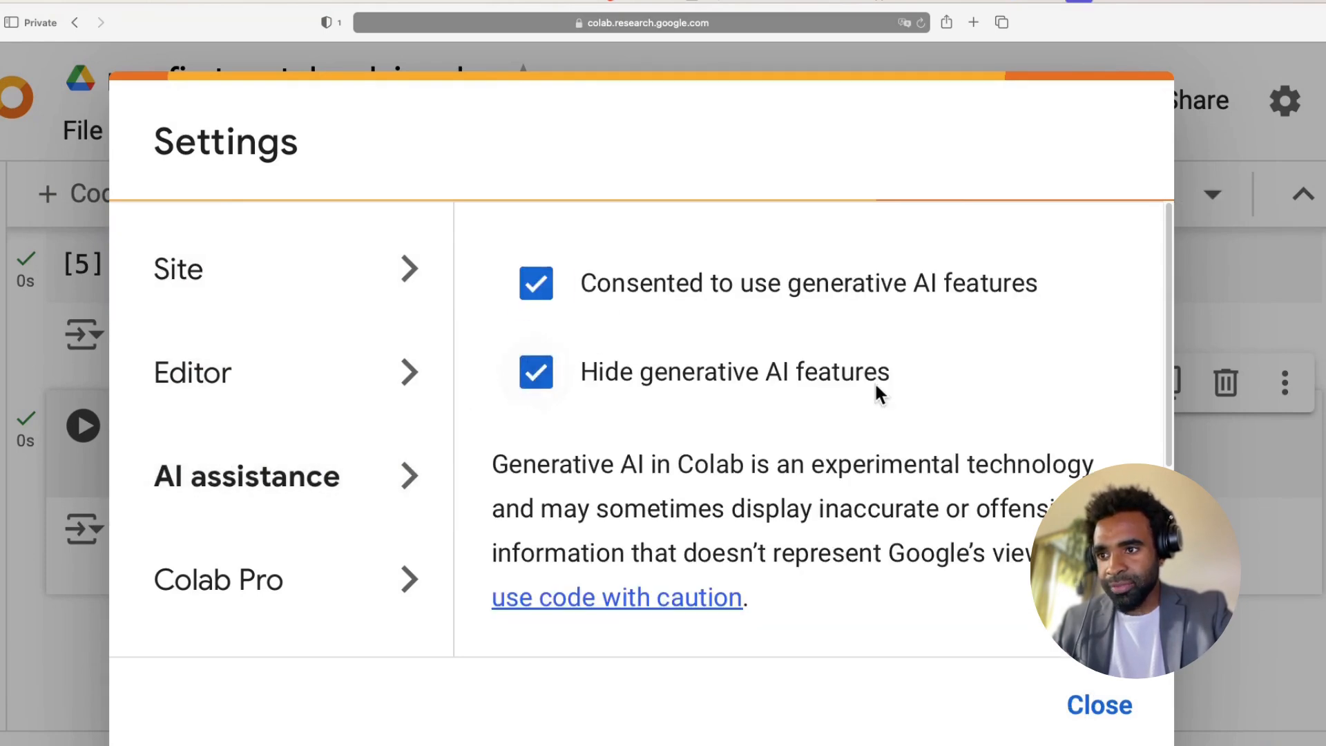
pyautogui.moveTo(833, 431)
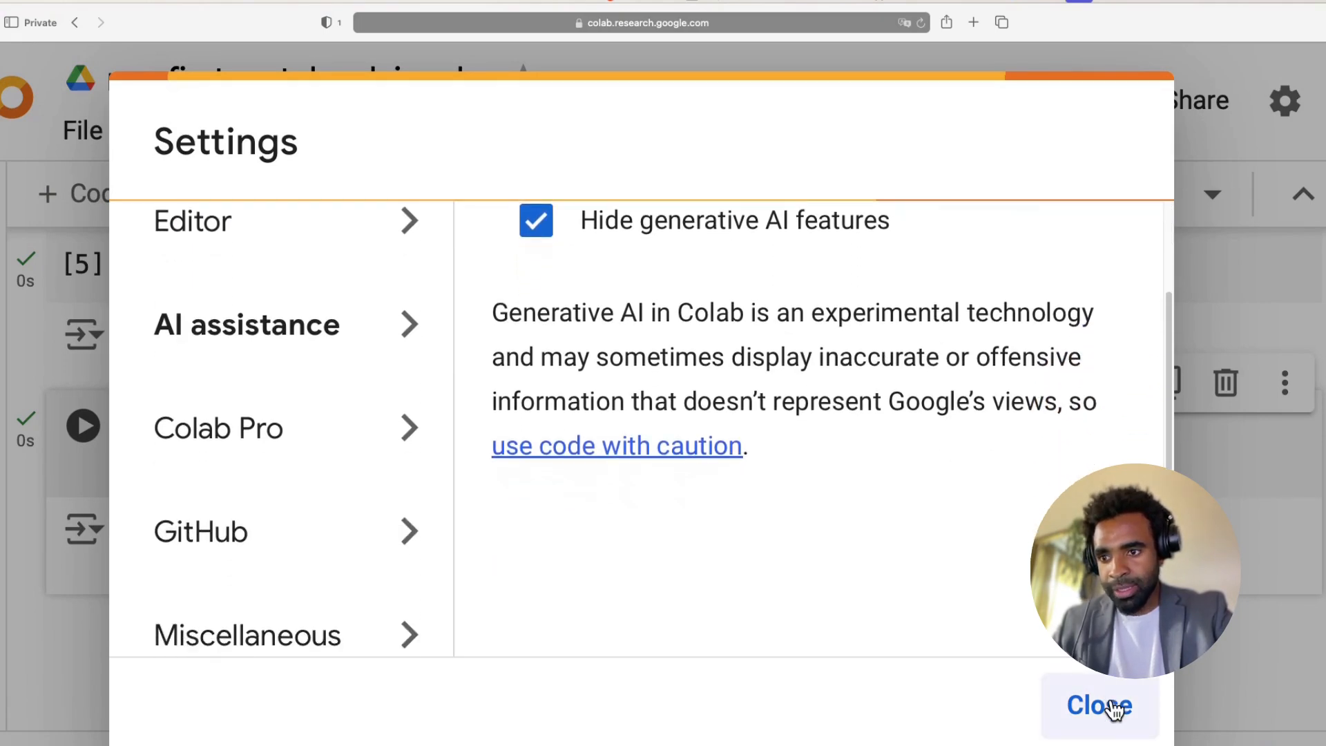
pyautogui.click(1099, 705)
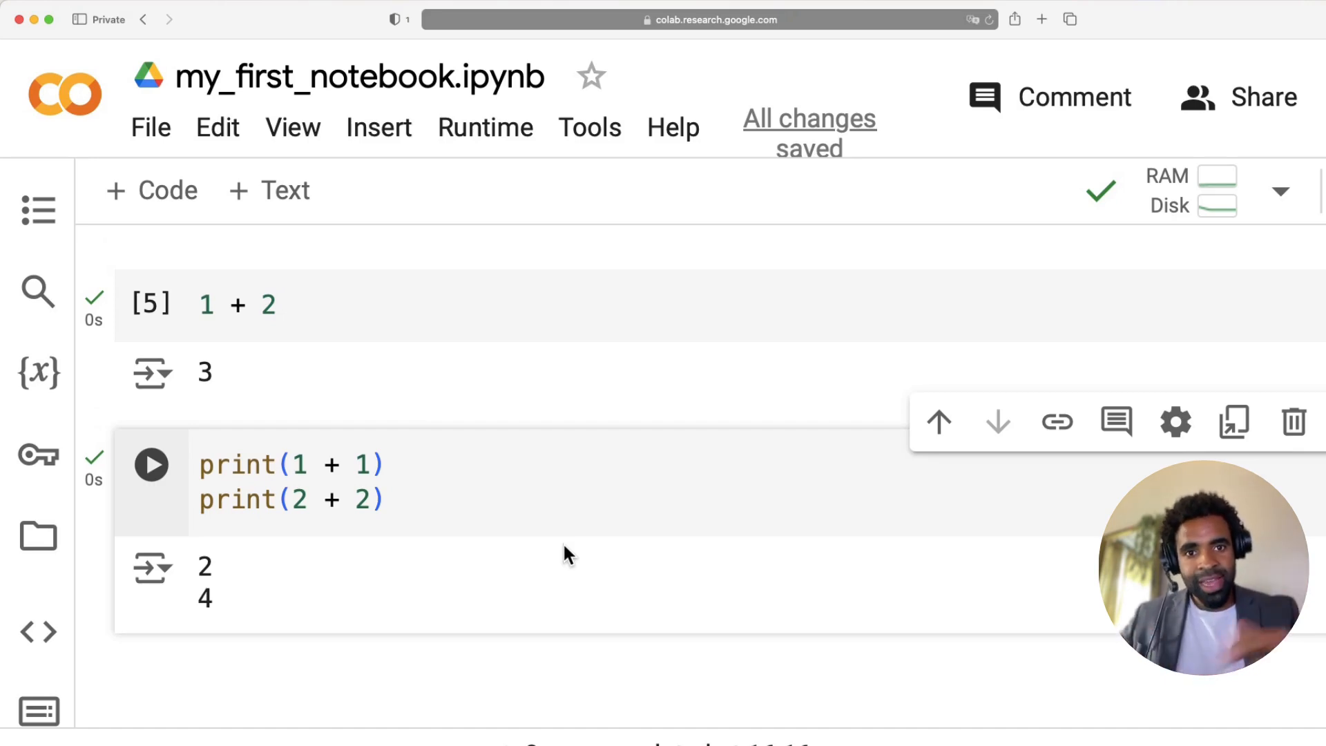
pyautogui.scroll(-3)
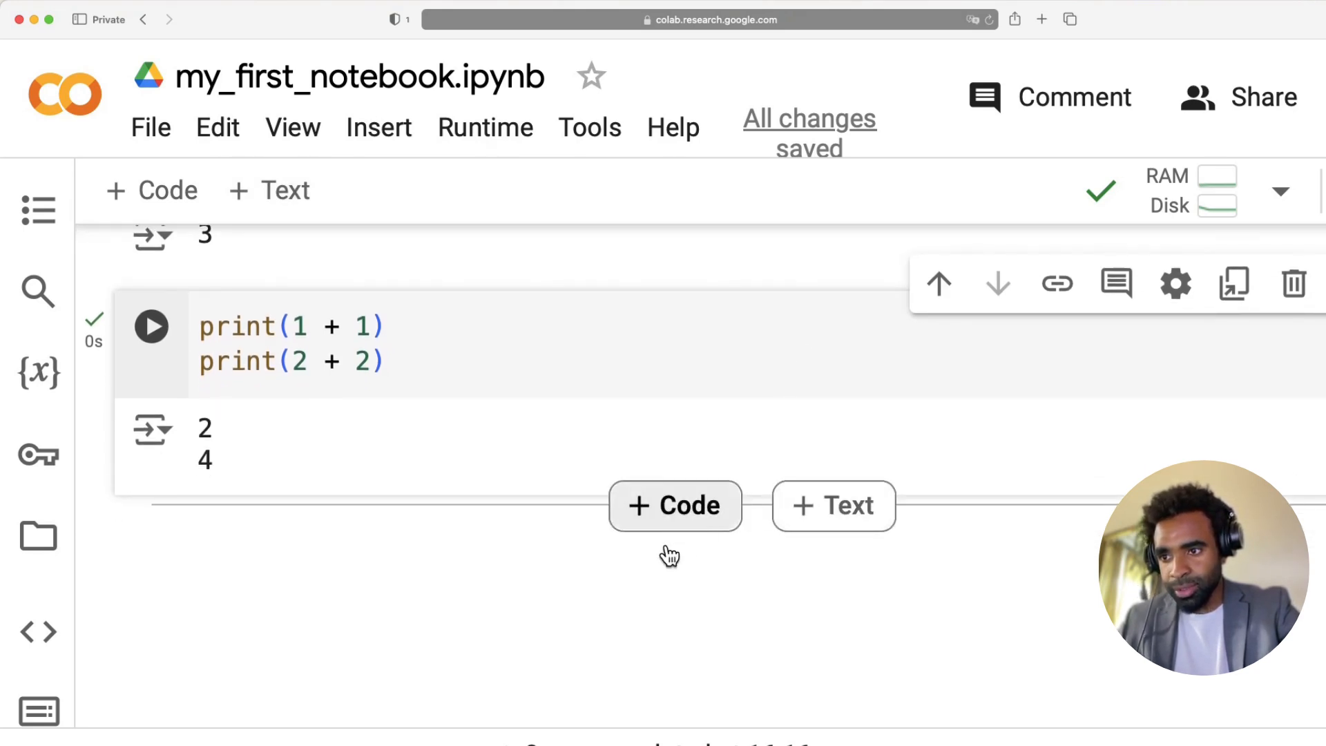
pyautogui.moveTo(833, 505)
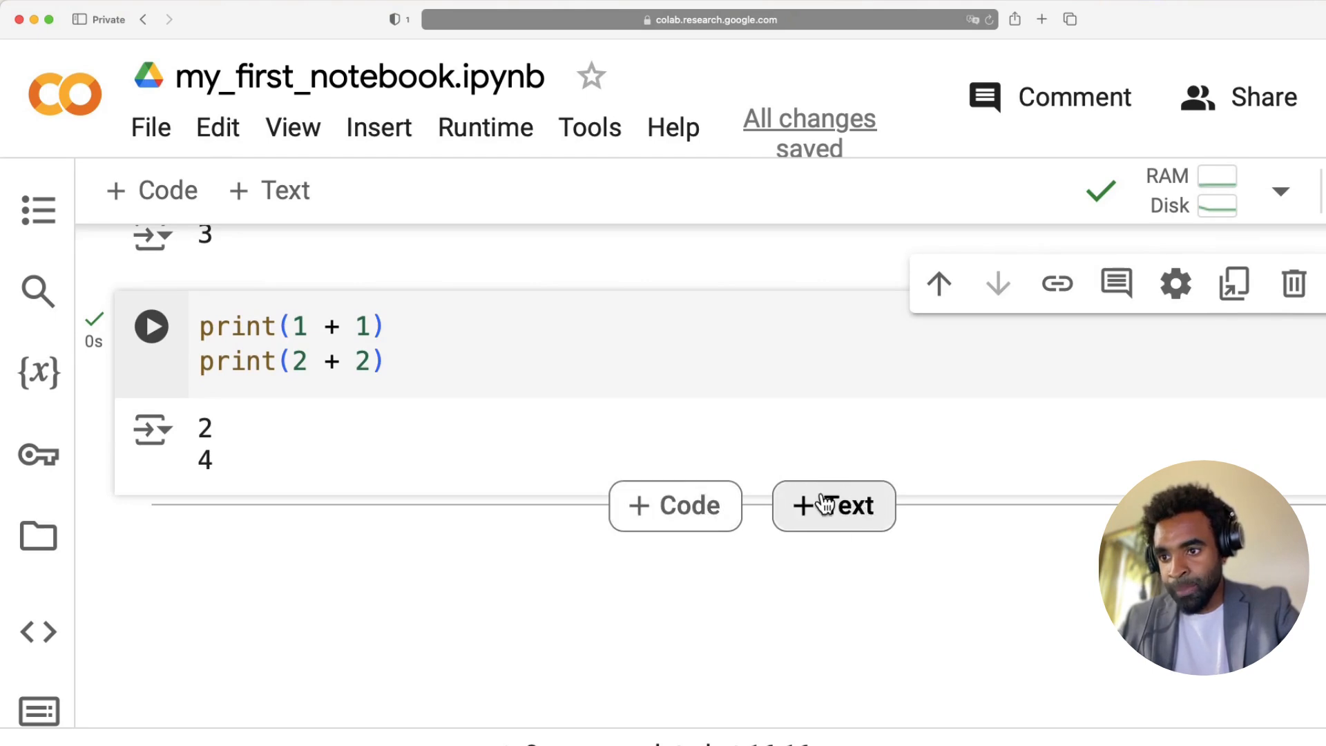
# Add a text cell with 'This is some text' in bold.
pyautogui.click(833, 504)
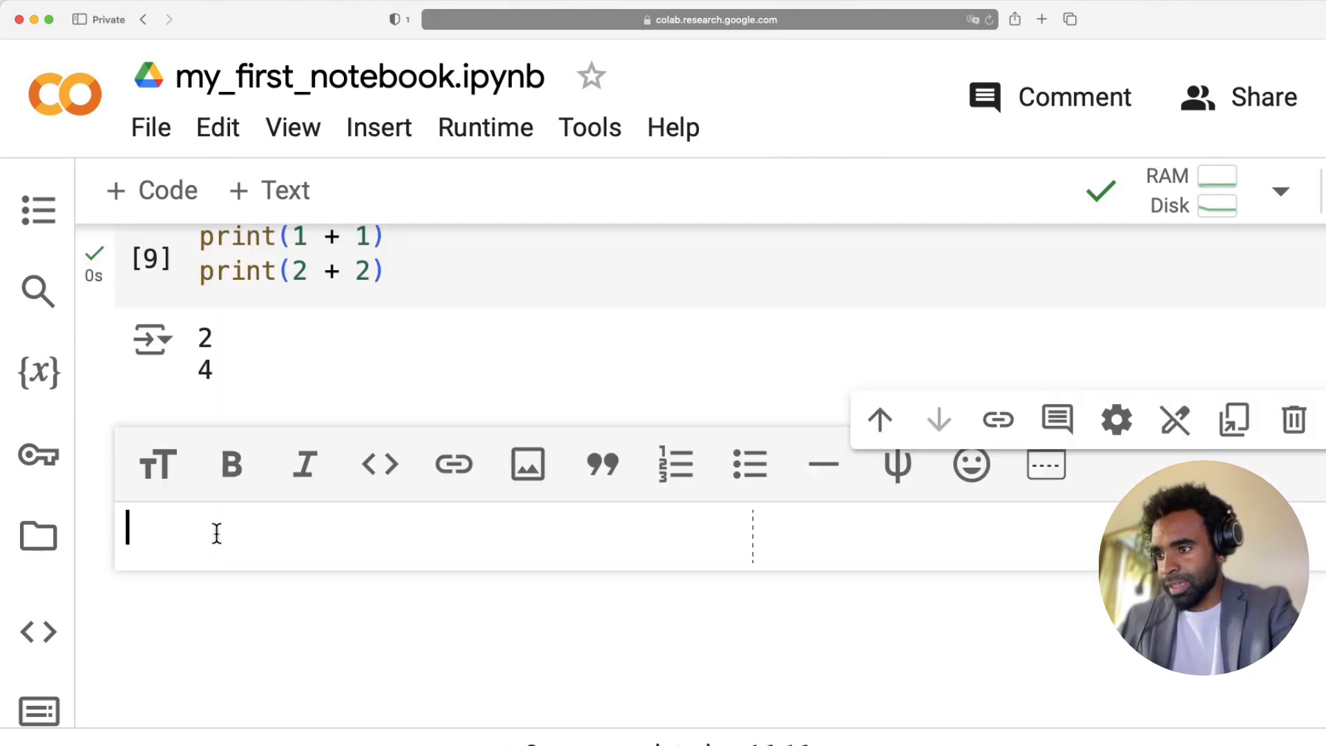
pyautogui.write('This is some text')
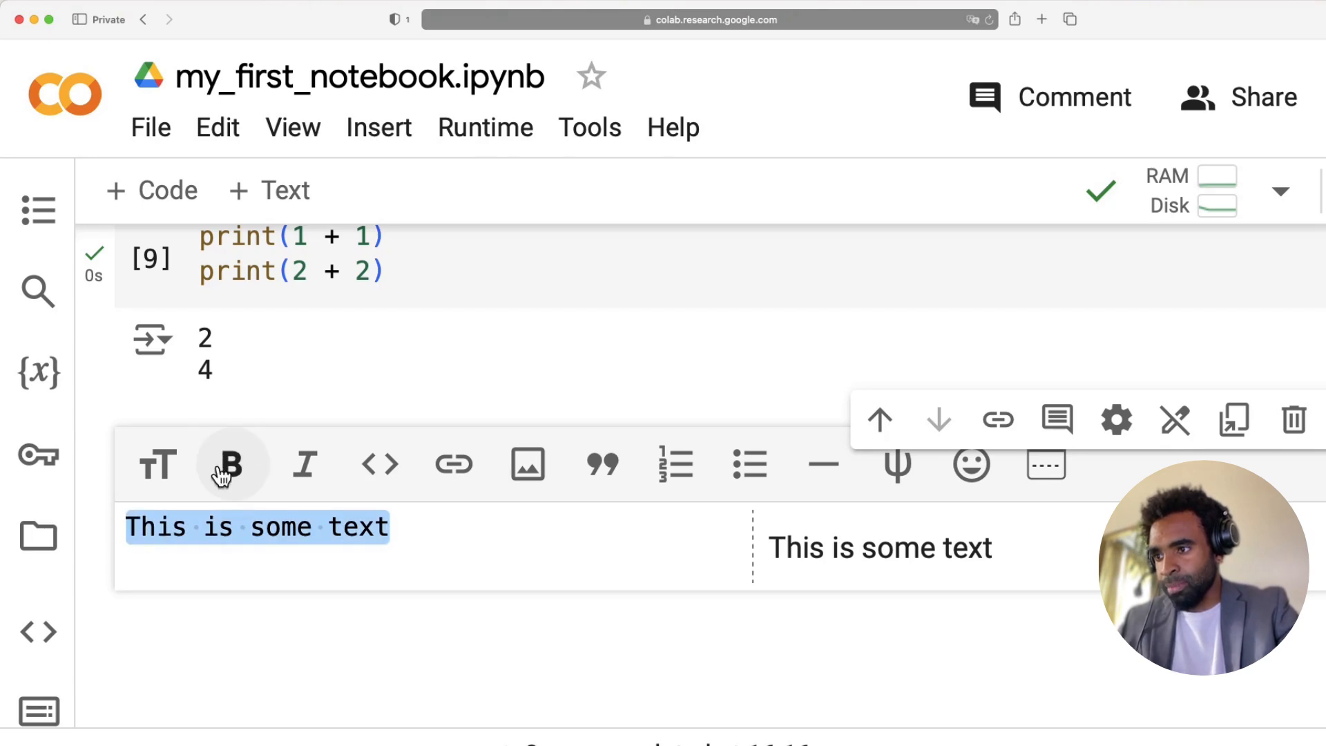
pyautogui.click(232, 463)
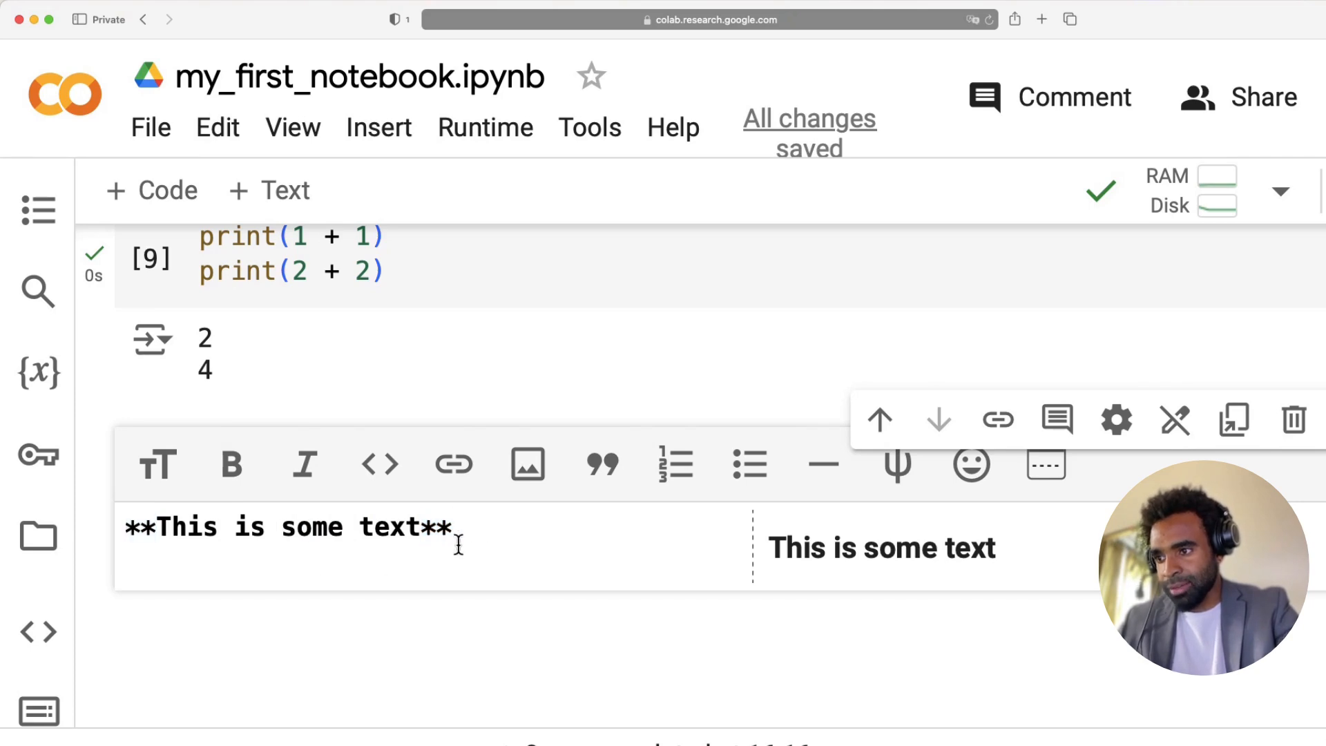
# Add 'Markdown: Format text using symbols' in italics with asterisks.
pyautogui.write('Markdown: Format text using sy')
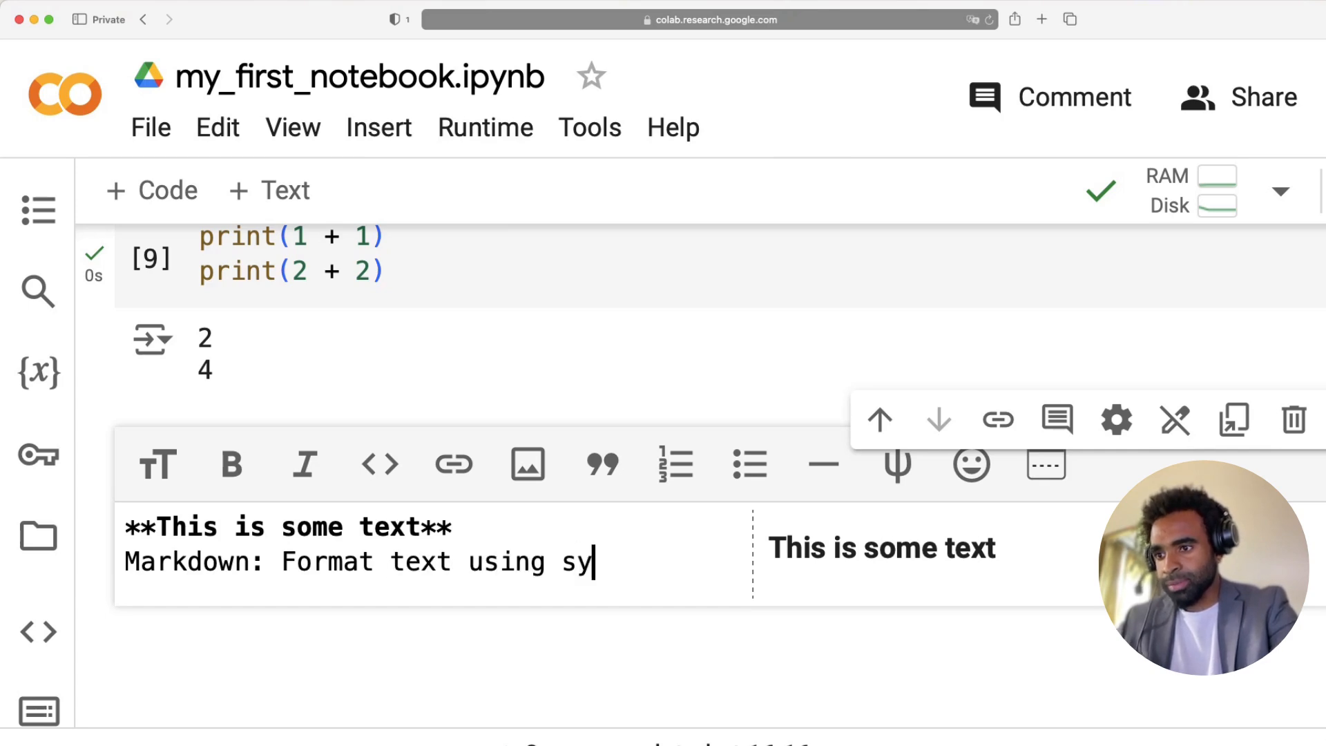
pyautogui.write('mbols')
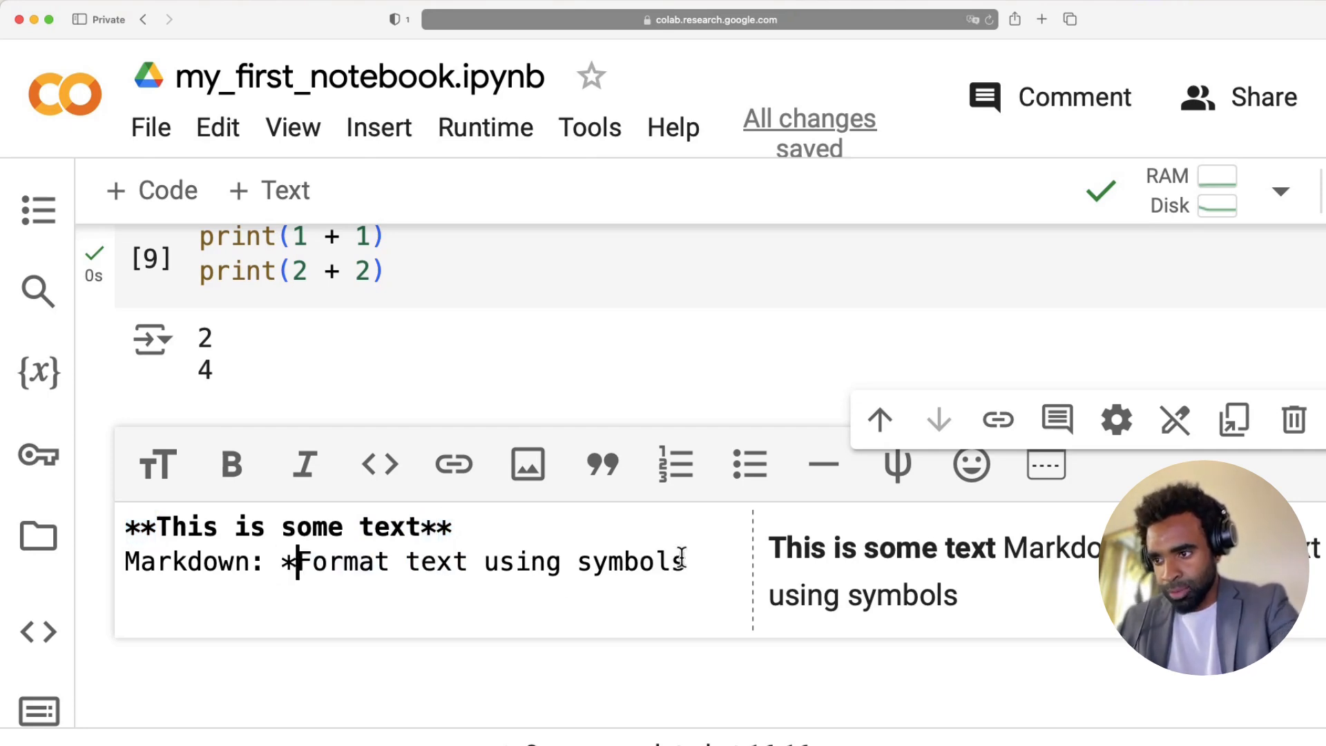
pyautogui.write('*')
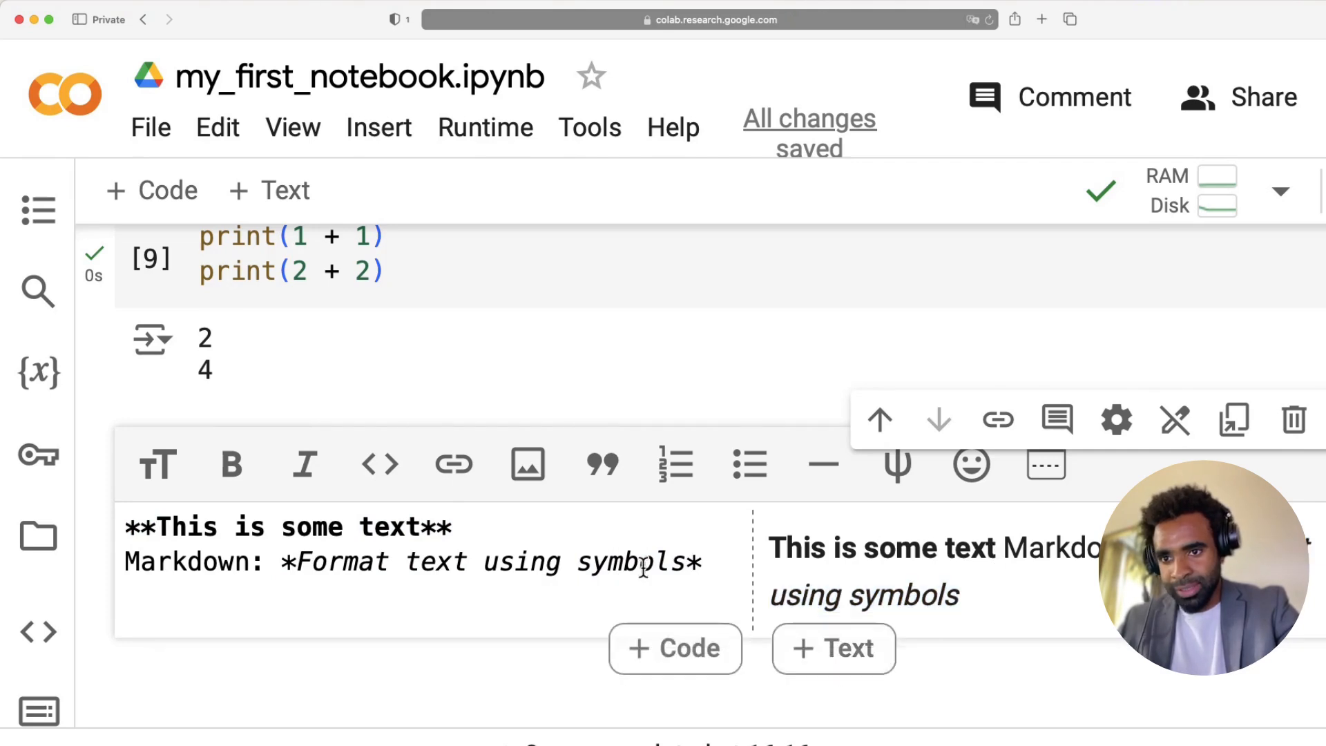
pyautogui.doubleClick(863, 594)
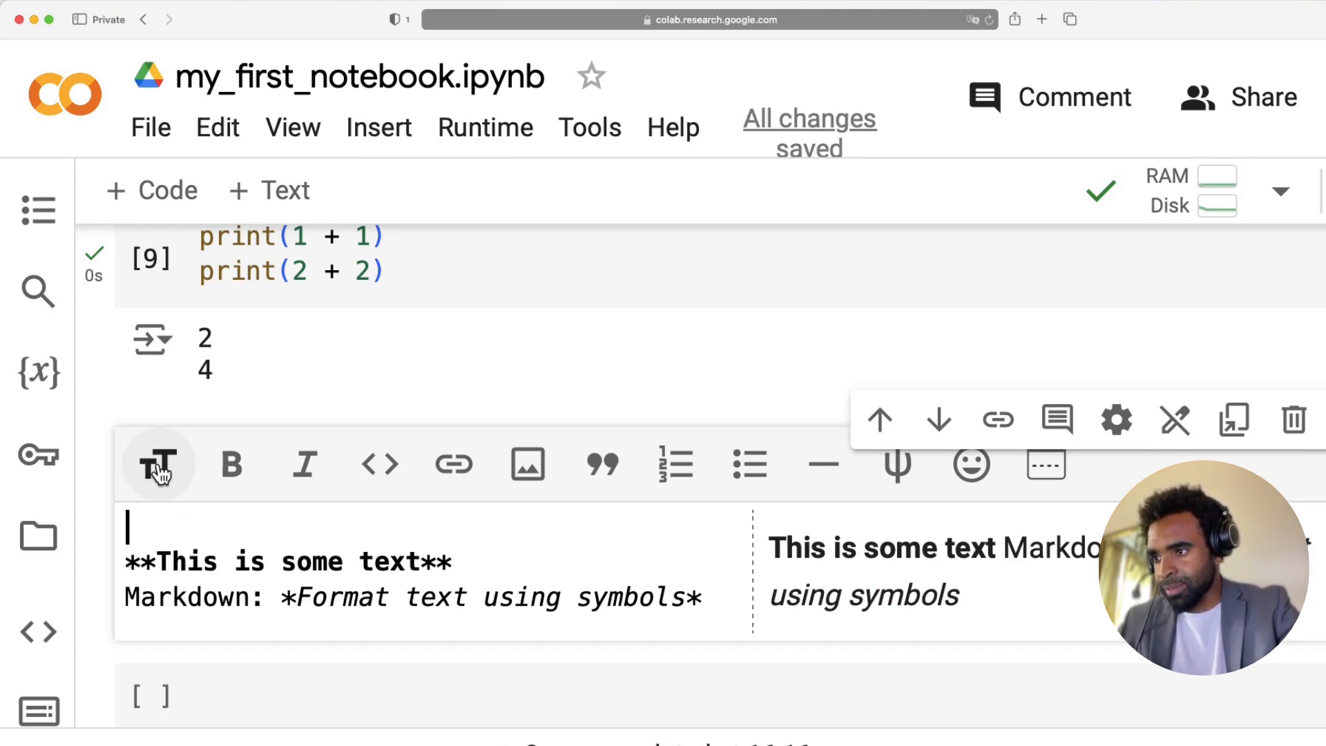
pyautogui.moveTo(159, 463)
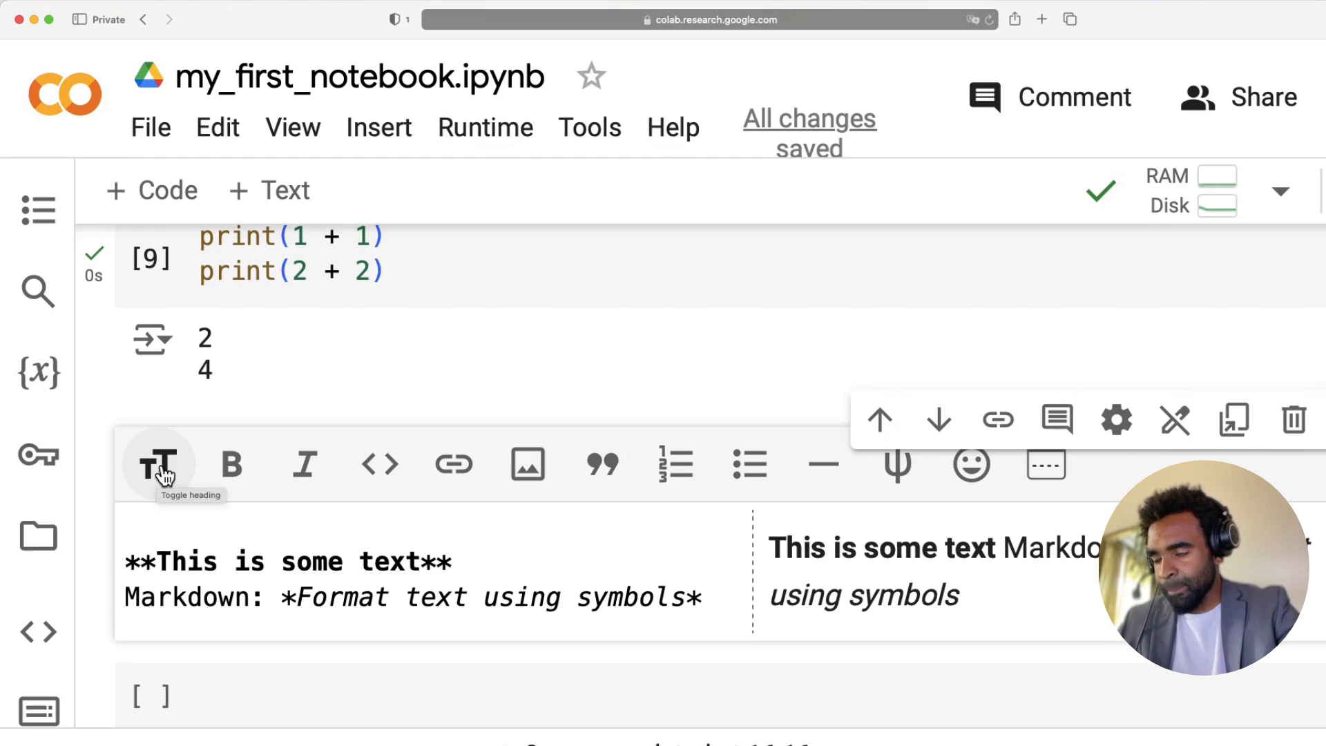
# Toggle a heading in the text cell and retitle it 'Working with text'.
pyautogui.click(159, 463)
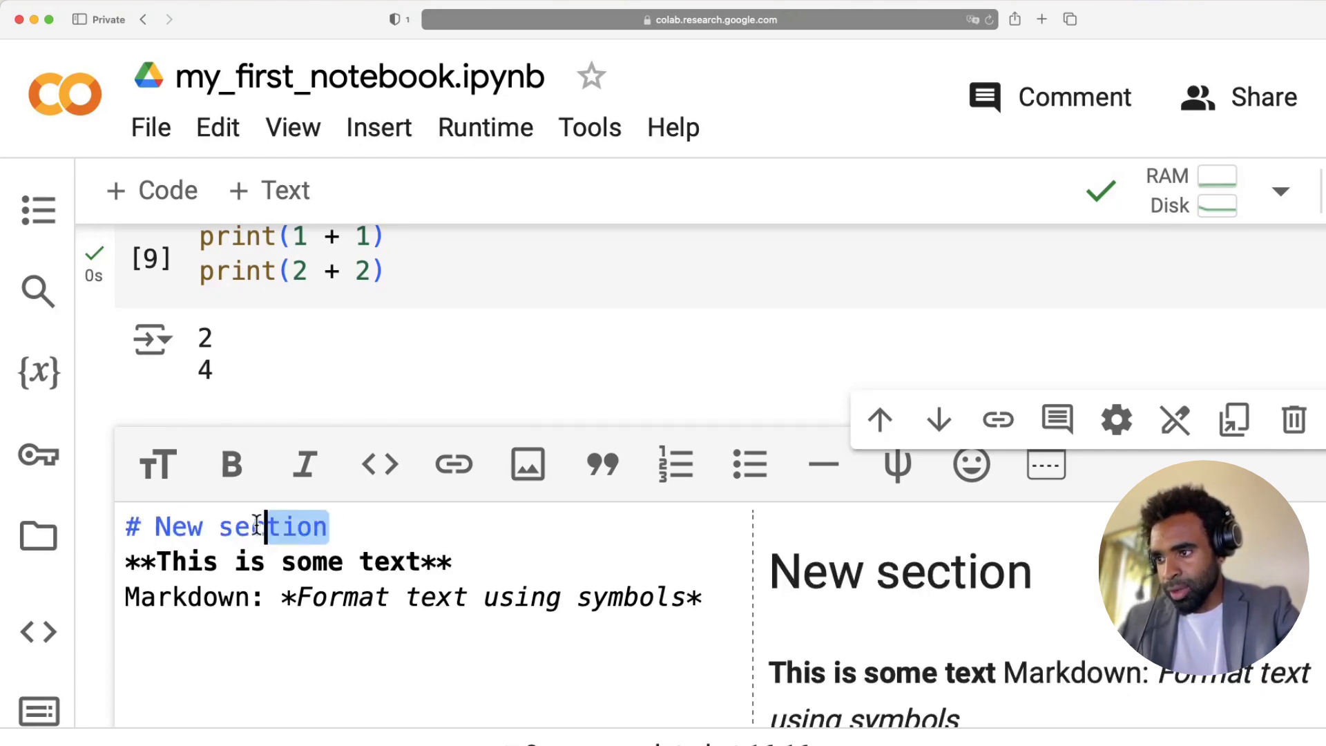
pyautogui.write('Working with text')
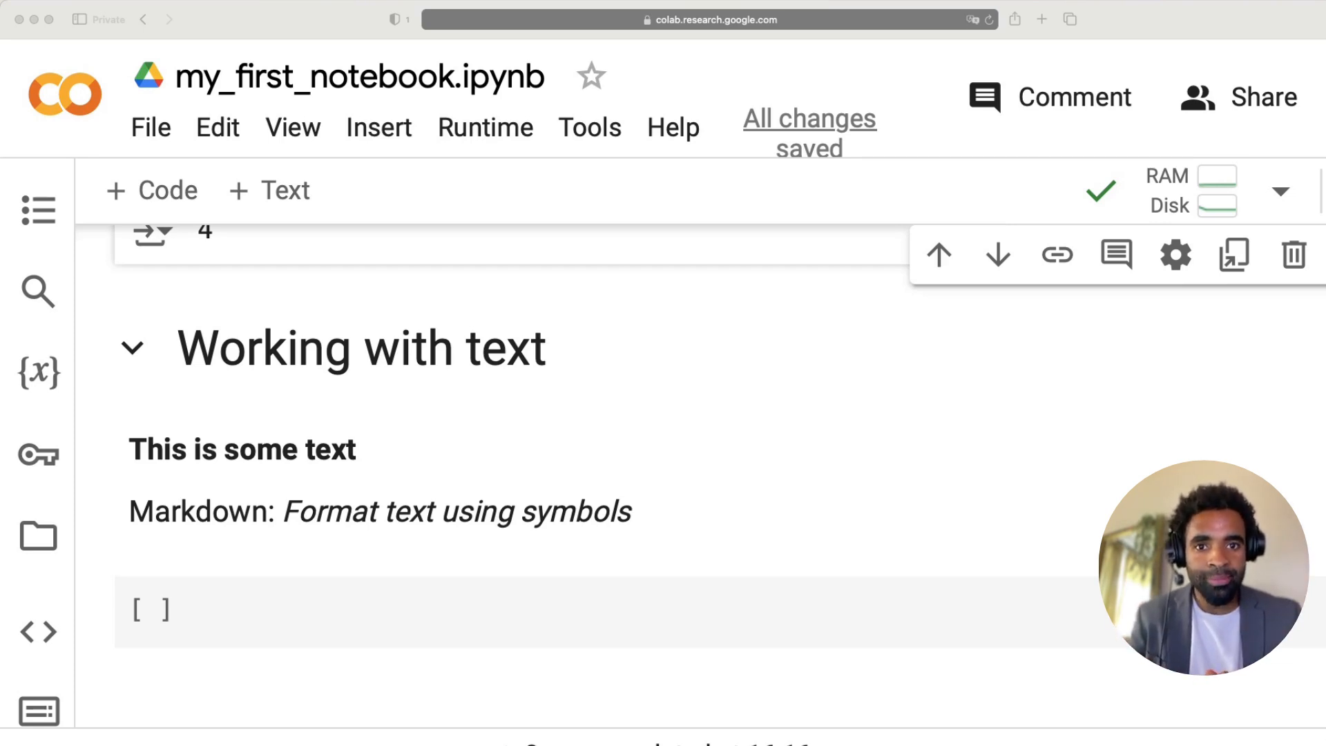
# Add a text cell with the heading '# Working with data'.
pyautogui.click(1292, 253)
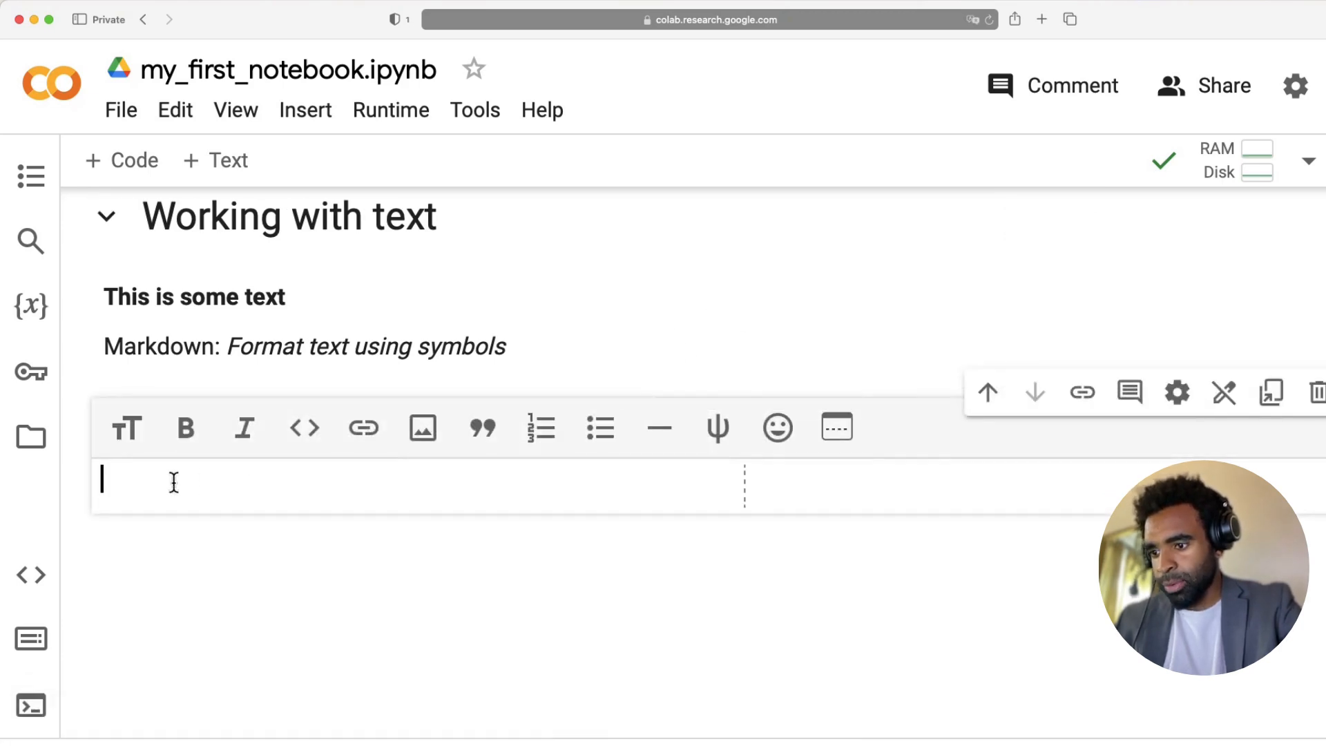
pyautogui.write('# Work')
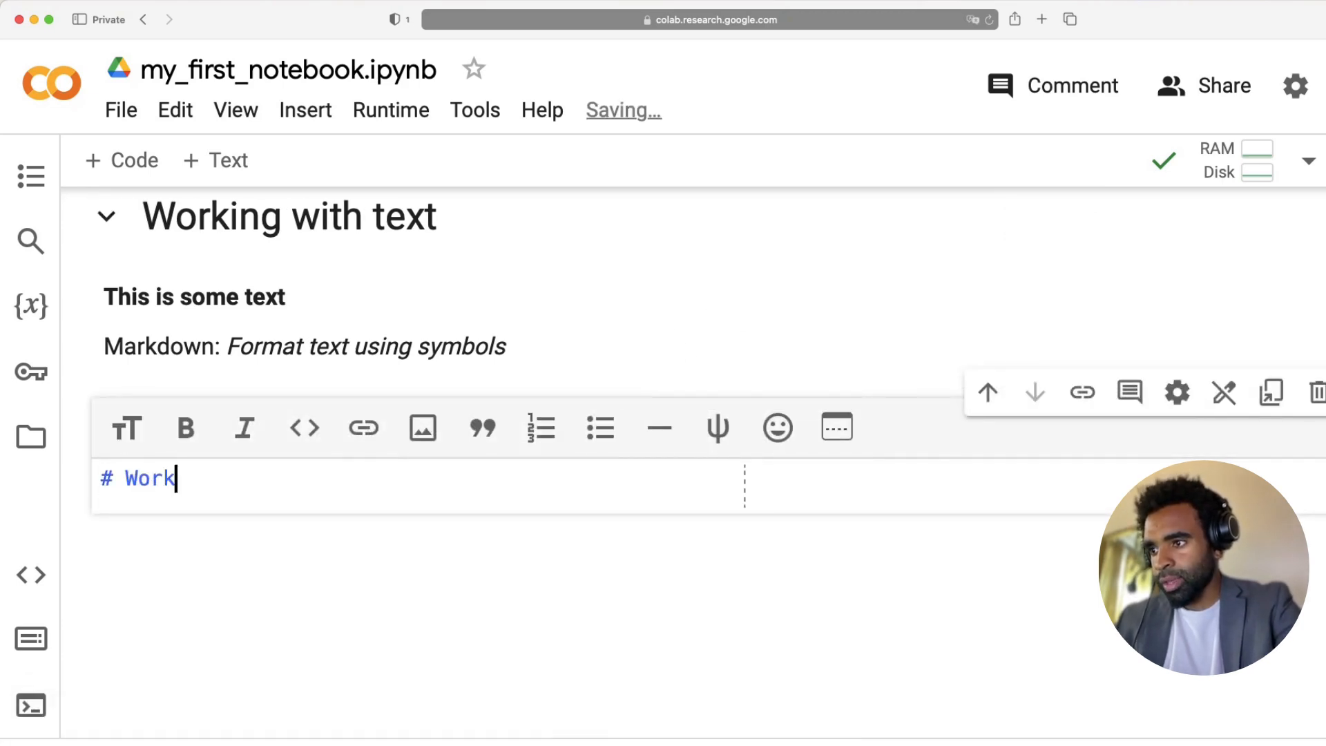
pyautogui.write('ing with data')
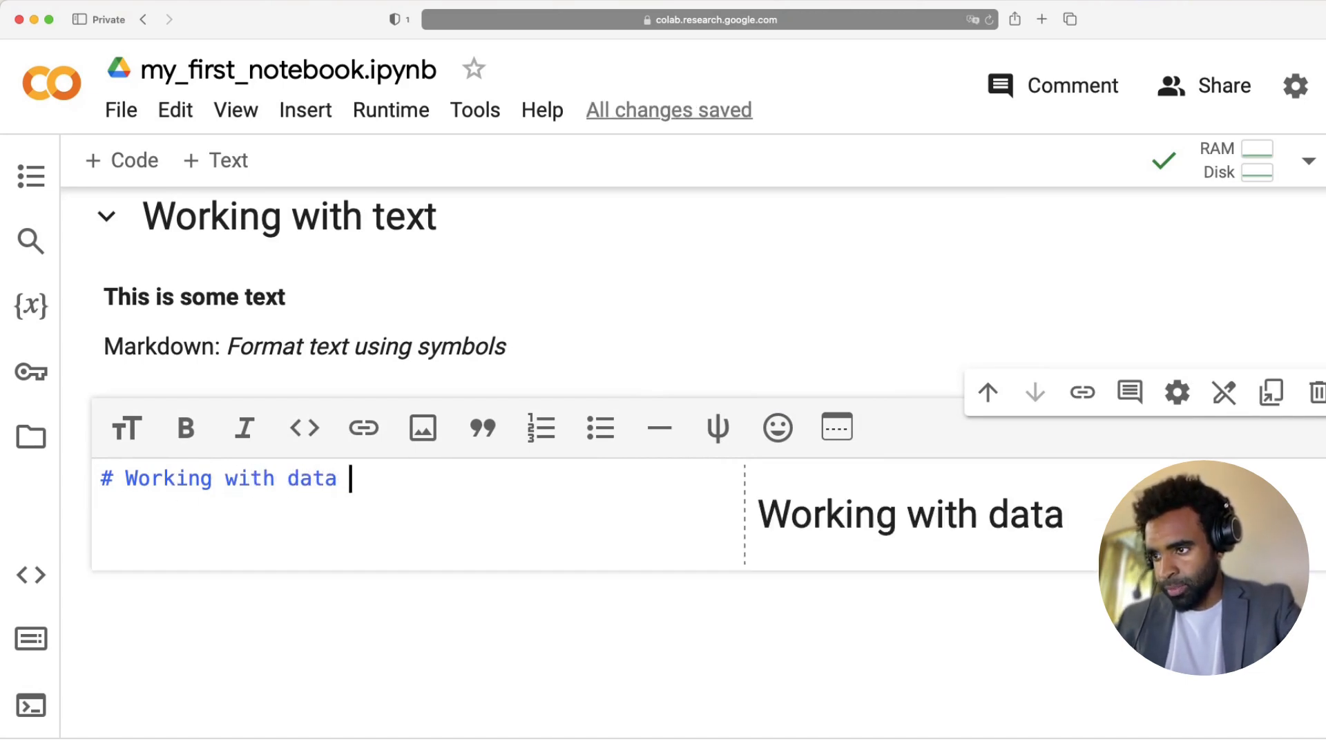
pyautogui.moveTo(448, 488)
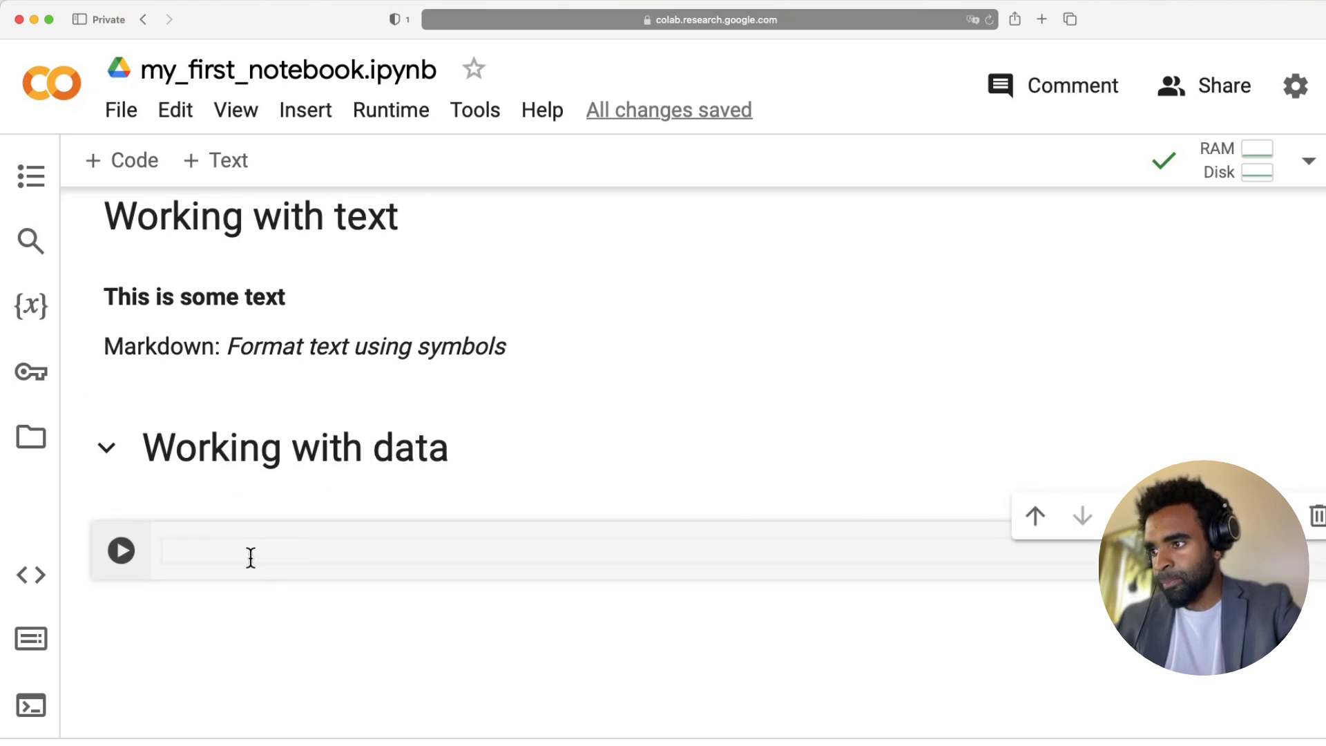
pyautogui.moveTo(194, 560)
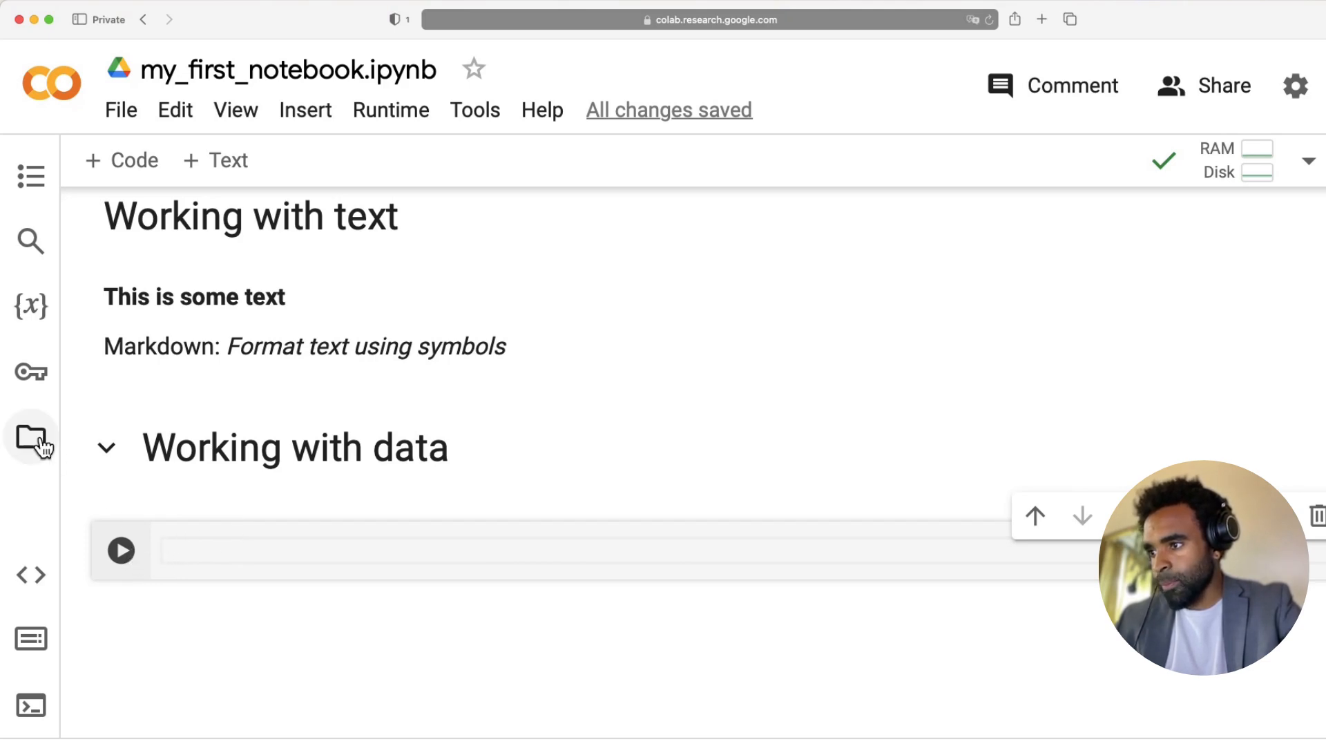
pyautogui.moveTo(30, 437)
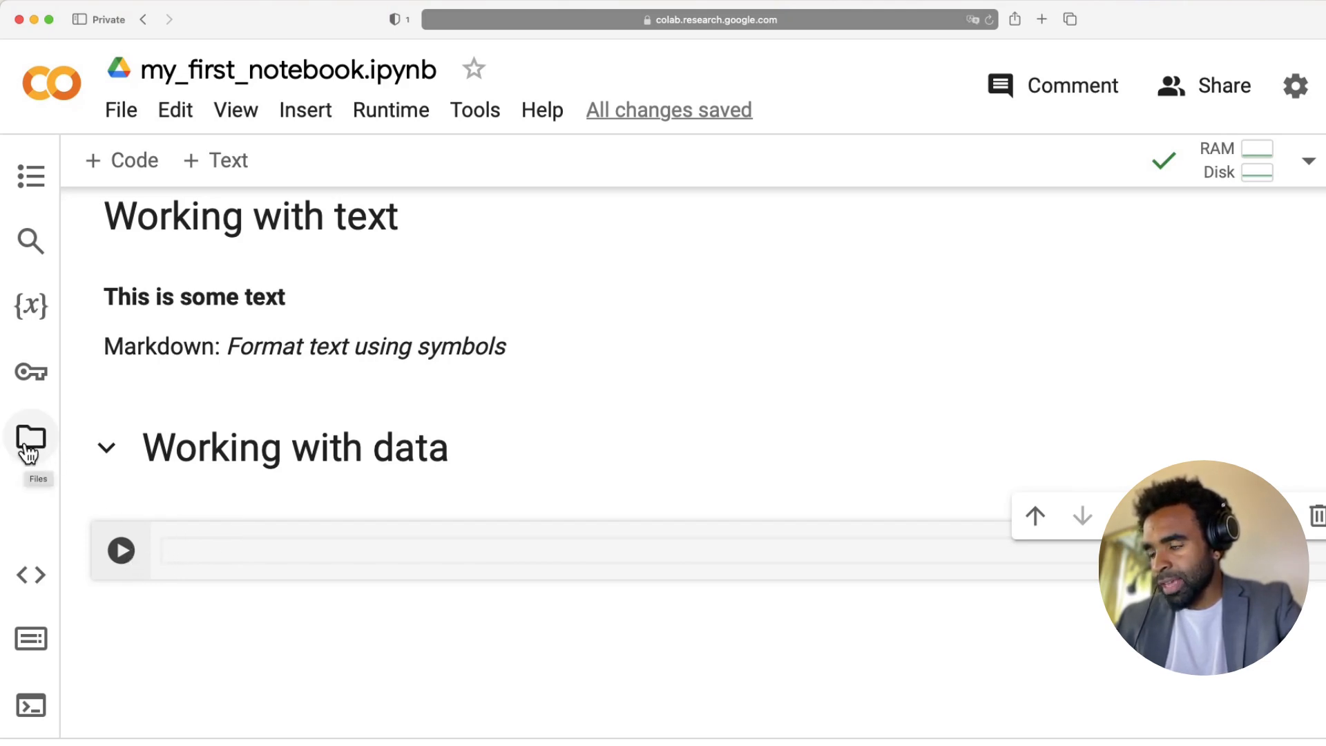
# Copy the path of sample_data/california_housing_test.csv from the Files sidebar and return to the code cell.
pyautogui.click(30, 437)
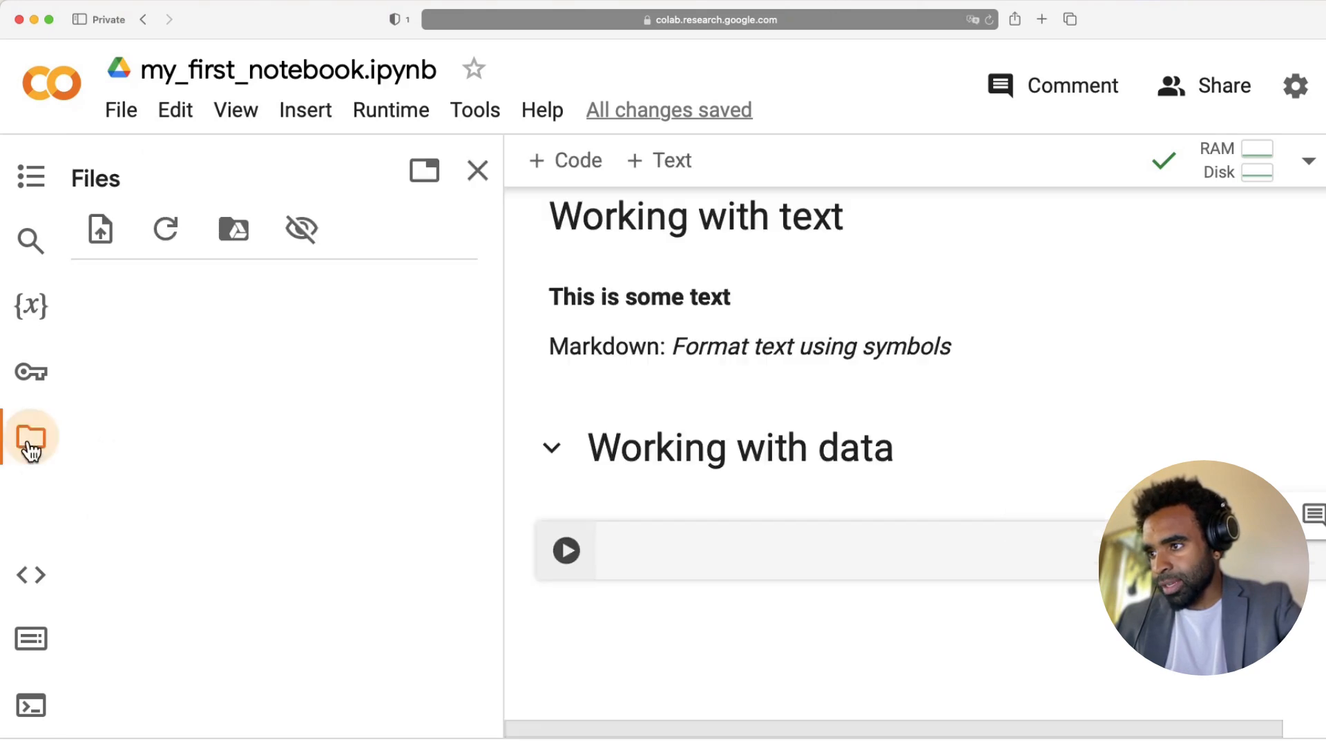
pyautogui.click(30, 437)
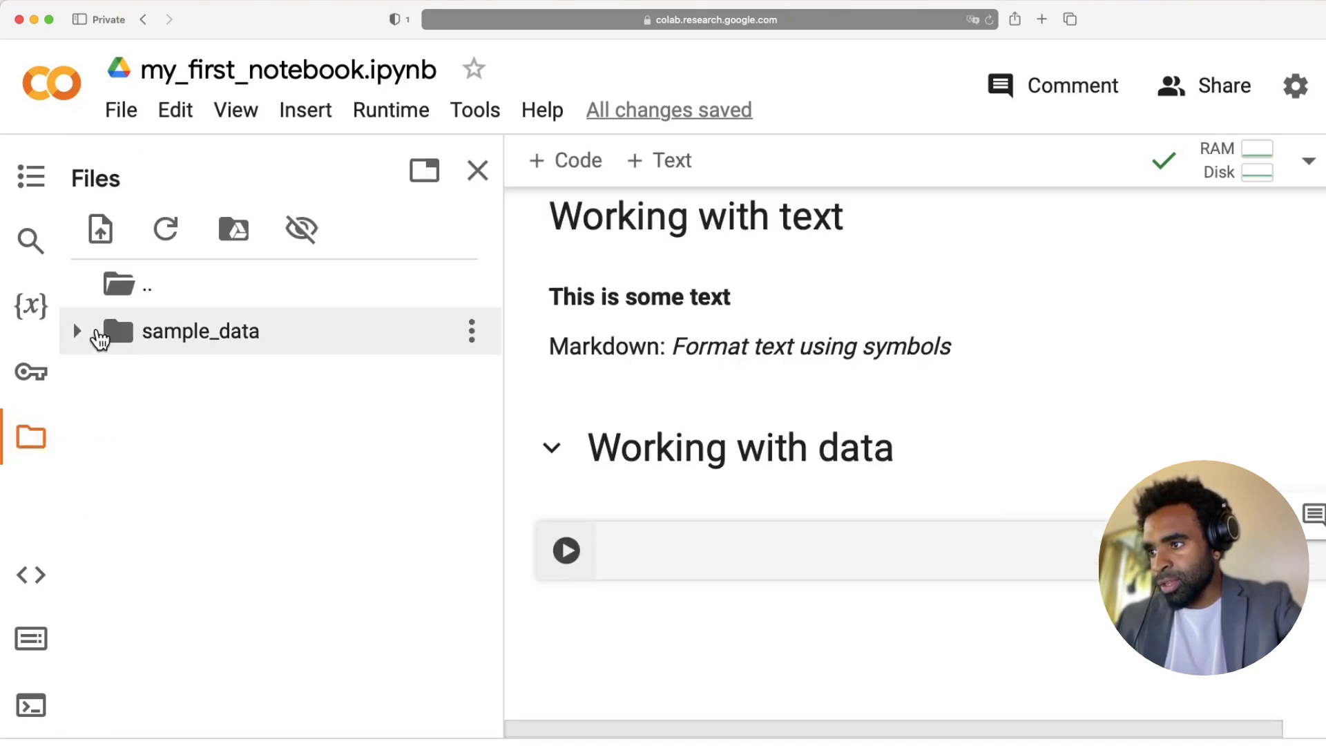
pyautogui.click(76, 331)
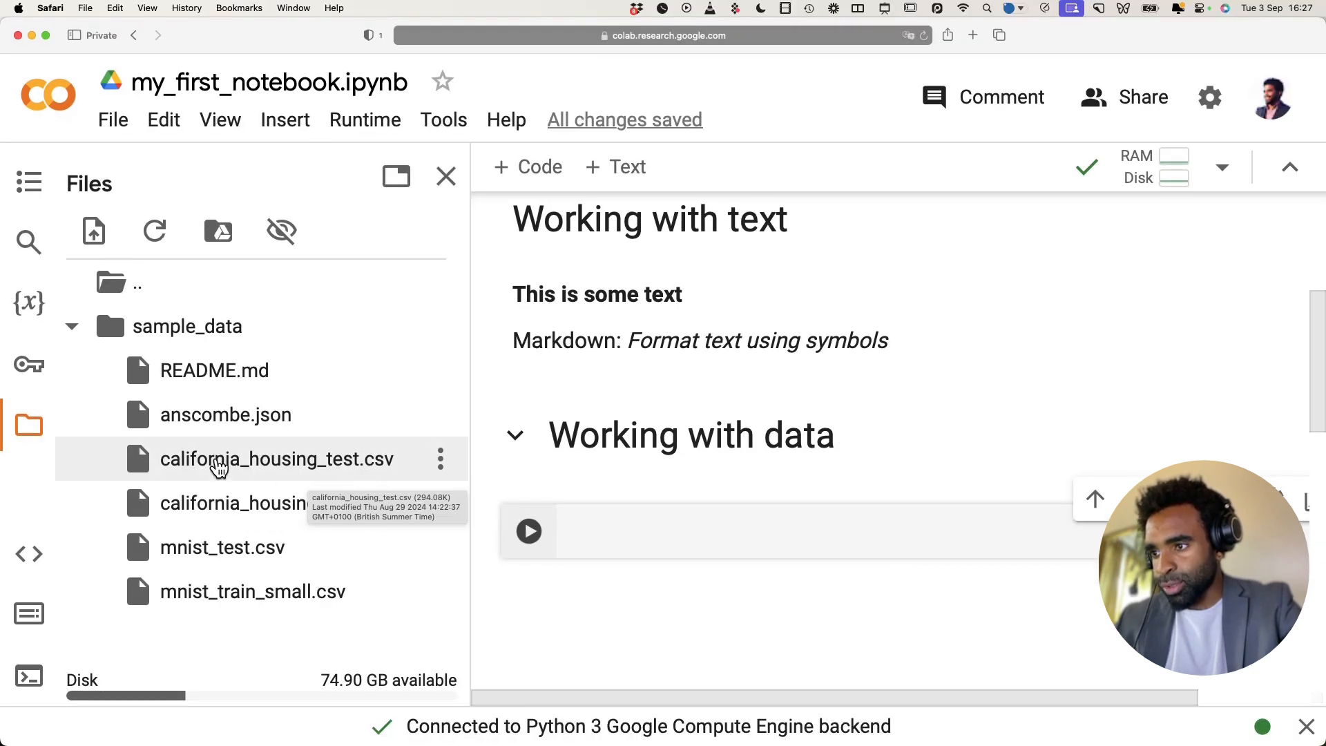
pyautogui.moveTo(437, 459)
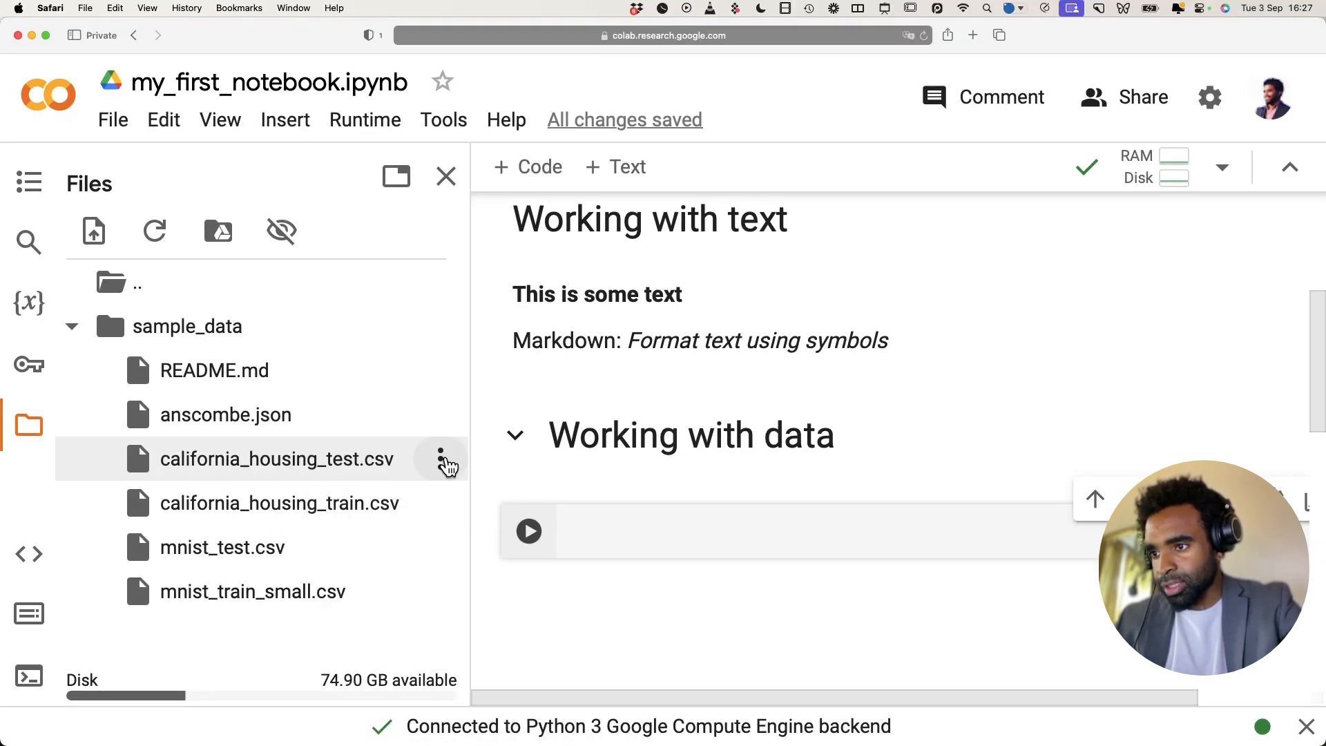
pyautogui.click(439, 458)
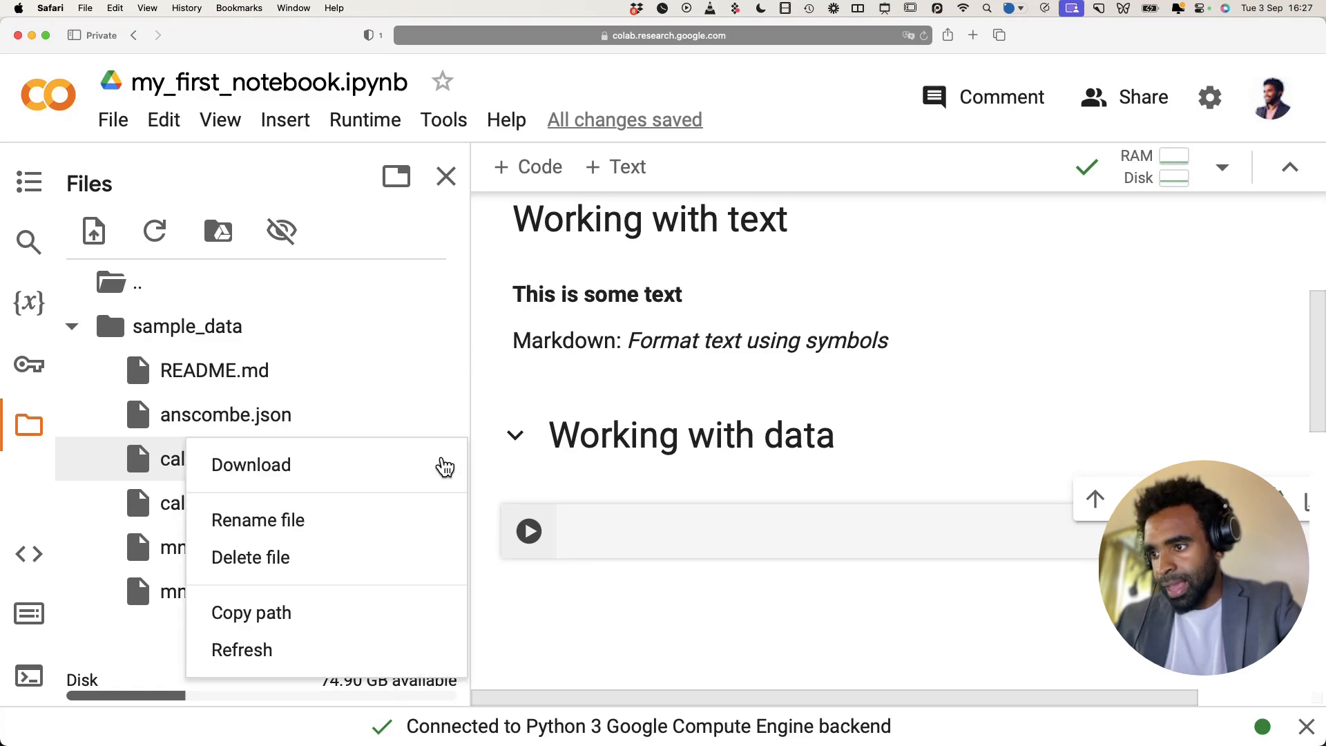
pyautogui.moveTo(252, 612)
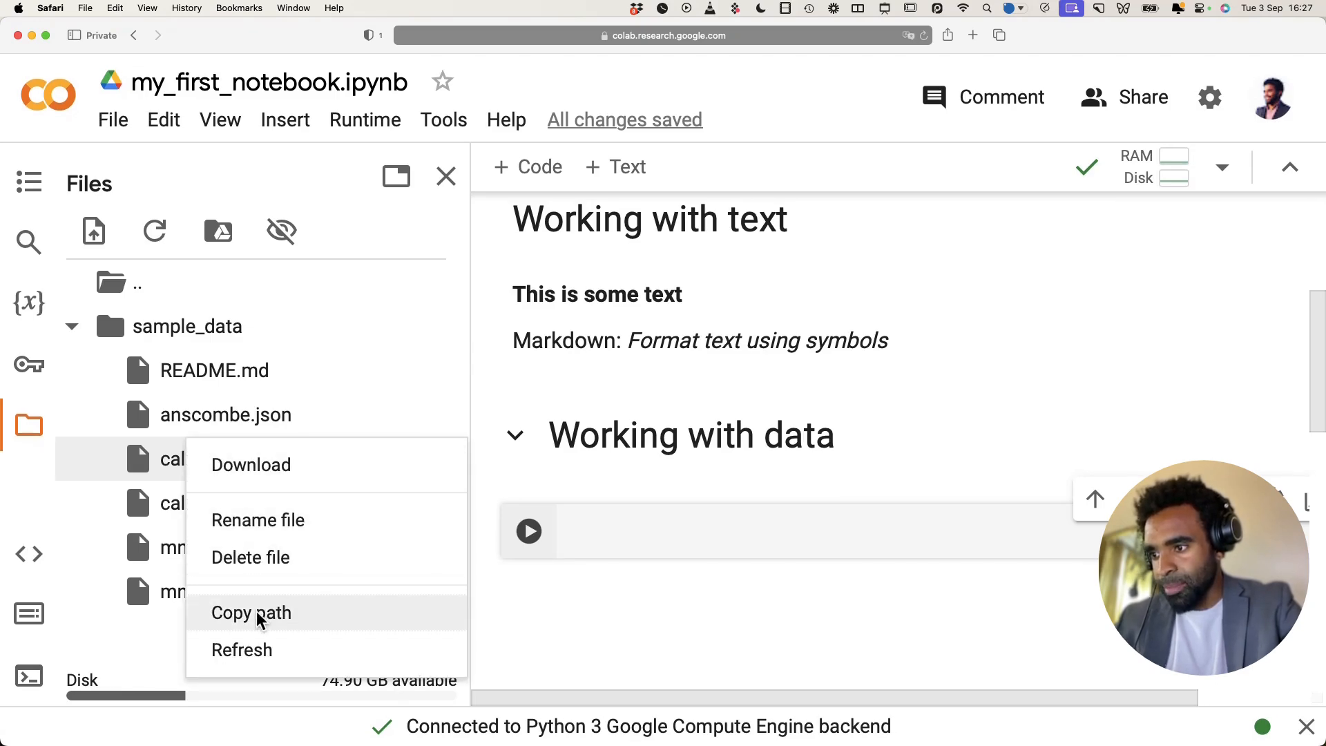
pyautogui.click(250, 612)
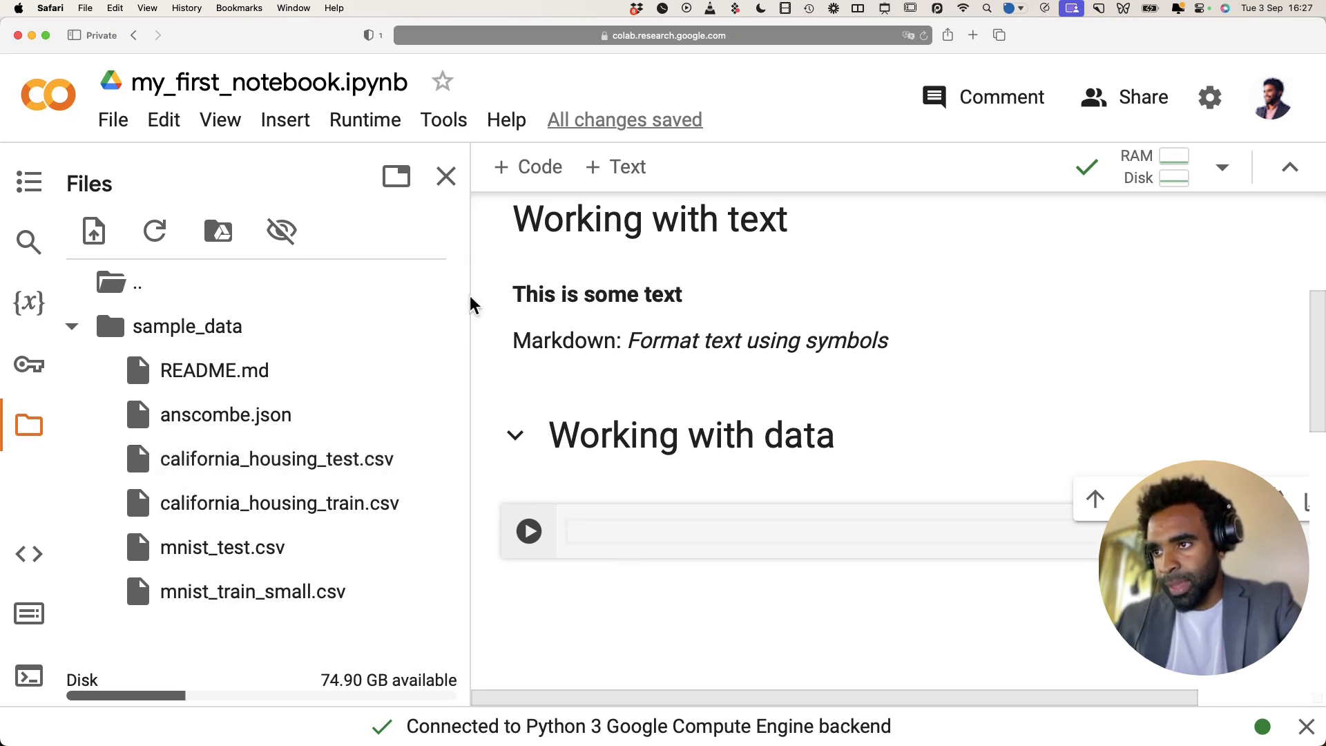
pyautogui.click(445, 177)
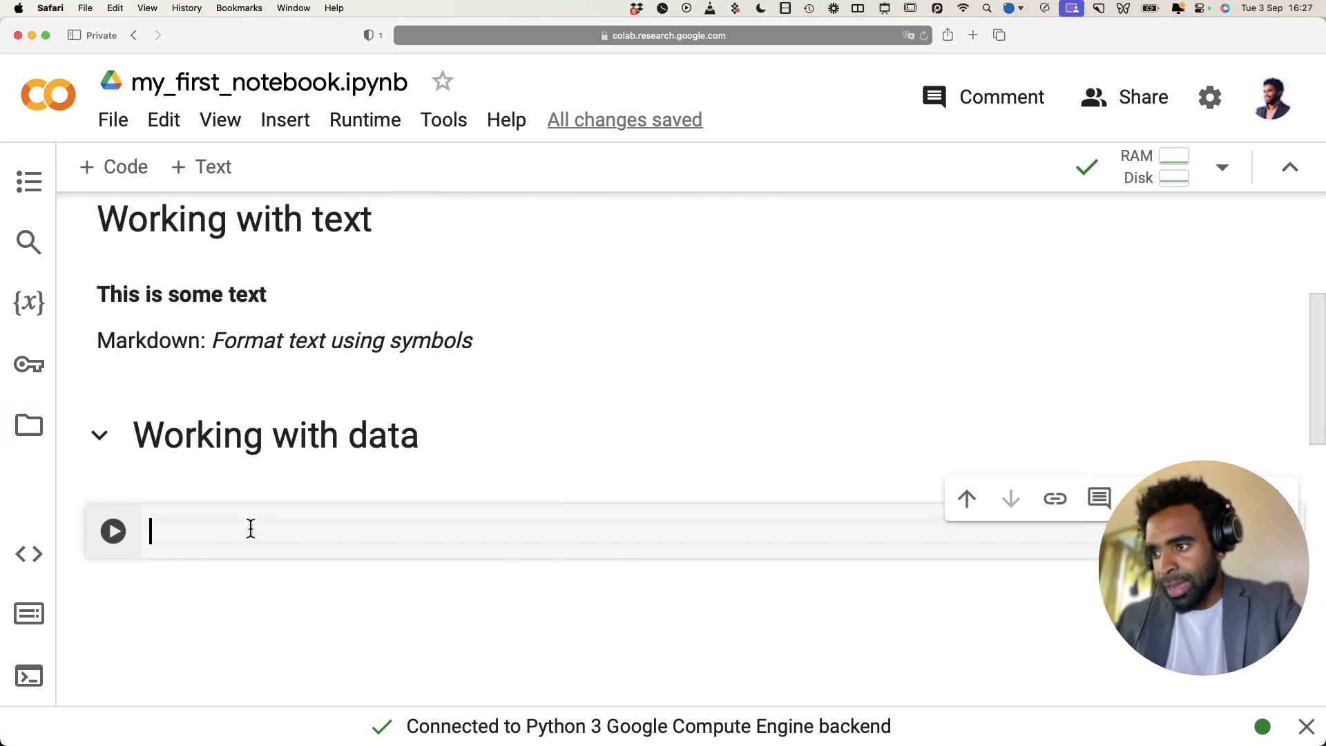
# Write 'import pandas' as the first line of the code cell.
pyautogui.scroll(-3)
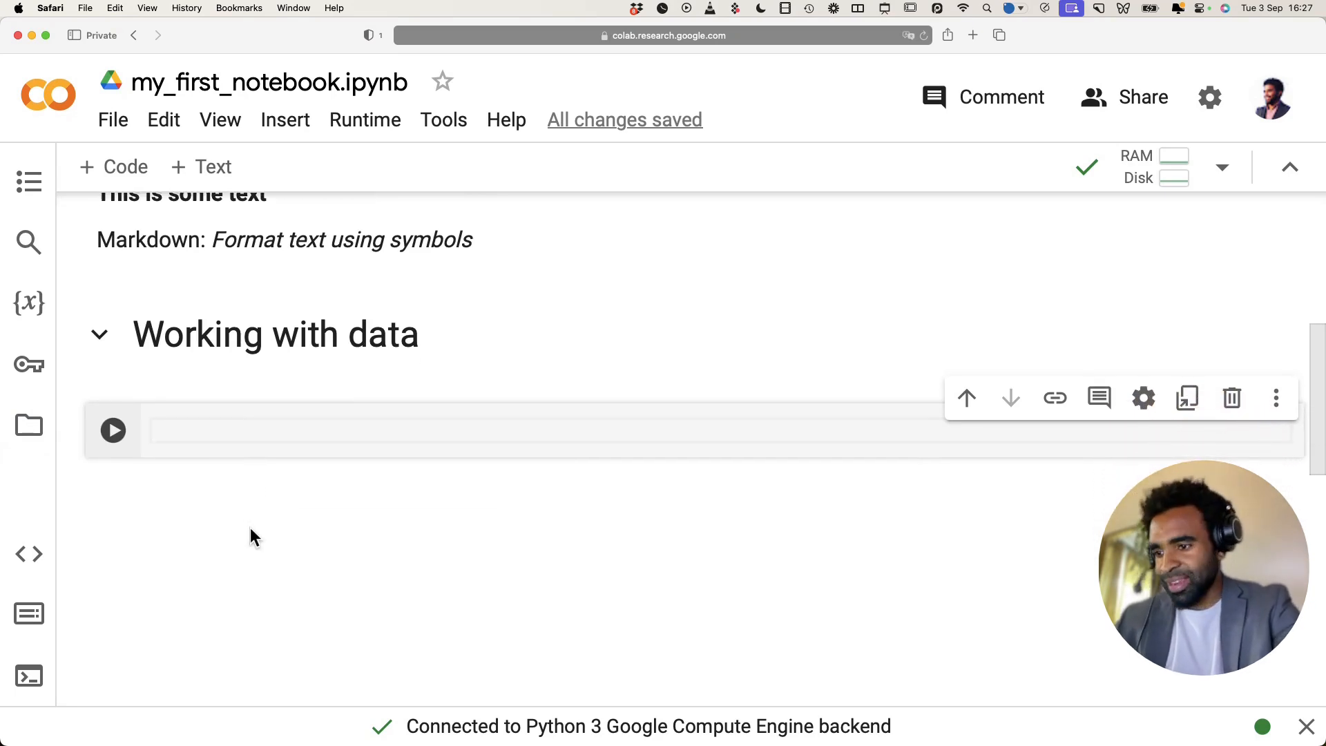
pyautogui.write('im')
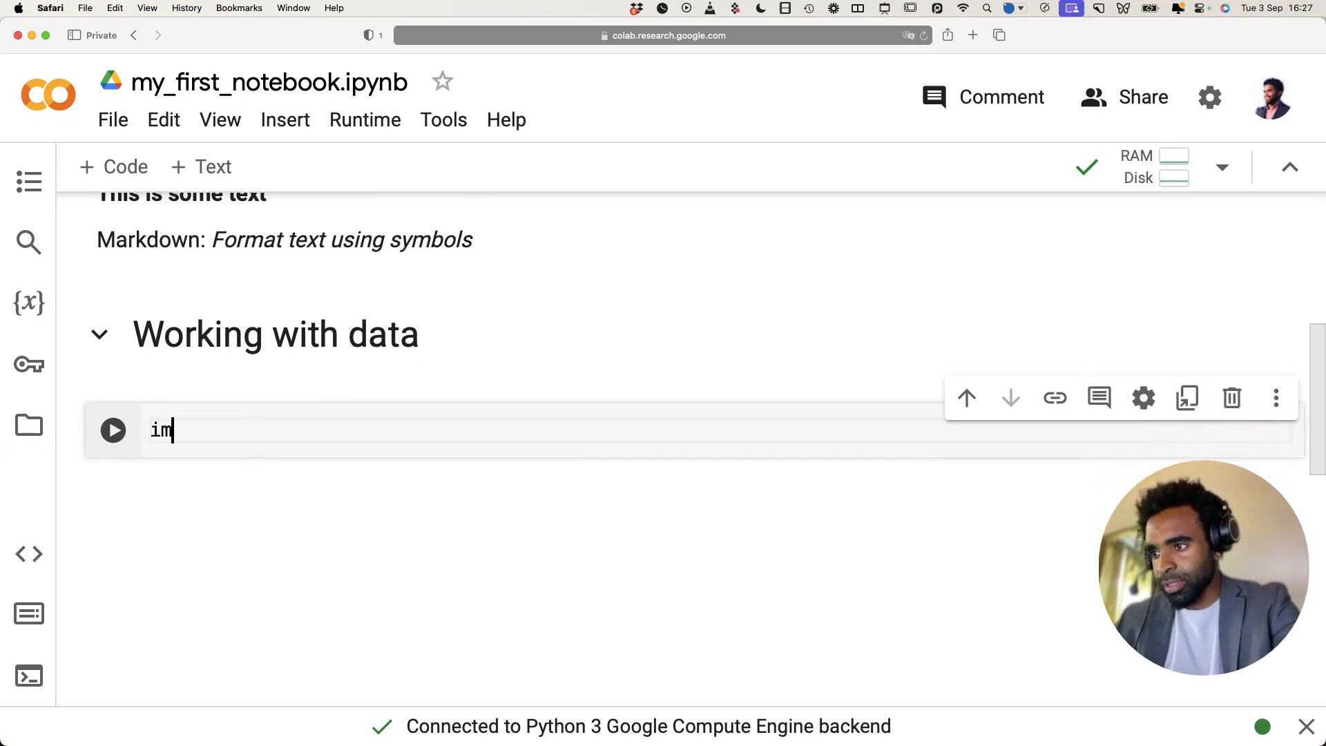
pyautogui.write('port pandas')
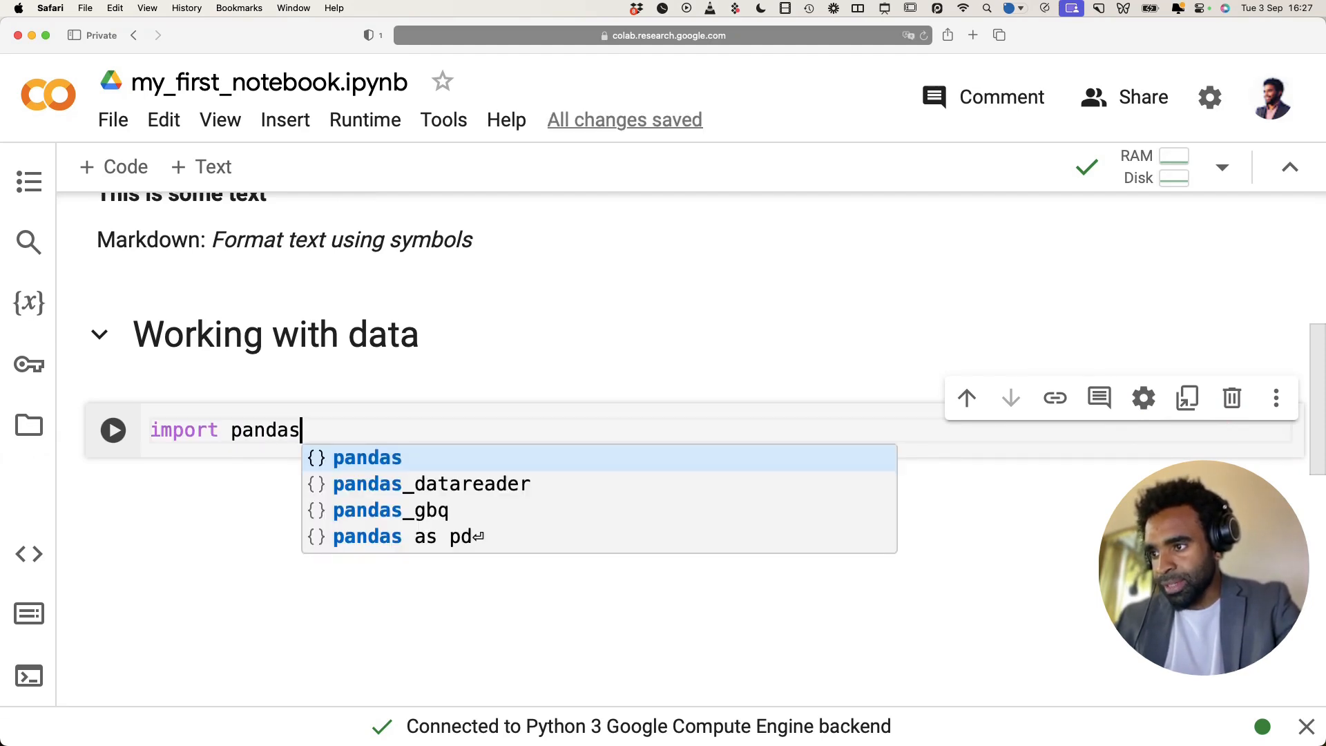
pyautogui.press('Escape')
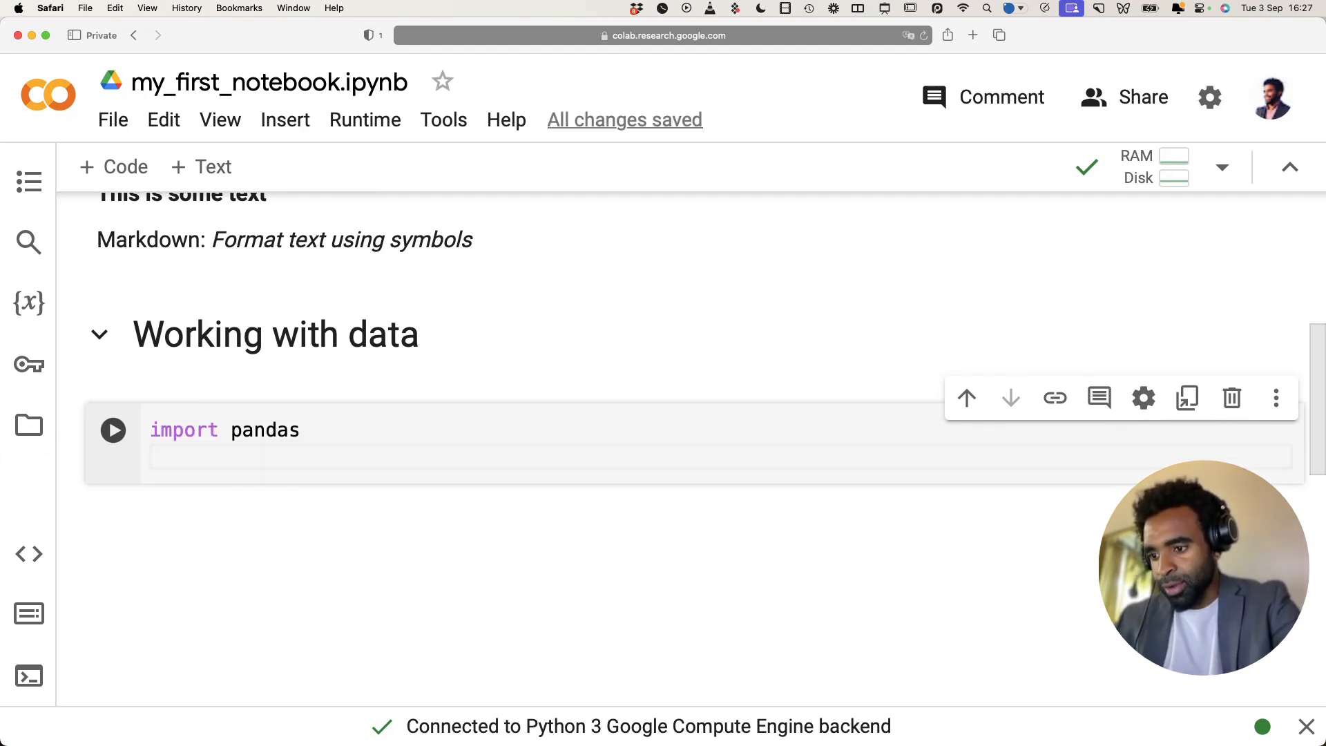
# Load /content/sample_data/california_housing_test.csv into housing_data with pandas.read_csv and run the cell.
pyautogui.write('housing')
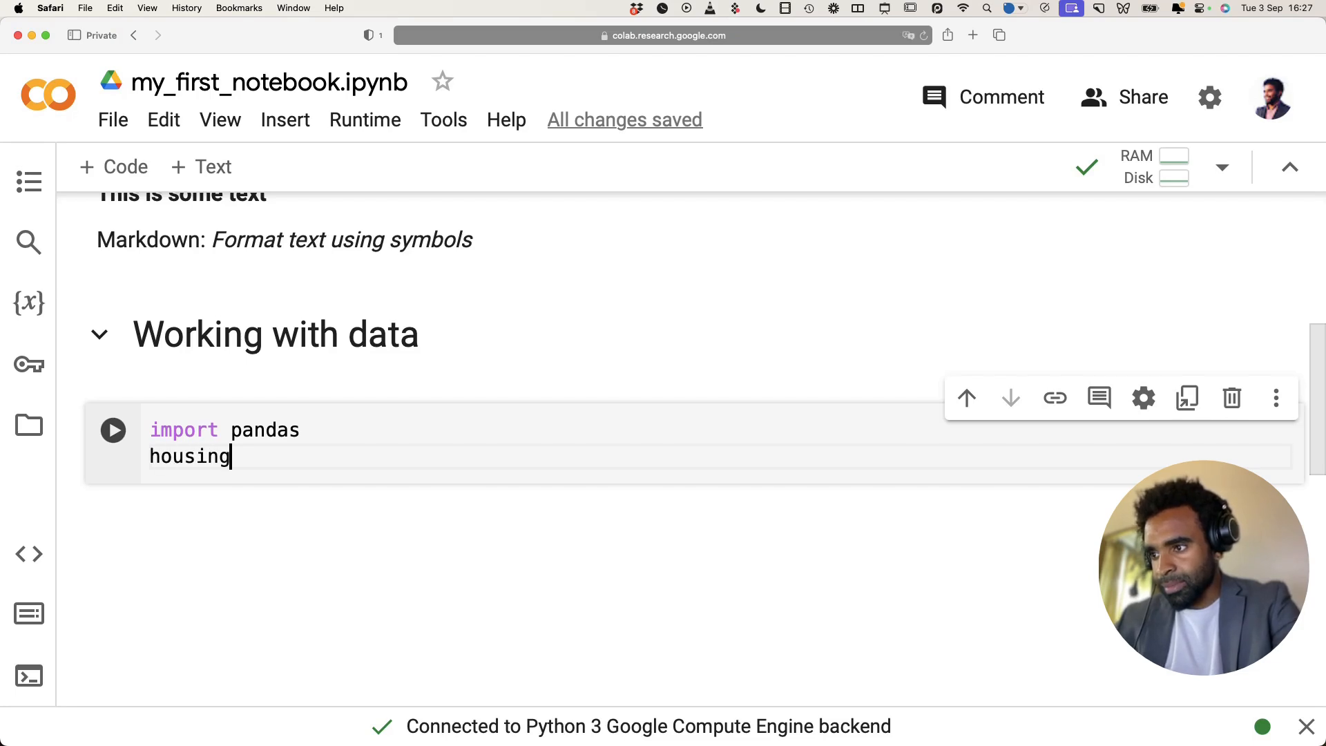
pyautogui.write('_data')
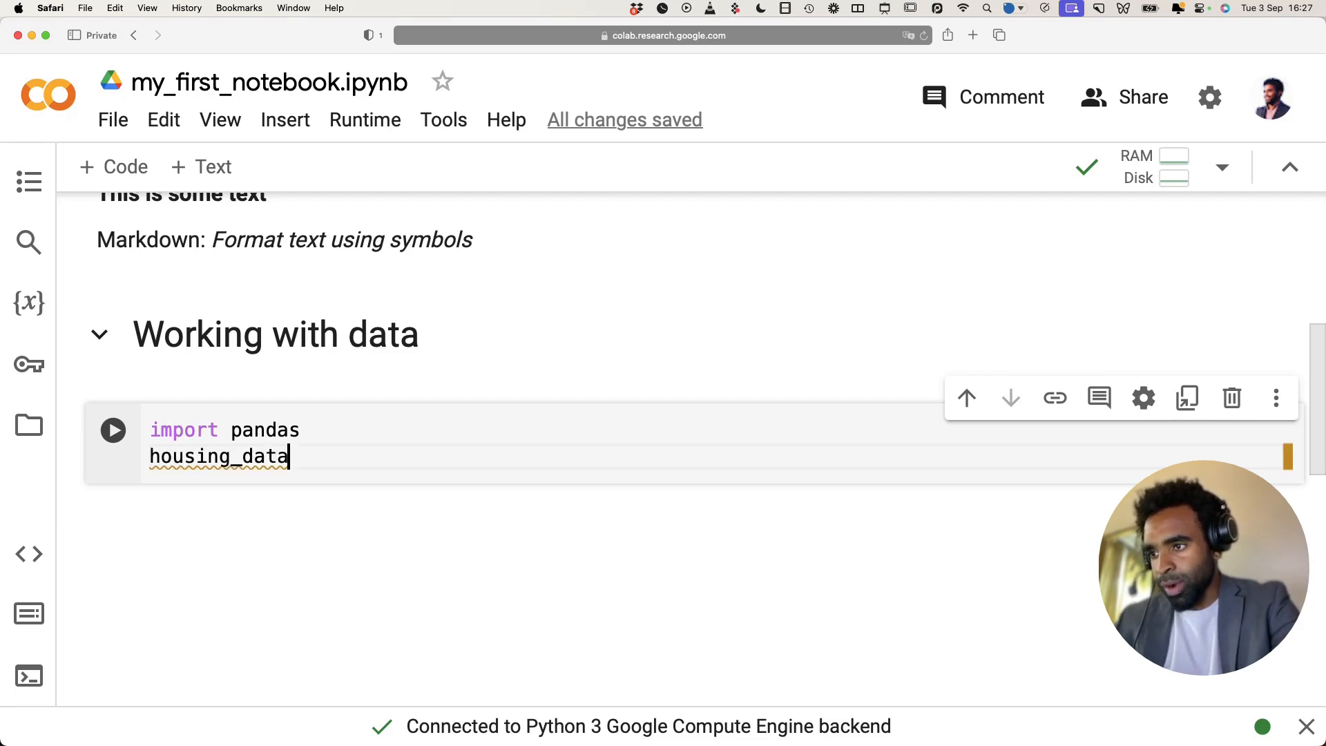
pyautogui.write('=')
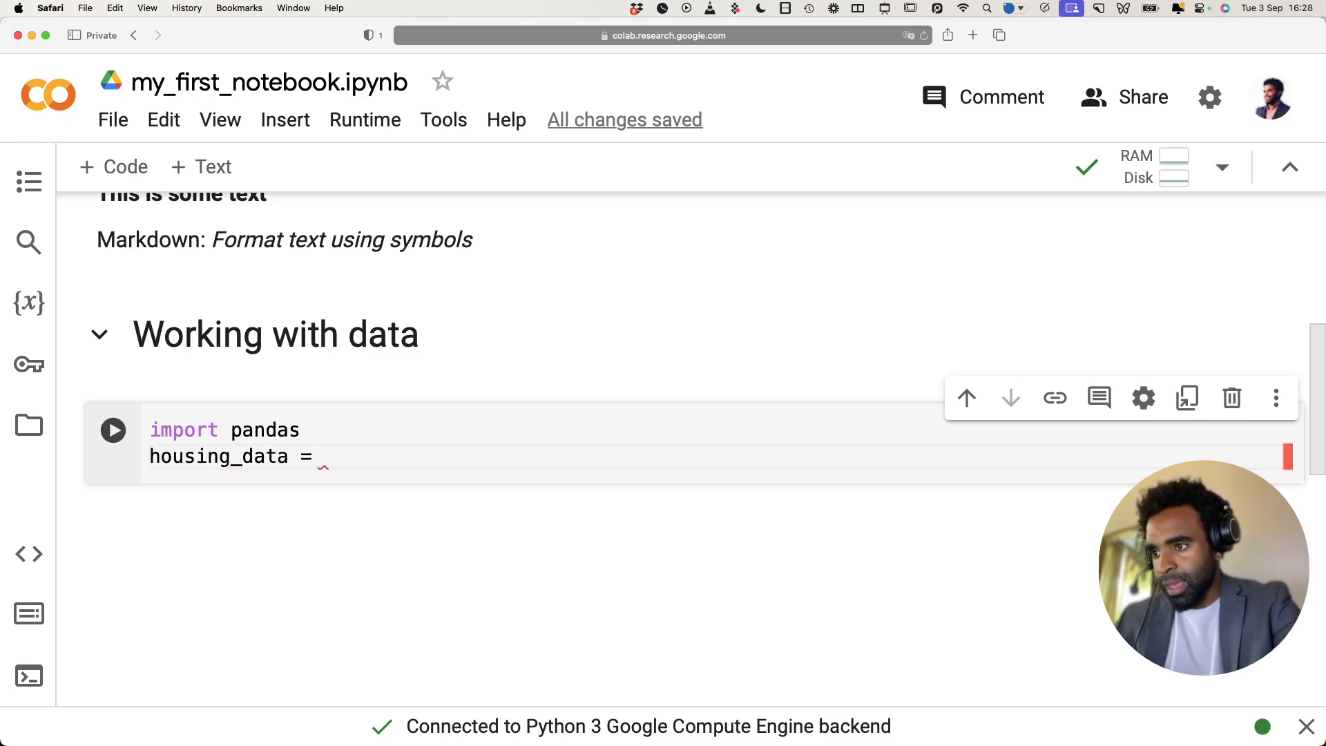
pyautogui.write('pandas')
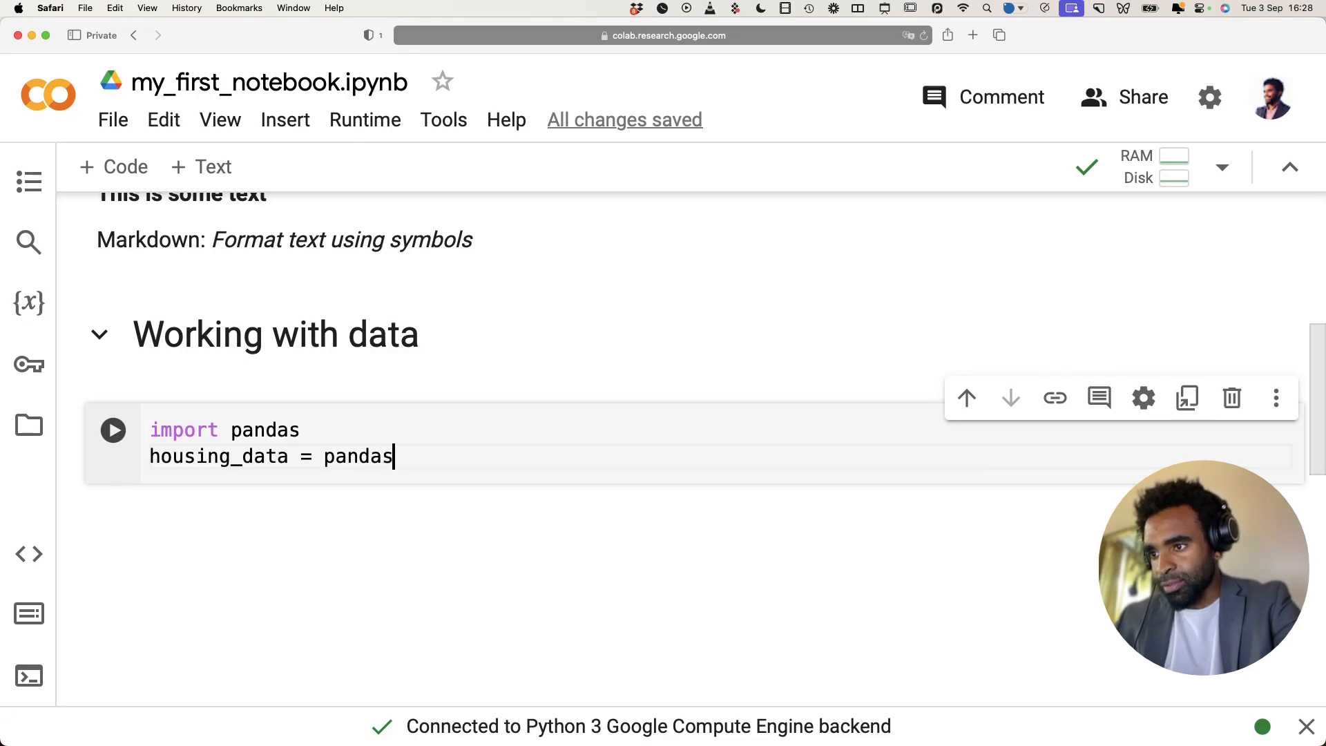
pyautogui.write('.r')
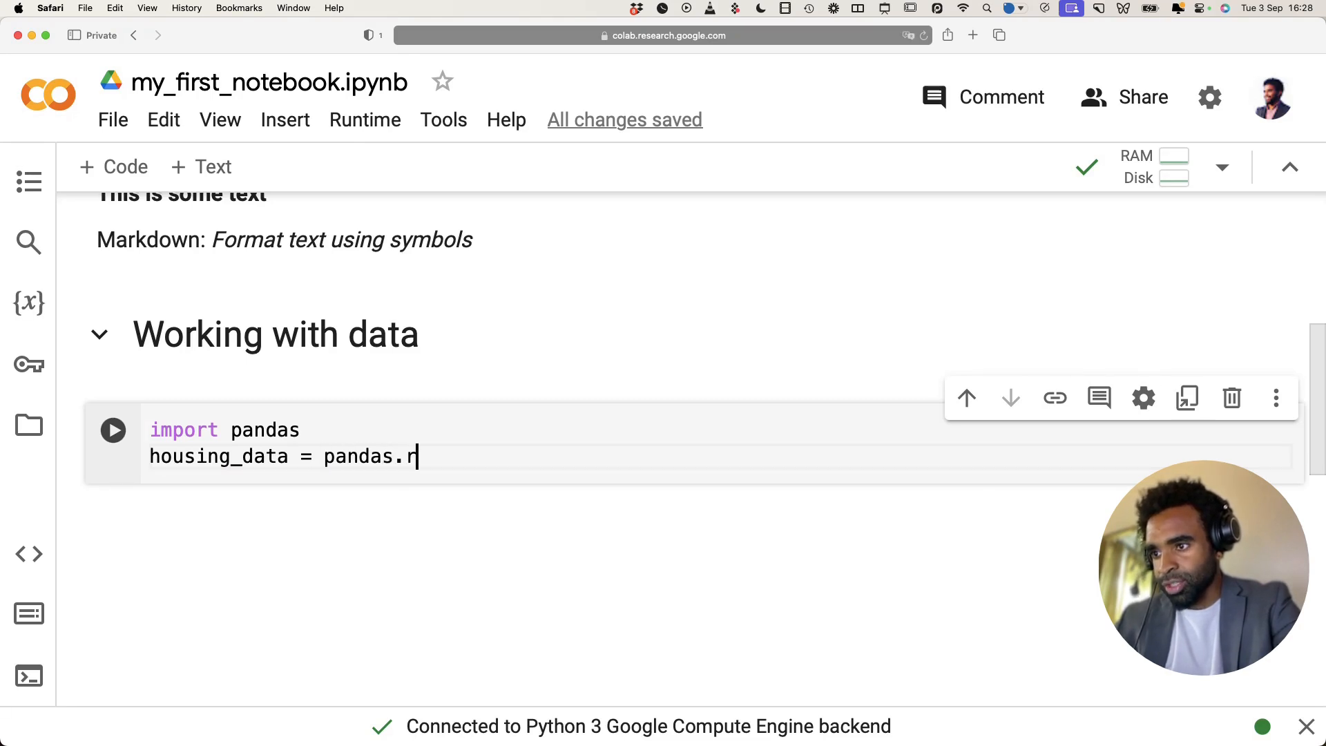
pyautogui.write('ead_')
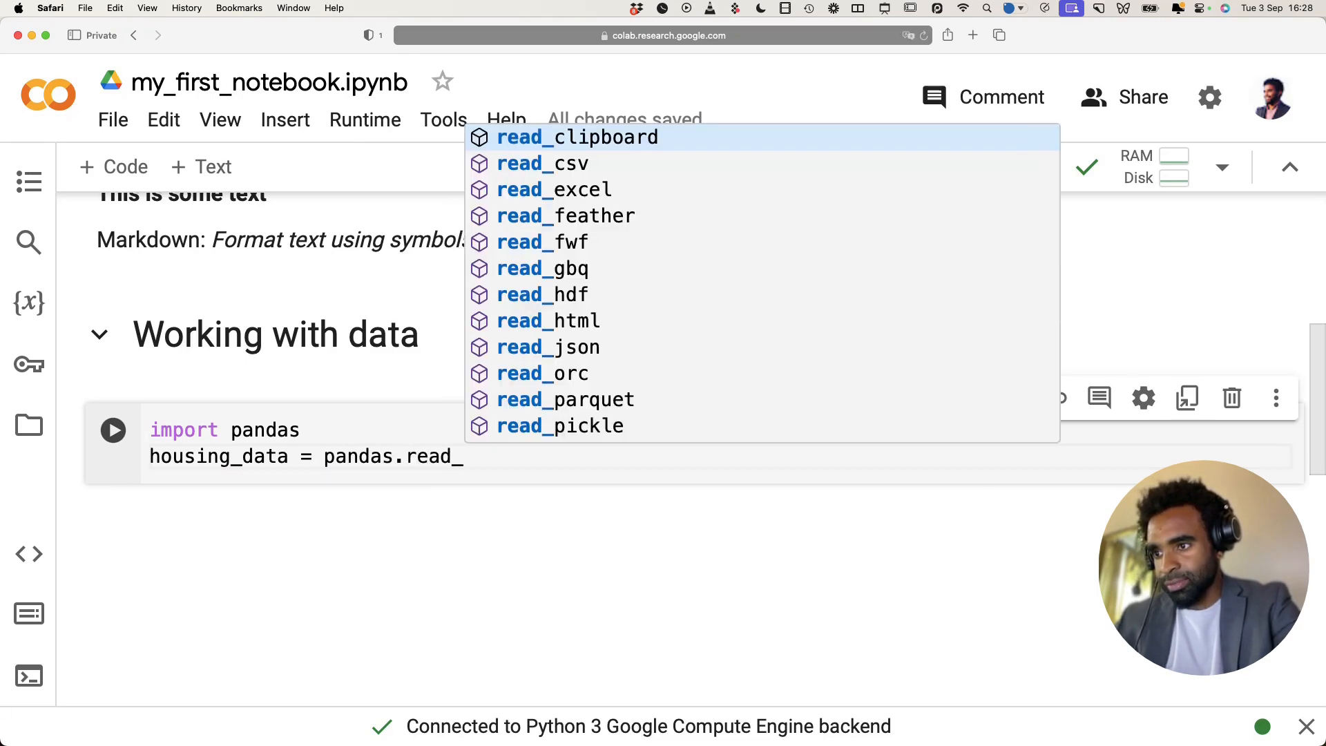
pyautogui.write('csv(')
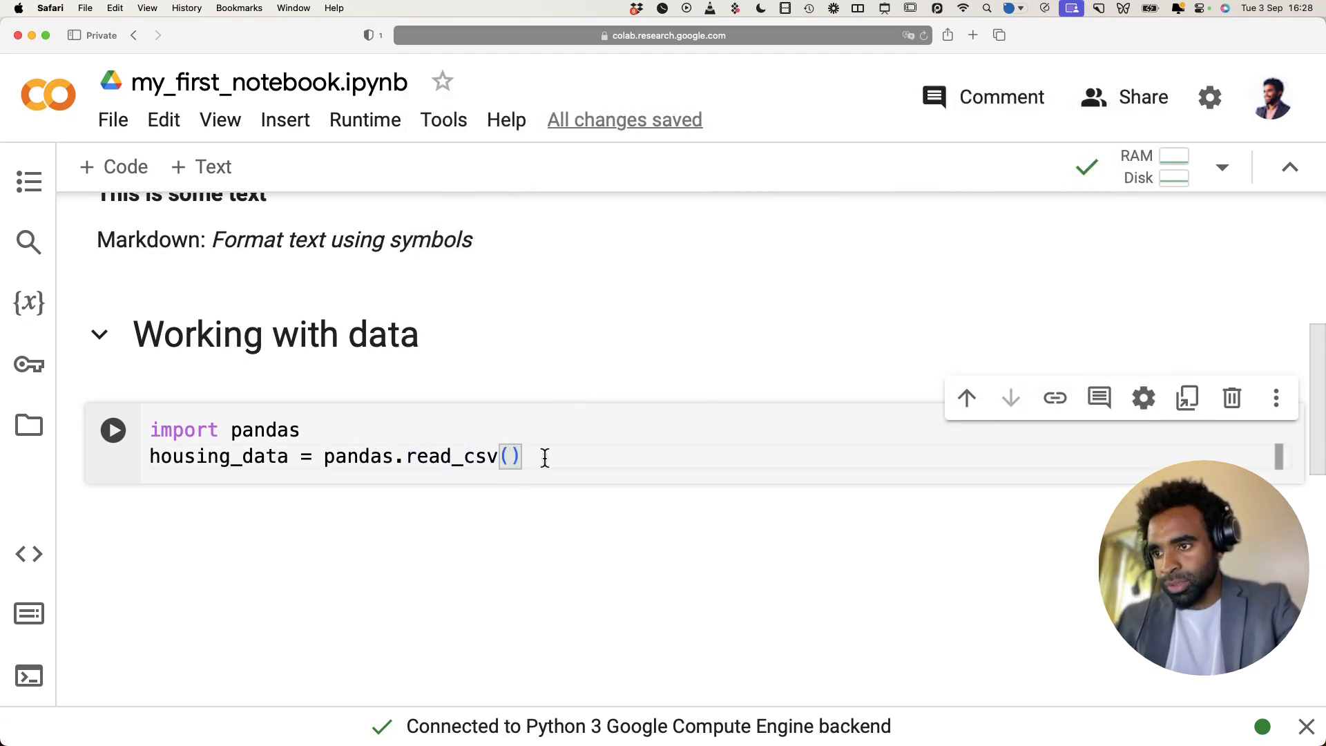
pyautogui.write('""')
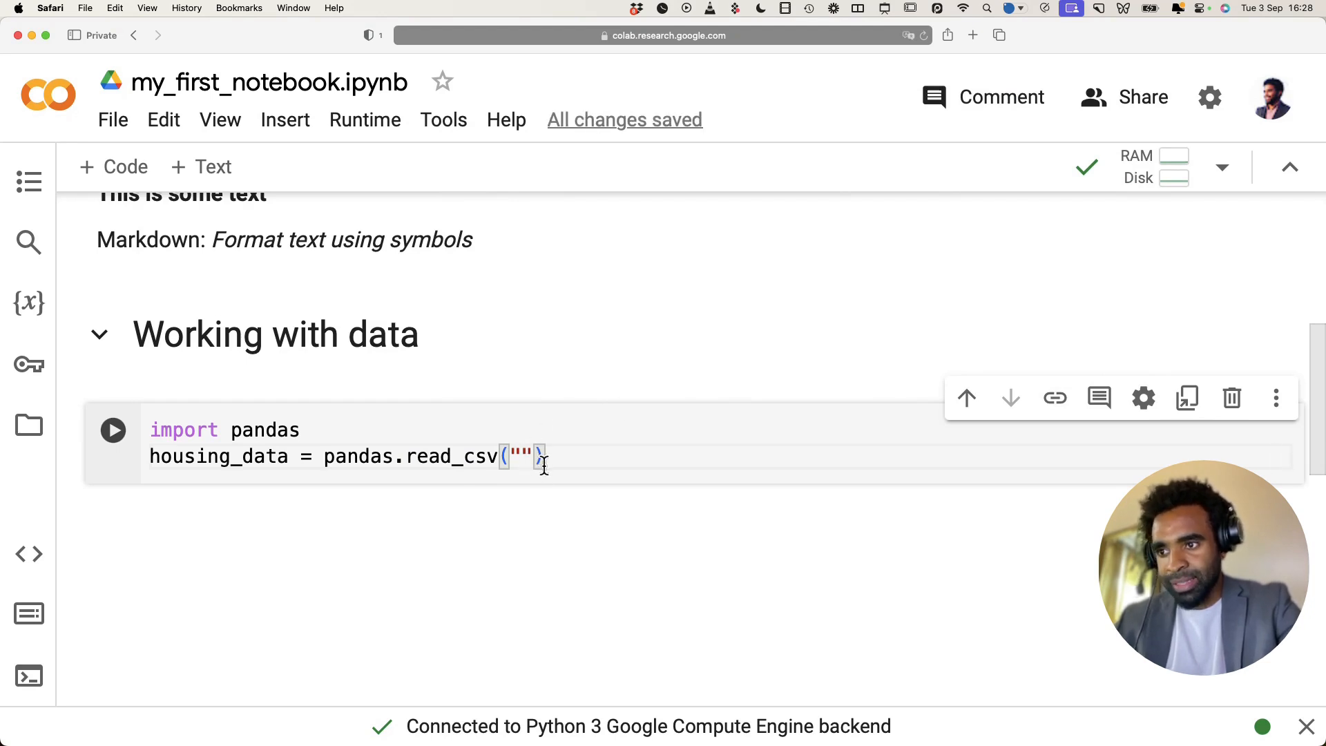
pyautogui.write('/content/sample_data/california_housing_test.csv')
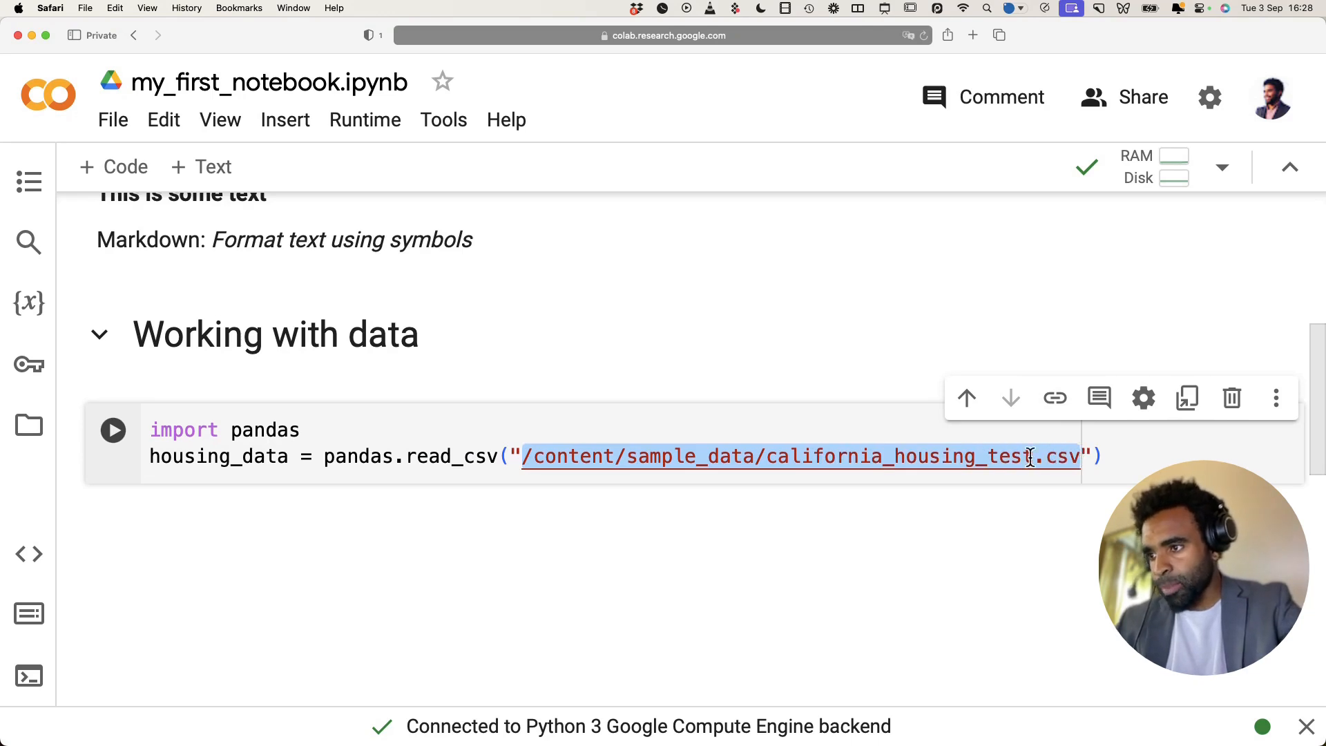
pyautogui.click(112, 429)
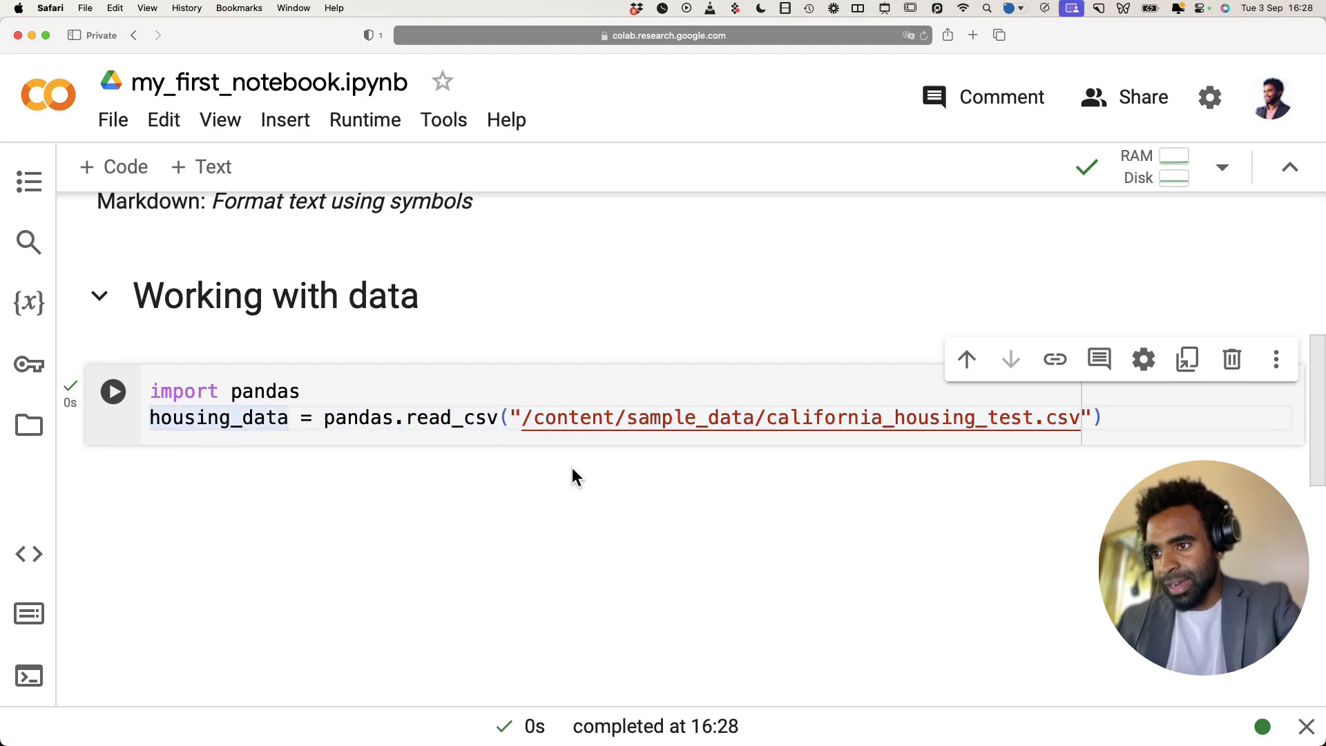
pyautogui.moveTo(636, 453)
pyautogui.write('hou')
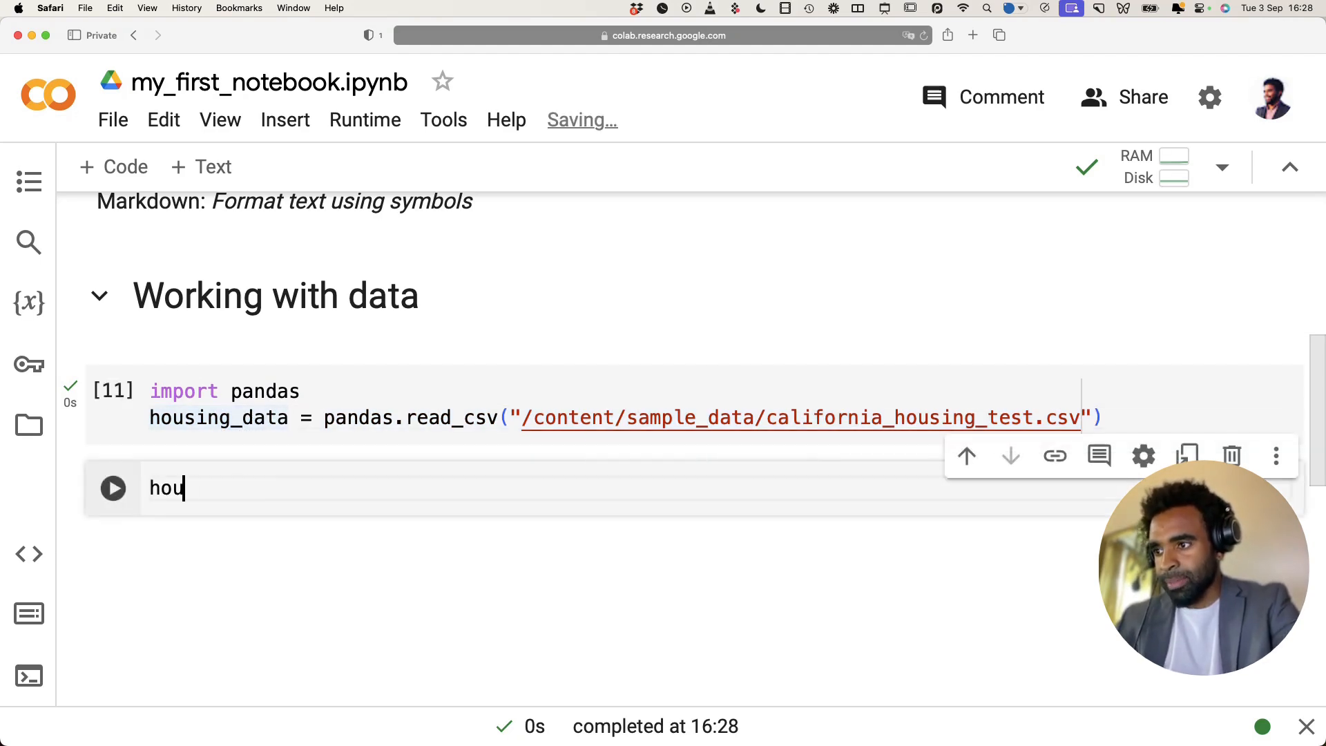
# Run housing_data in a new cell to display the DataFrame table.
pyautogui.write('sing_data')
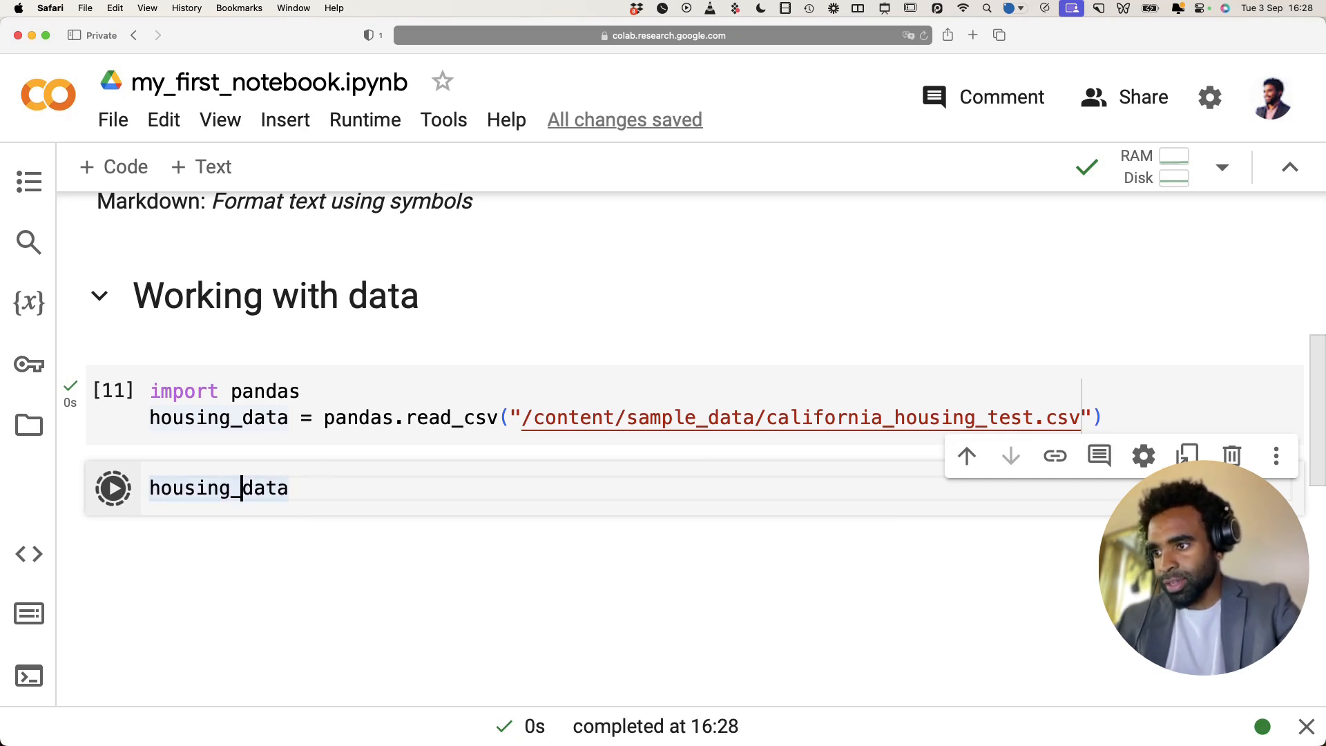
pyautogui.click(113, 486)
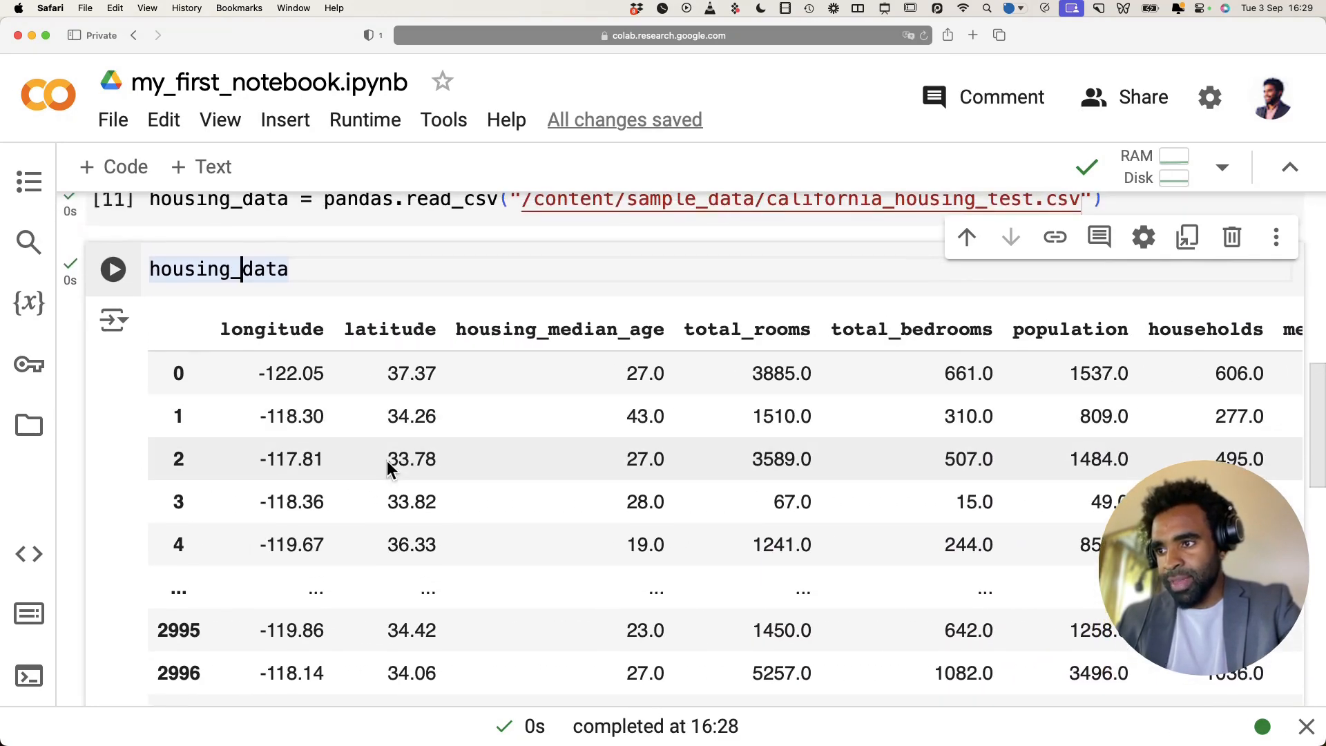
pyautogui.hscroll(3)
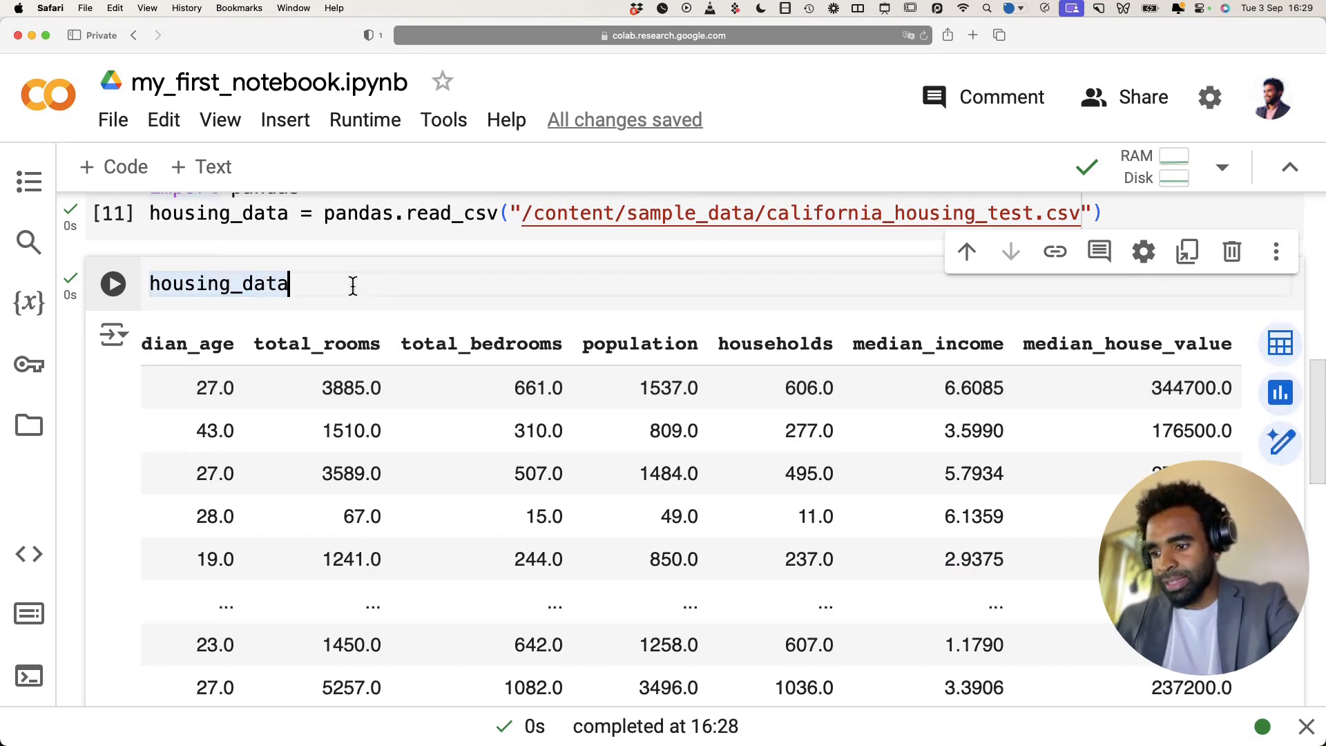
# Change the cell to housing_data.describe() and run it to show the summary statistics.
pyautogui.write('.desc')
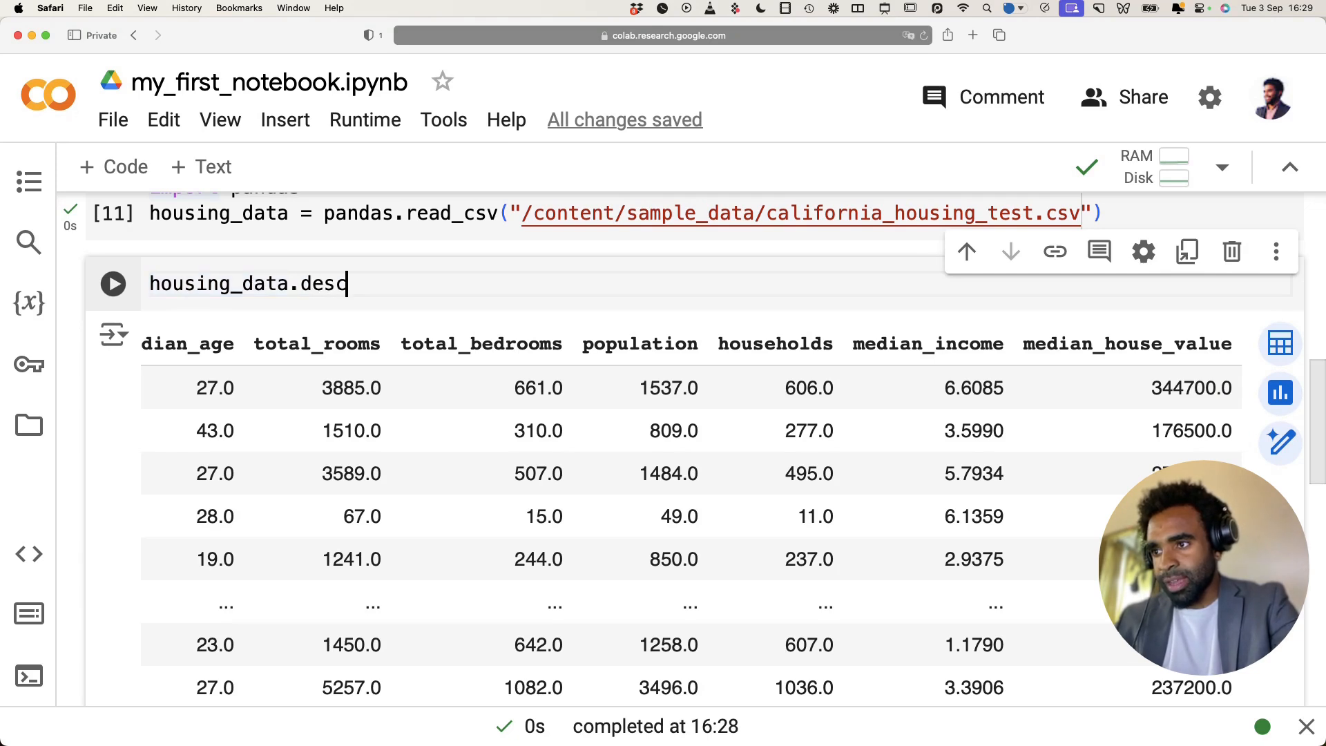
pyautogui.write('ribe')
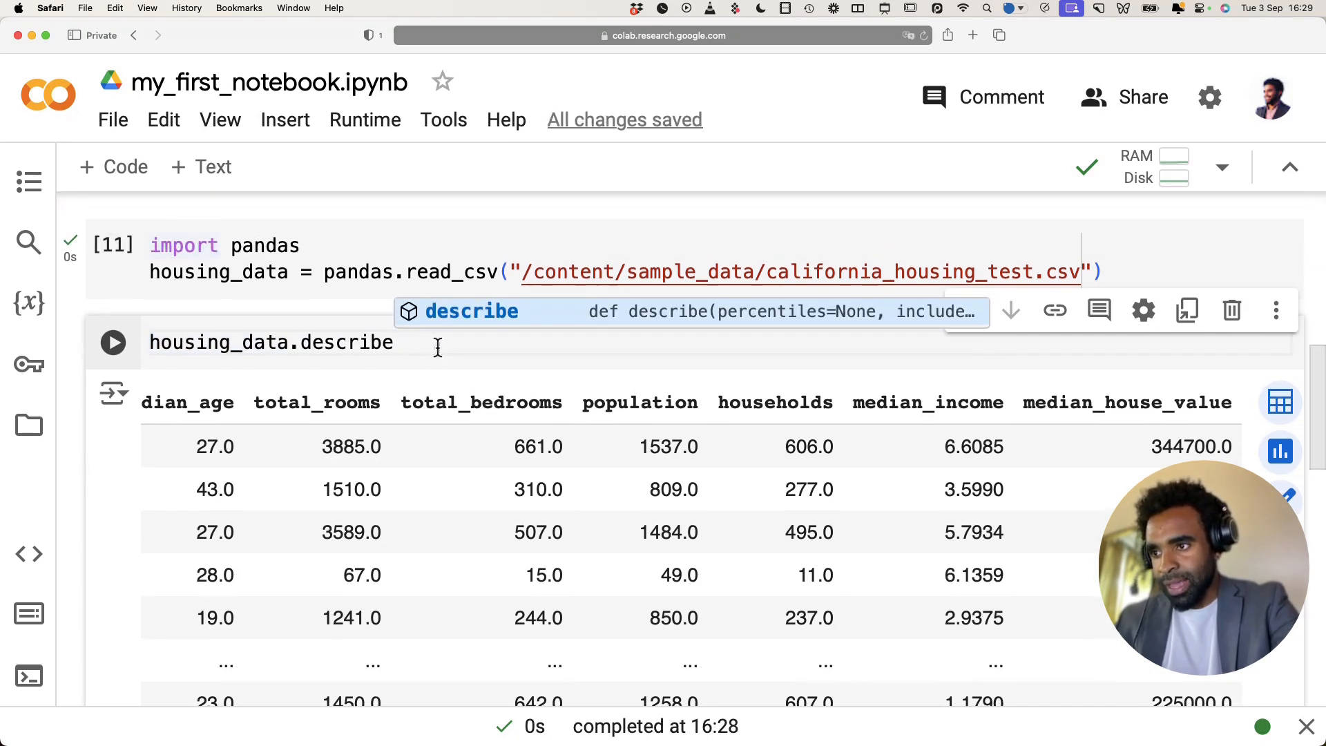
pyautogui.write('()')
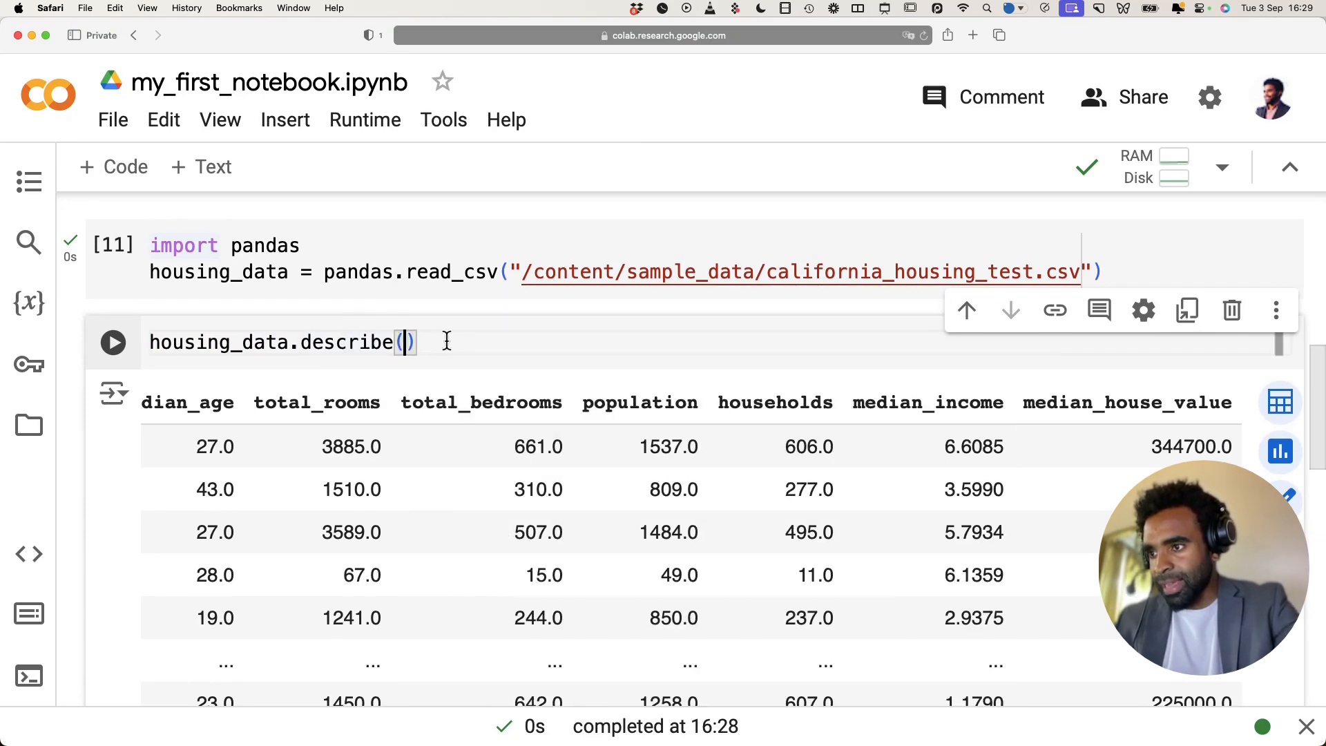
pyautogui.click(113, 341)
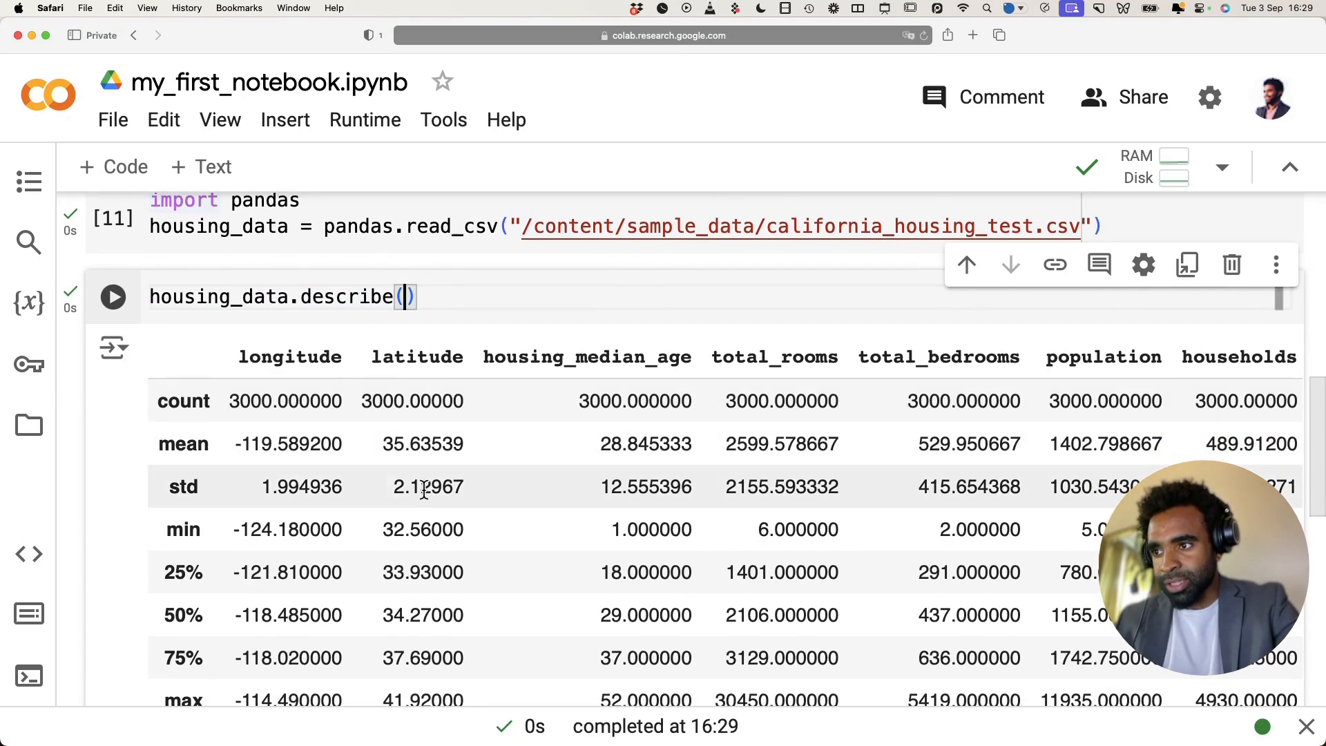
pyautogui.scroll(-3)
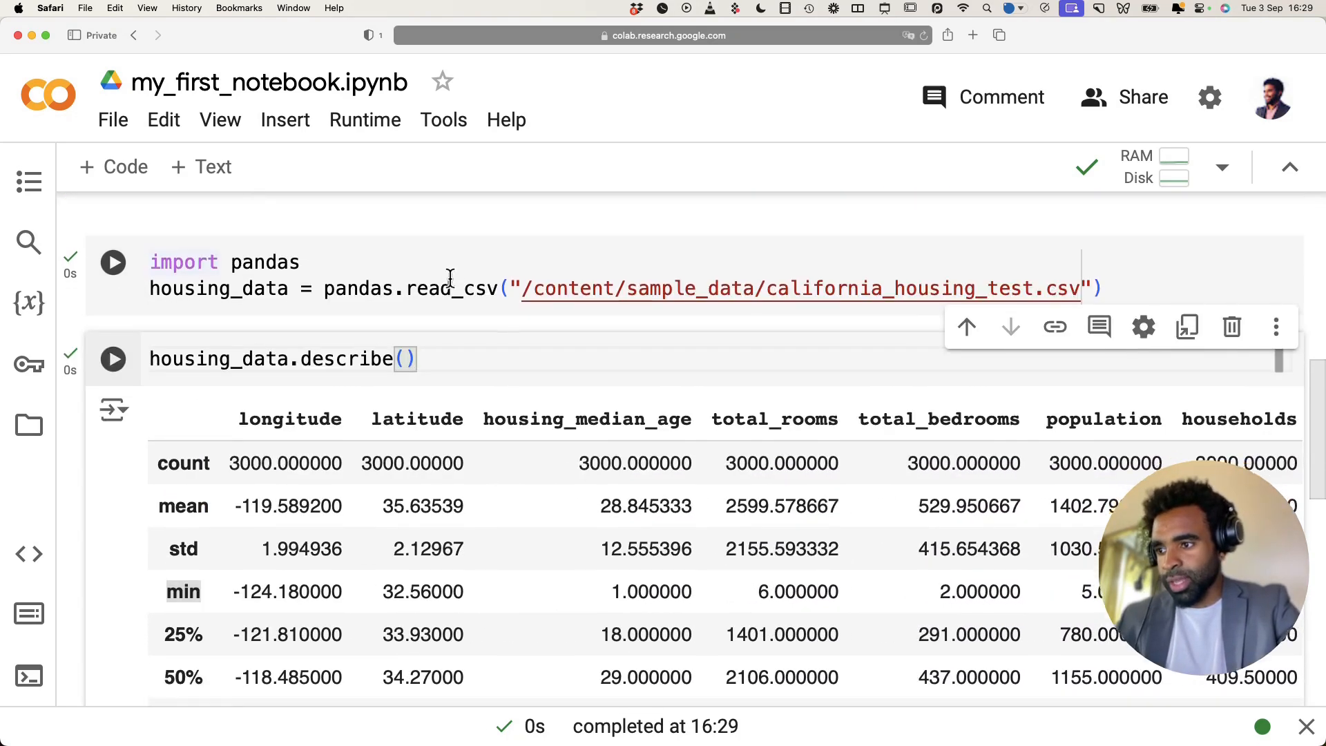
pyautogui.scroll(-3)
pyautogui.write('# Pra')
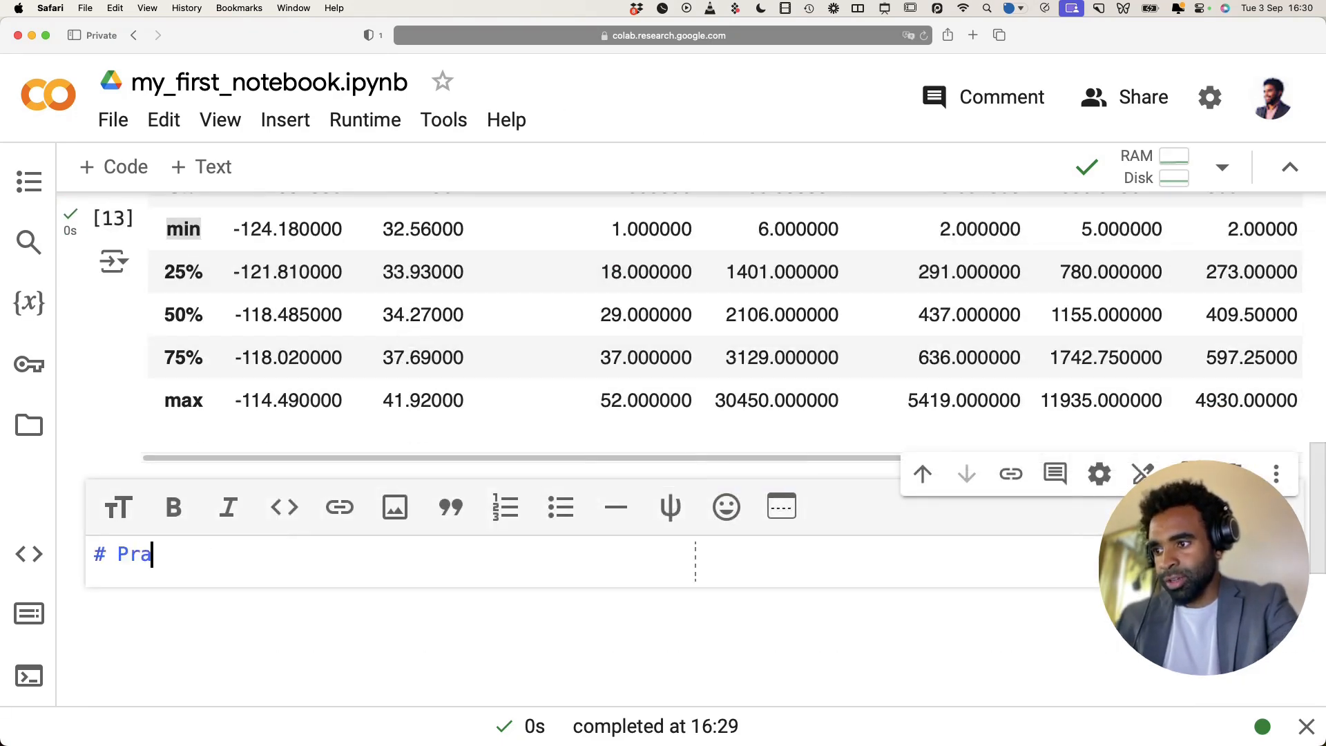
# Under a Practice heading, list tasks to import the california housing train dataset and summarise it with describe.
pyautogui.write('ctice')
pyautogui.write('-')
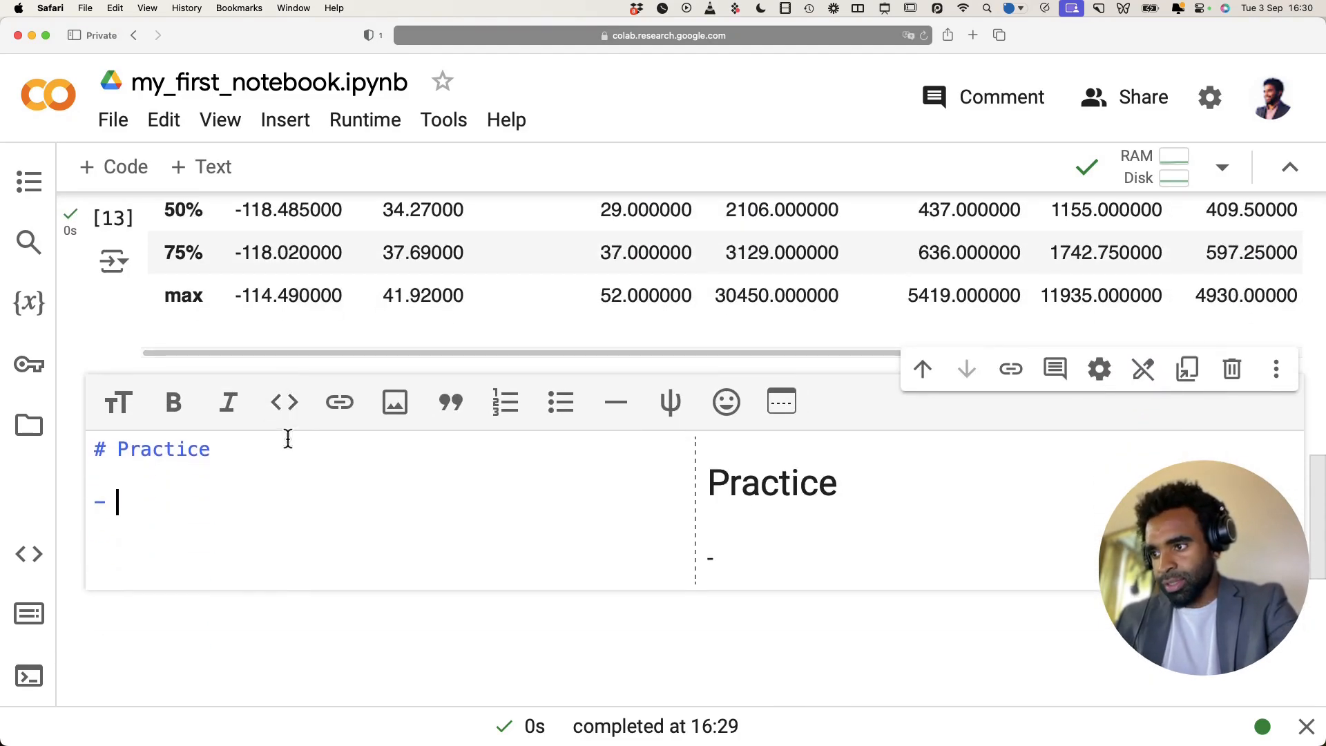
pyautogui.write('Import the california')
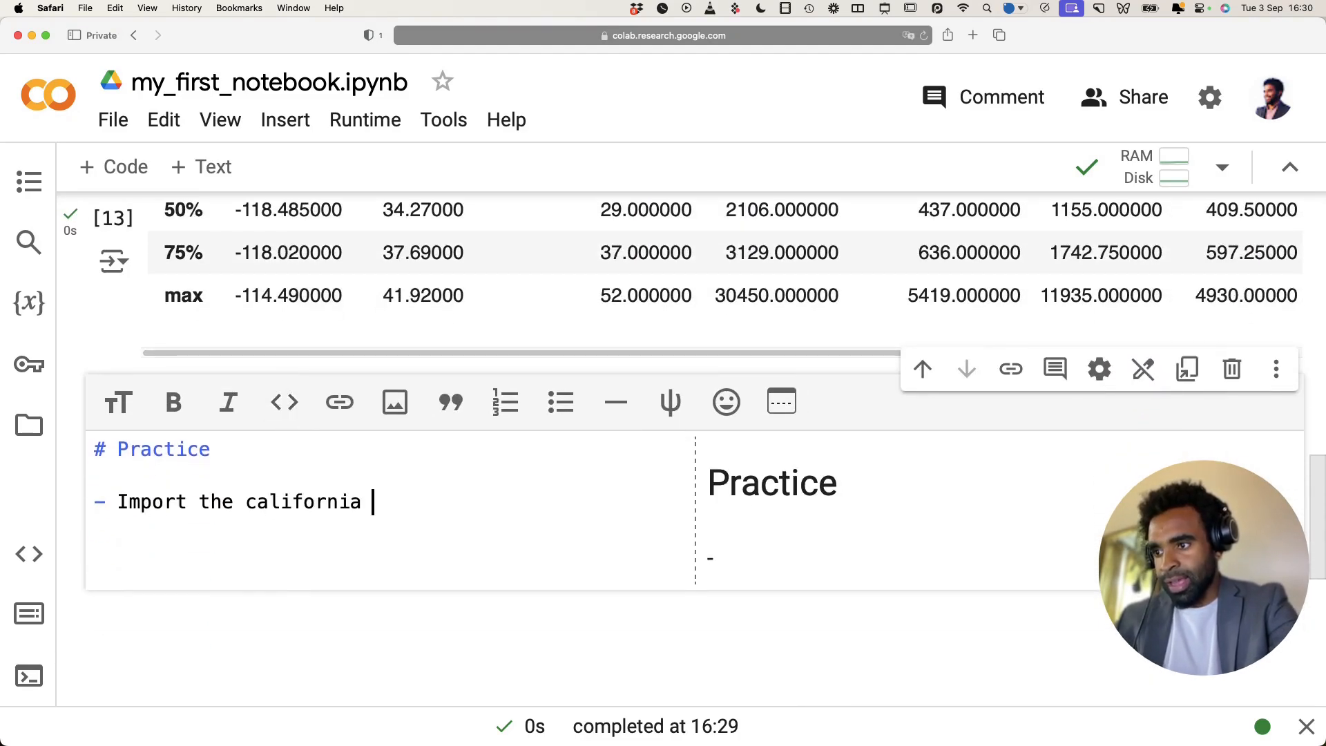
pyautogui.write('housing train dat')
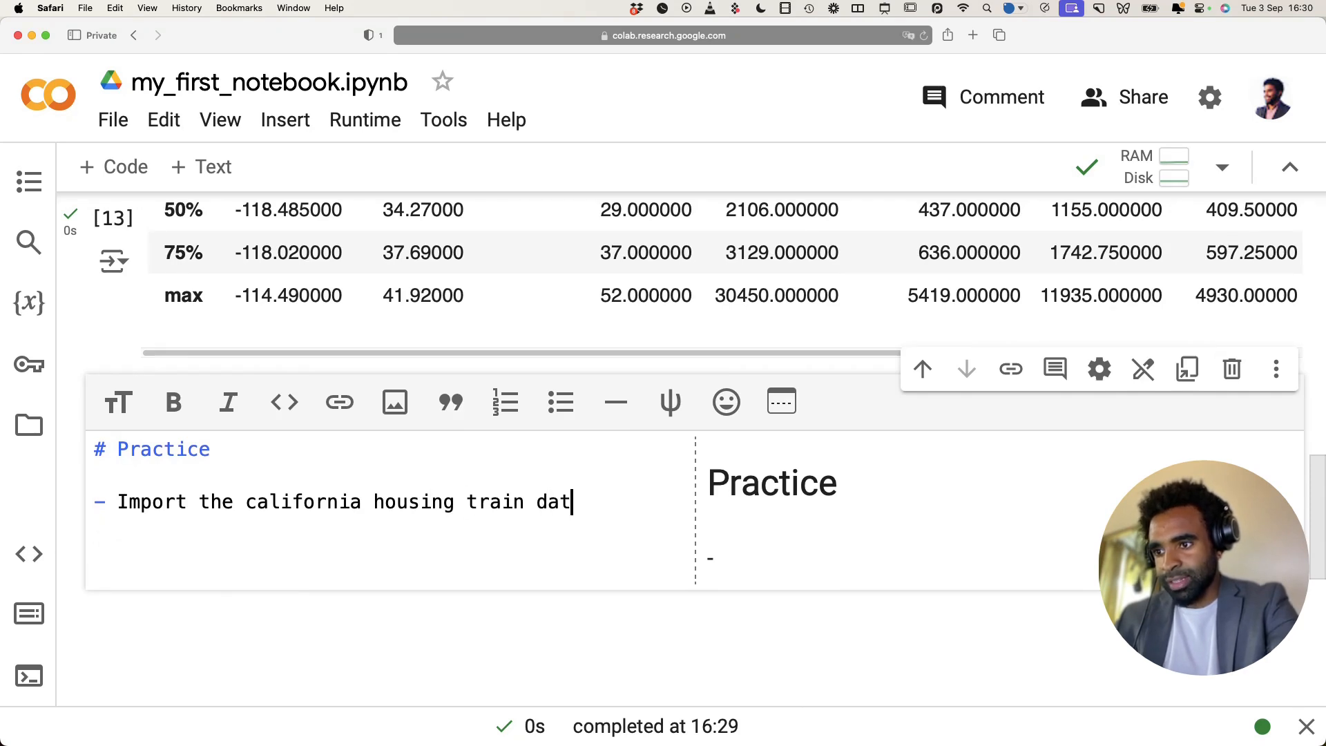
pyautogui.write('aset')
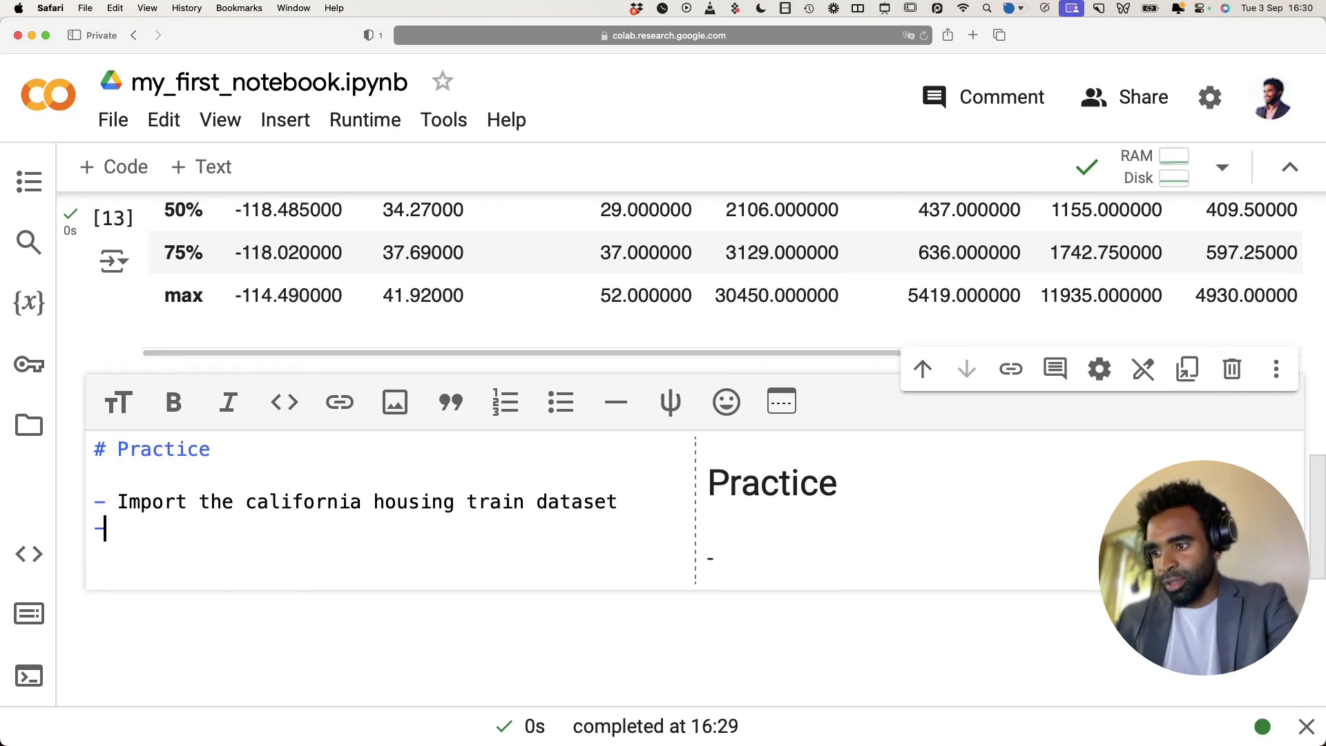
pyautogui.write('Use the')
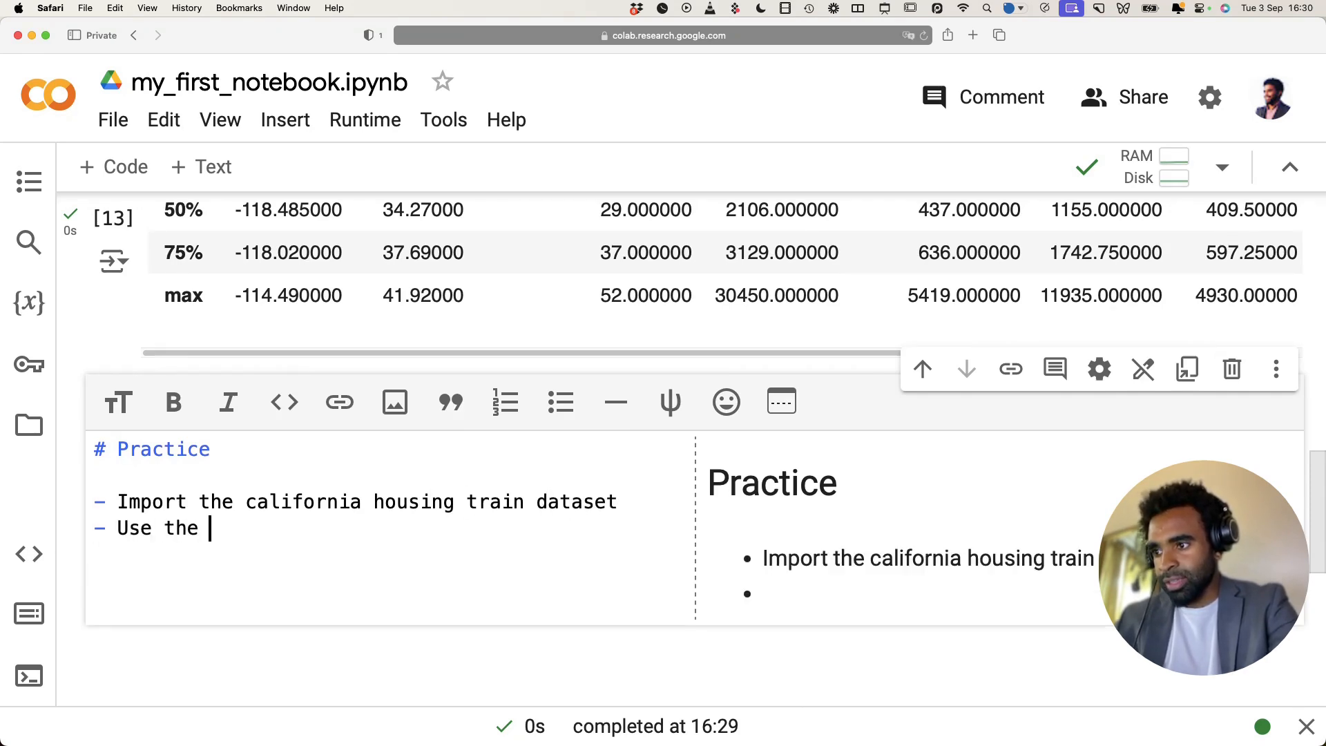
pyautogui.write('describe met')
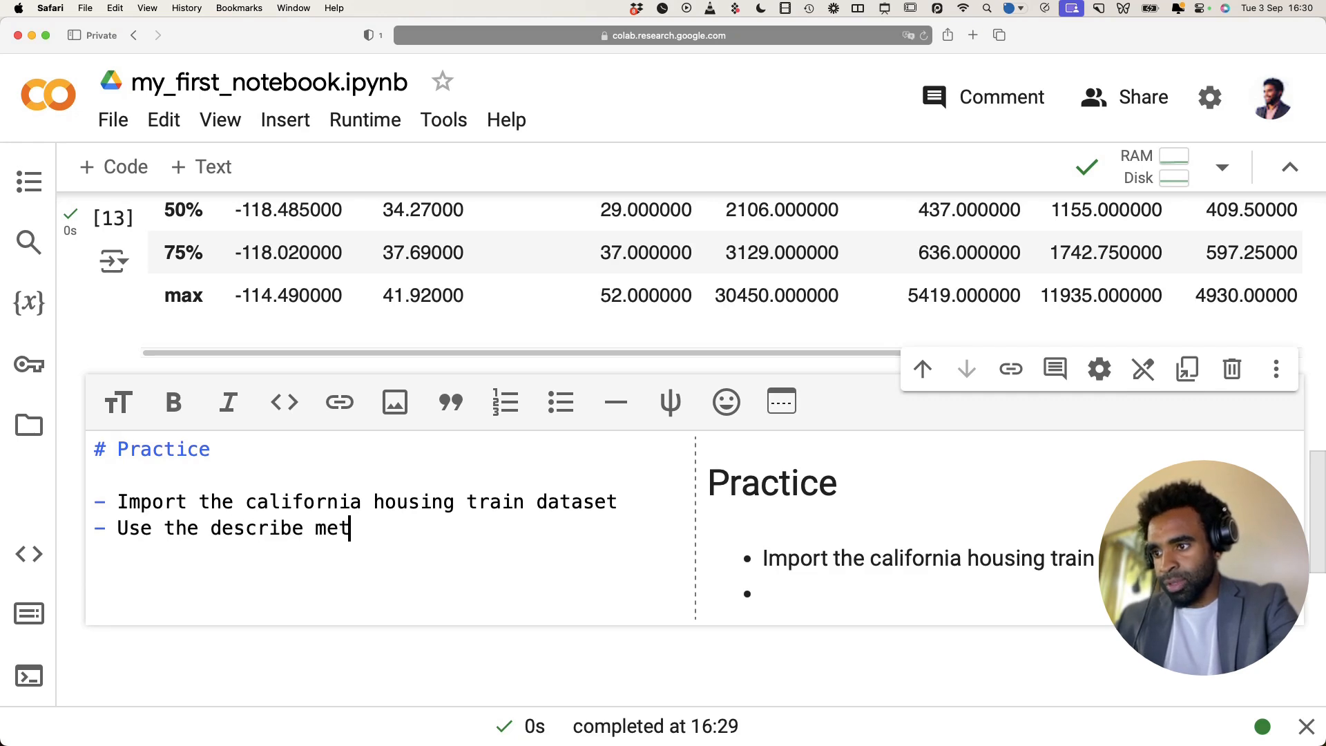
pyautogui.write('hod to summarise')
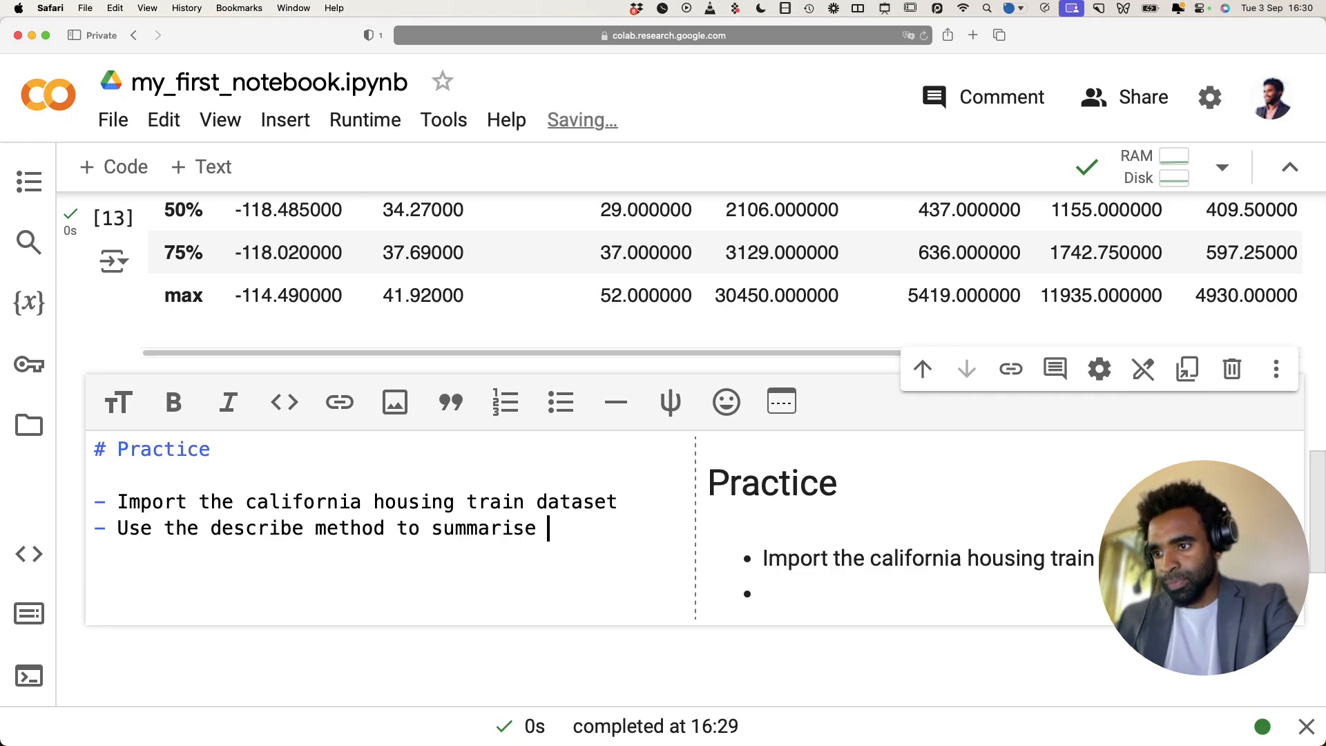
pyautogui.write('it')
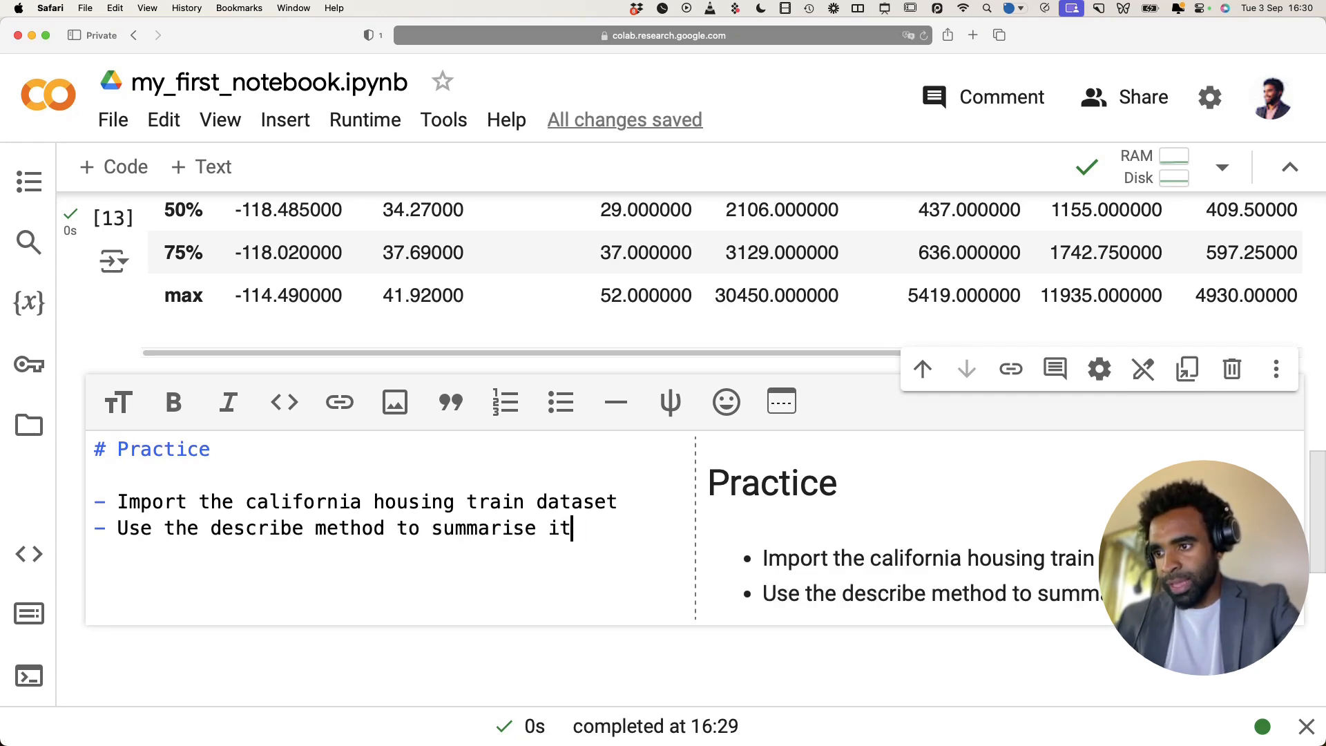
# Add a middle bullet 'Call it housing_2' and glance at california_housing_train.csv in the file list.
pyautogui.press('Enter')
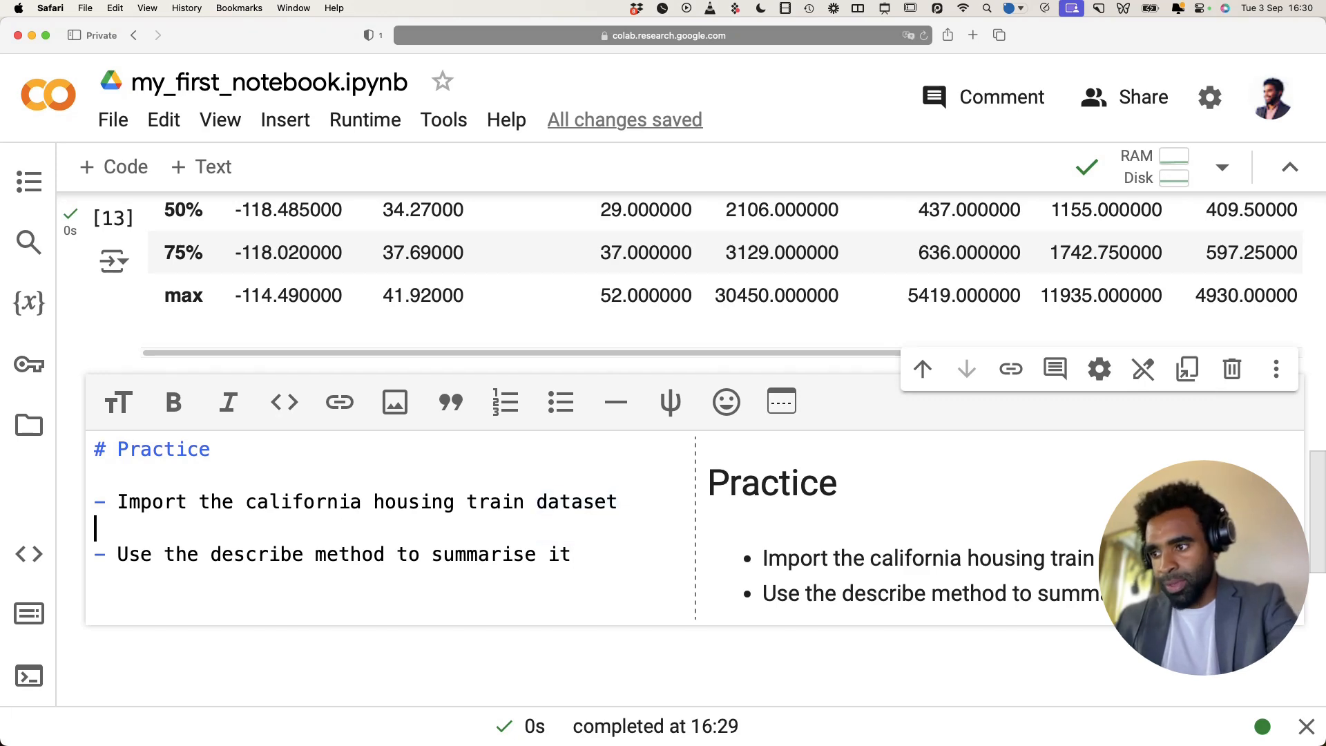
pyautogui.write('Call it')
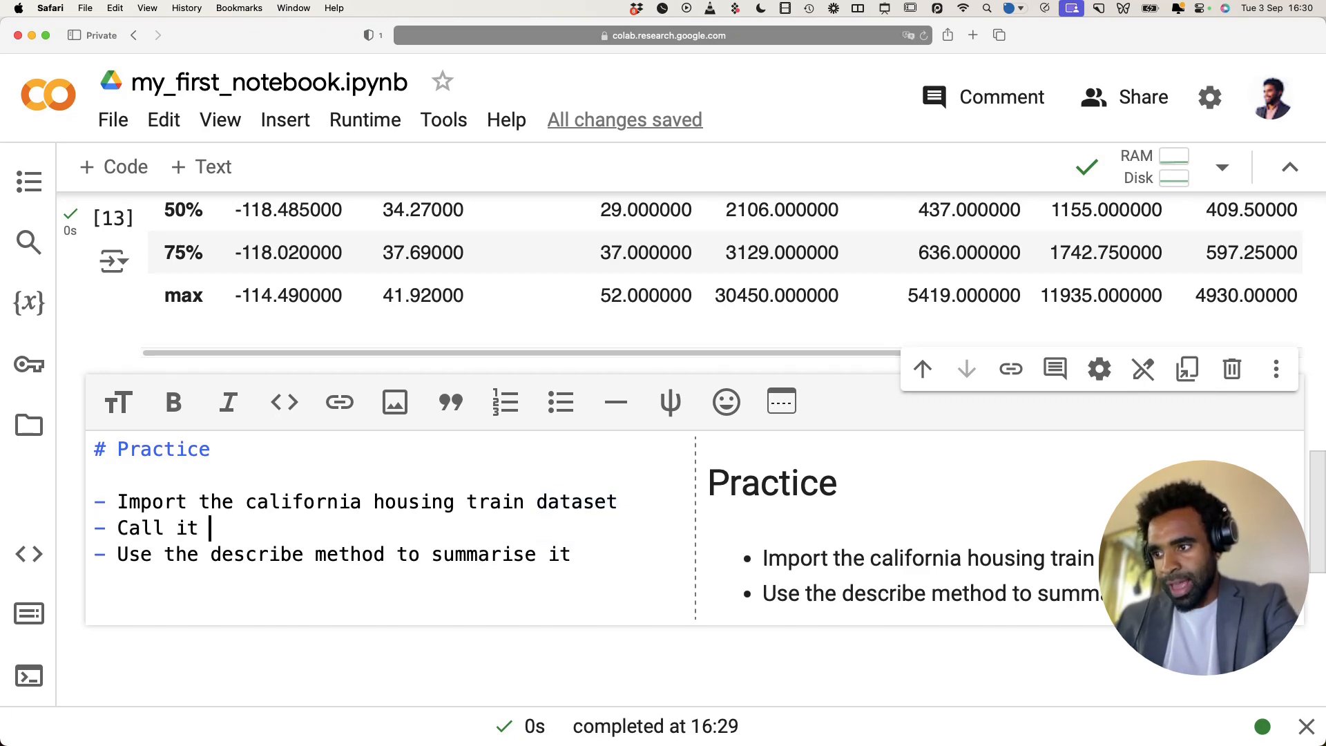
pyautogui.write('housing_2')
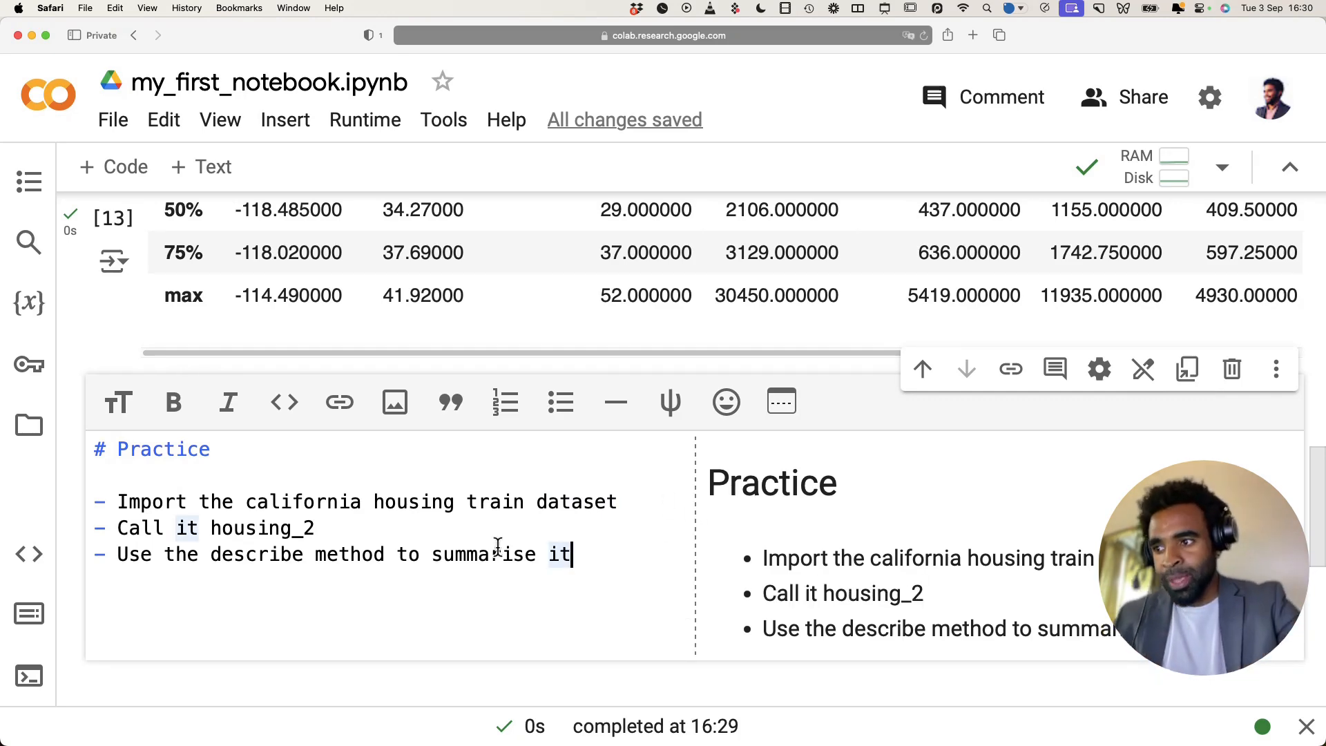
pyautogui.scroll(-3)
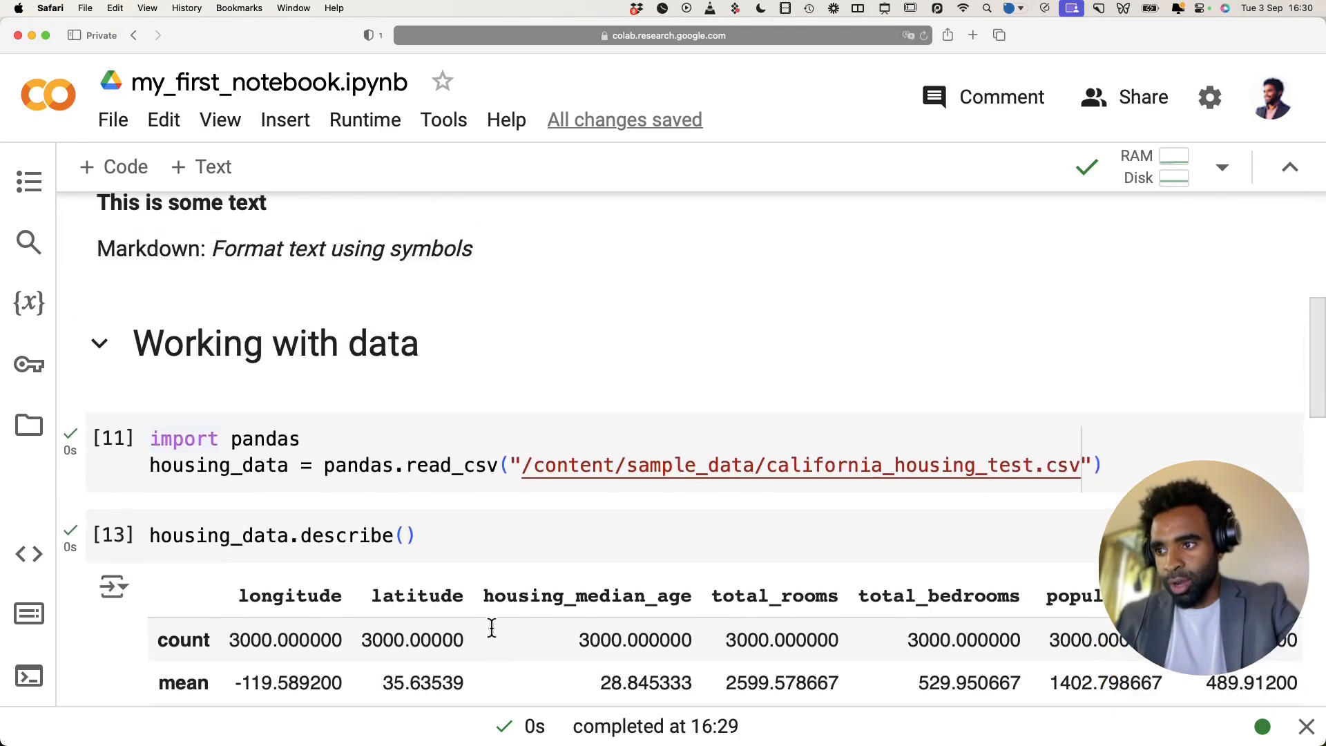
pyautogui.scroll(-3)
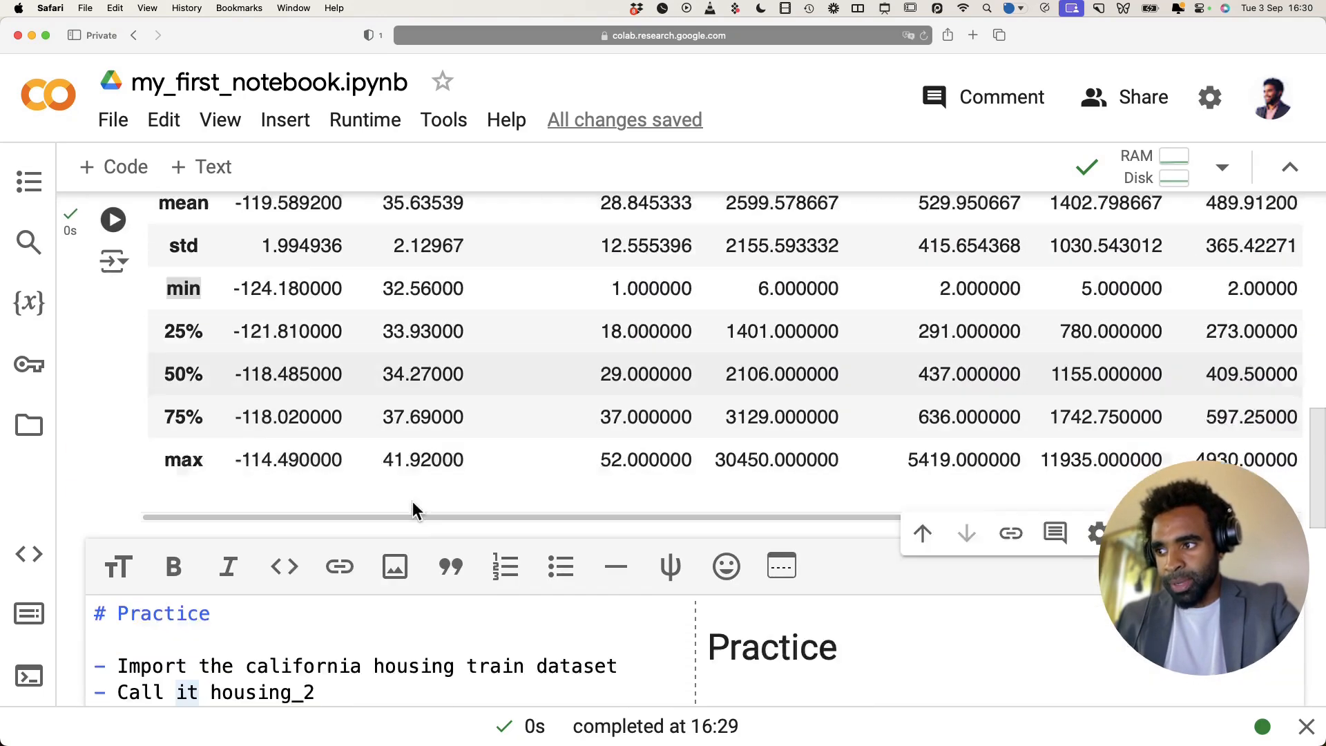
pyautogui.click(28, 424)
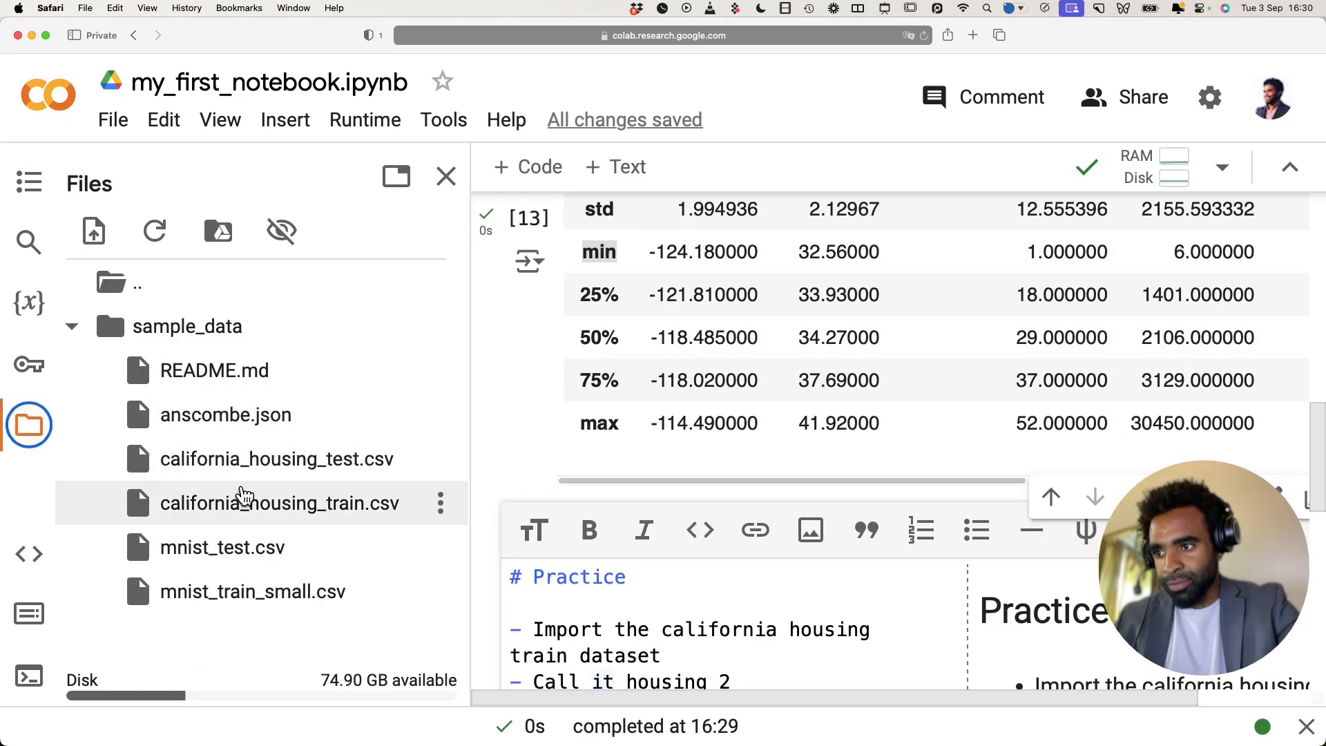
pyautogui.click(446, 177)
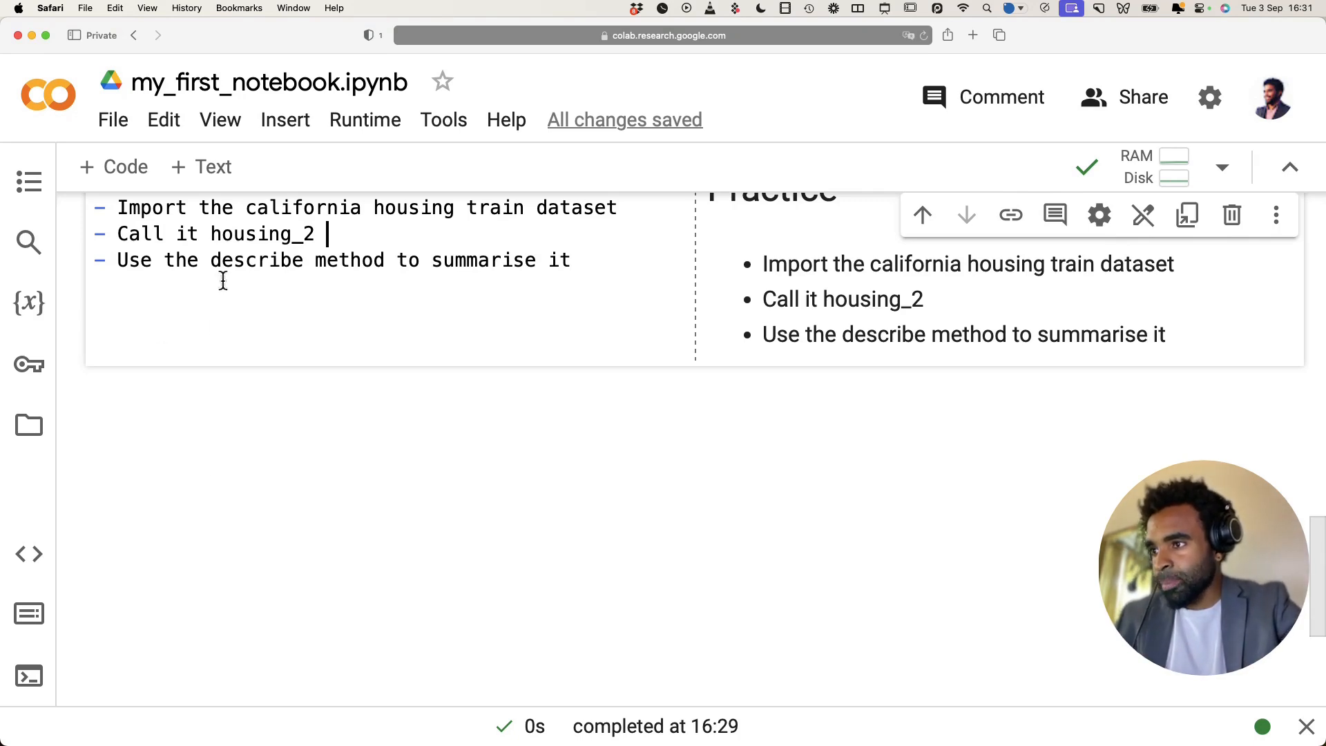
pyautogui.moveTo(96, 449)
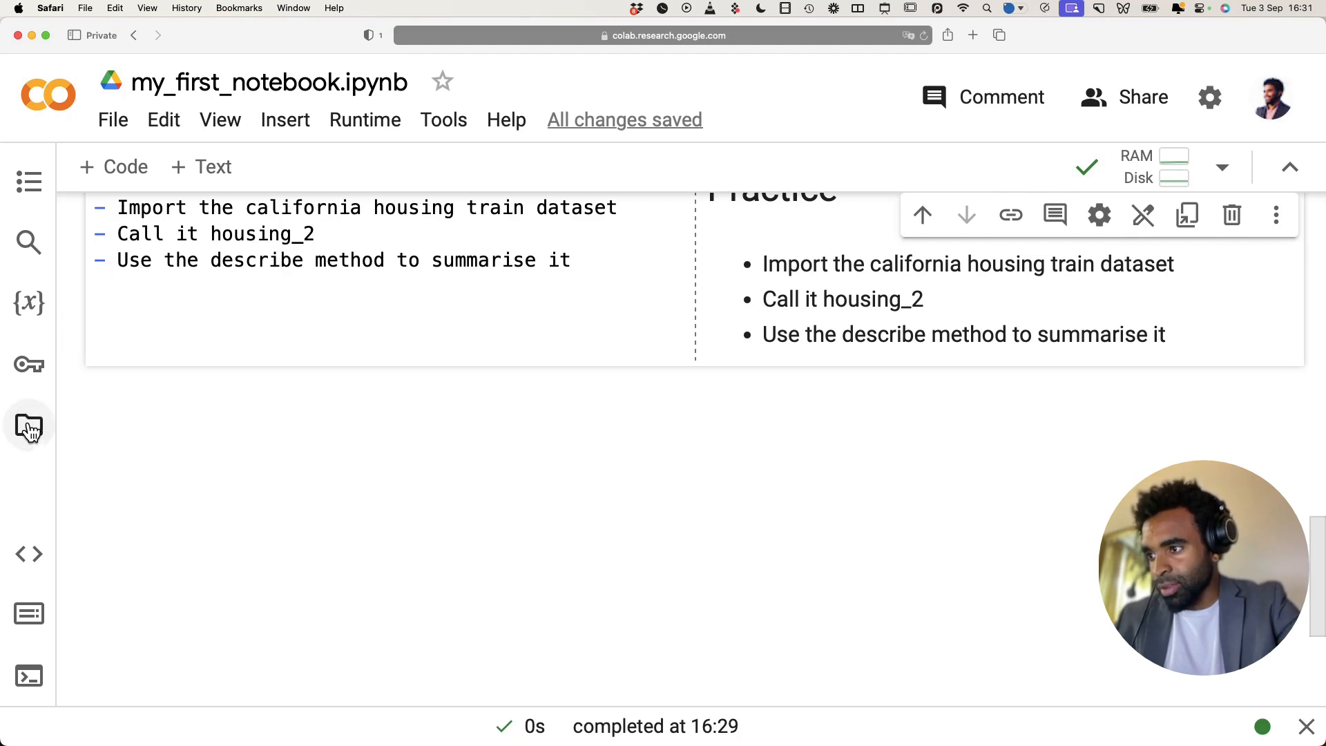
# Mount Google Drive from the Files sidebar and grant the notebook access.
pyautogui.click(29, 425)
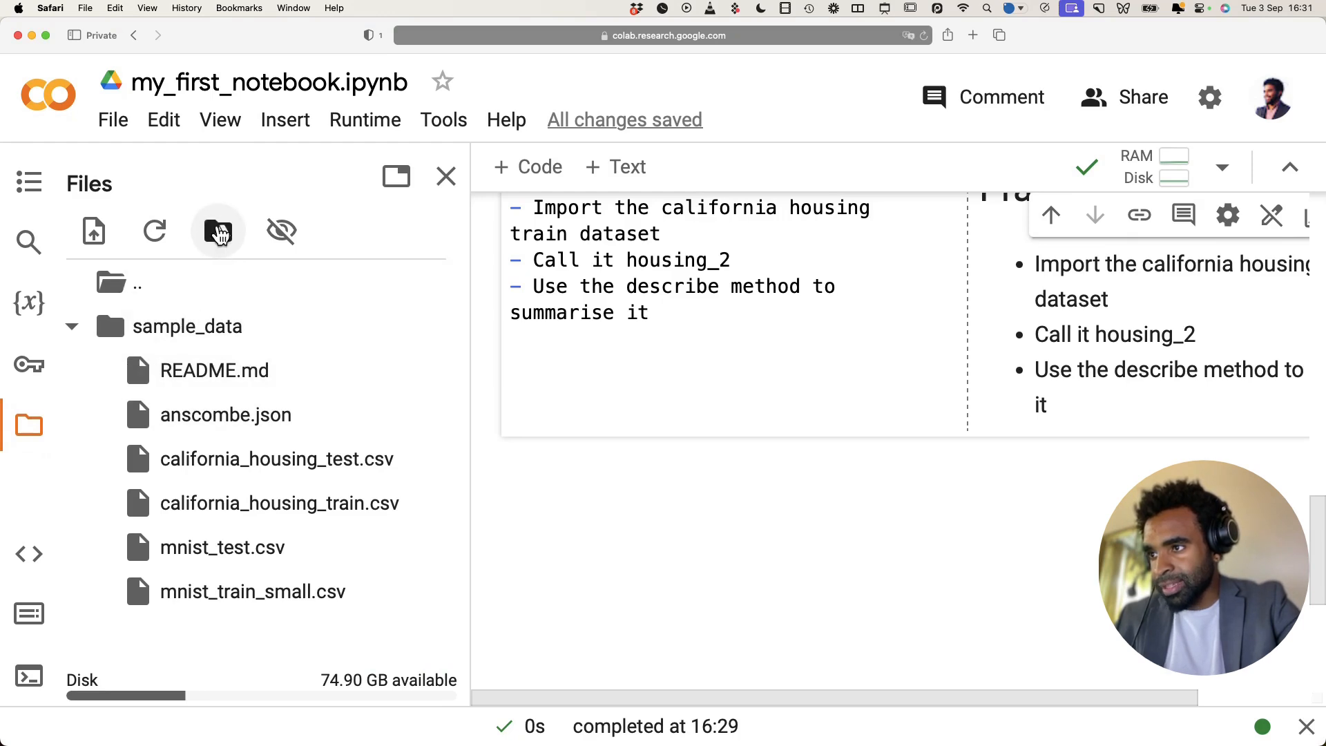
pyautogui.moveTo(218, 231)
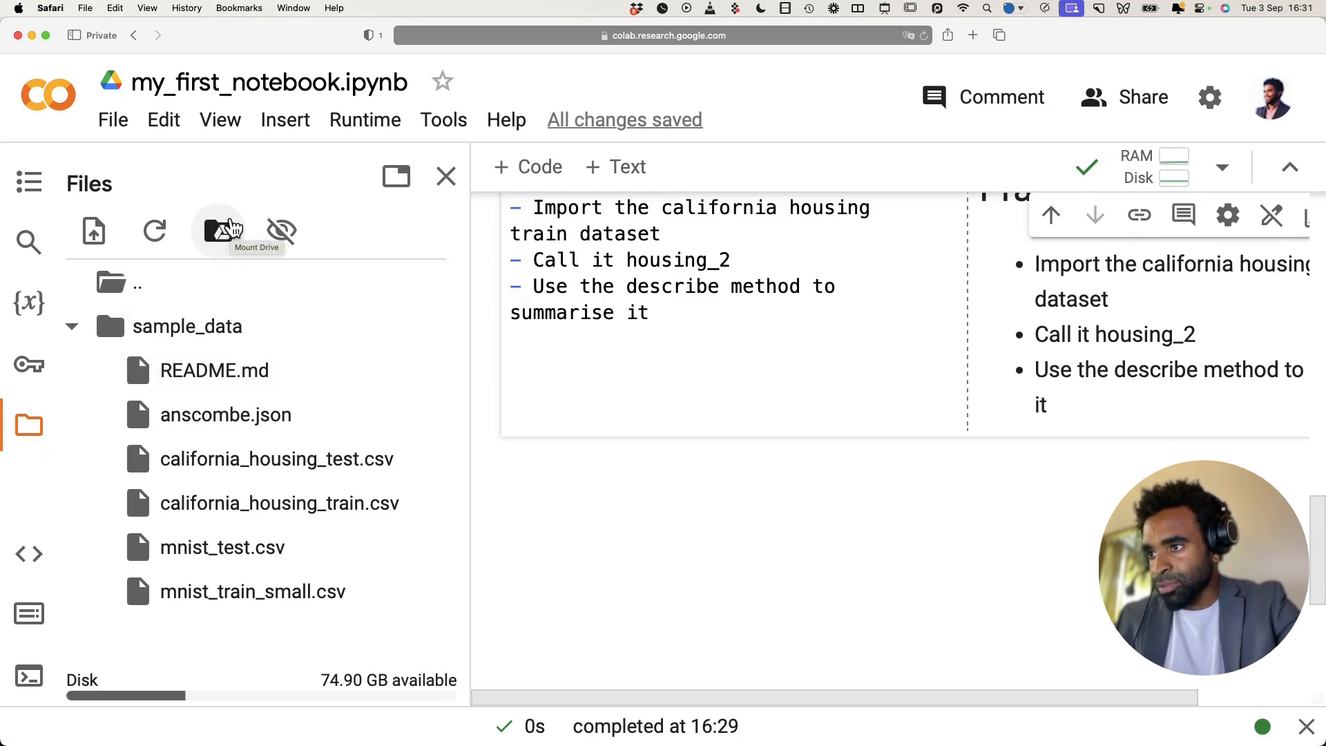
pyautogui.click(219, 230)
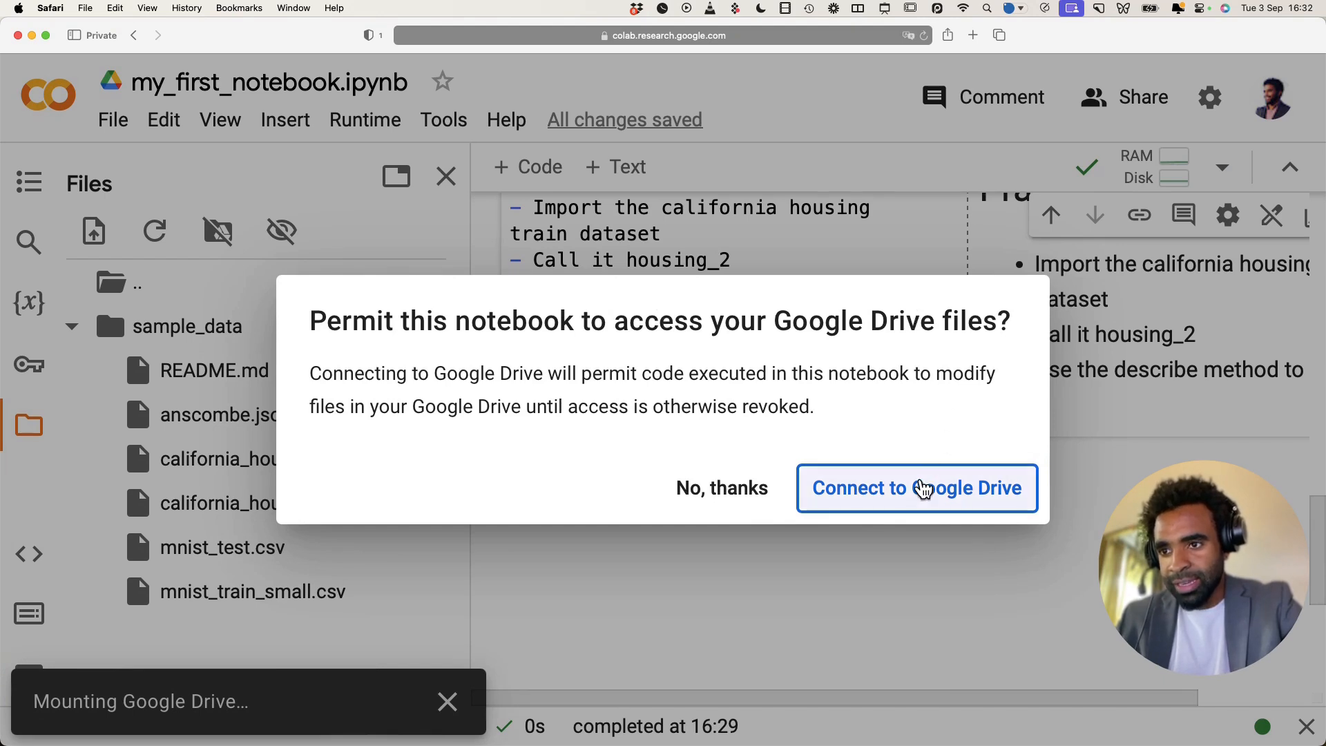
pyautogui.click(916, 488)
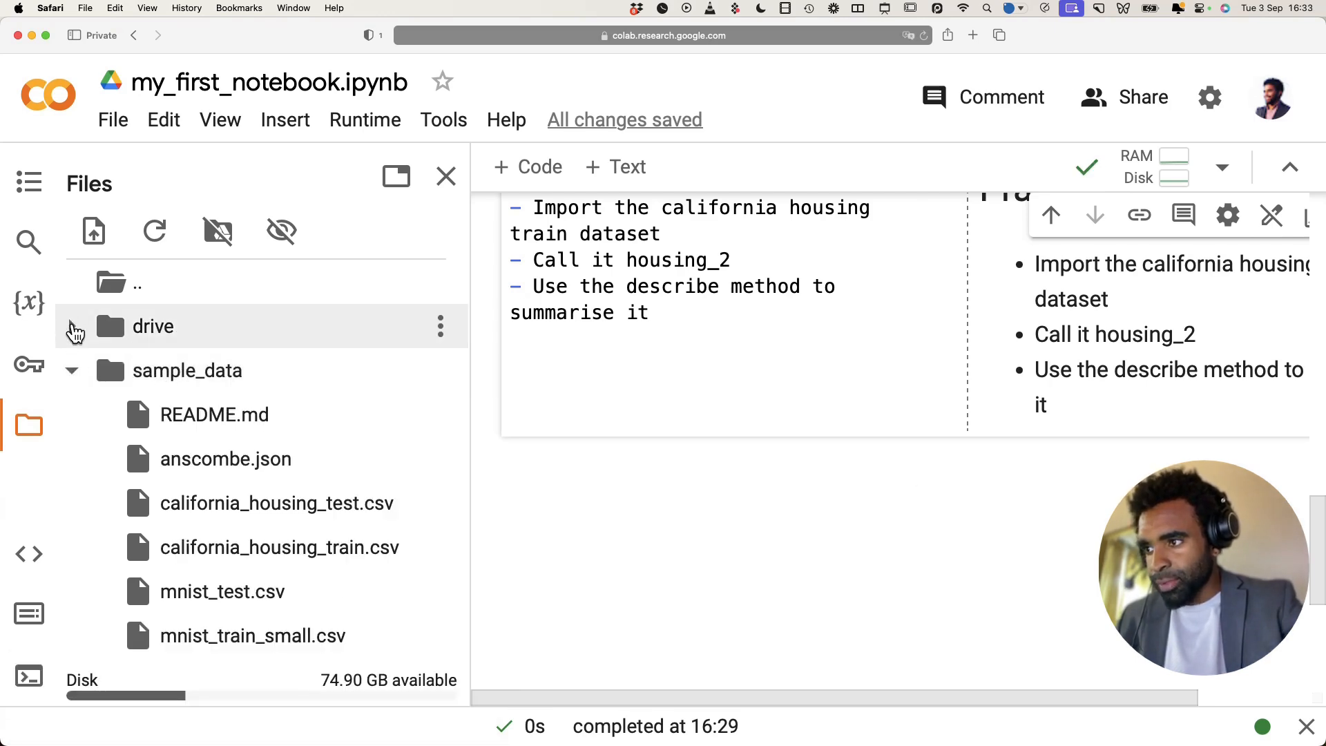
# Expand the drive folder down to MyDrive to list its folders.
pyautogui.click(72, 327)
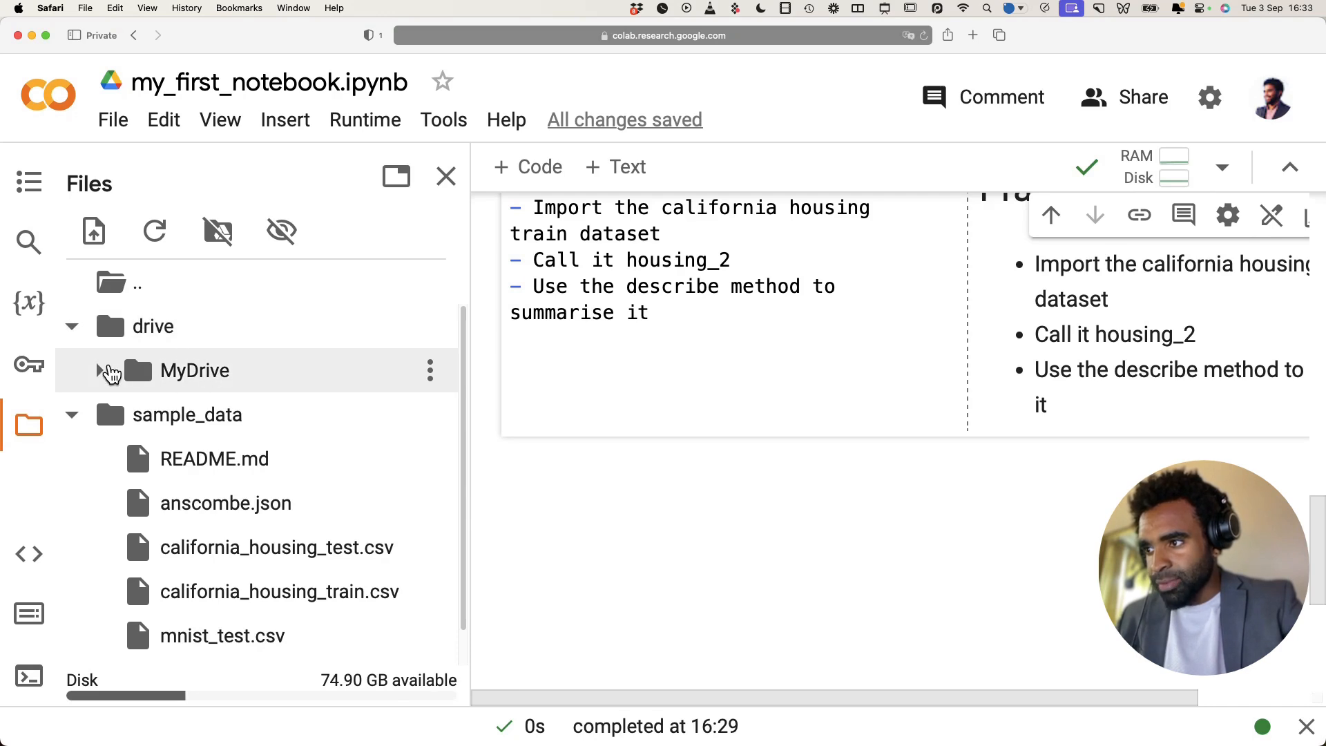
pyautogui.click(109, 371)
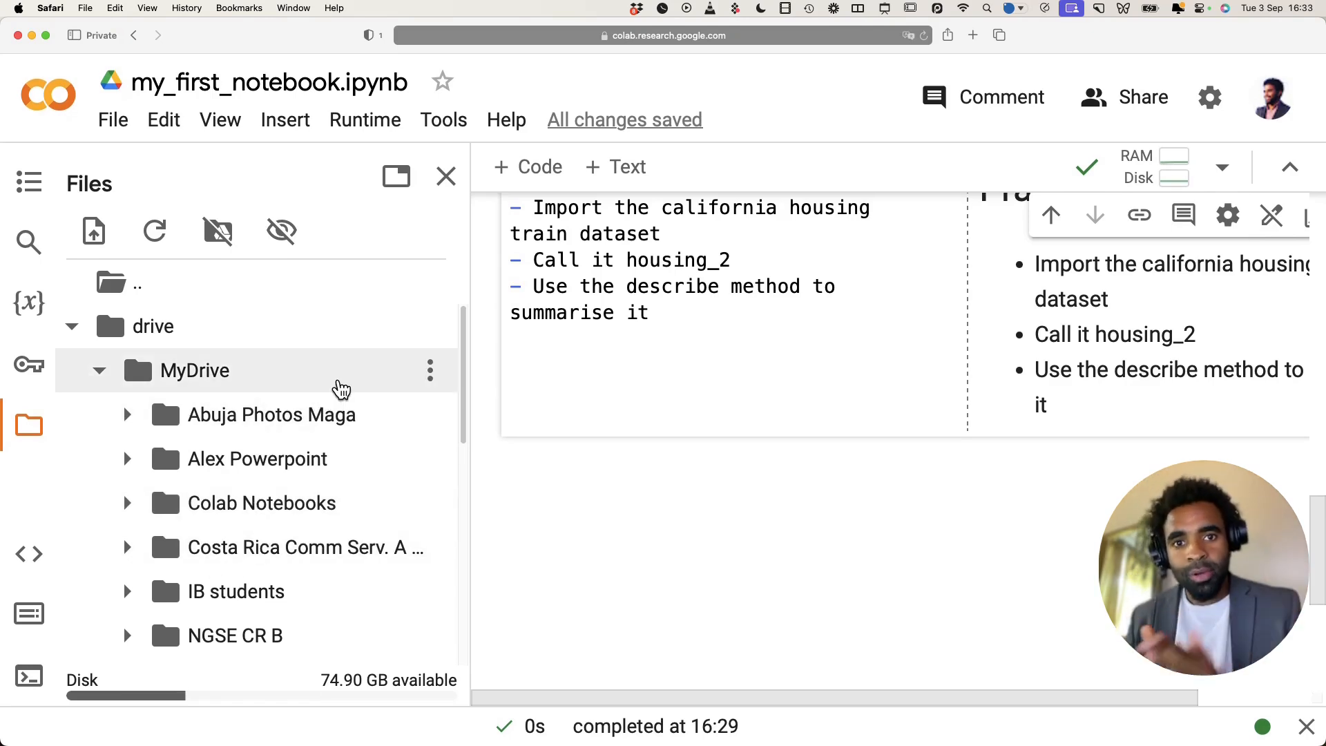
pyautogui.moveTo(343, 389)
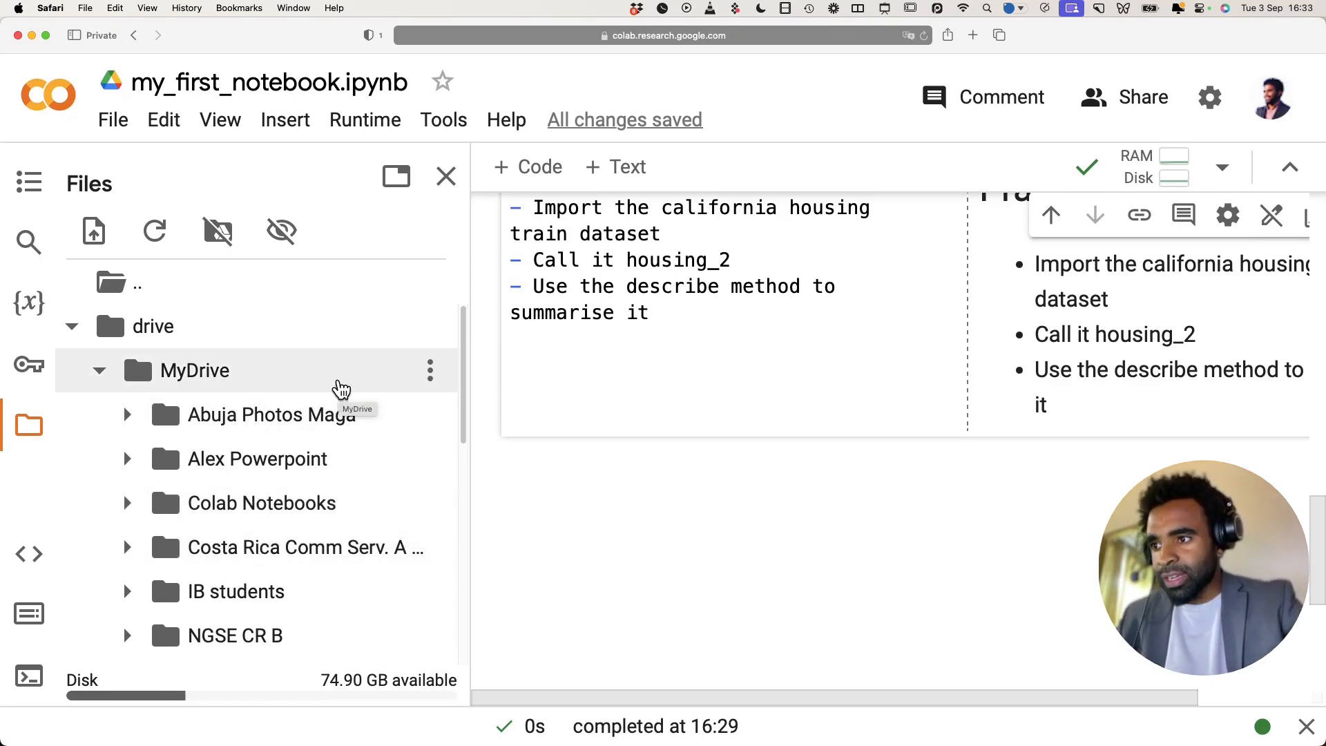
pyautogui.moveTo(332, 355)
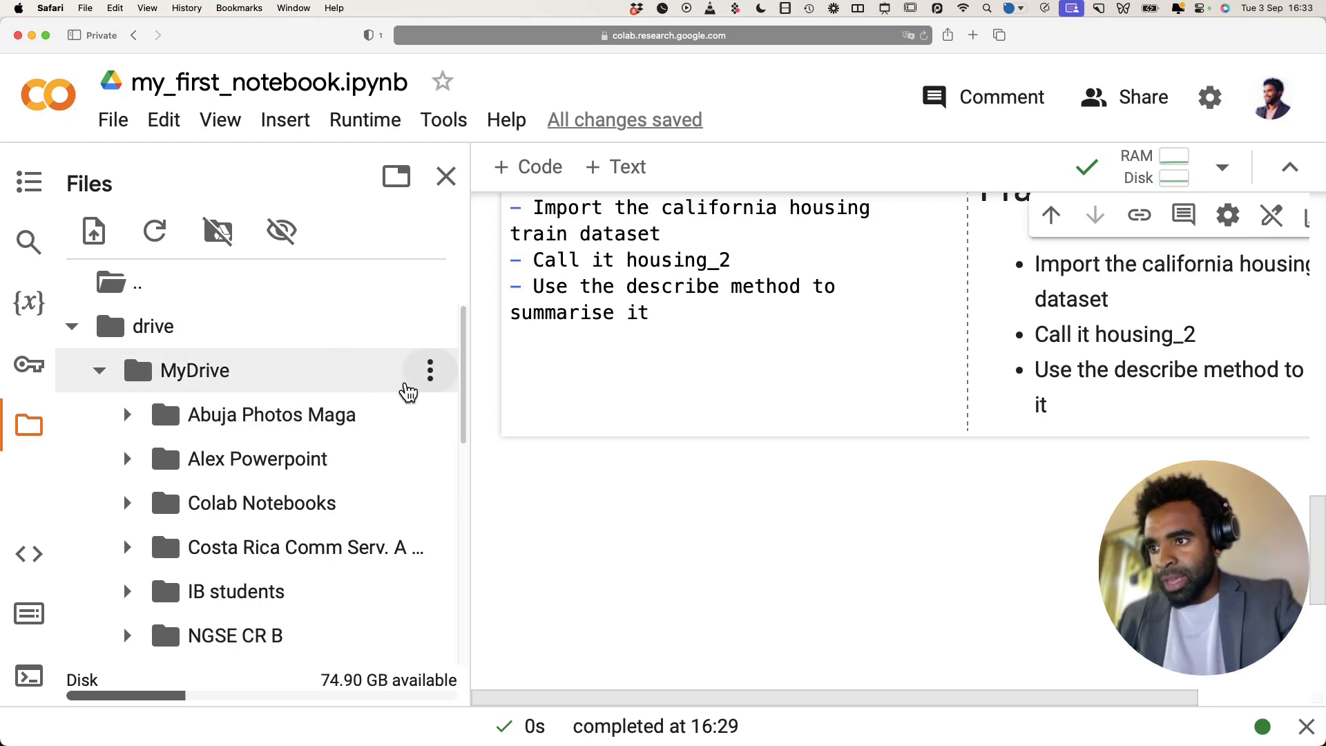
pyautogui.moveTo(381, 418)
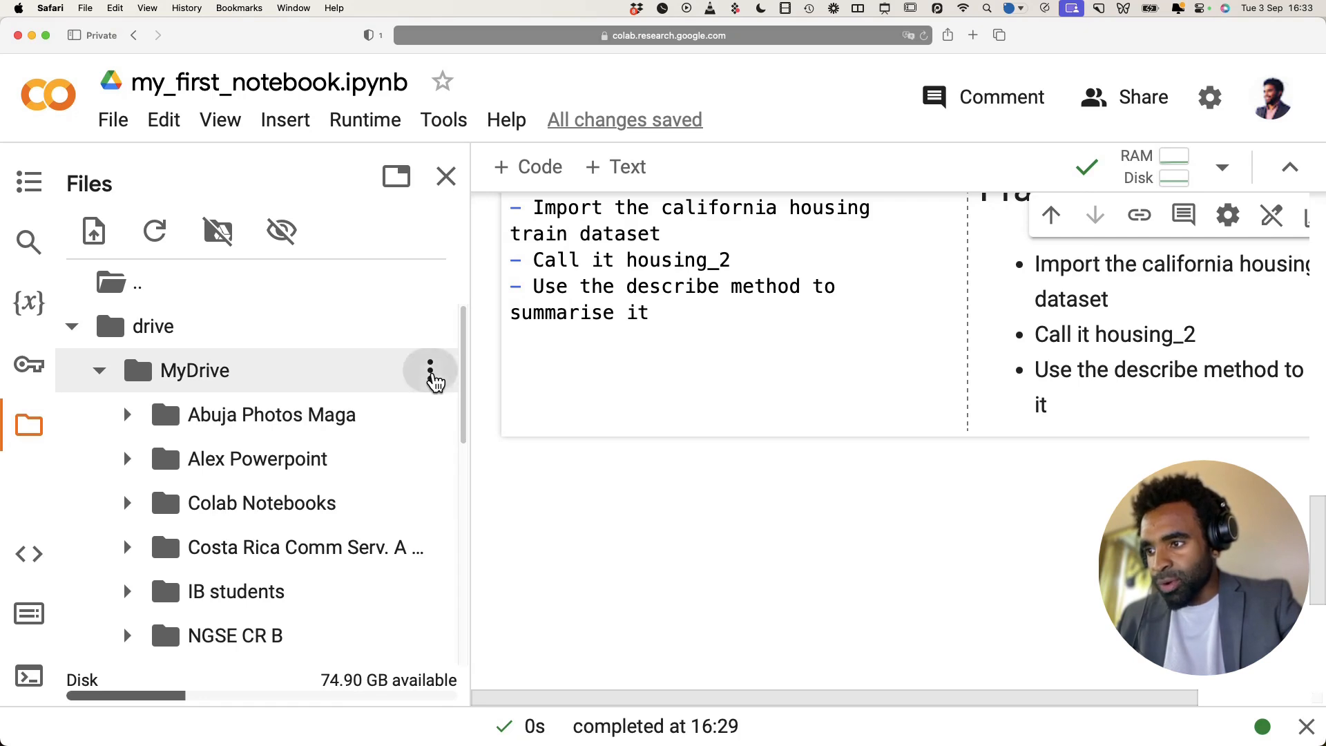
# Create a new folder in MyDrive and start naming it 'colab_'.
pyautogui.click(430, 370)
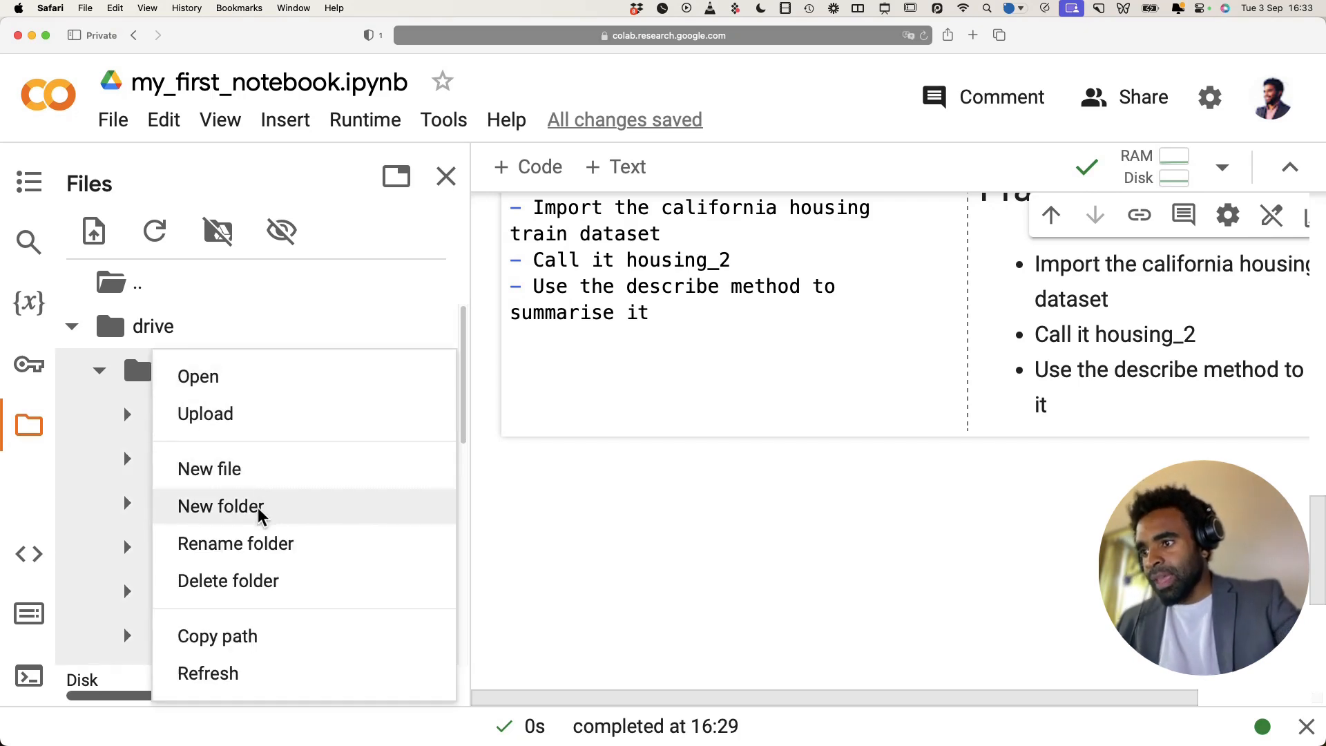
pyautogui.click(221, 505)
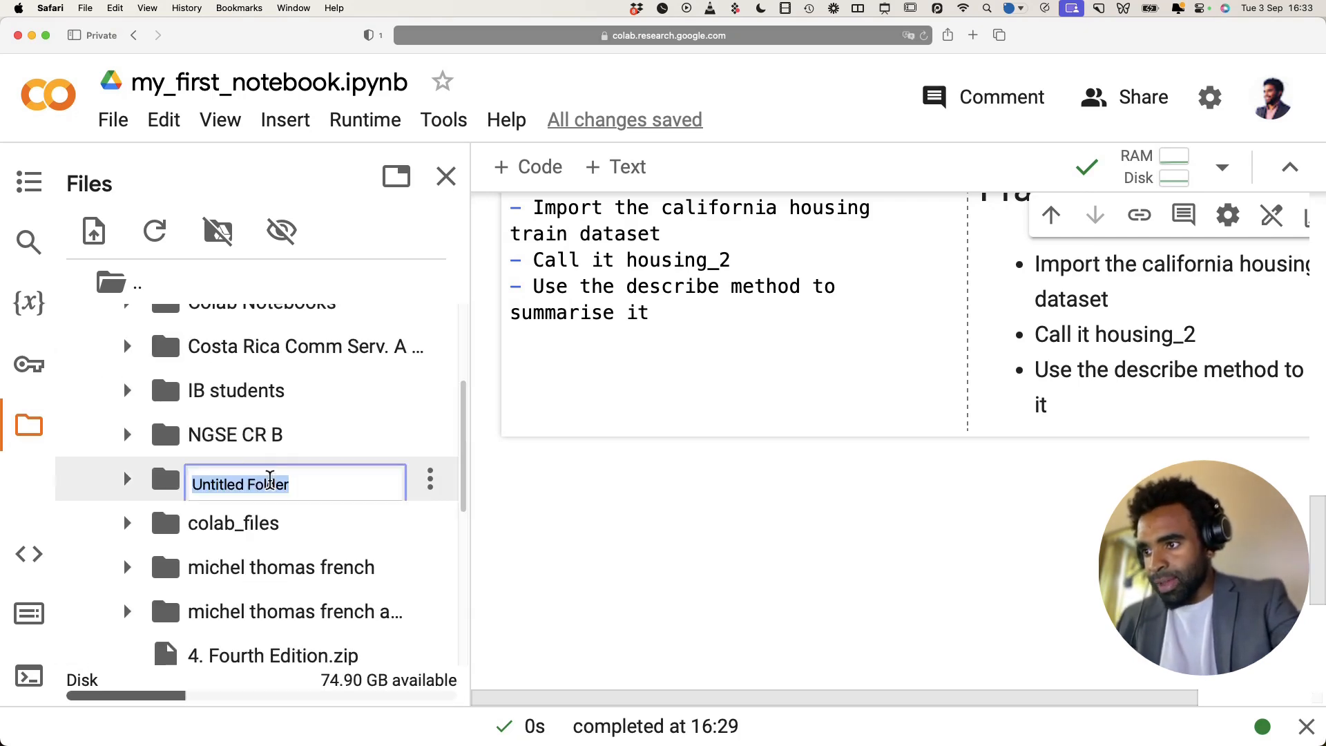
pyautogui.write('colab')
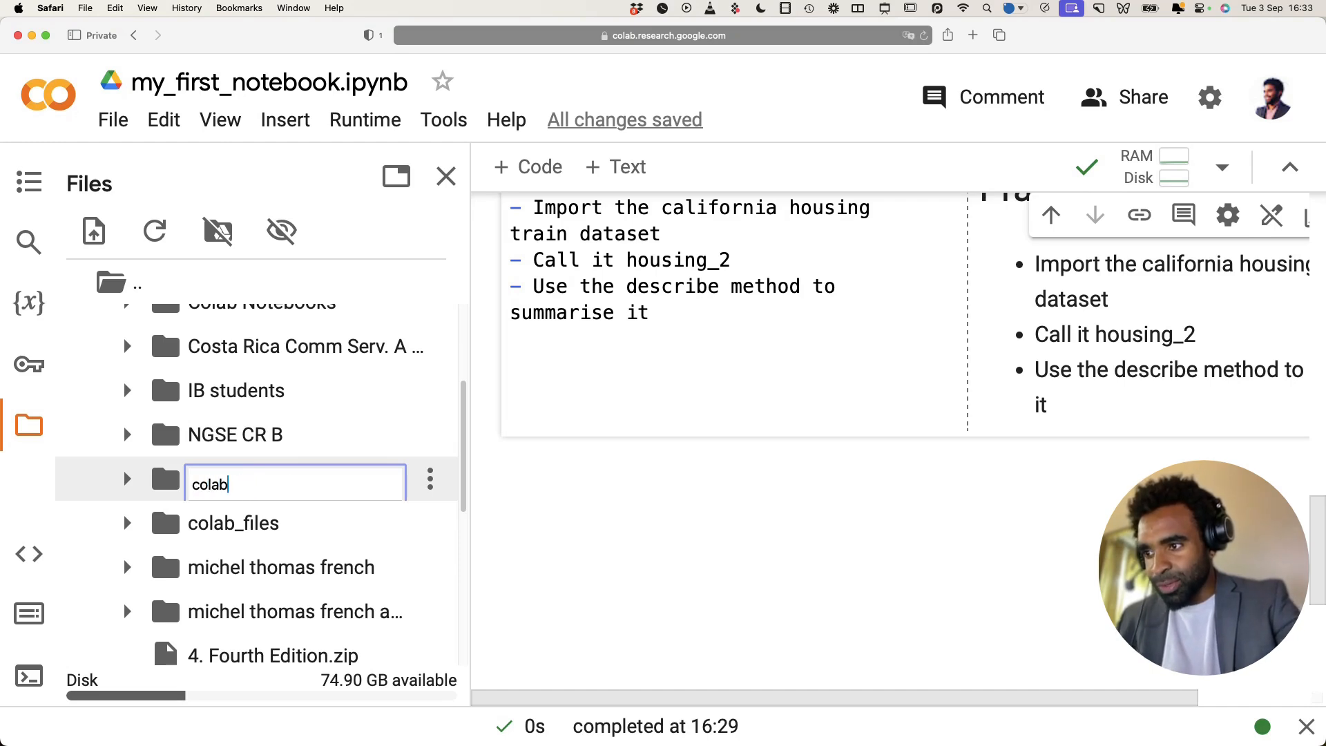
pyautogui.write('_')
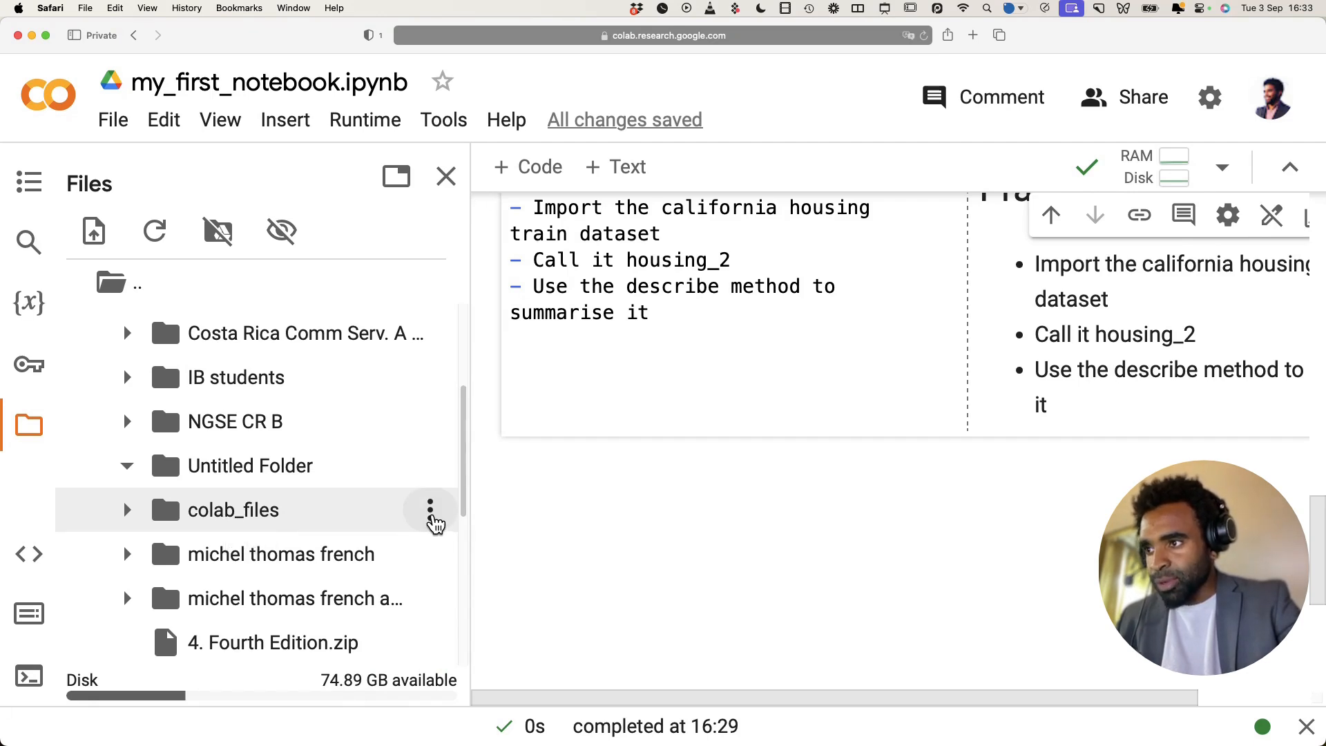
# Upload dataset.csv from Downloads into the colab_files folder and acknowledge the runtime-files warning.
pyautogui.click(430, 510)
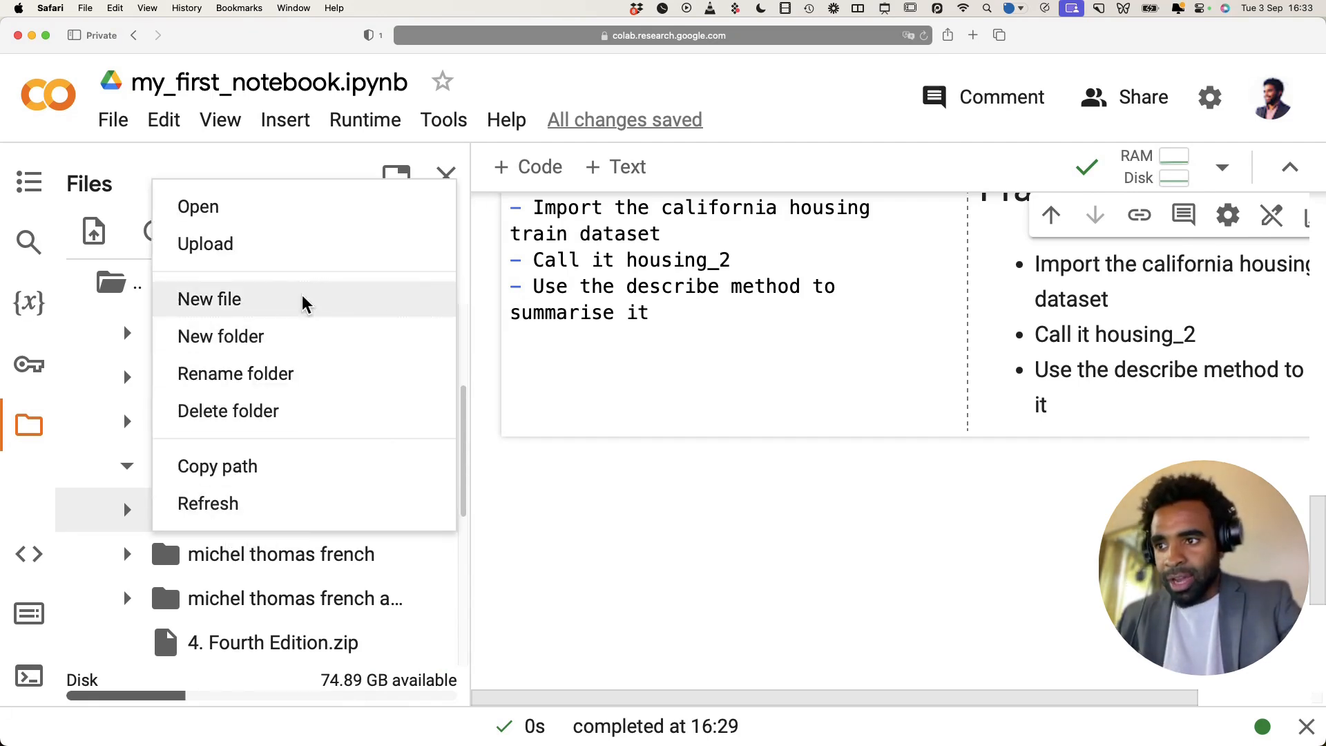
pyautogui.click(204, 244)
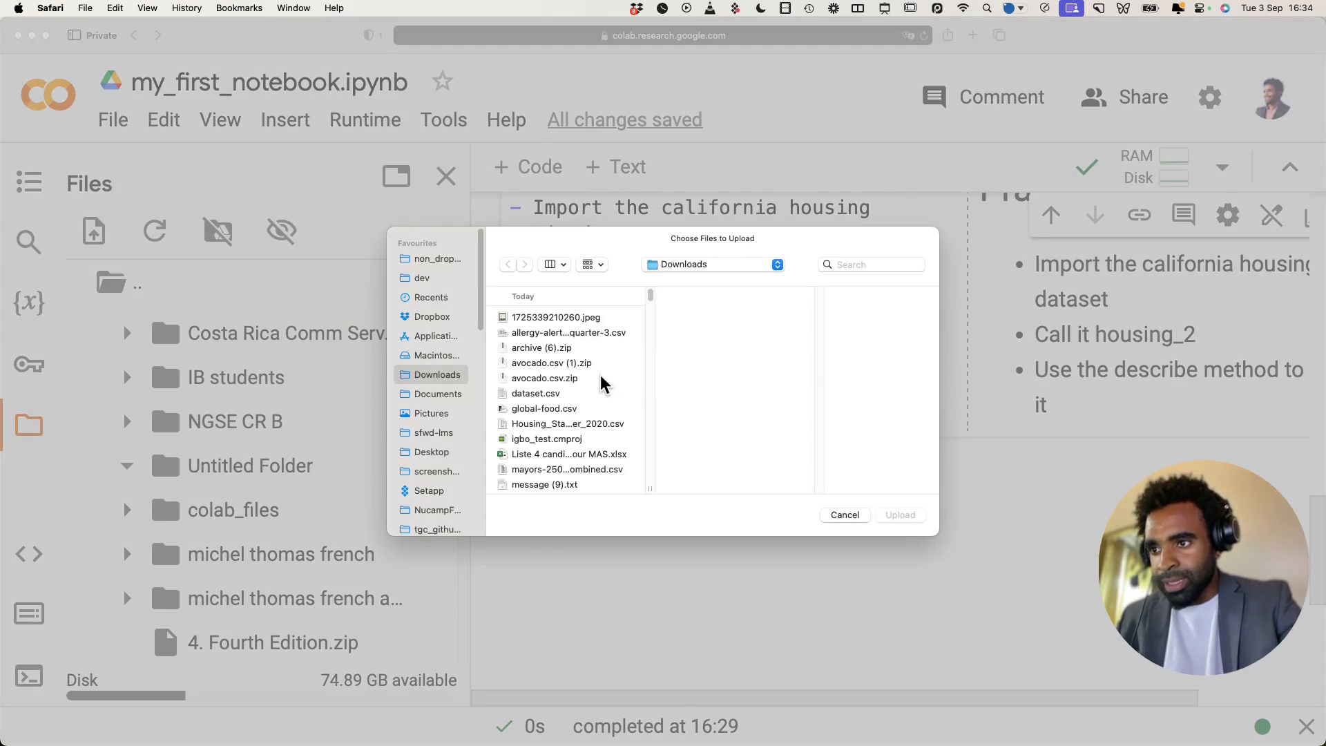
pyautogui.scroll(-3)
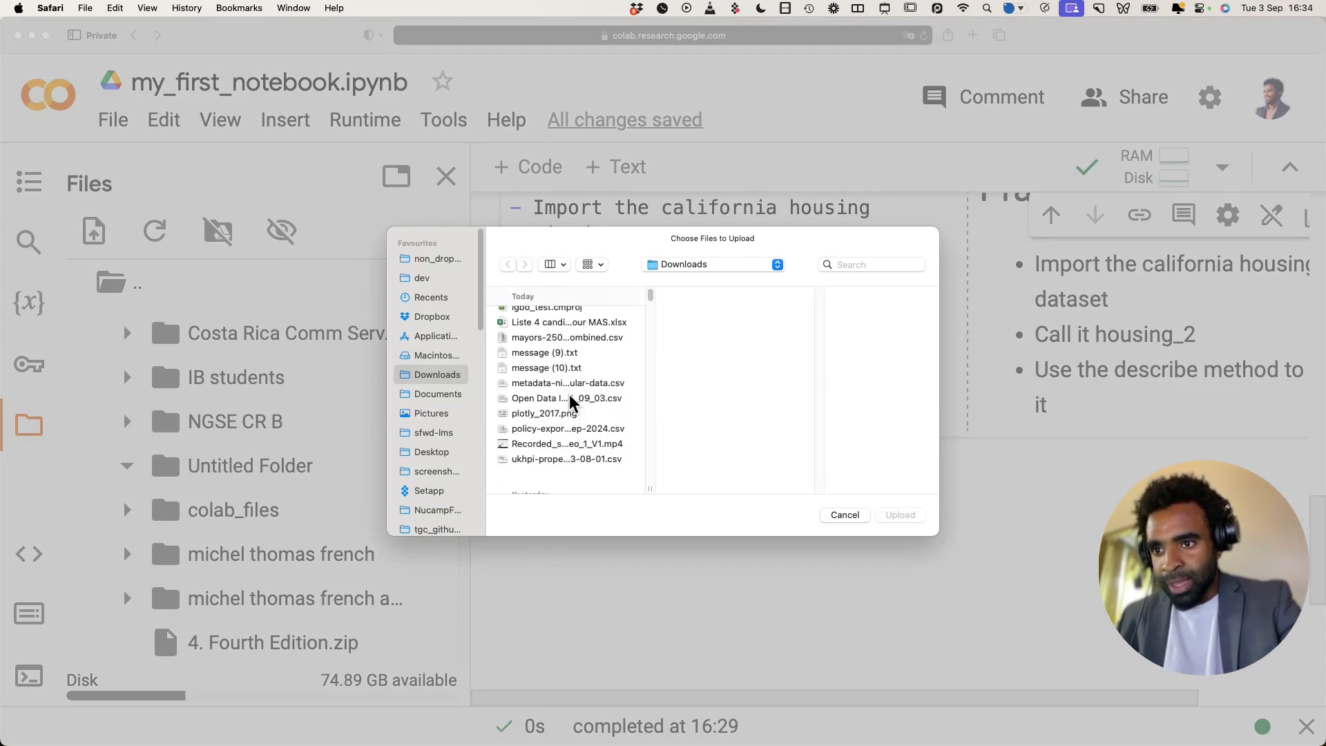
pyautogui.click(535, 365)
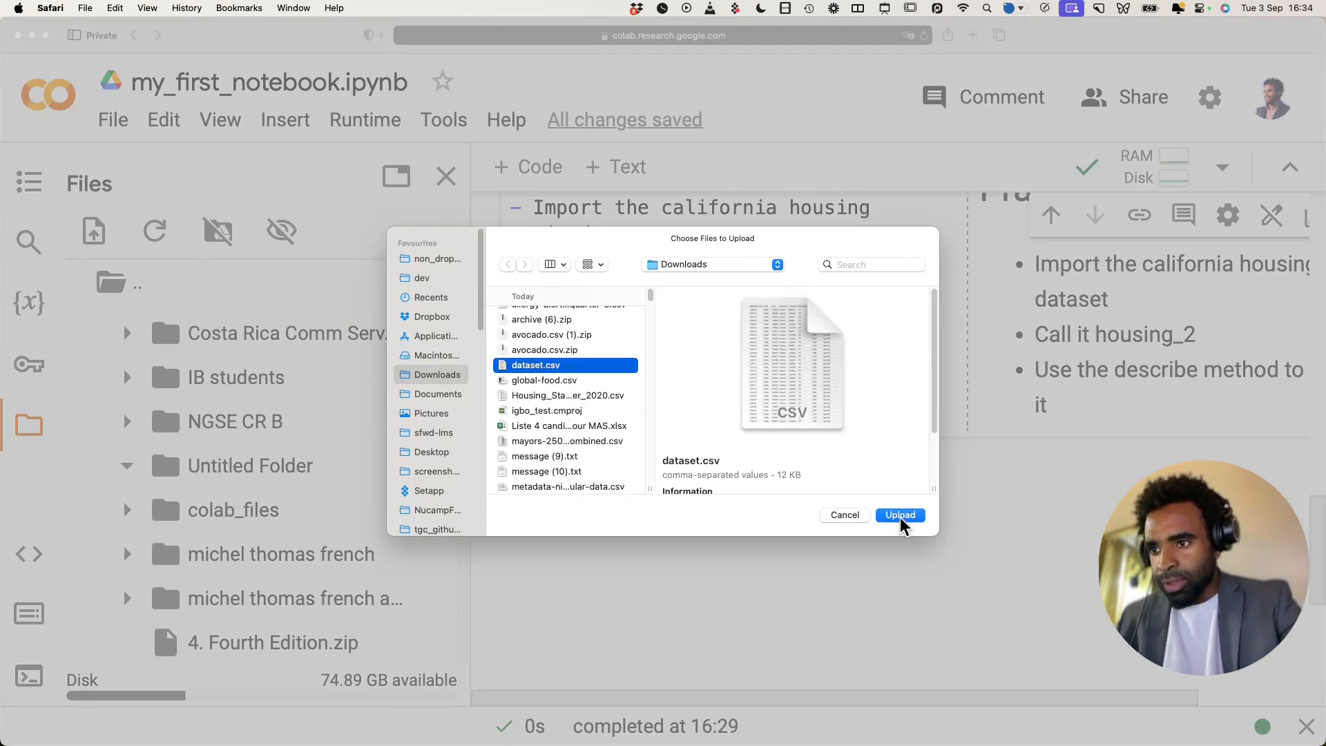
pyautogui.click(899, 515)
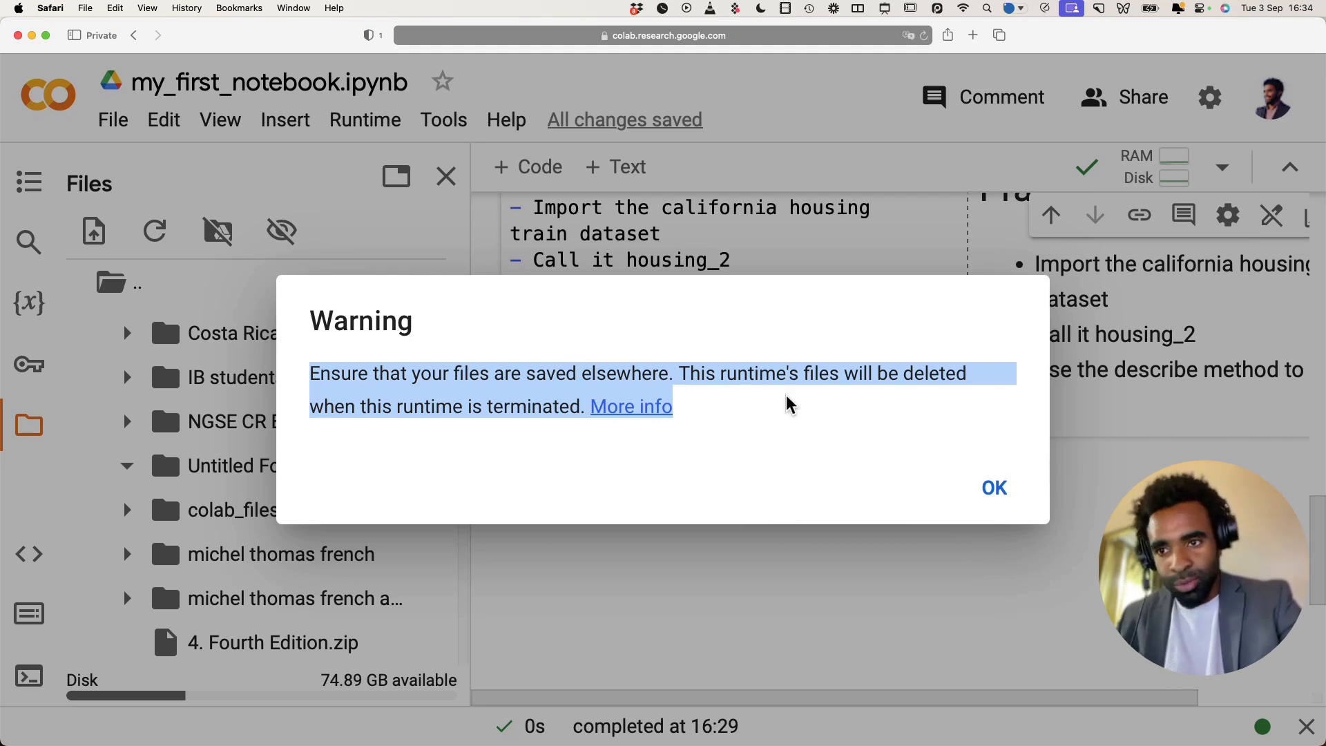
pyautogui.moveTo(520, 438)
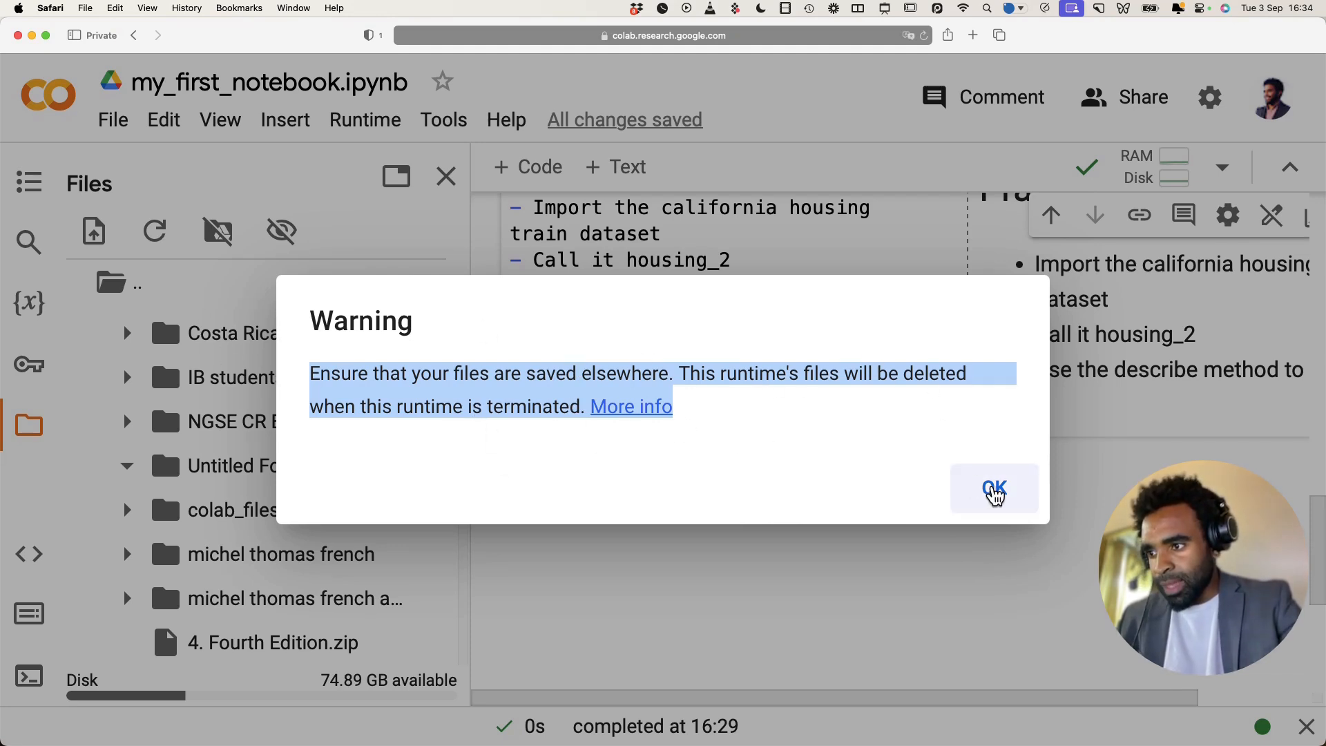
pyautogui.click(993, 489)
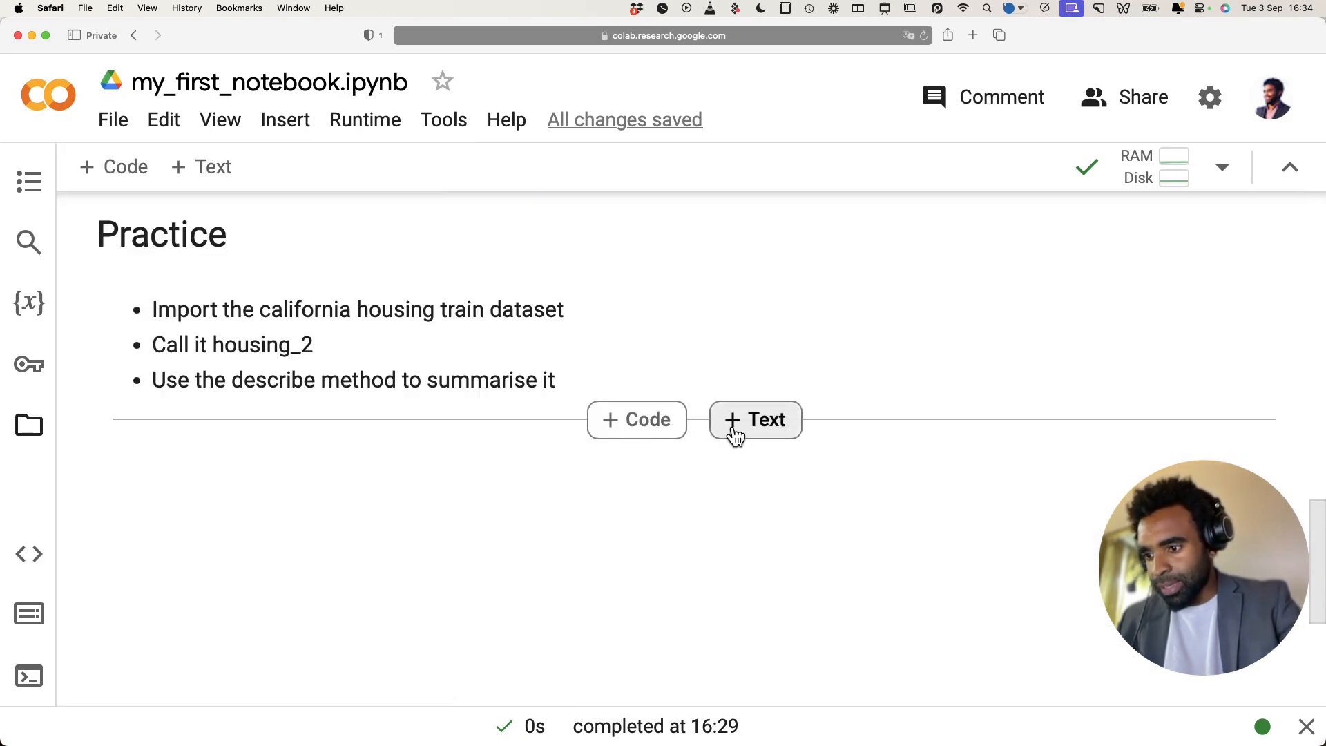
# Add a Practice 2 text cell listing: find a CSV on your computer or the internet, upload it to G drive.
pyautogui.click(753, 419)
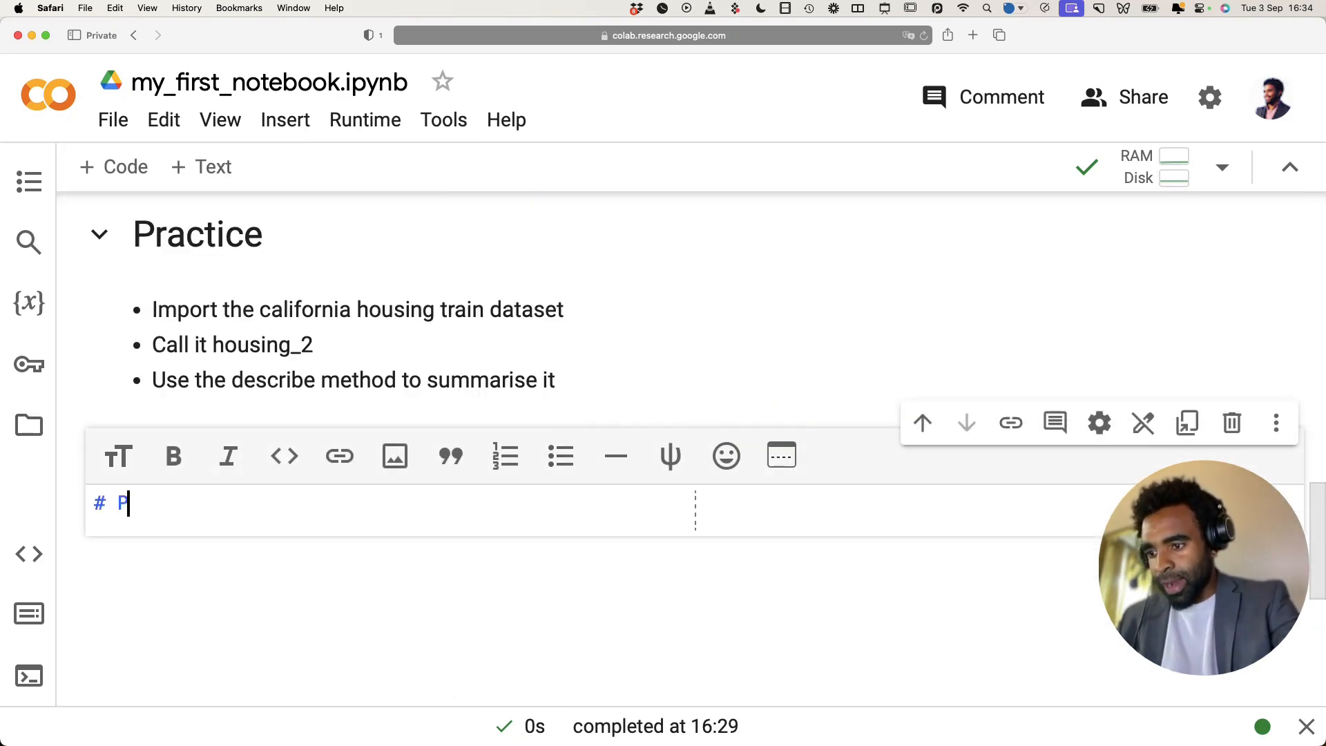
pyautogui.write('ractice 2')
pyautogui.write('-')
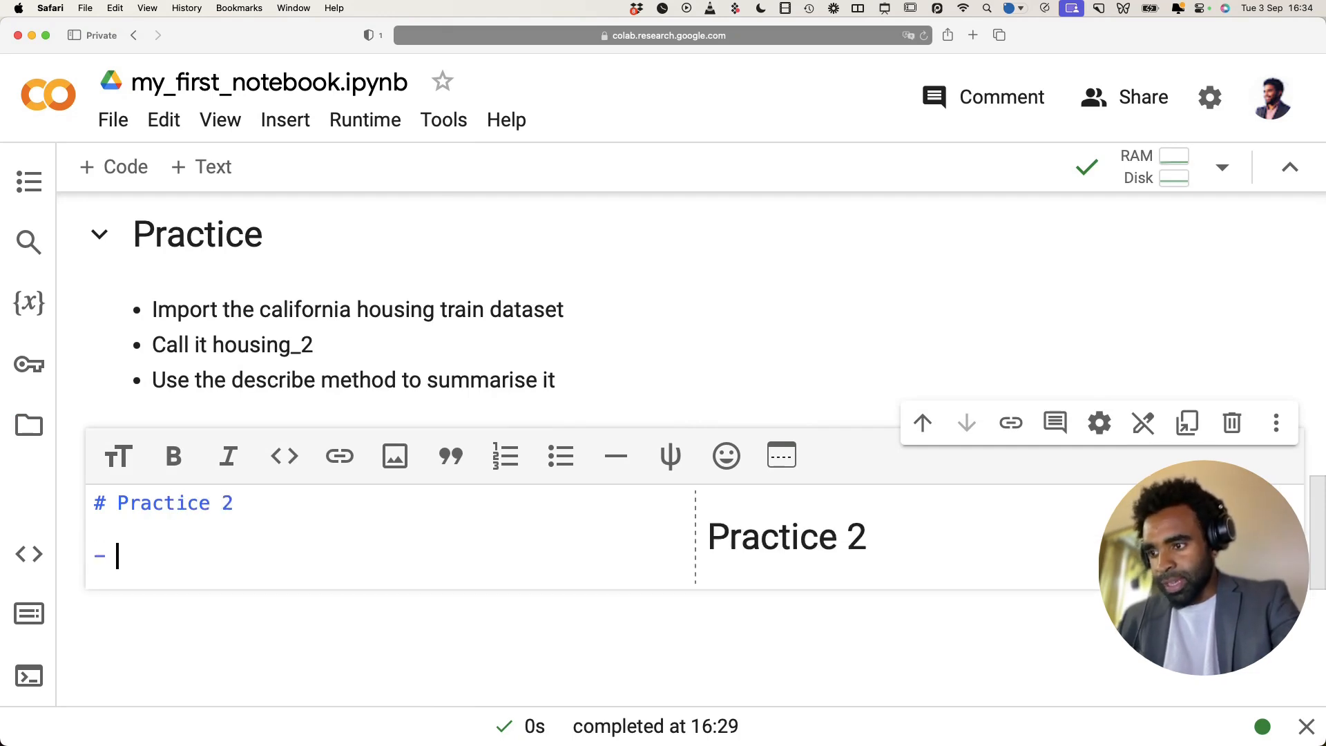
pyautogui.write('Find some csv')
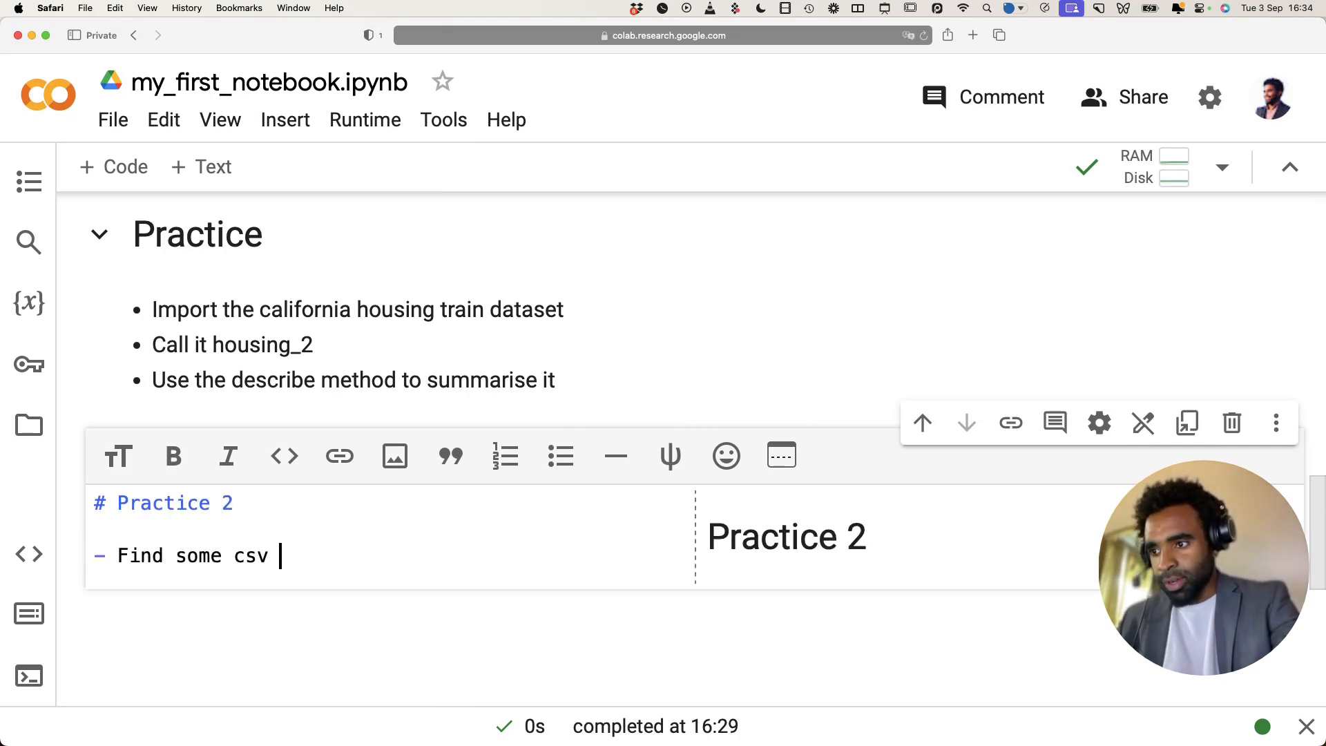
pyautogui.write('on your computer or f')
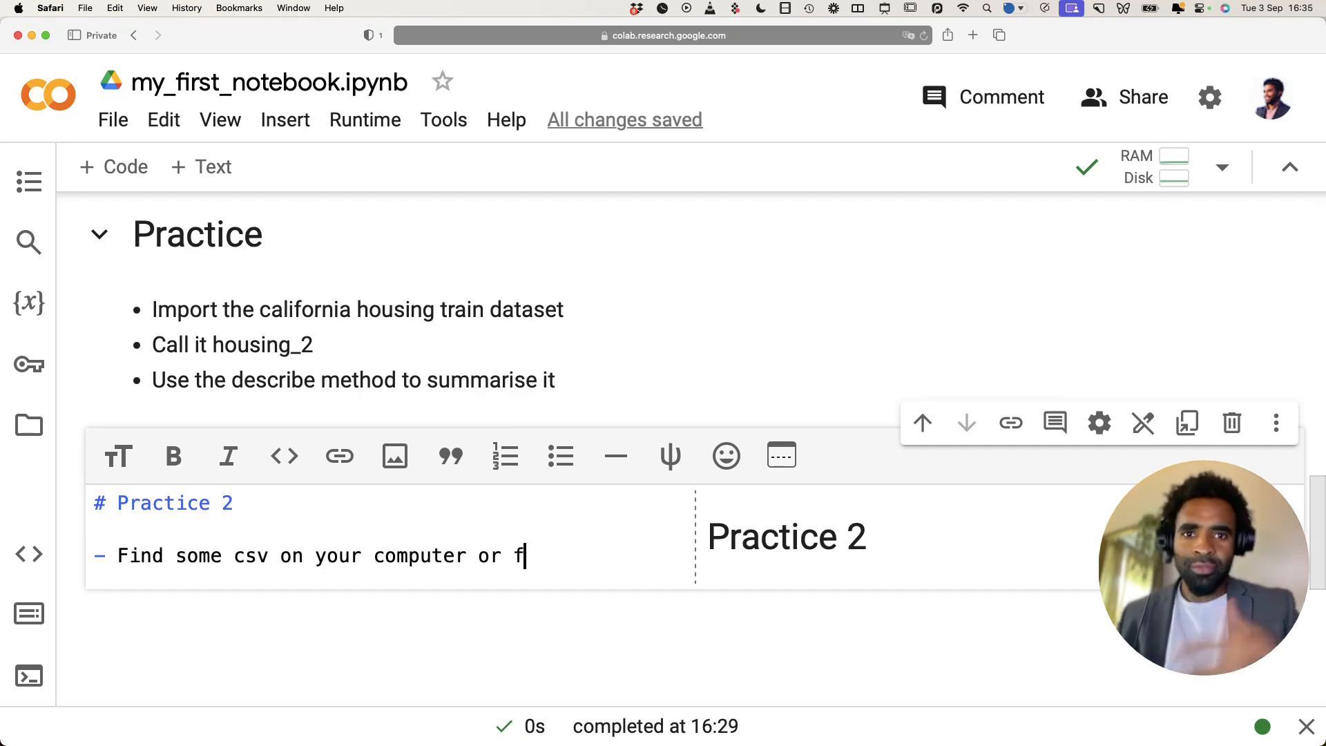
pyautogui.write('rom the internet')
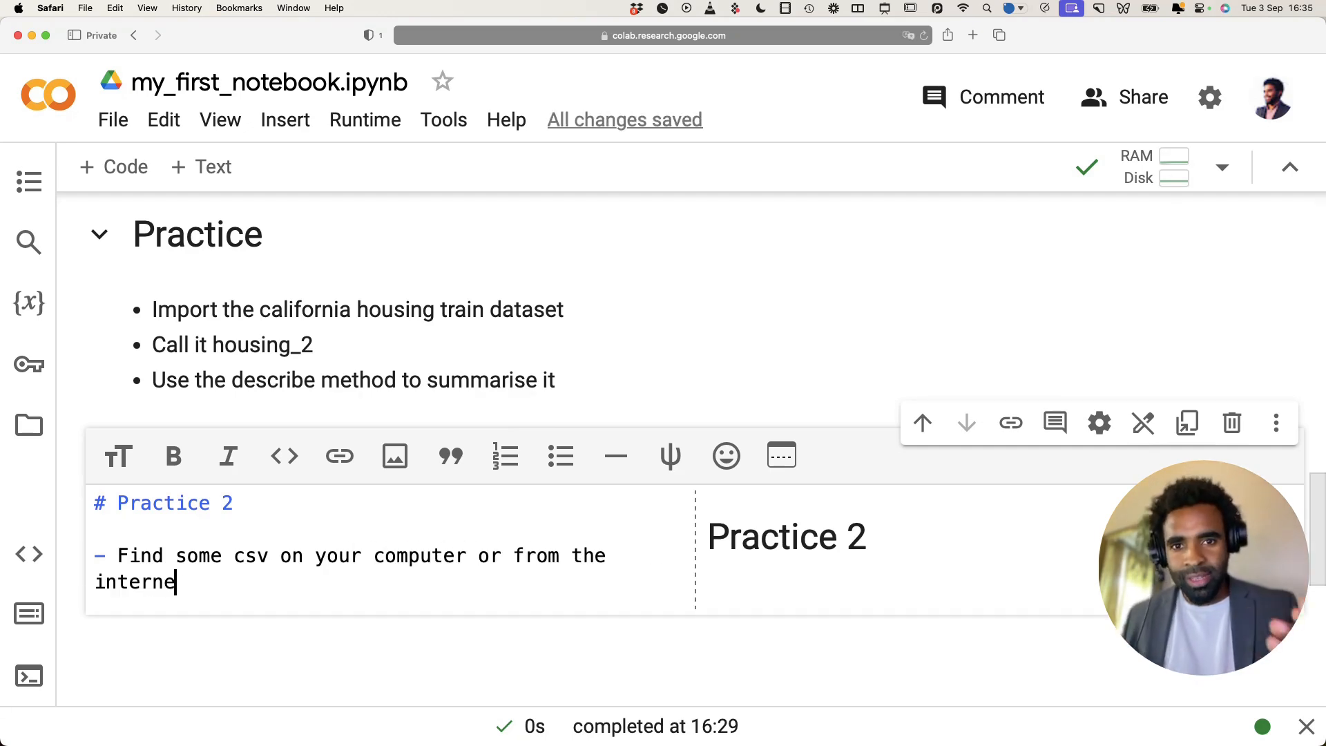
pyautogui.write('t')
pyautogui.write('- Upload it to')
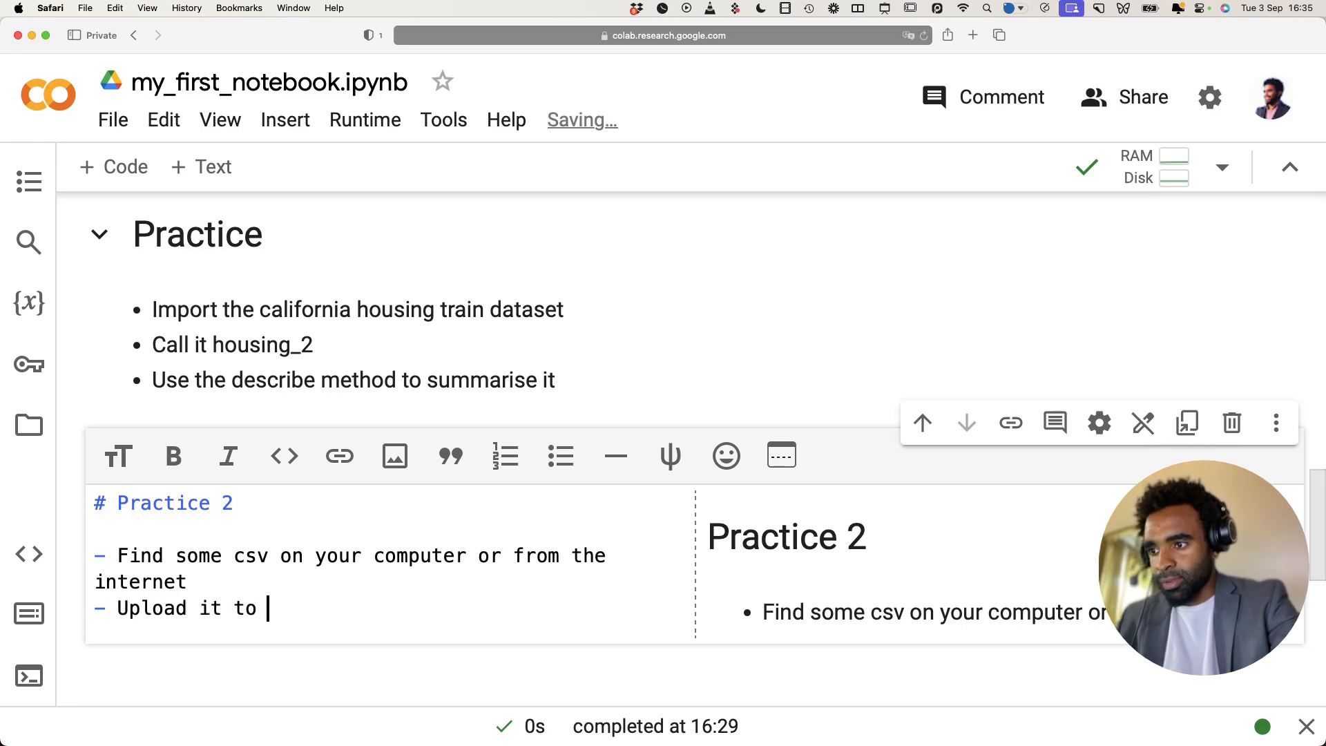
pyautogui.write('Gg')
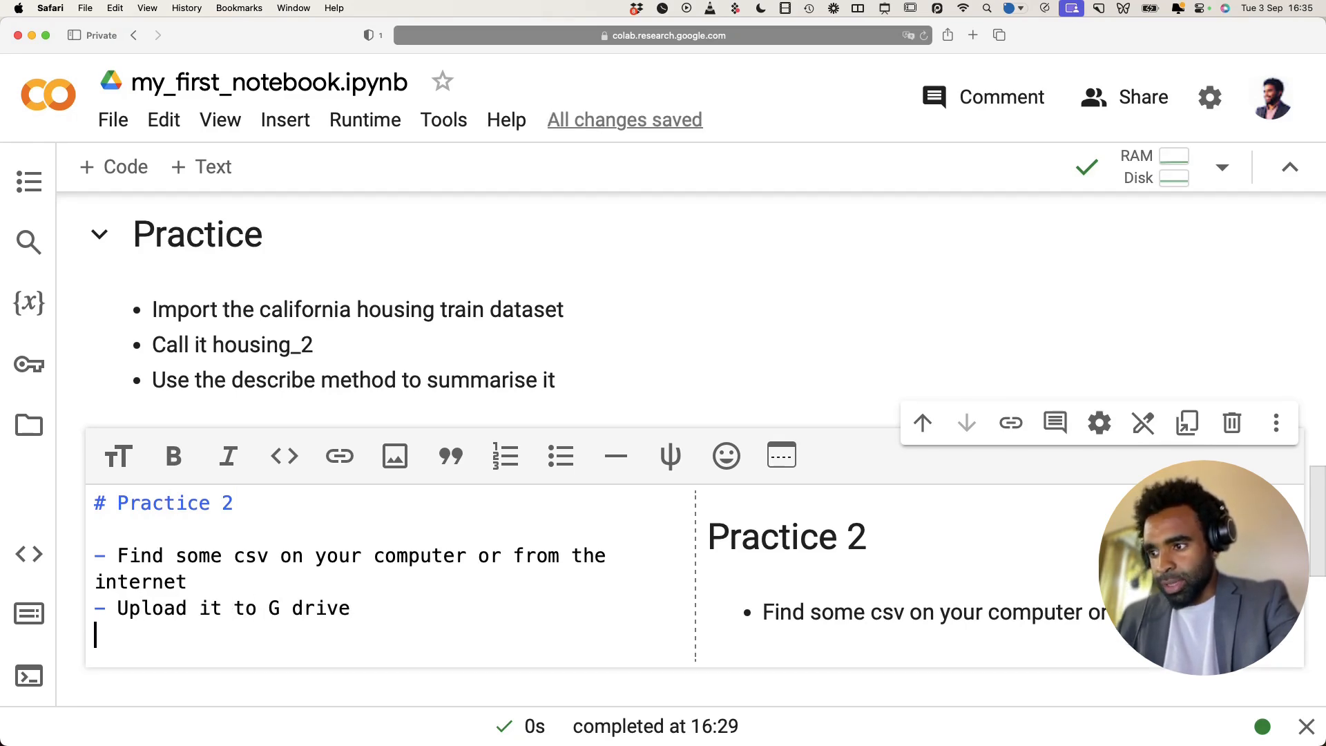
# Finish Practice 2 with a third bullet, 'Try to import it', and render the cell.
pyautogui.write('- Try to import')
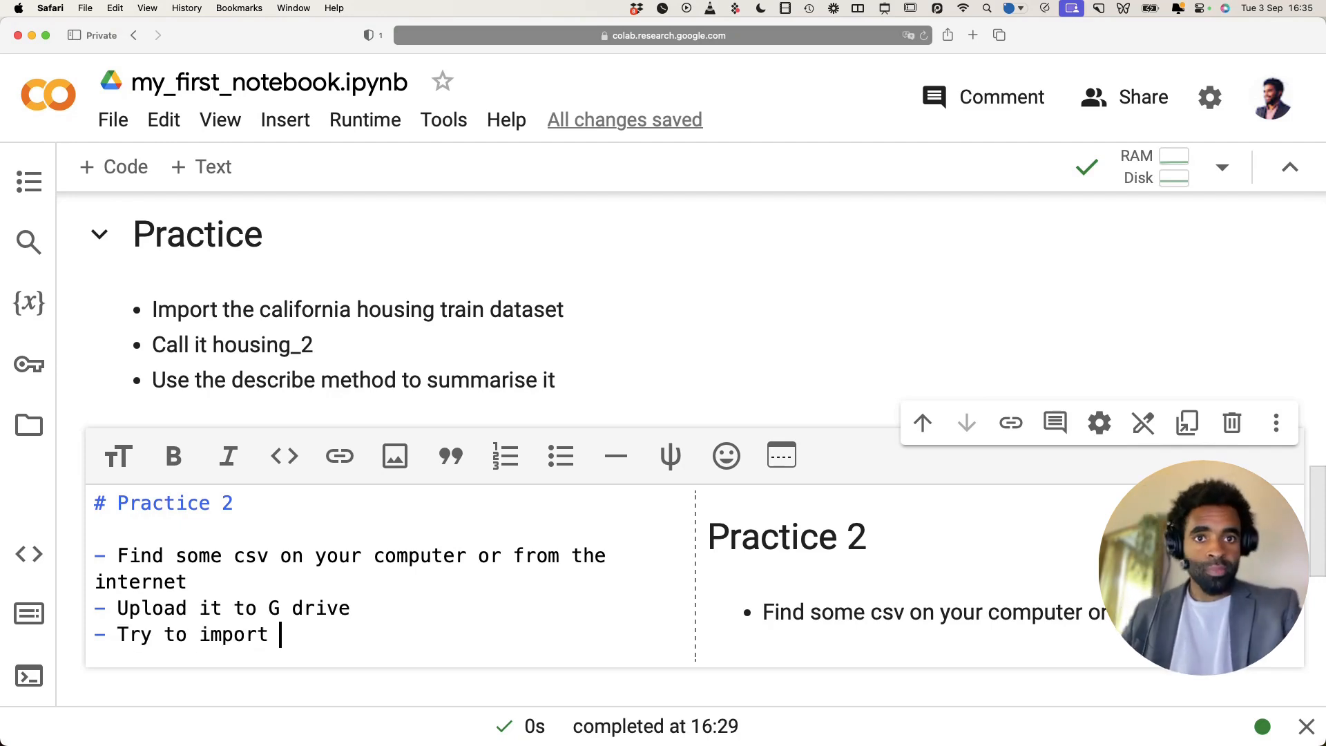
pyautogui.write('it')
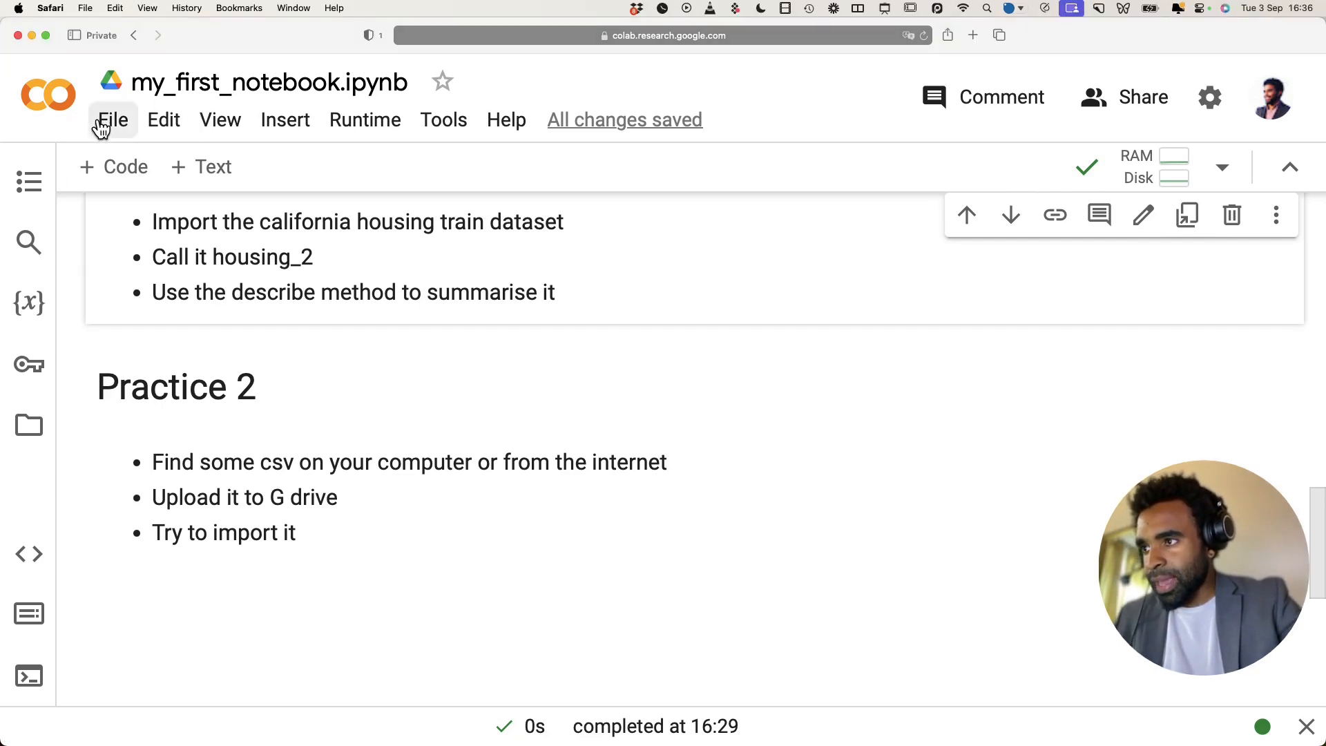
# Locate my_first_notebook.ipynb in Drive's Colab Notebooks folder, then return to the notebook.
pyautogui.click(112, 119)
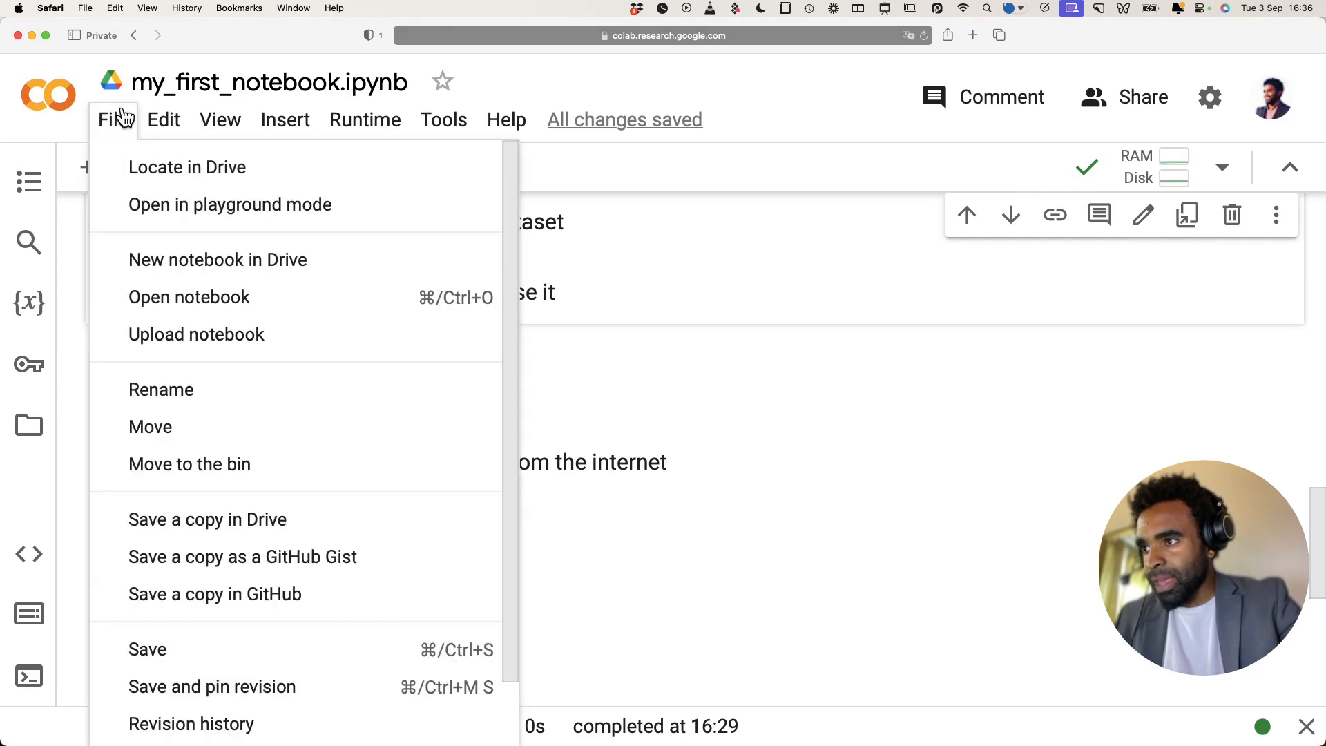
pyautogui.moveTo(187, 167)
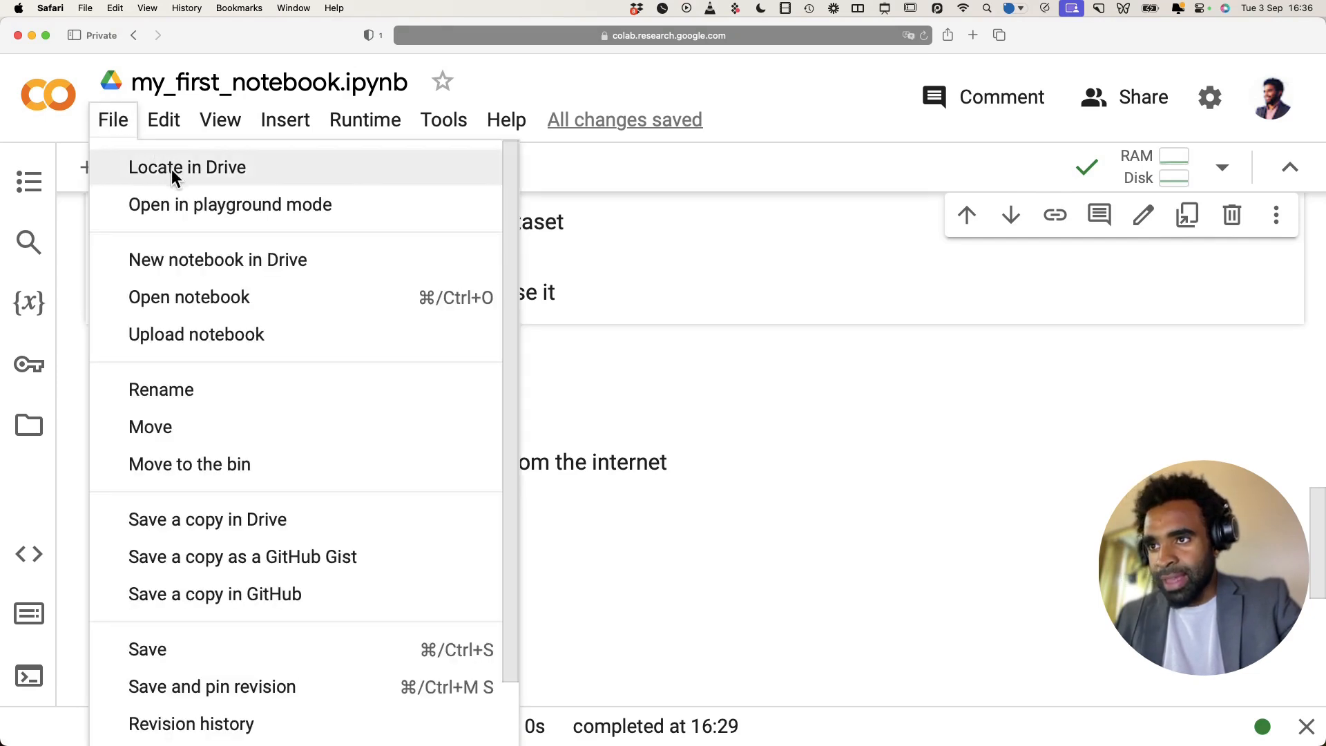
pyautogui.click(187, 166)
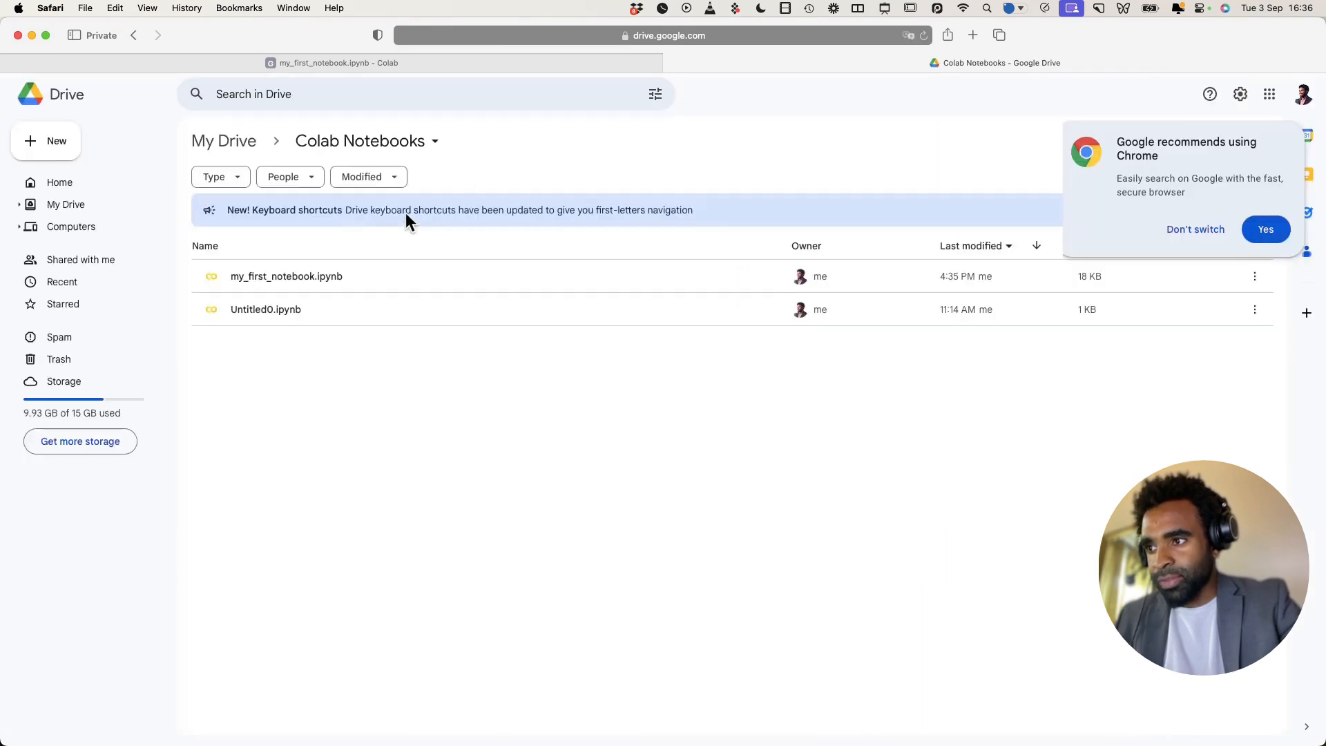
pyautogui.click(286, 275)
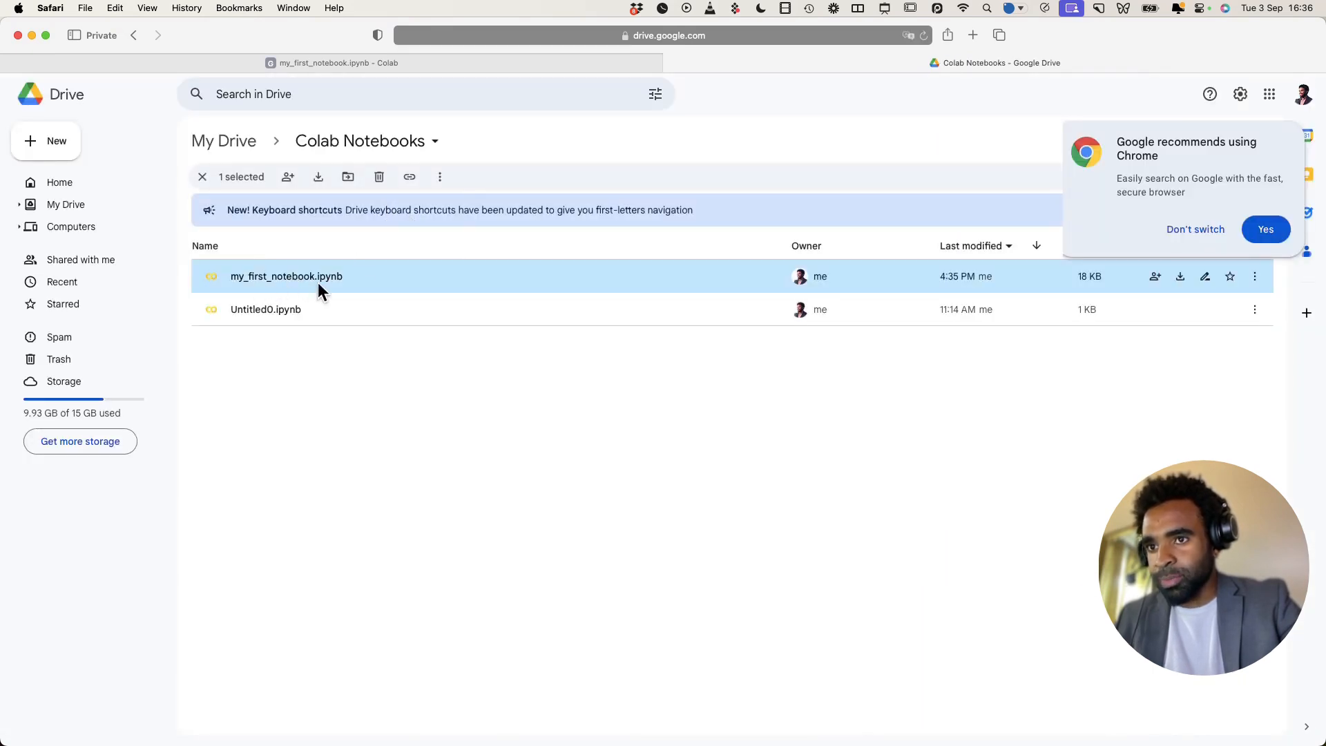
pyautogui.moveTo(398, 281)
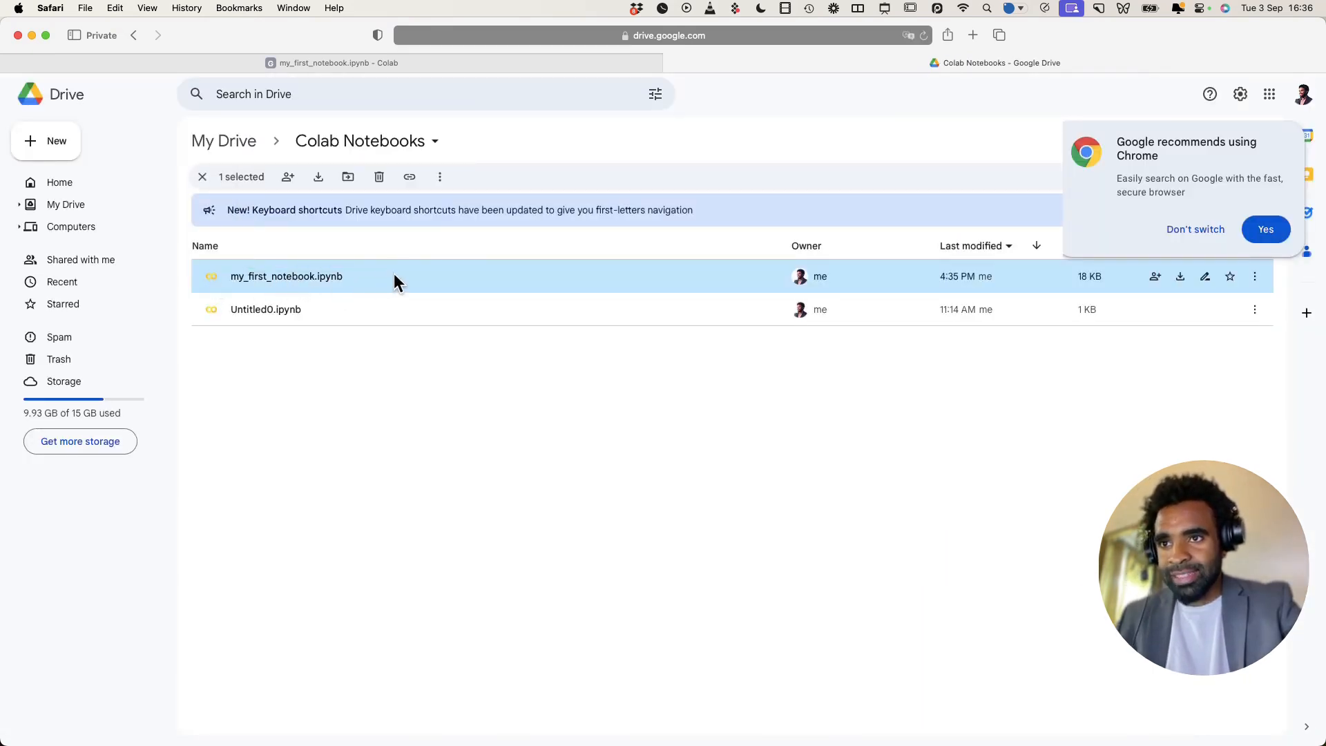
pyautogui.click(330, 63)
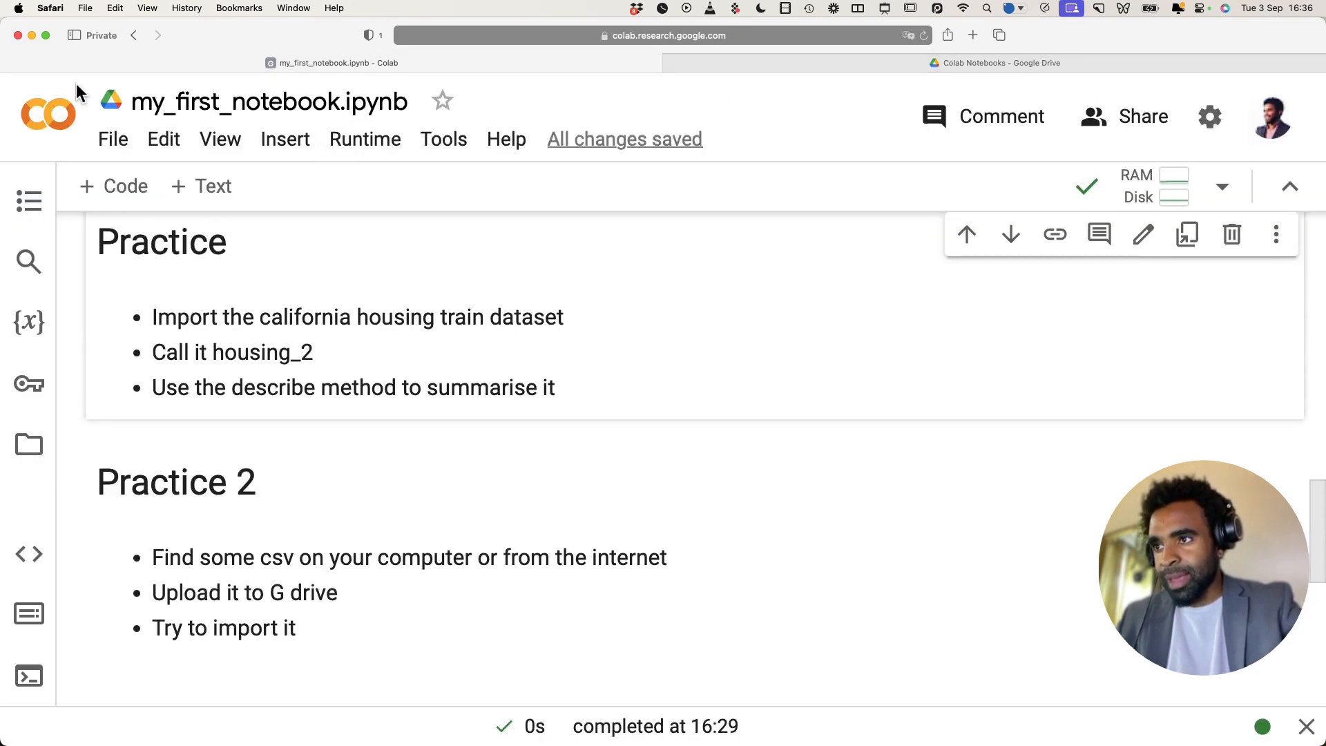
# From Drive home, search 'Cola' and go into the Colab Notebooks folder.
pyautogui.click(993, 63)
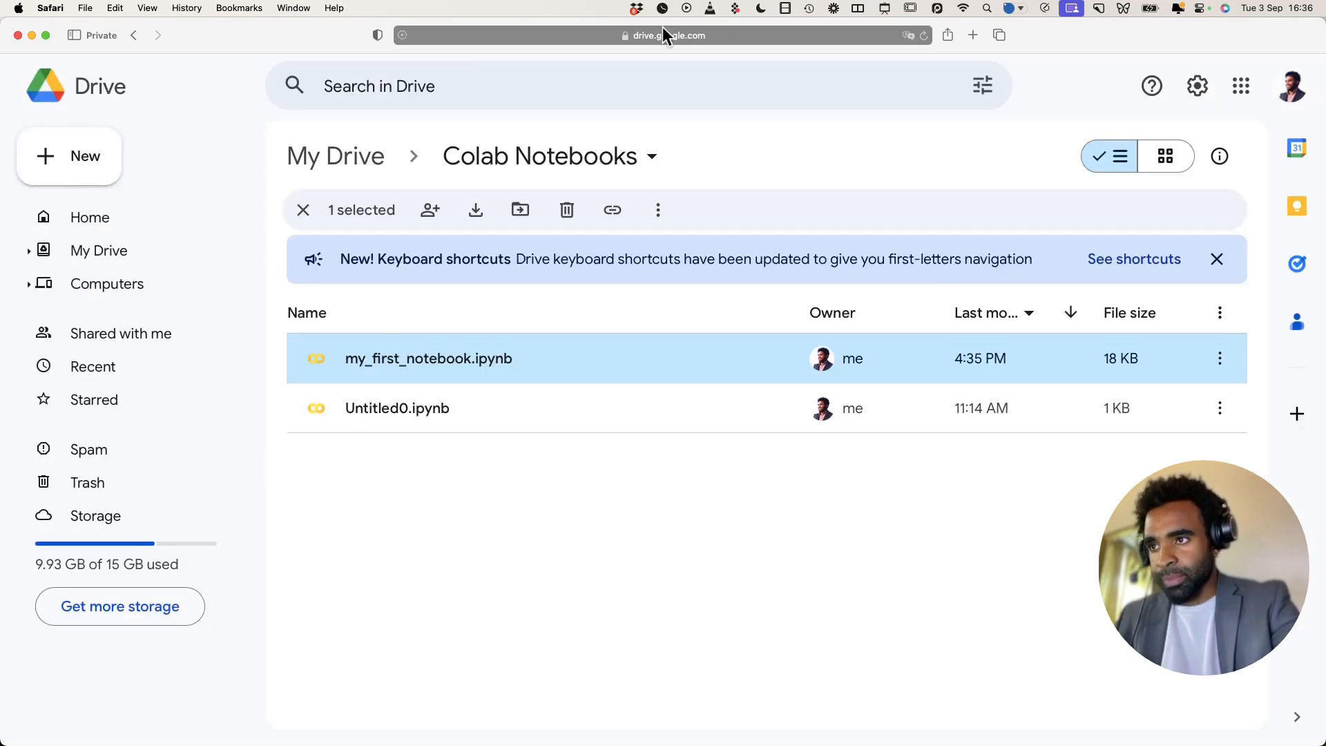
pyautogui.click(664, 35)
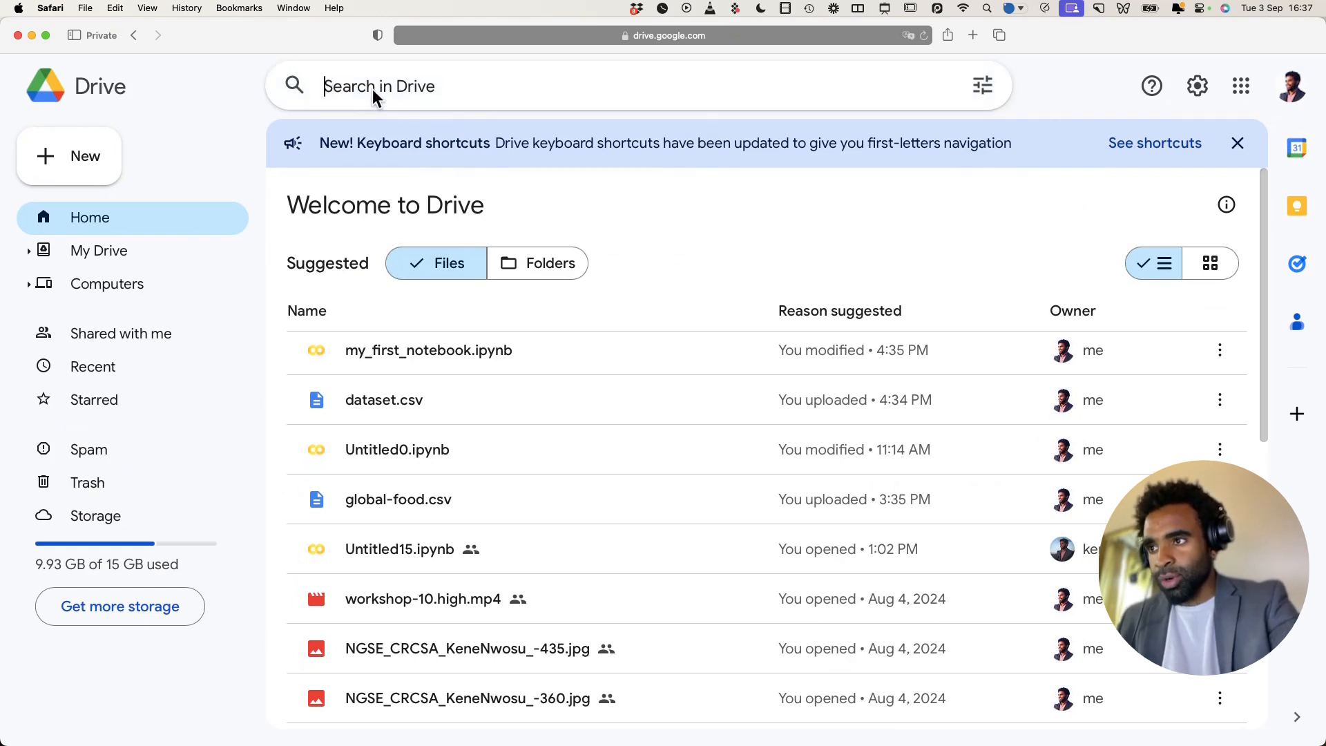
pyautogui.write('Colab Notebo')
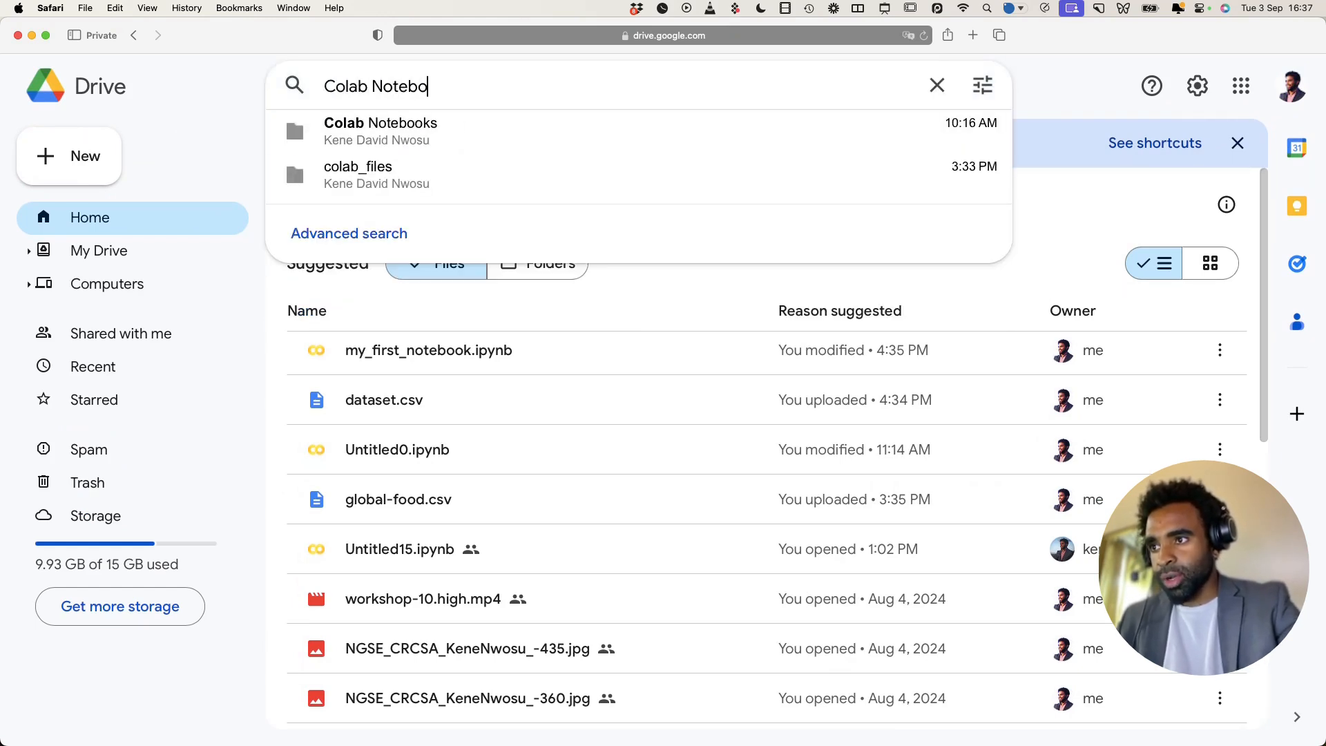
pyautogui.click(937, 85)
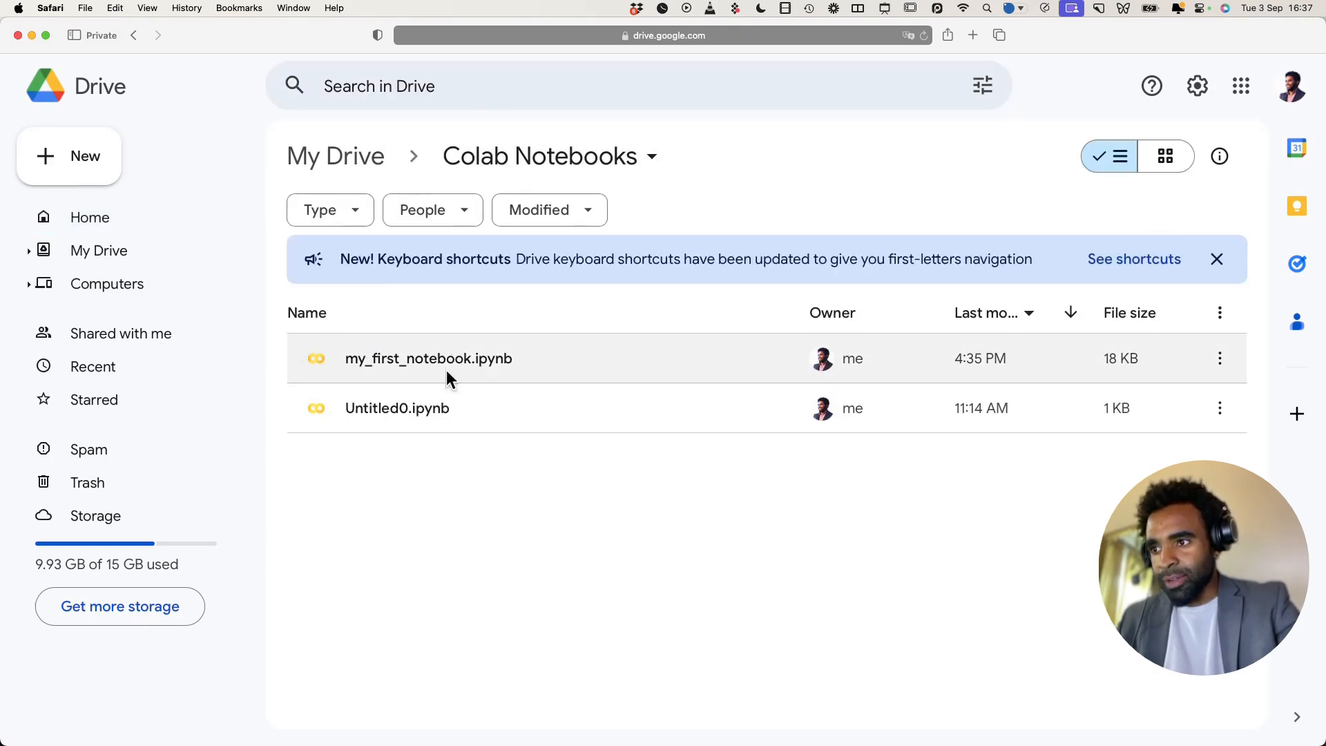
# Reopen my_first_notebook.ipynb from that folder in Colab.
pyautogui.click(429, 358)
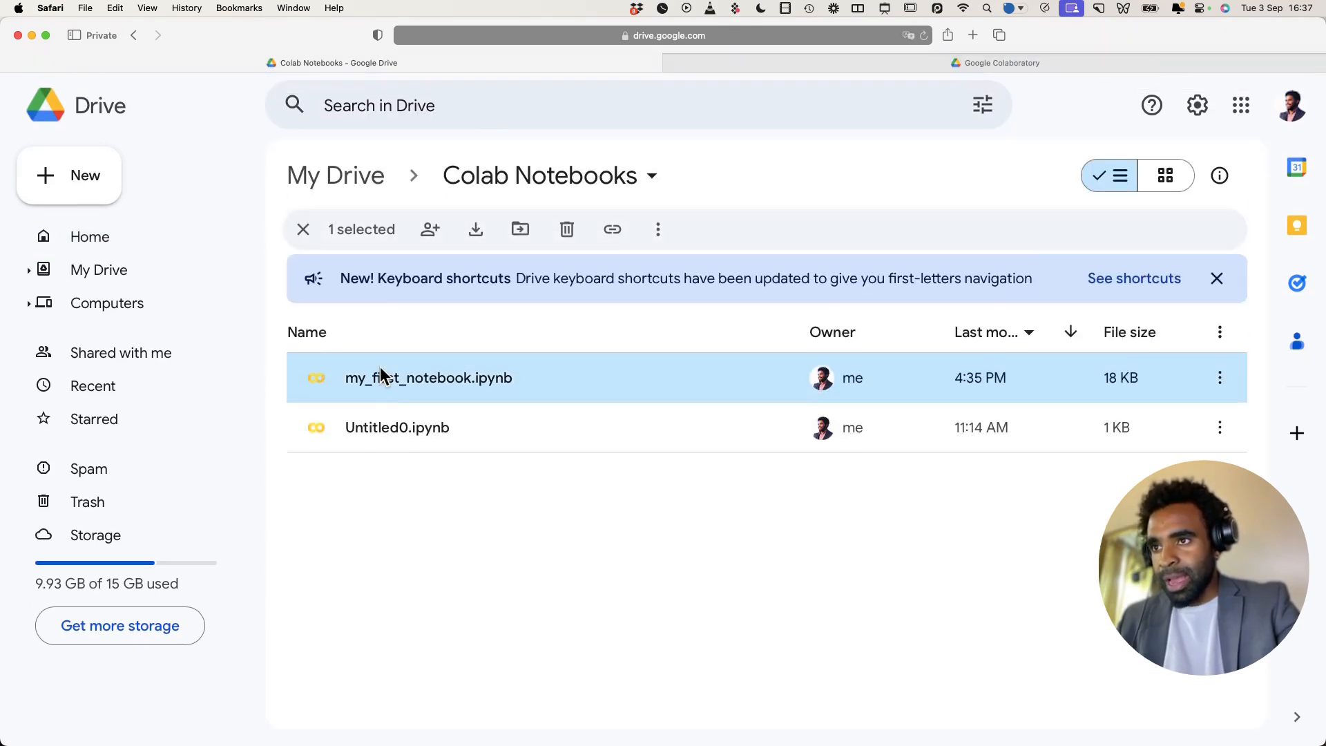
pyautogui.doubleClick(429, 378)
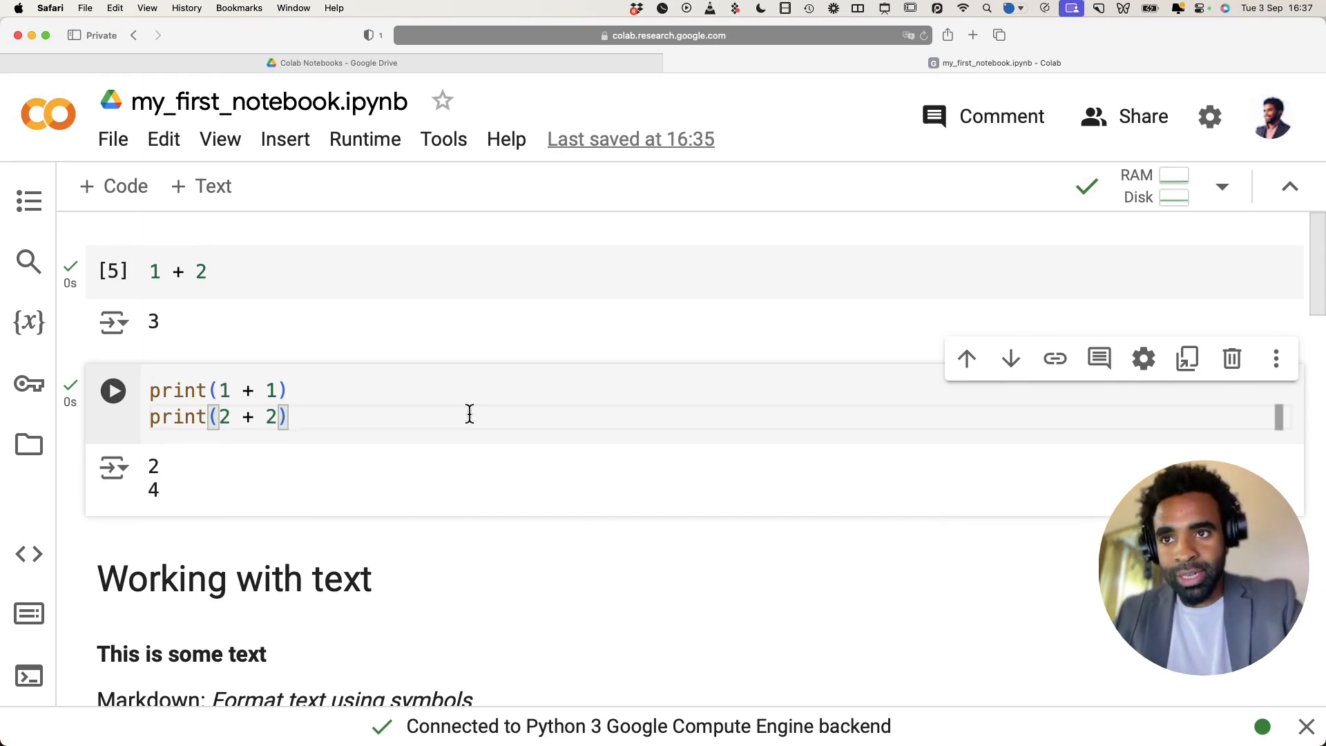
pyautogui.moveTo(1143, 117)
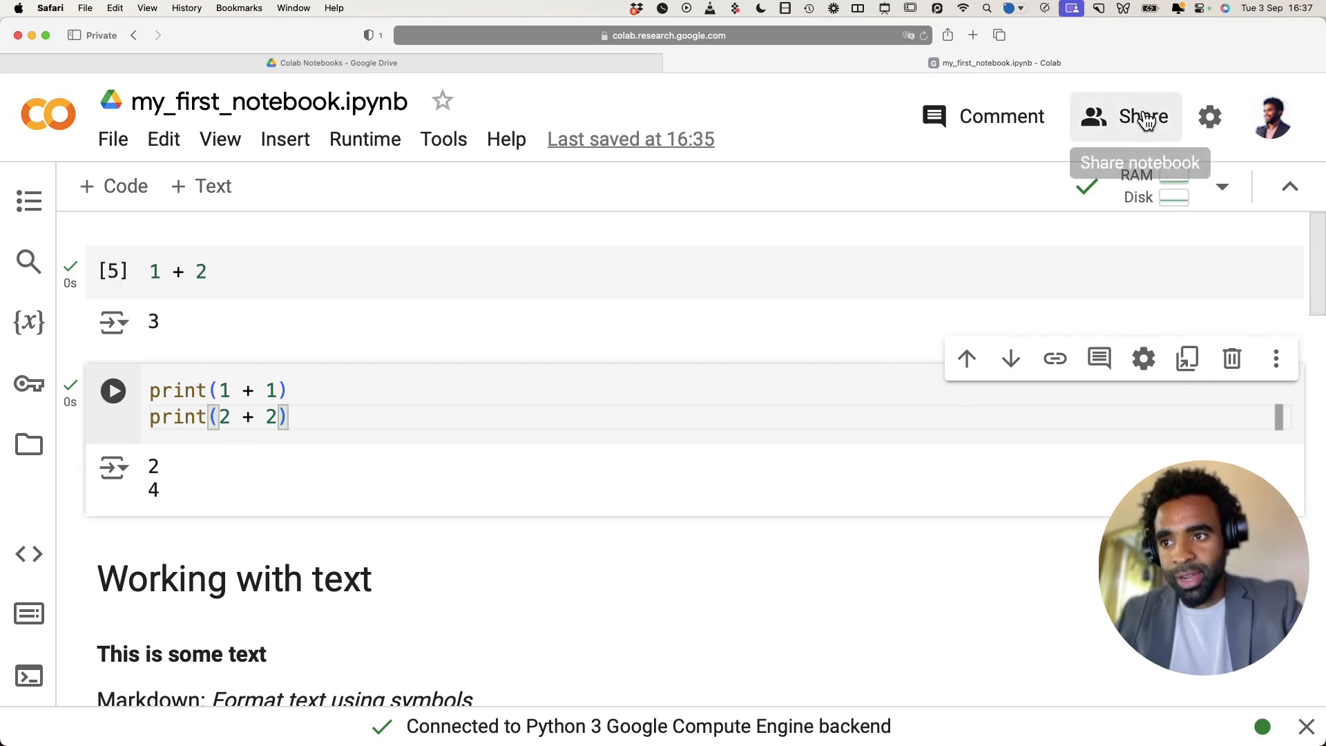
# Copy the share link and set general access so anyone with the link is an Editor.
pyautogui.click(1143, 117)
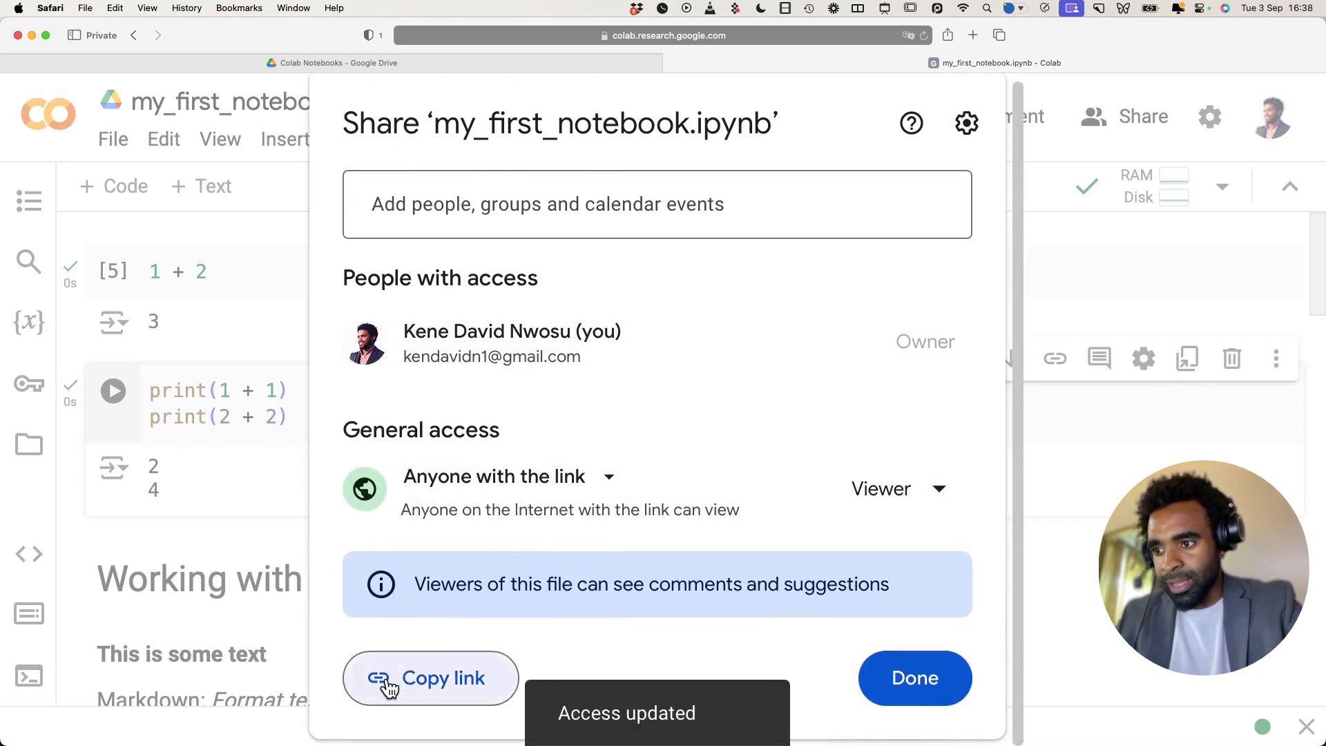
pyautogui.click(430, 677)
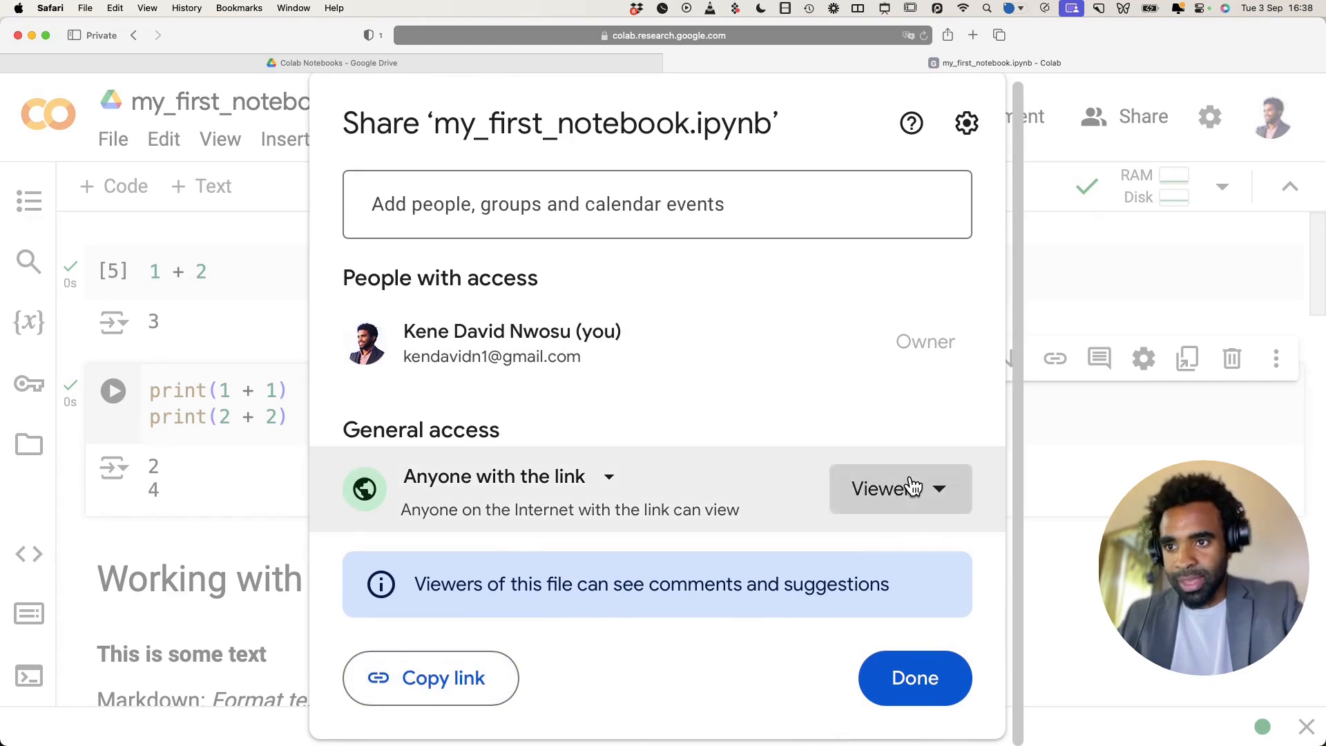
pyautogui.click(889, 488)
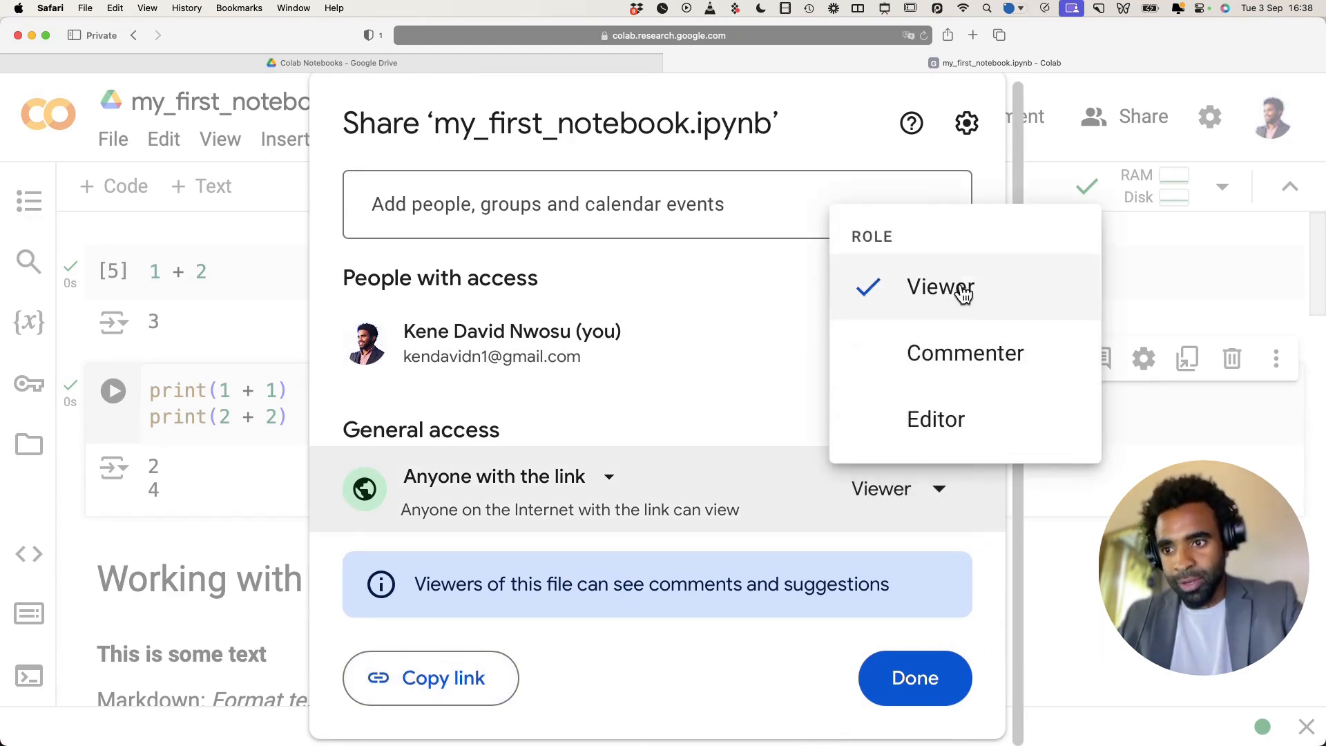
pyautogui.click(935, 418)
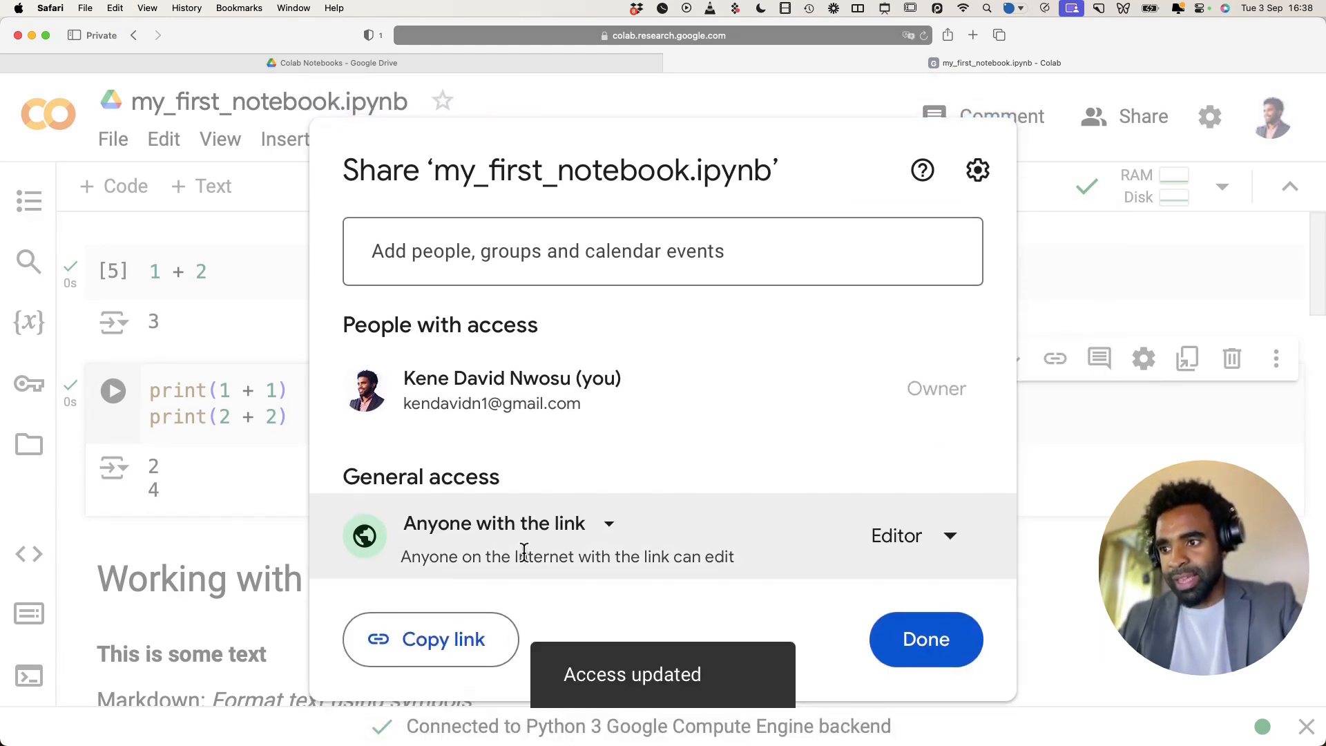
pyautogui.click(430, 640)
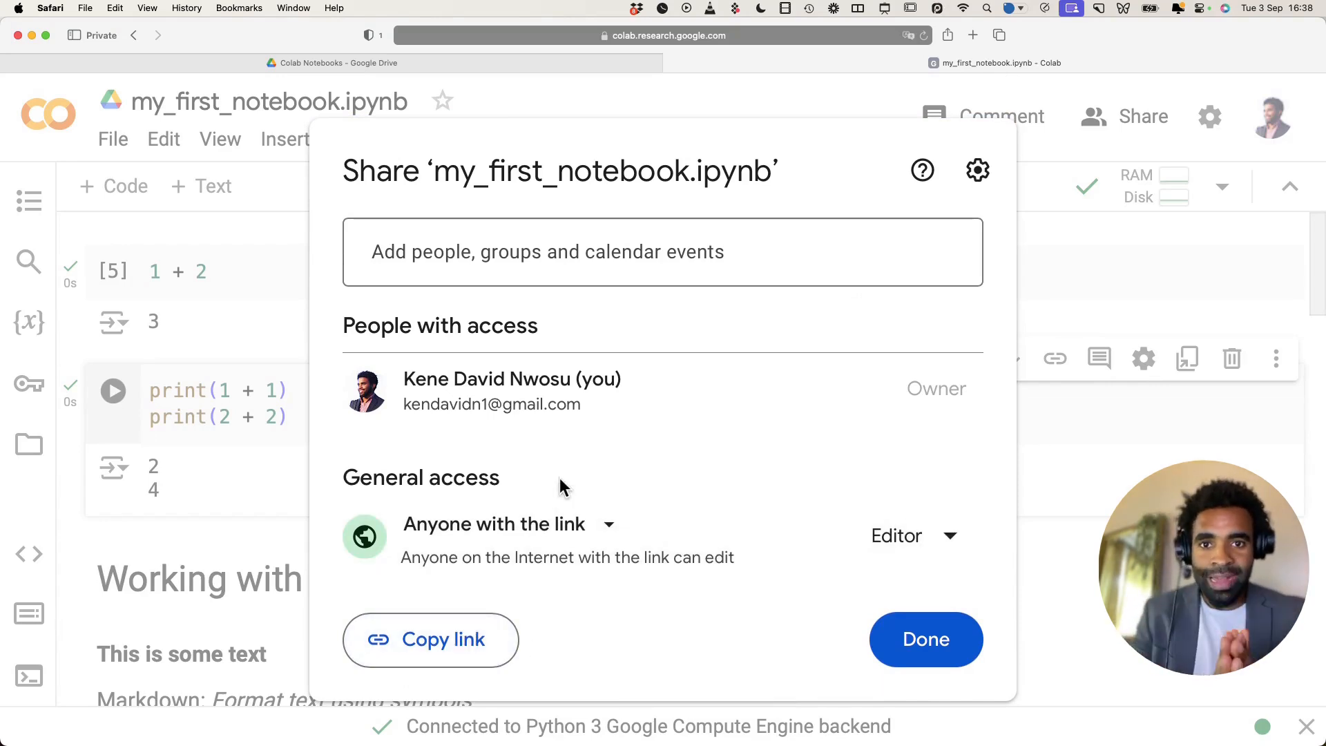
pyautogui.click(923, 639)
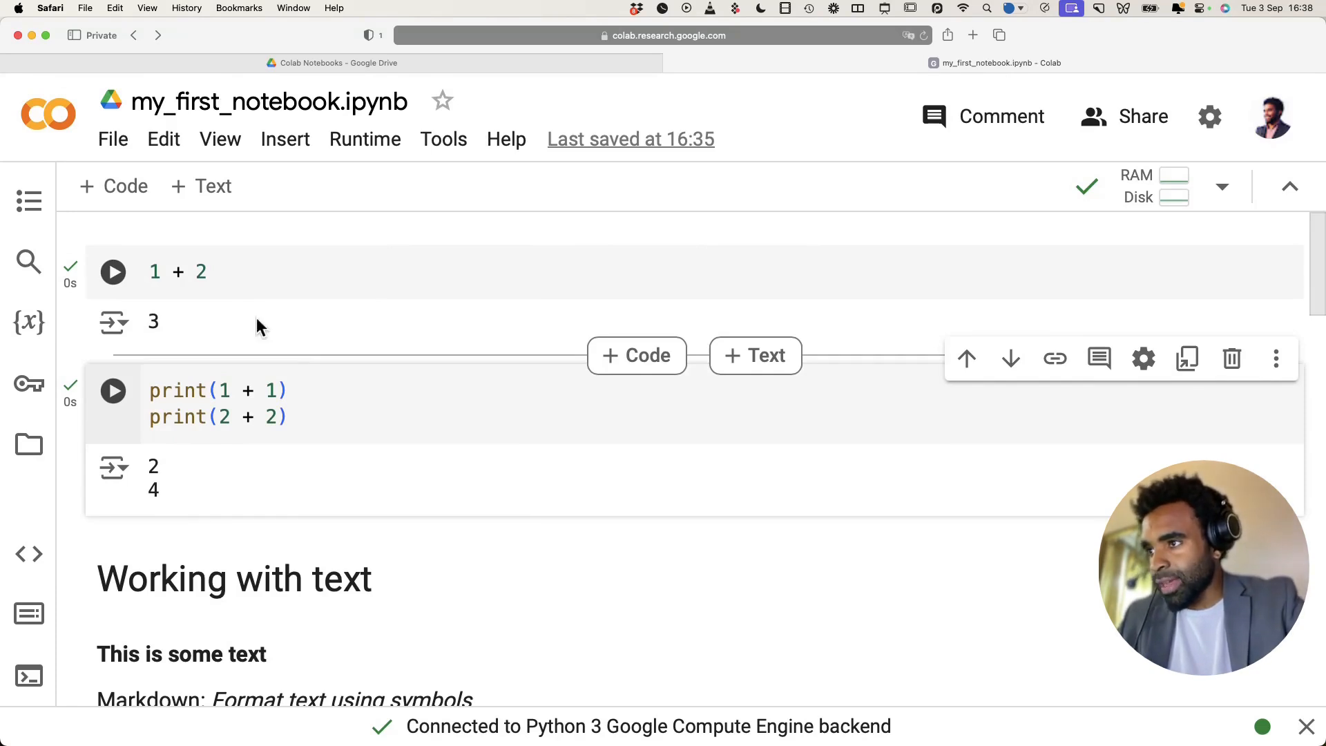
# Download the notebook as my_first_notebook.py, allowing Colab downloads in Safari.
pyautogui.click(112, 139)
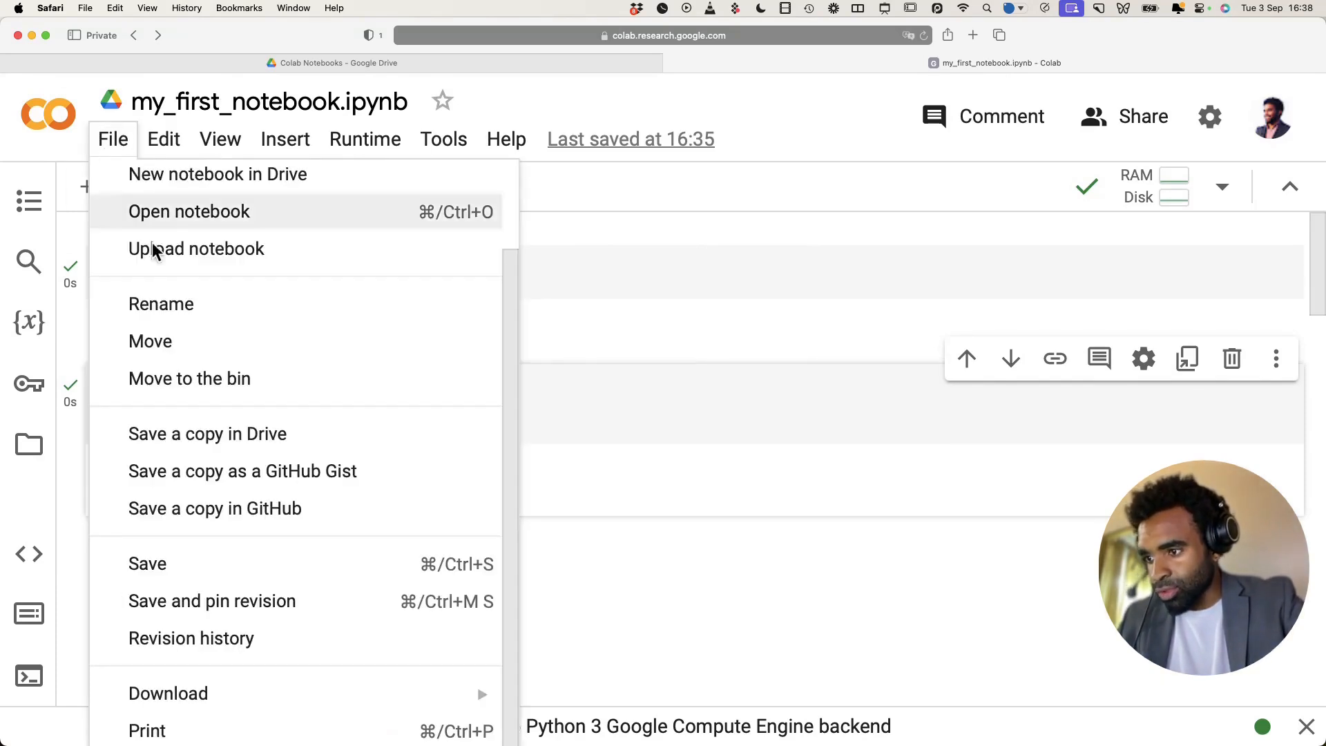
pyautogui.moveTo(167, 680)
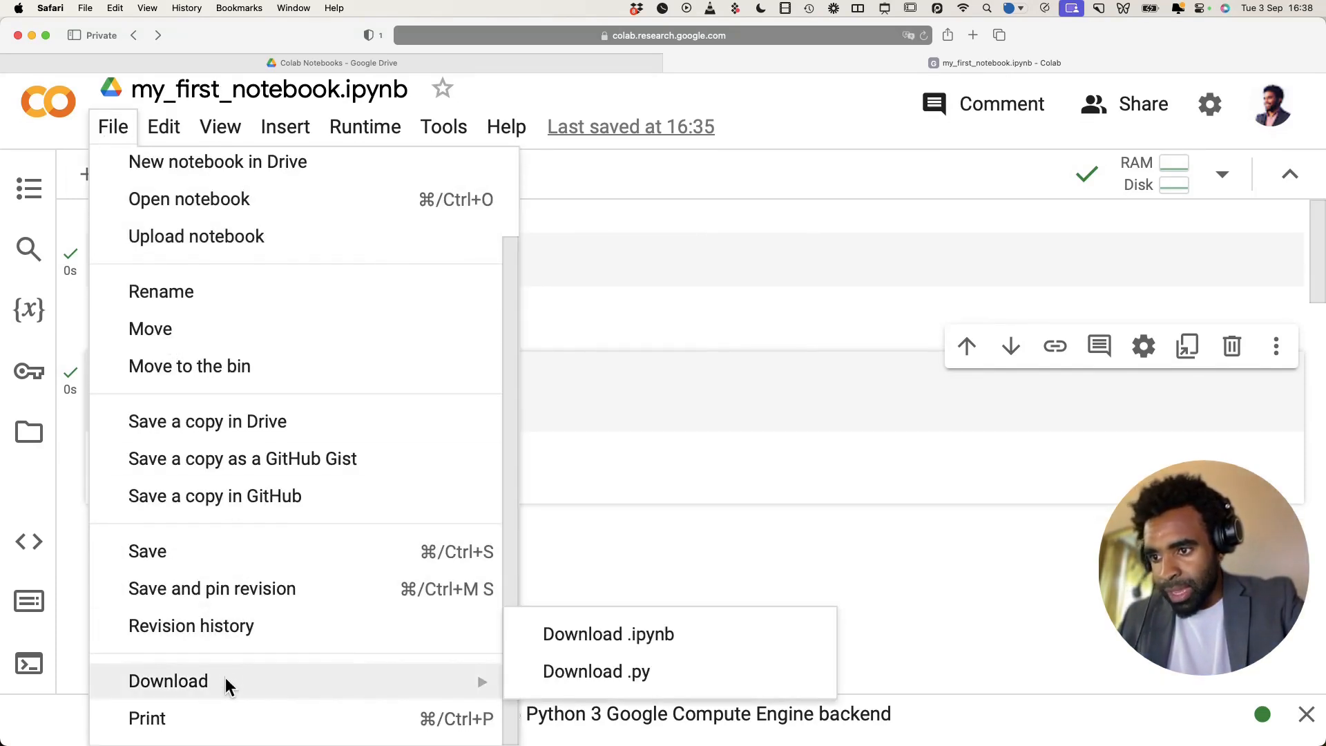
pyautogui.moveTo(596, 671)
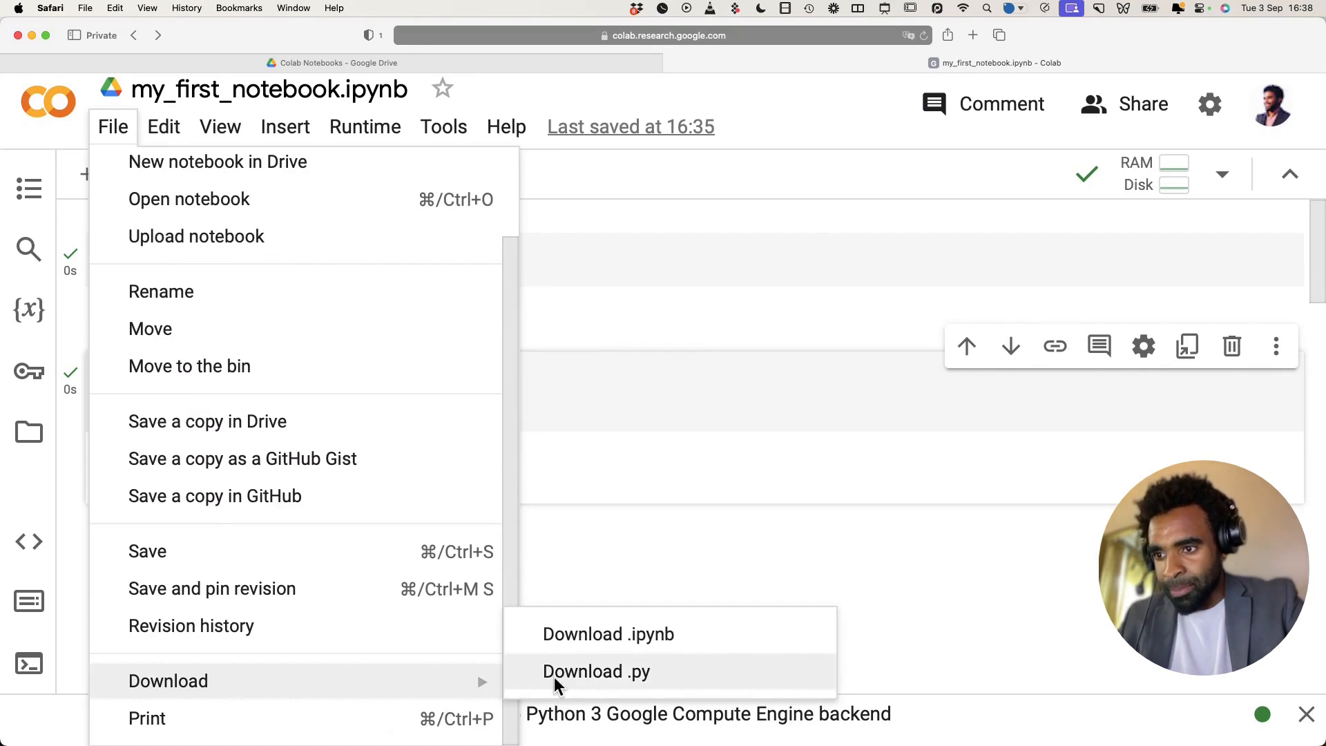
pyautogui.moveTo(638, 634)
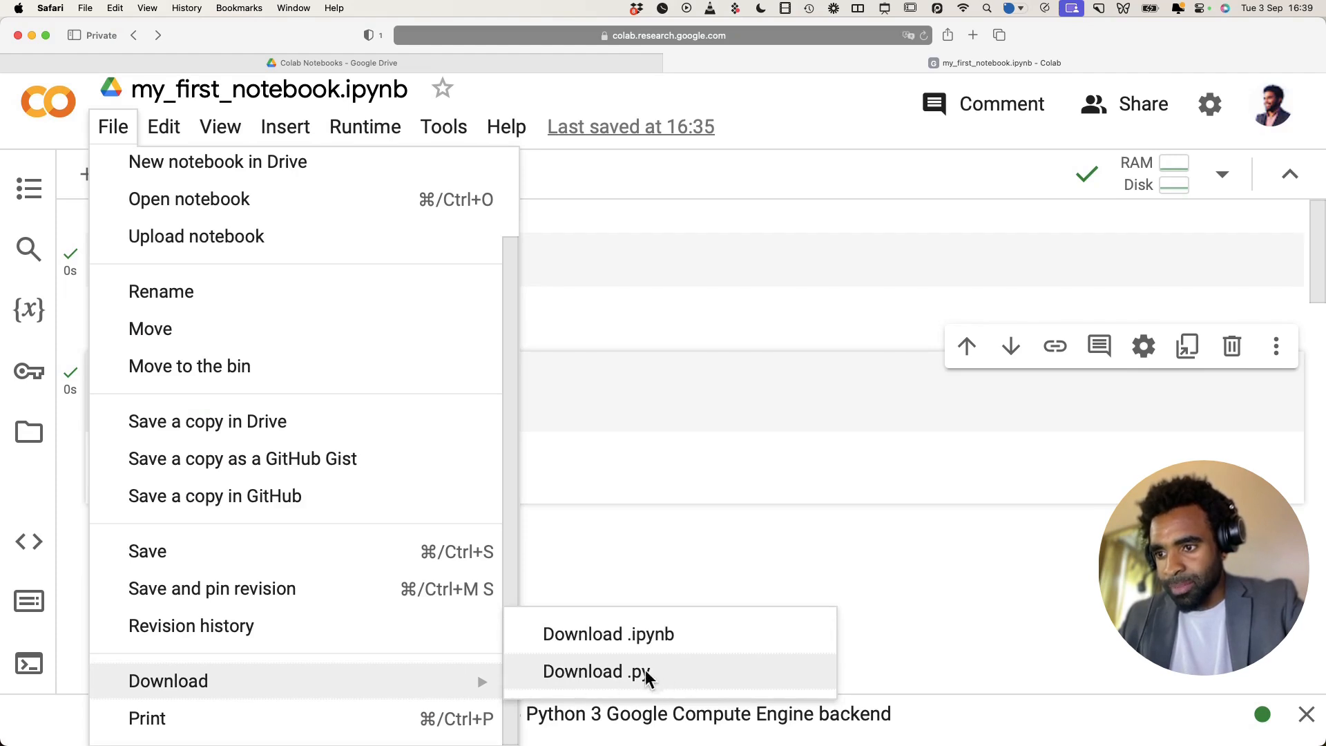
pyautogui.click(596, 671)
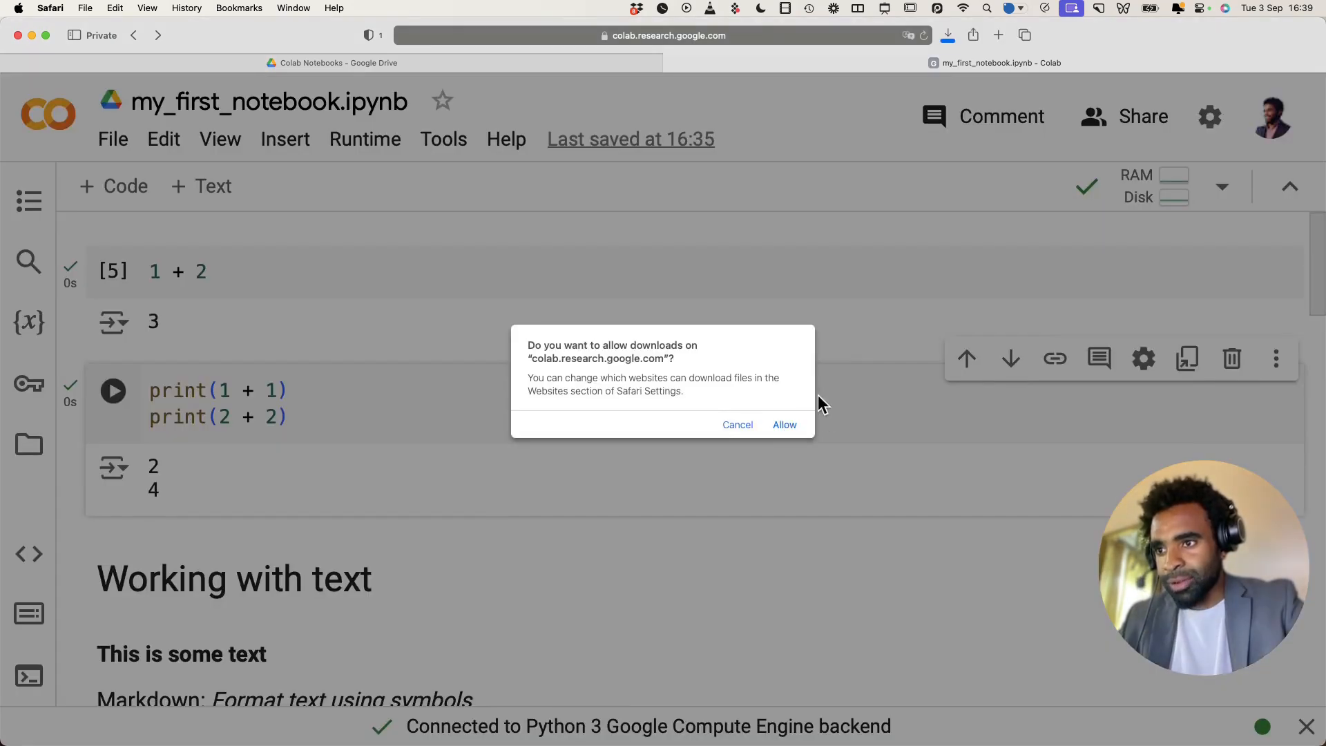
pyautogui.click(783, 425)
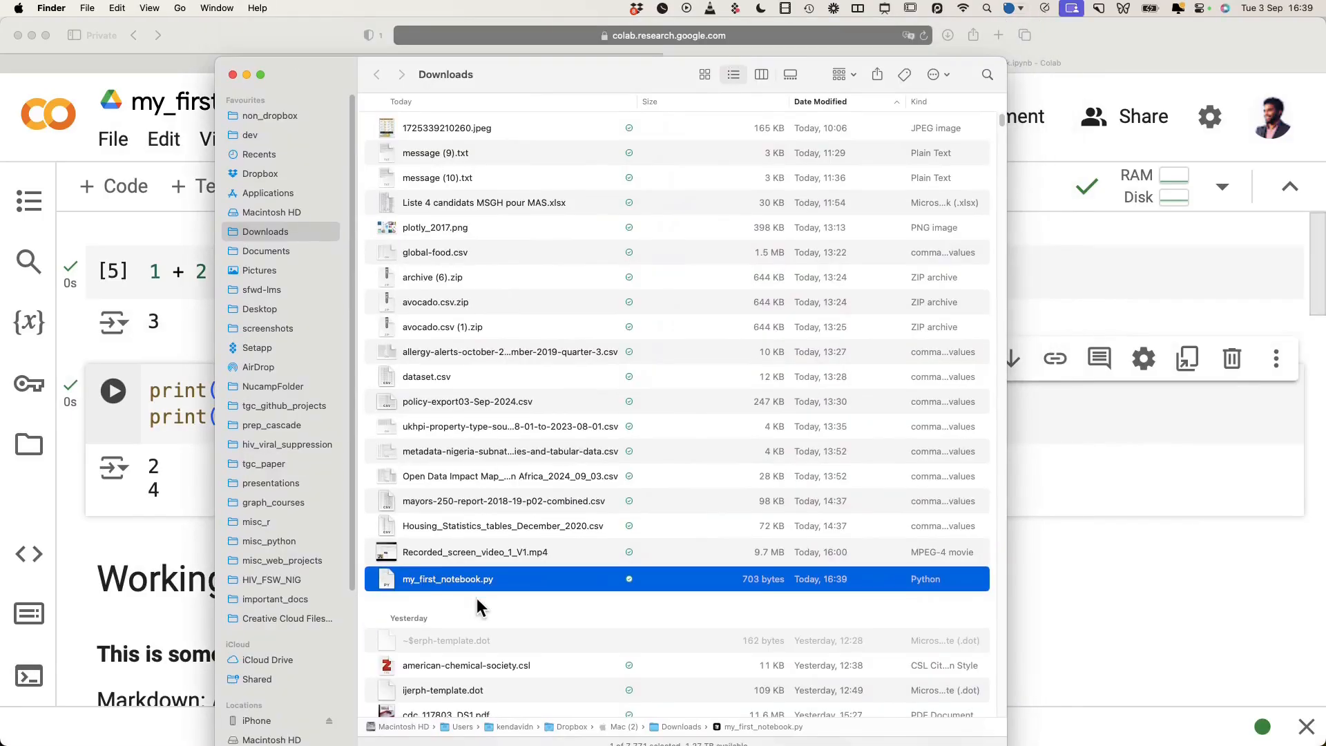